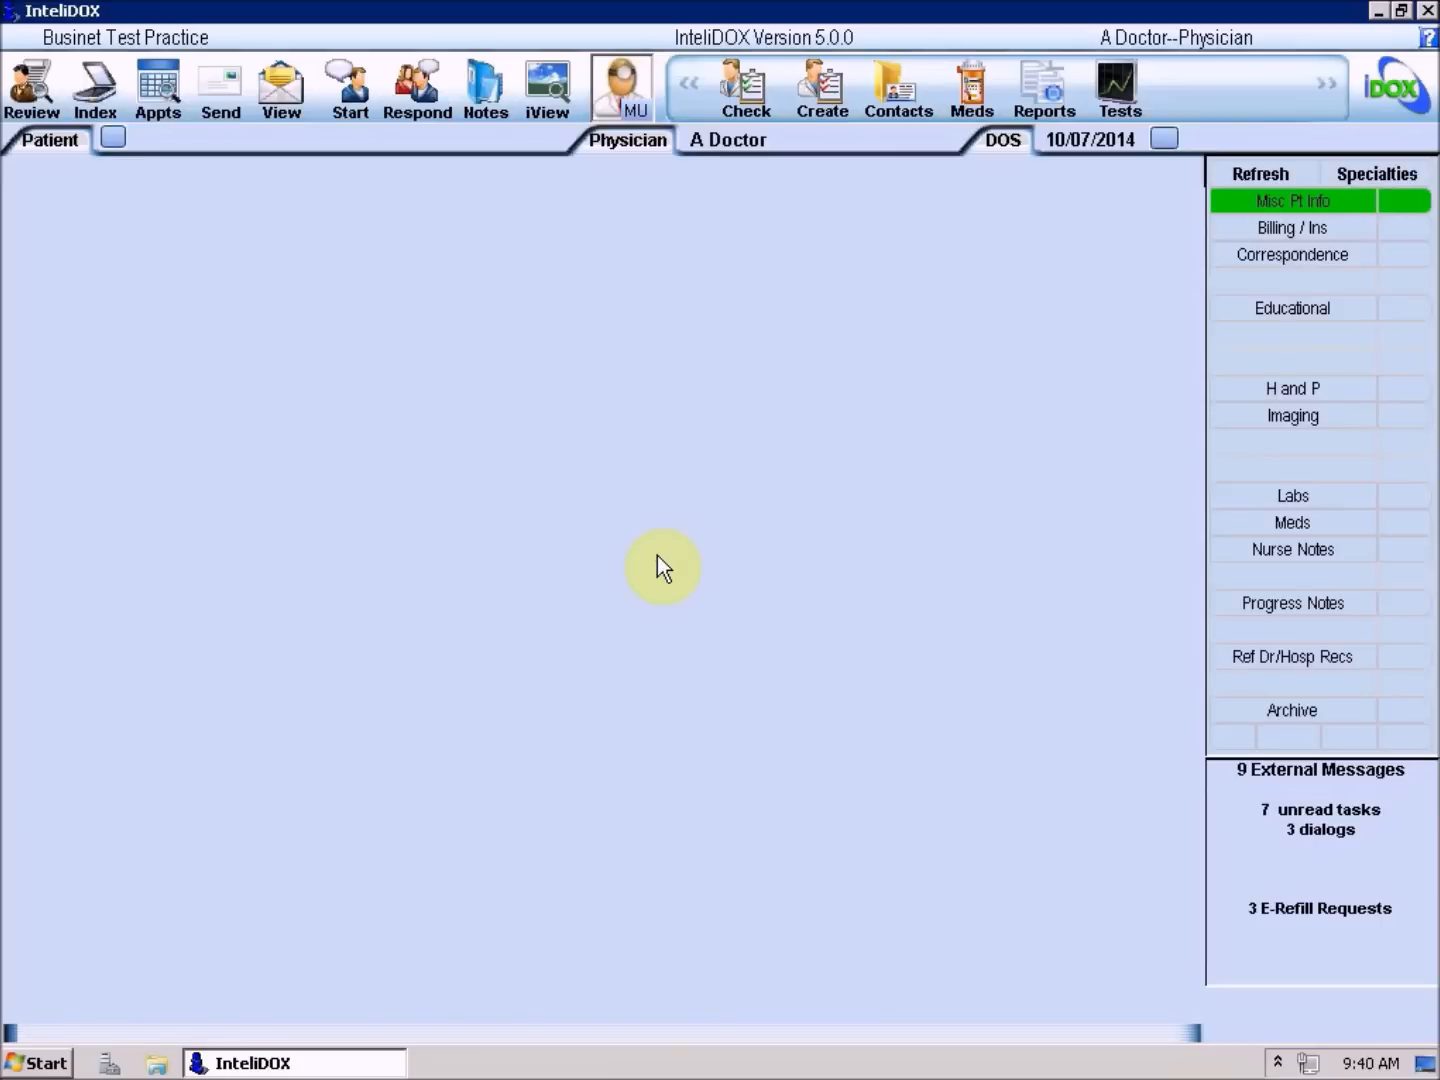
{"action": "left_click", "coordinate": [156, 84]}
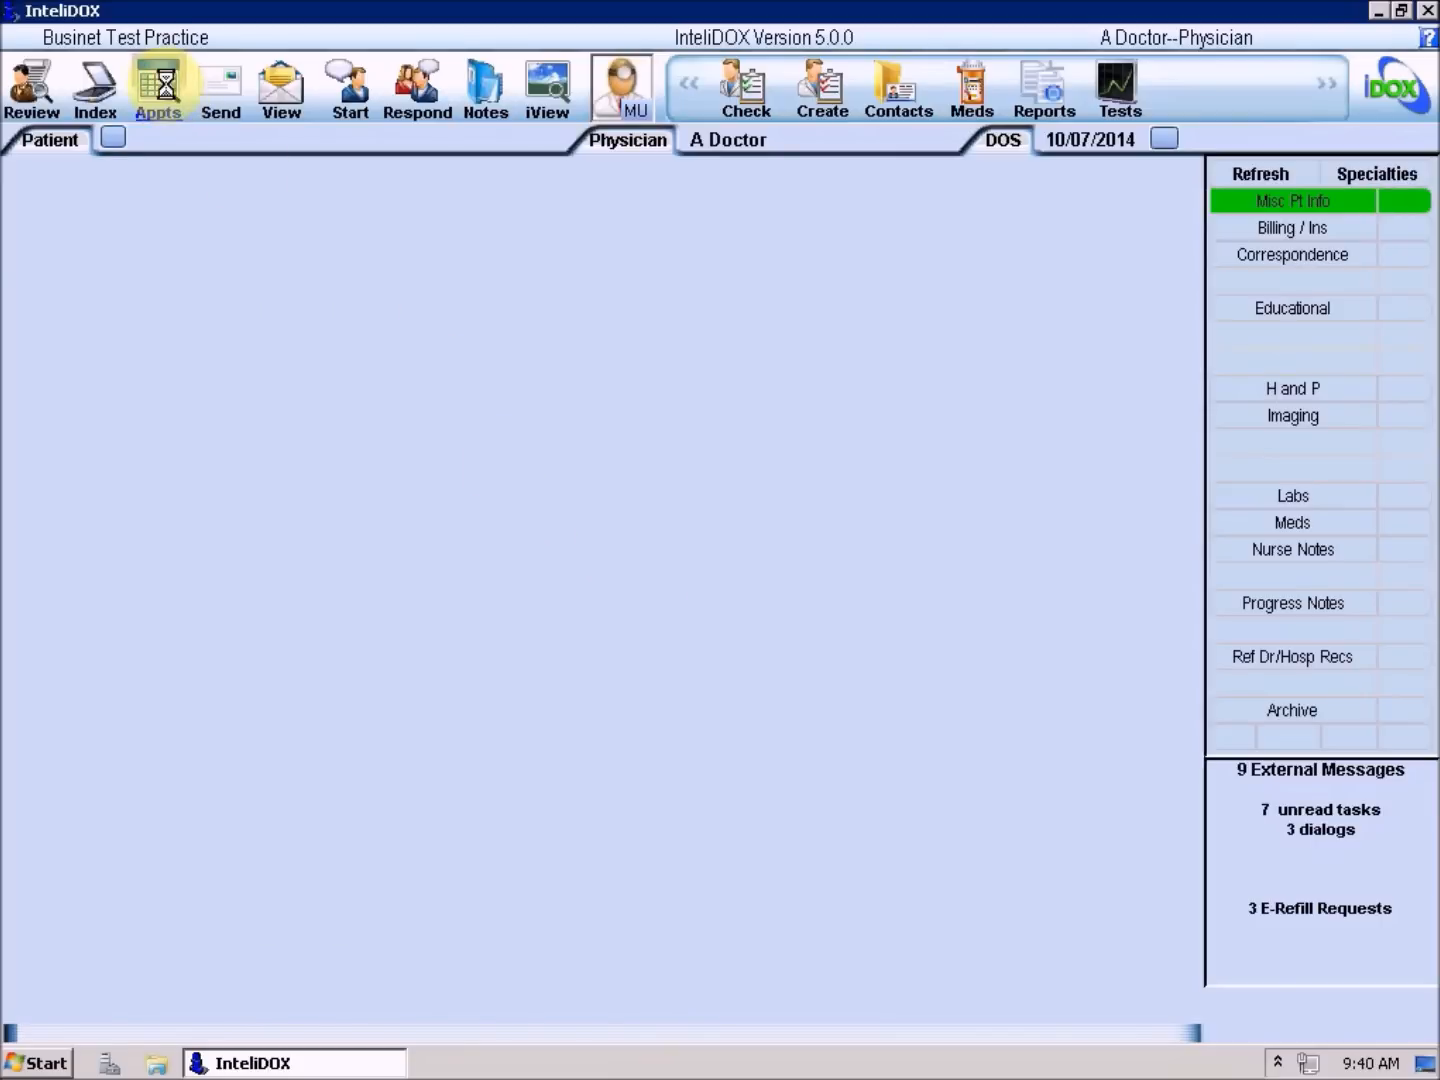
{"action": "left_click", "coordinate": [158, 84]}
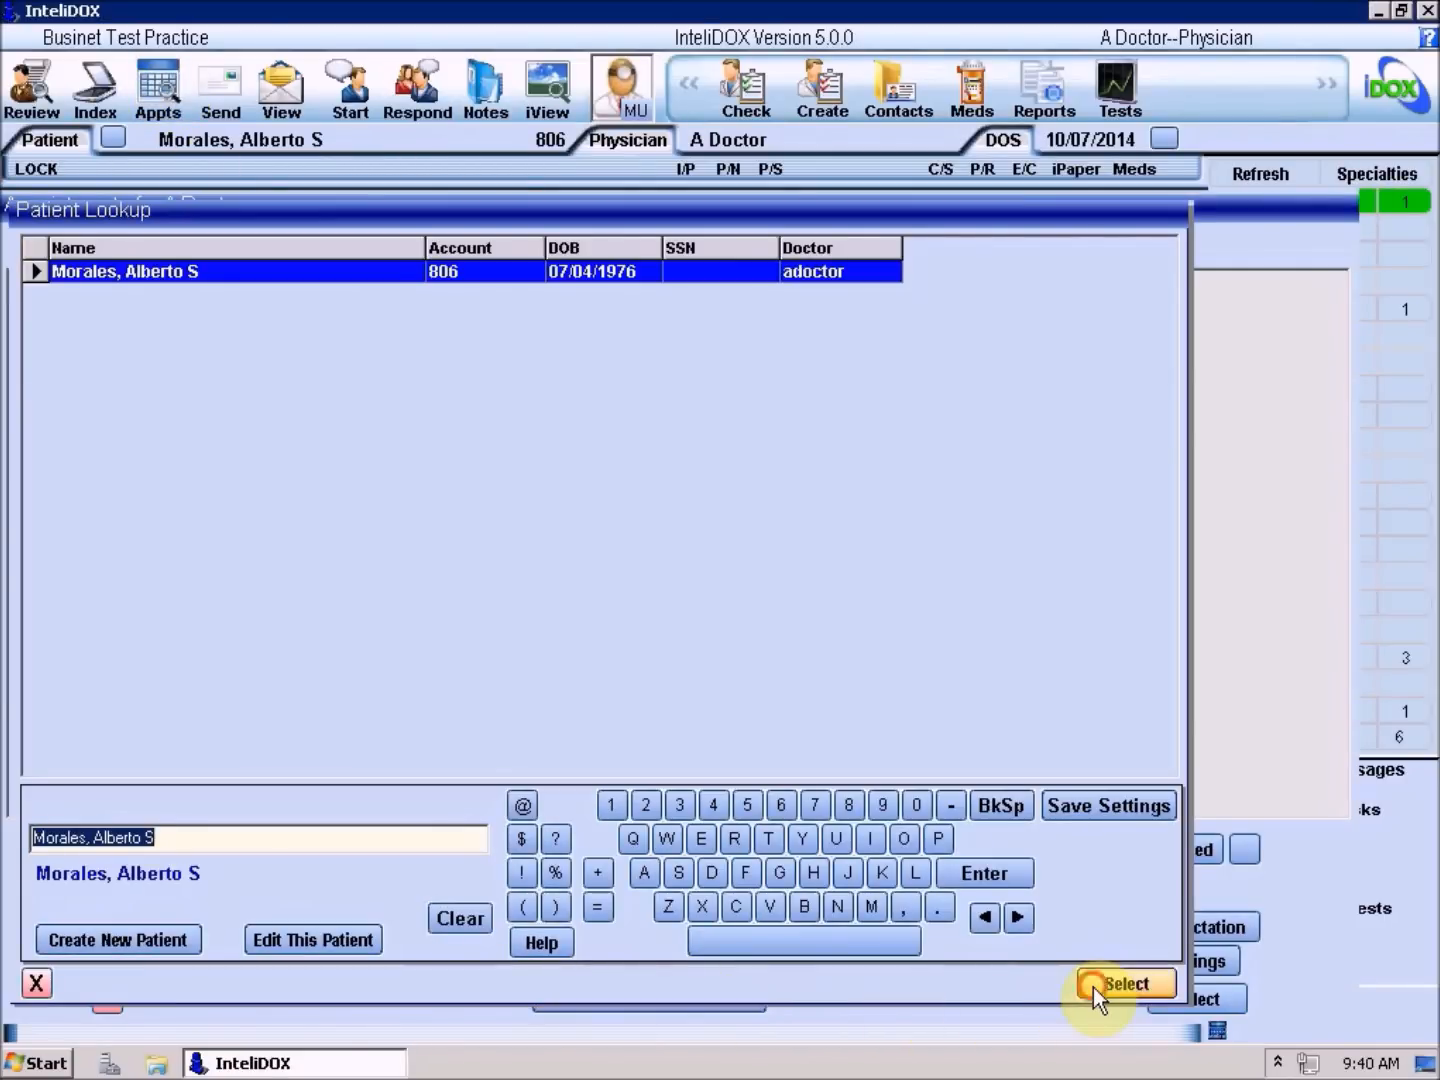
{"action": "left_click", "coordinate": [1124, 984]}
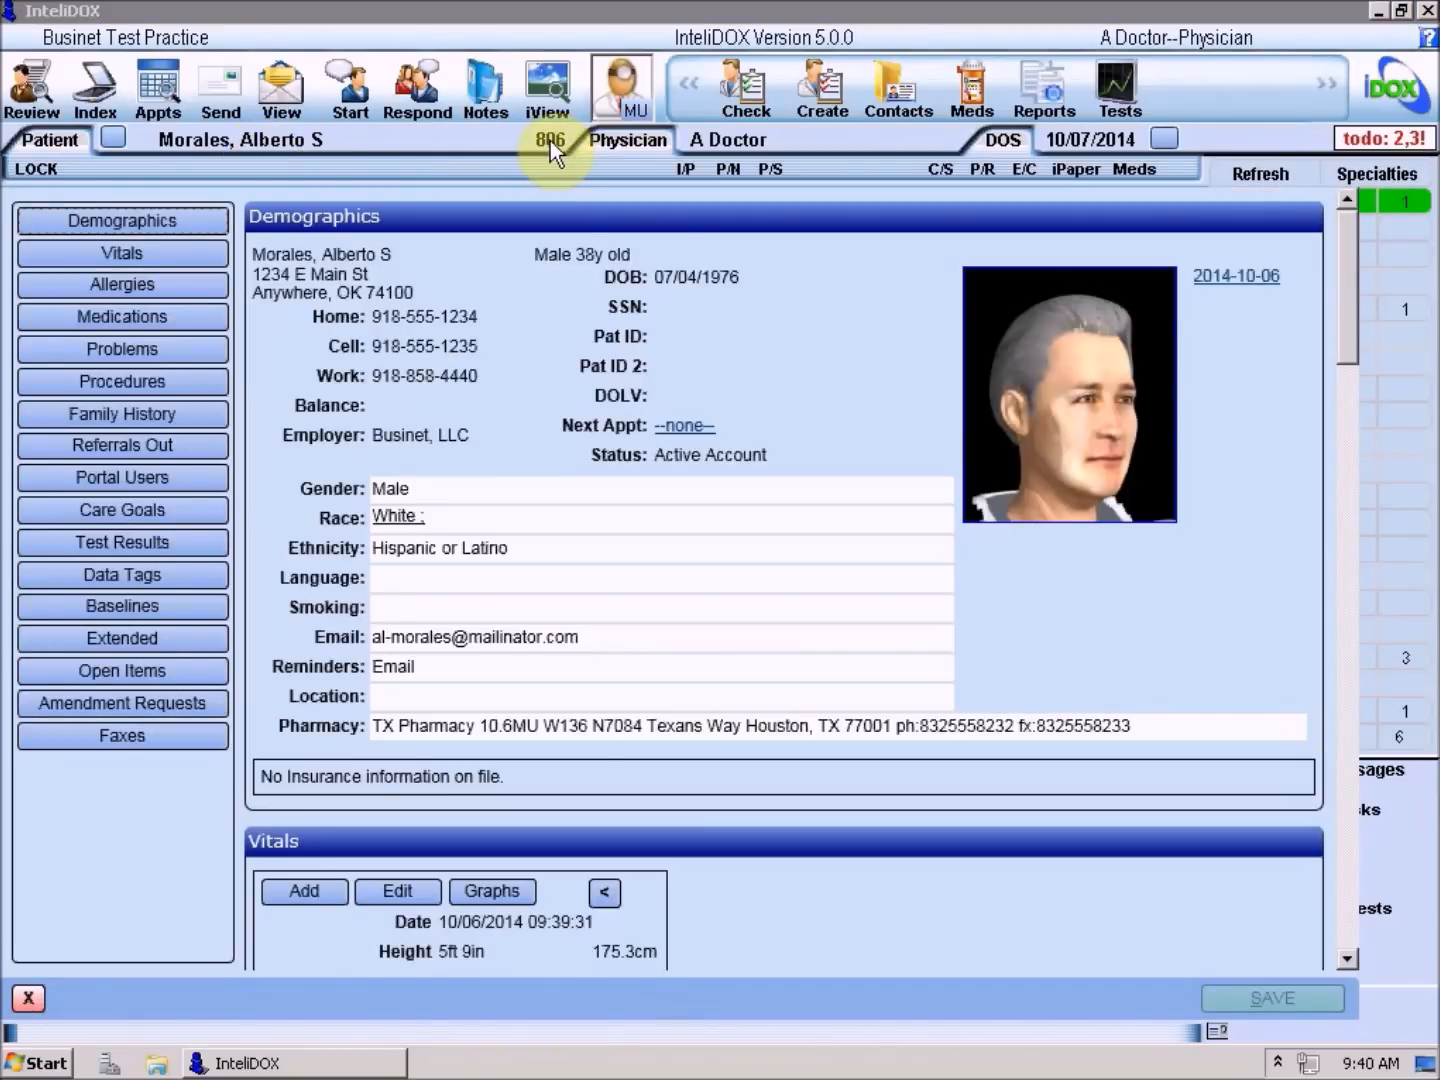
{"action": "mouse_move", "coordinate": [344, 210]}
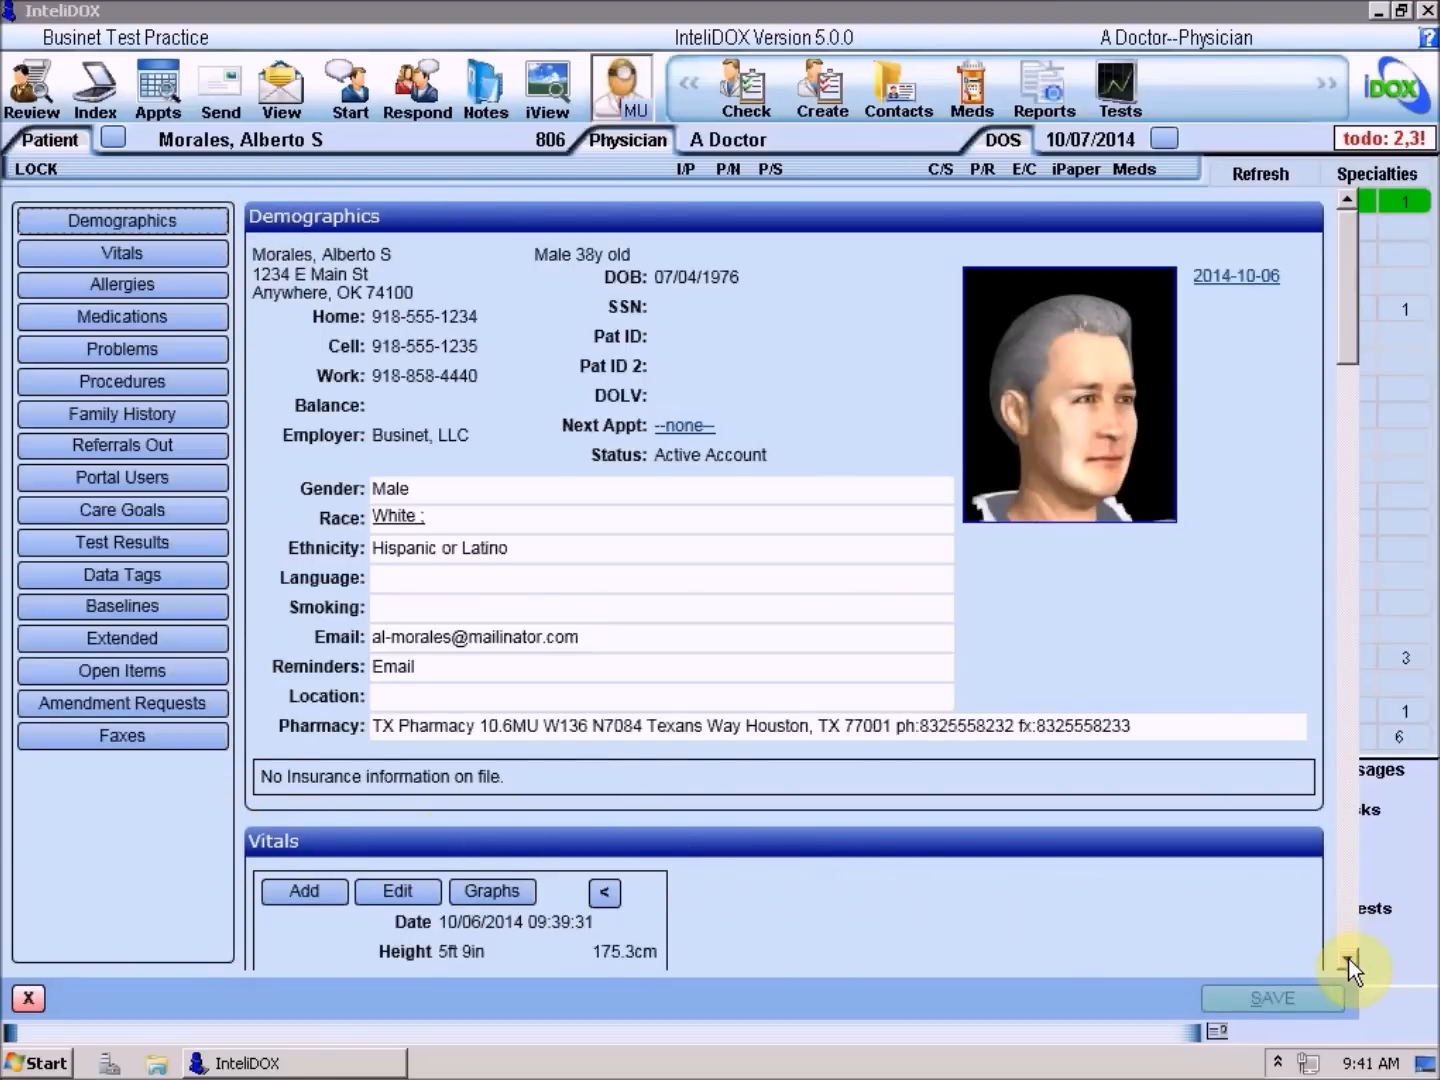
Scroll the summary, then review Procedures and the accepted Claritin amendment request
{"action": "scroll", "scroll_direction": "down", "scroll_amount": 3}
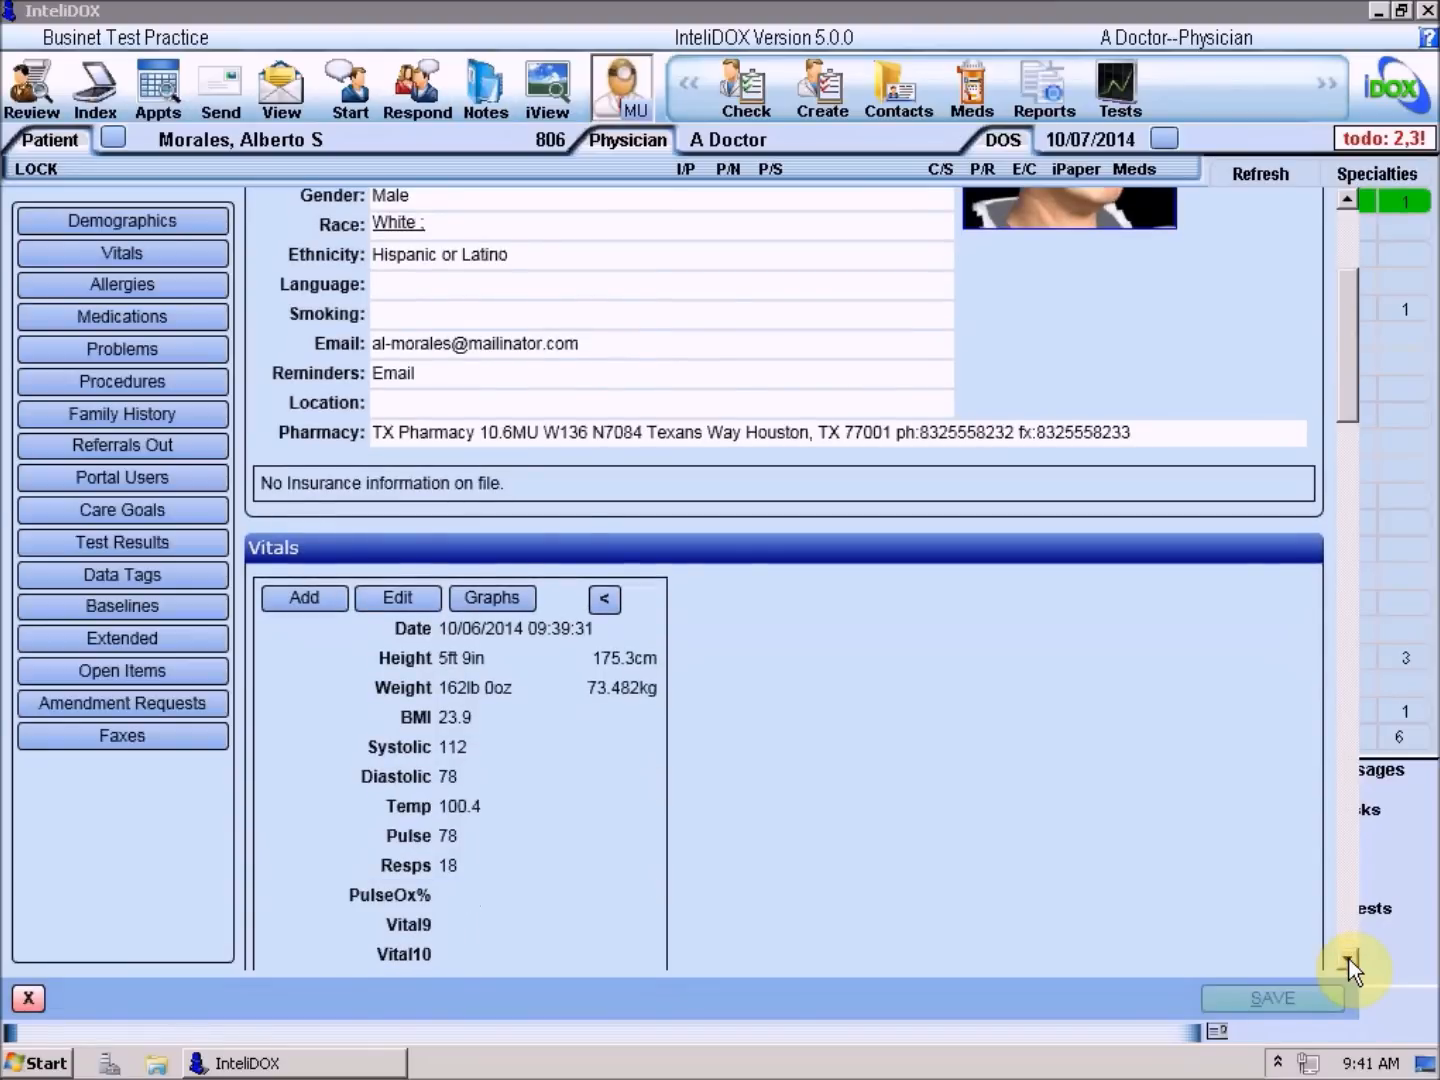
{"action": "scroll", "scroll_direction": "down", "scroll_amount": 3}
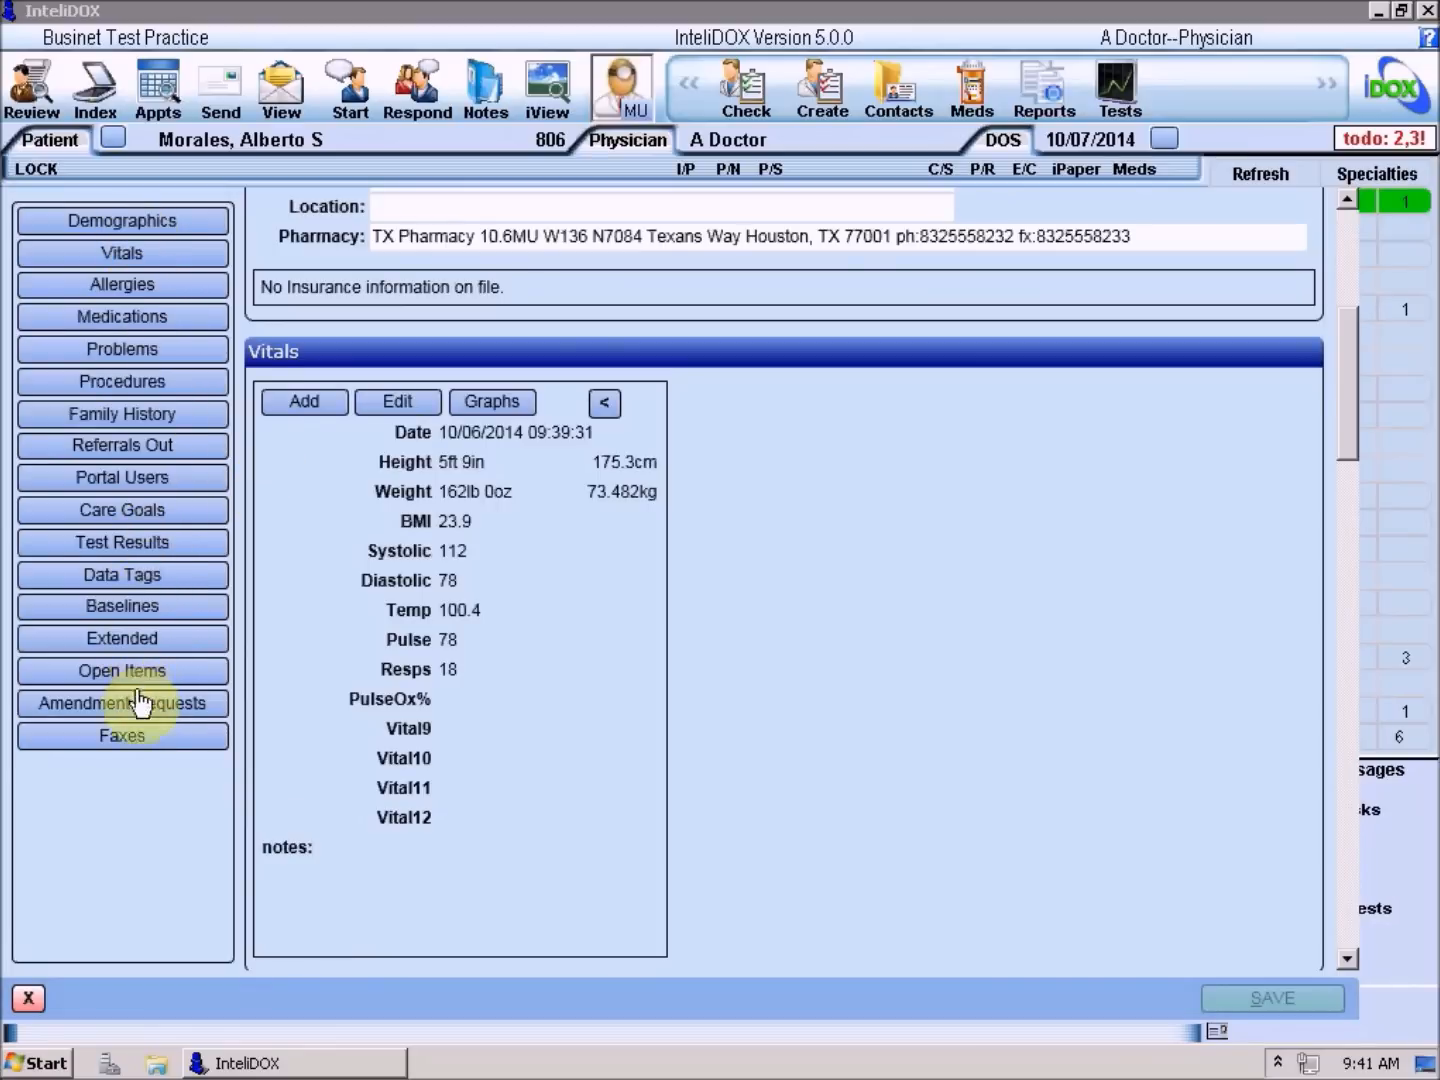
{"action": "left_click", "coordinate": [122, 380]}
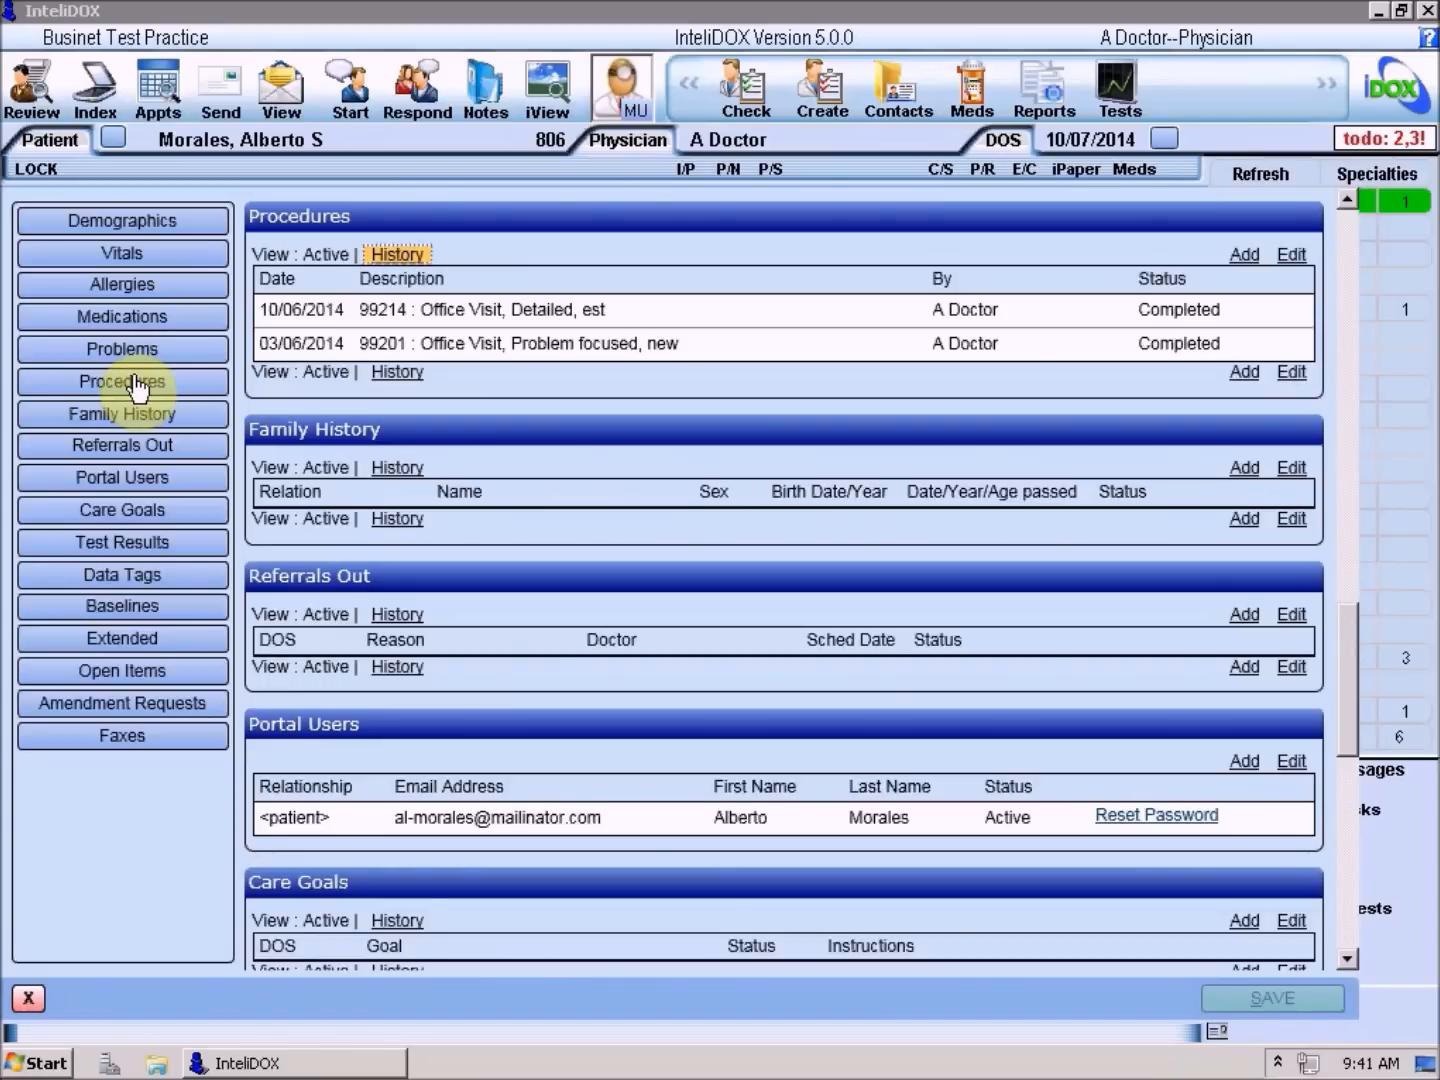
{"action": "mouse_move", "coordinate": [1098, 994]}
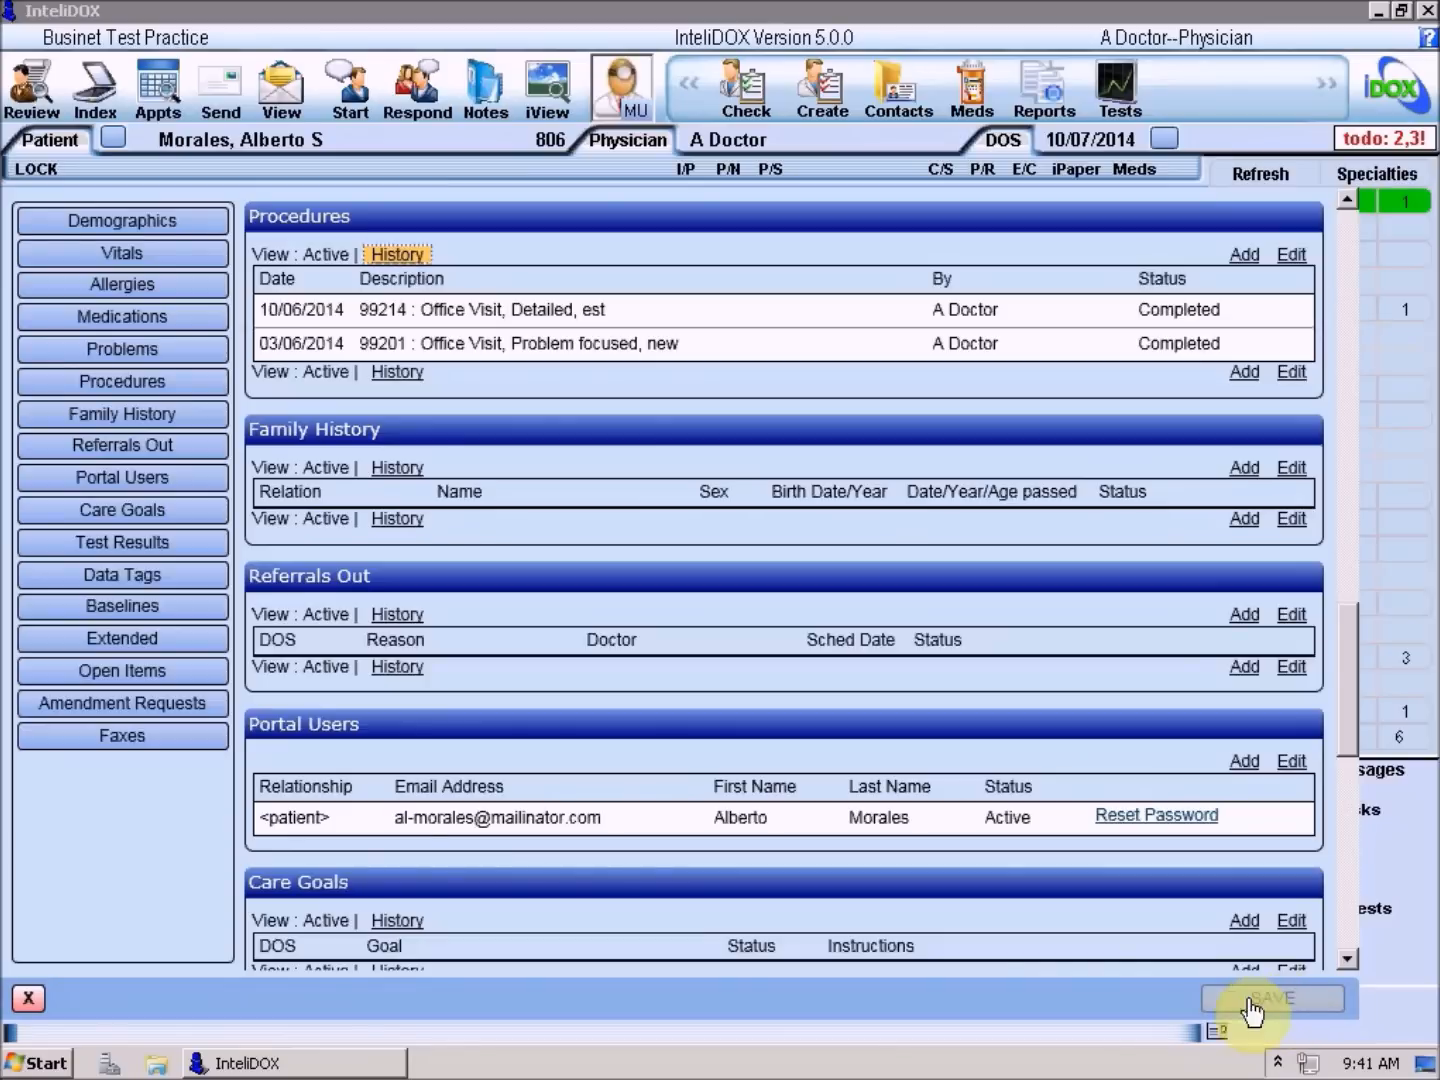
{"action": "mouse_move", "coordinate": [138, 420]}
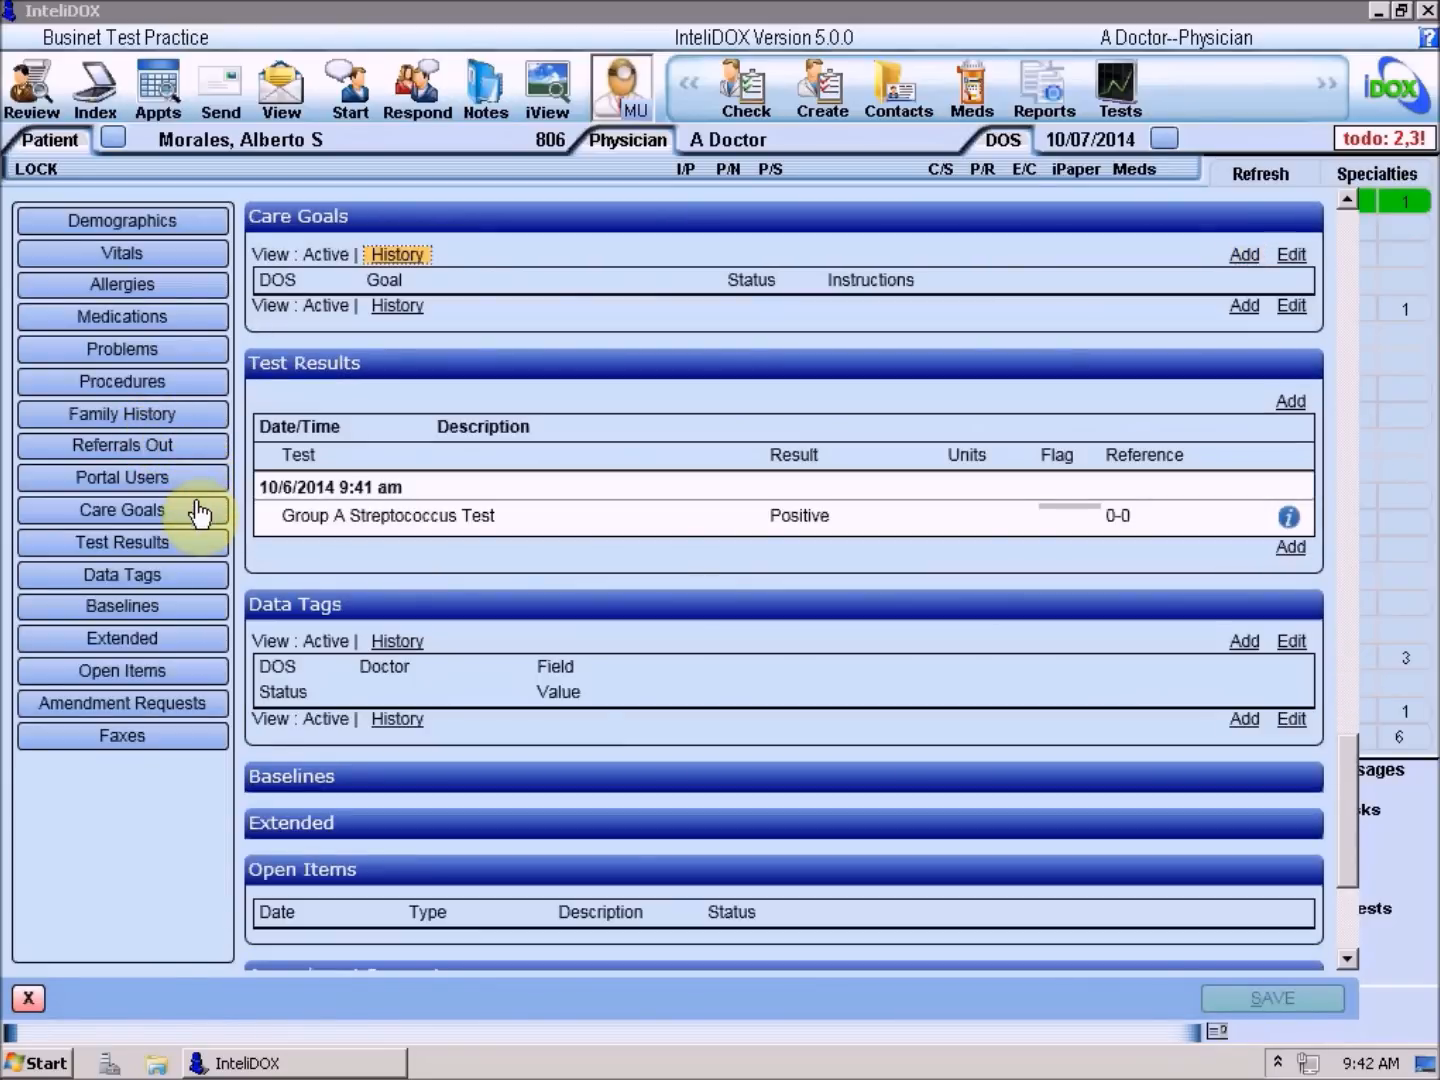
{"action": "left_click", "coordinate": [122, 704]}
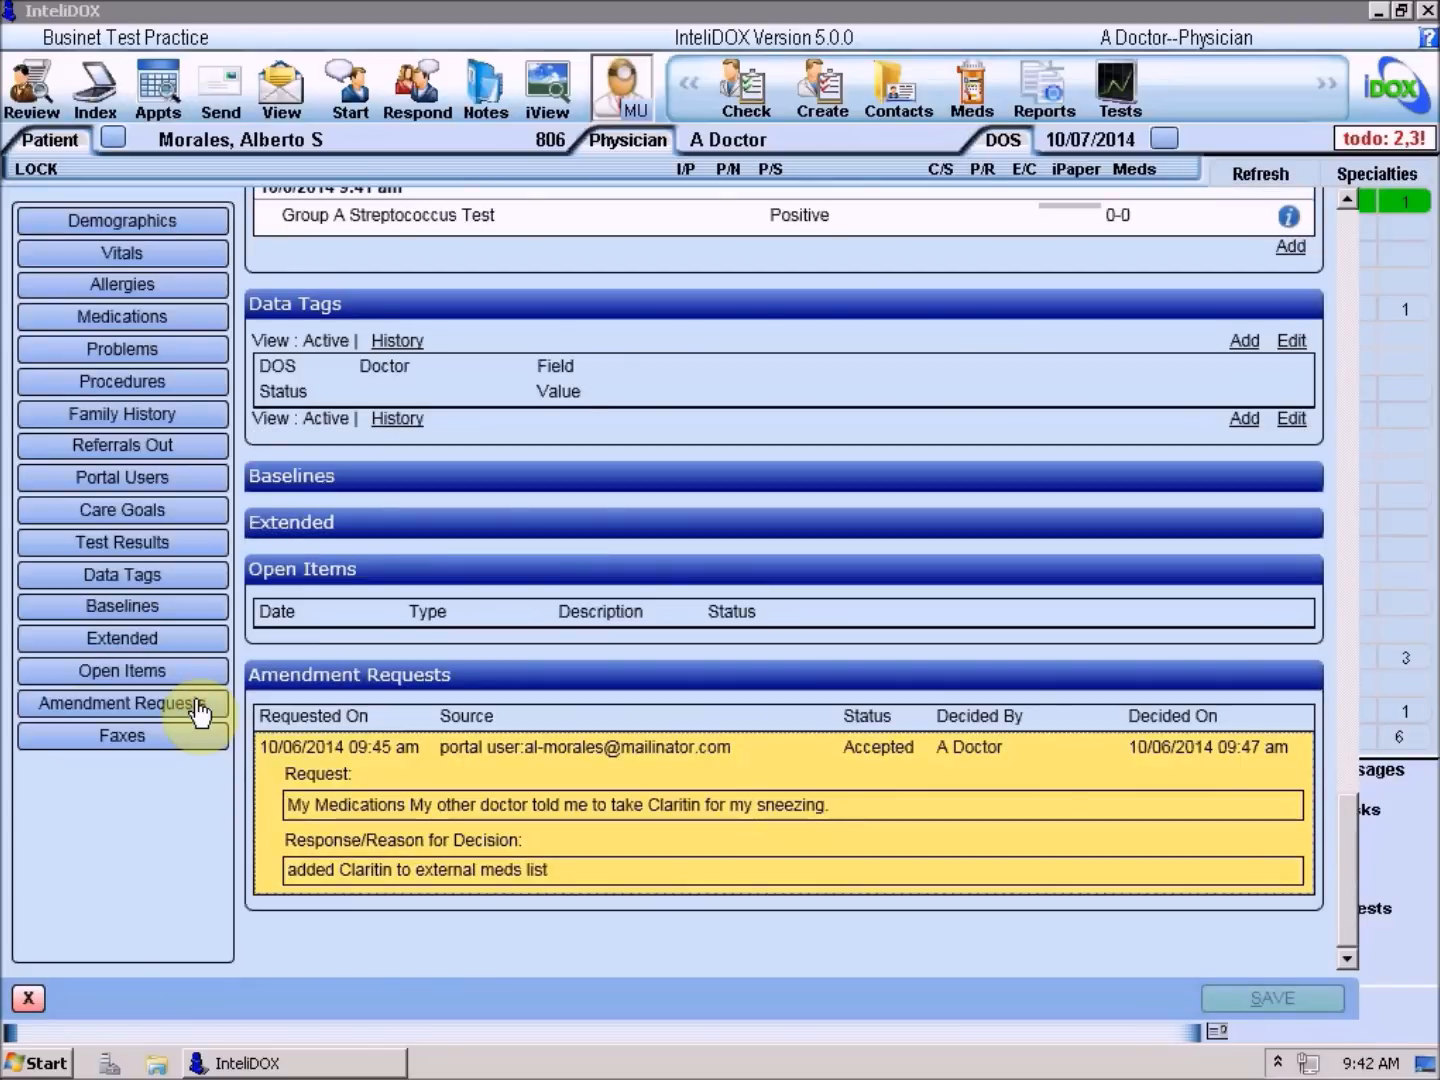
{"action": "mouse_move", "coordinate": [180, 234]}
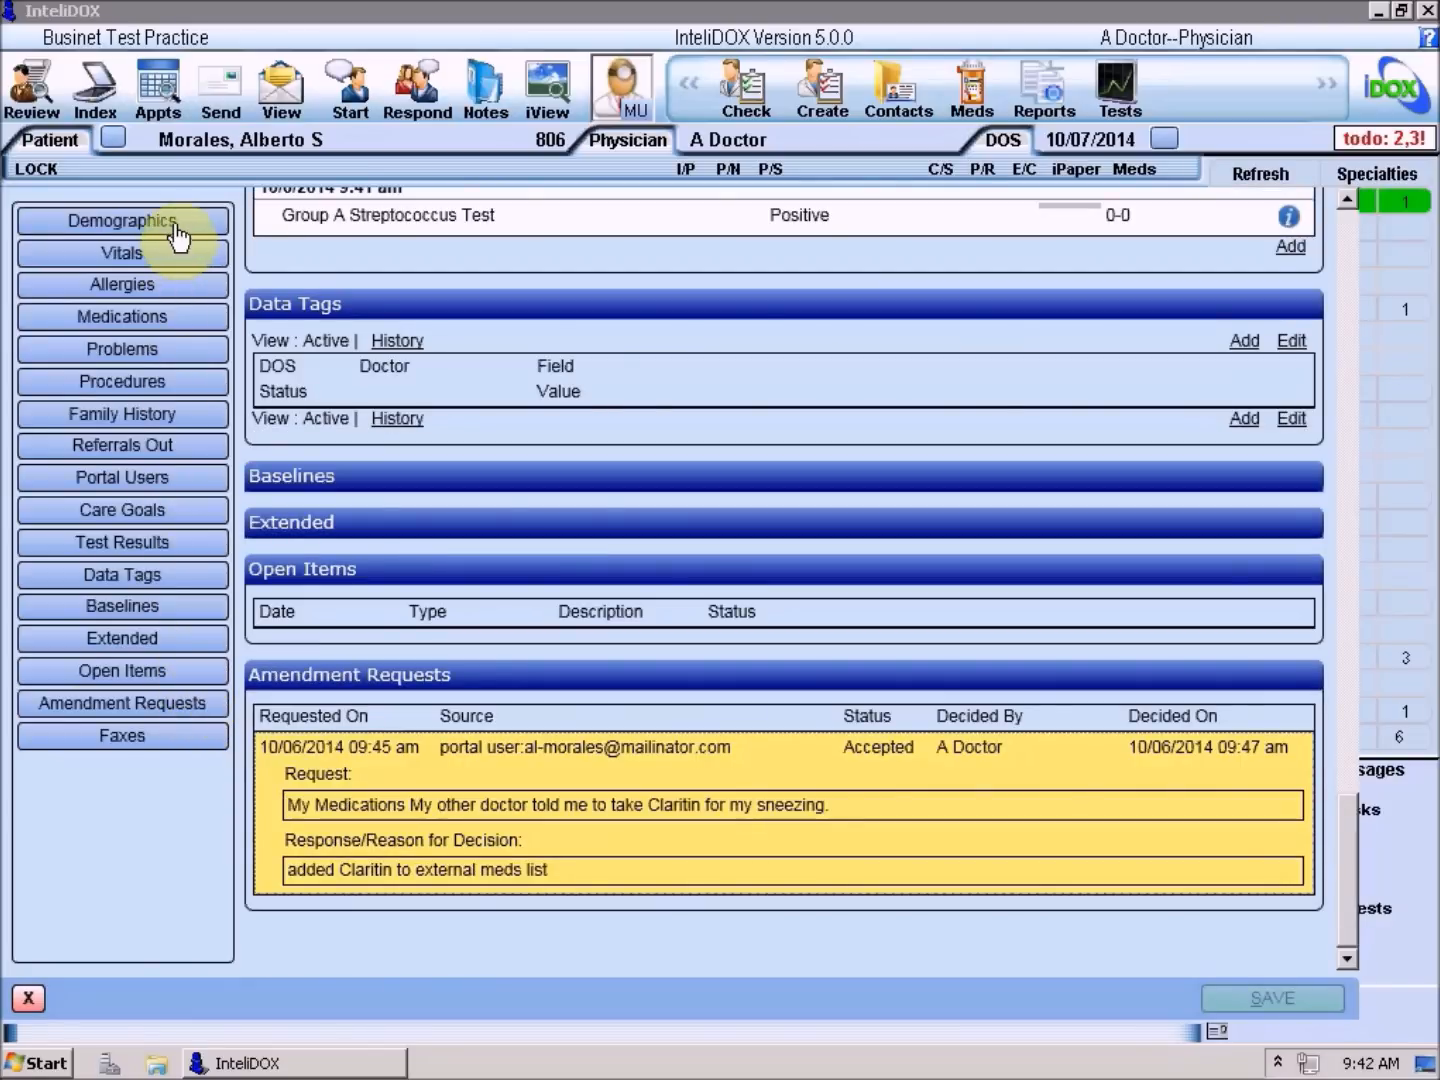
Set demographics to Spanish, Never Smoker and Main Office location, and save
{"action": "left_click", "coordinate": [122, 220]}
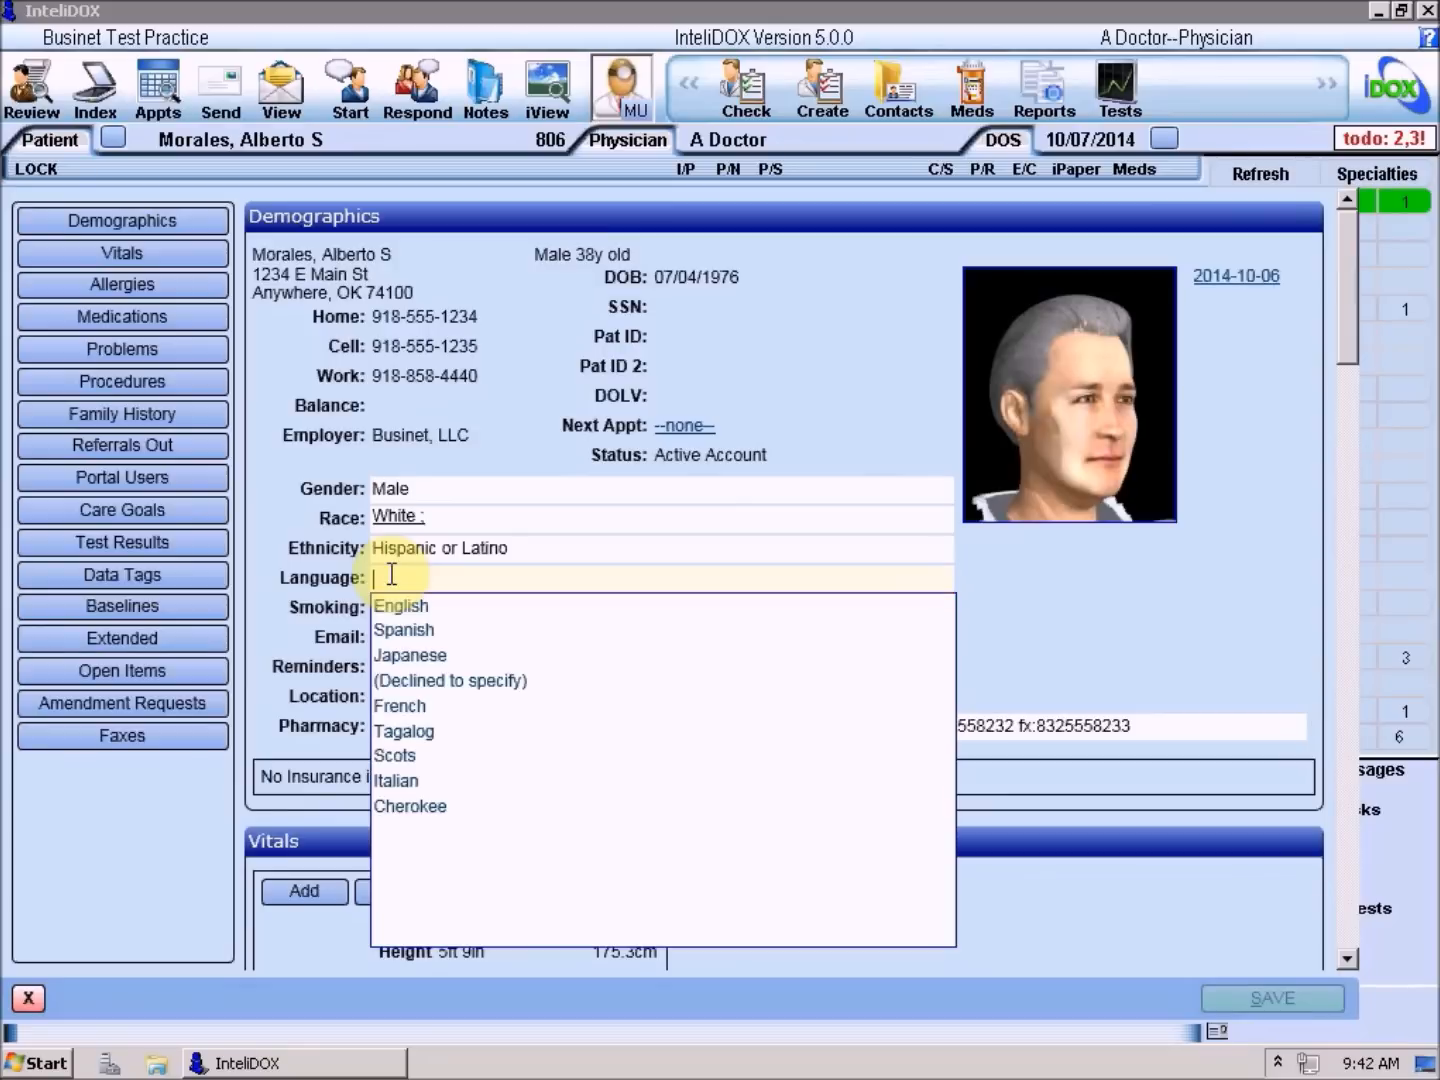
{"action": "type", "text": "c"}
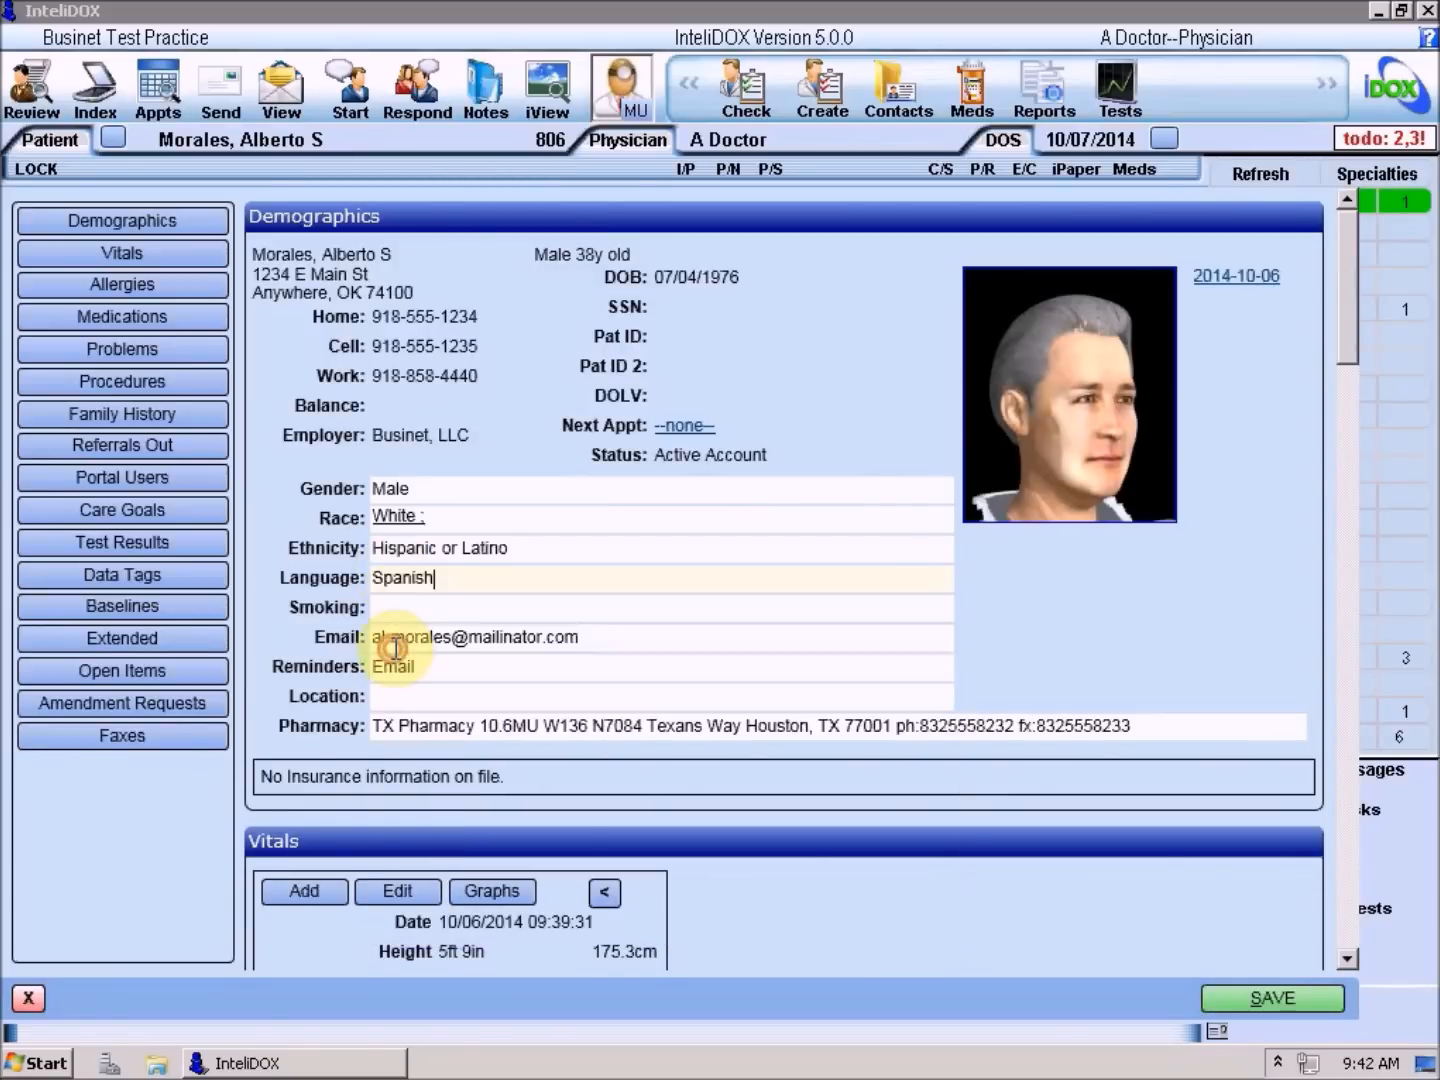
{"action": "left_click", "coordinate": [500, 608]}
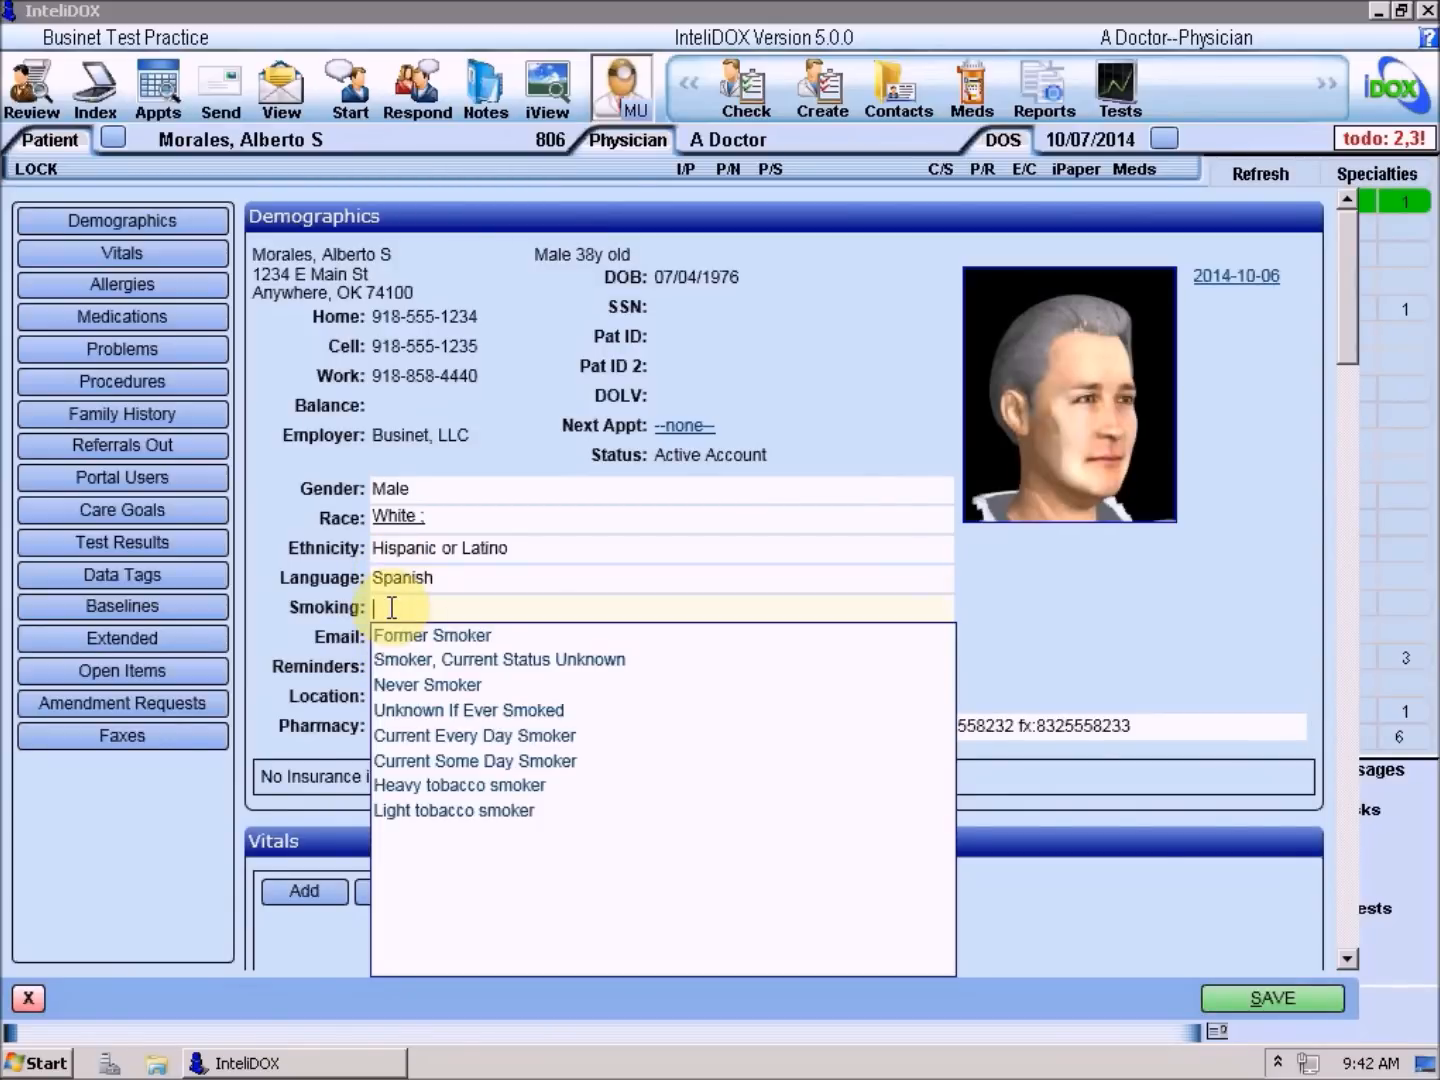
{"action": "mouse_move", "coordinate": [568, 796]}
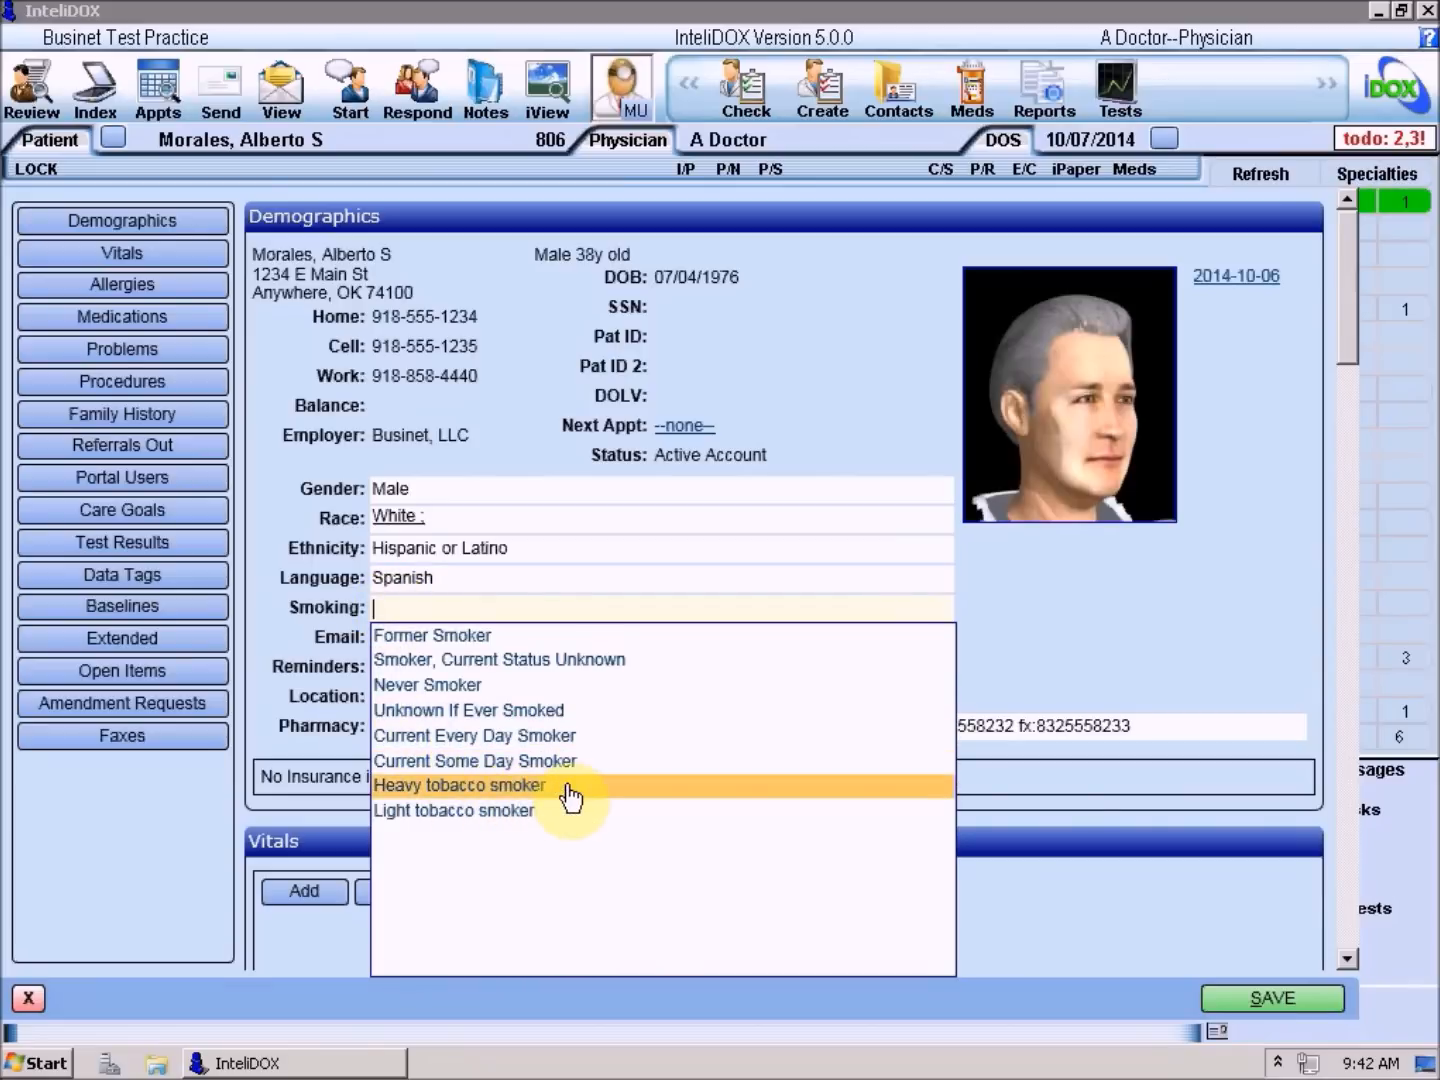
{"action": "mouse_move", "coordinate": [476, 684]}
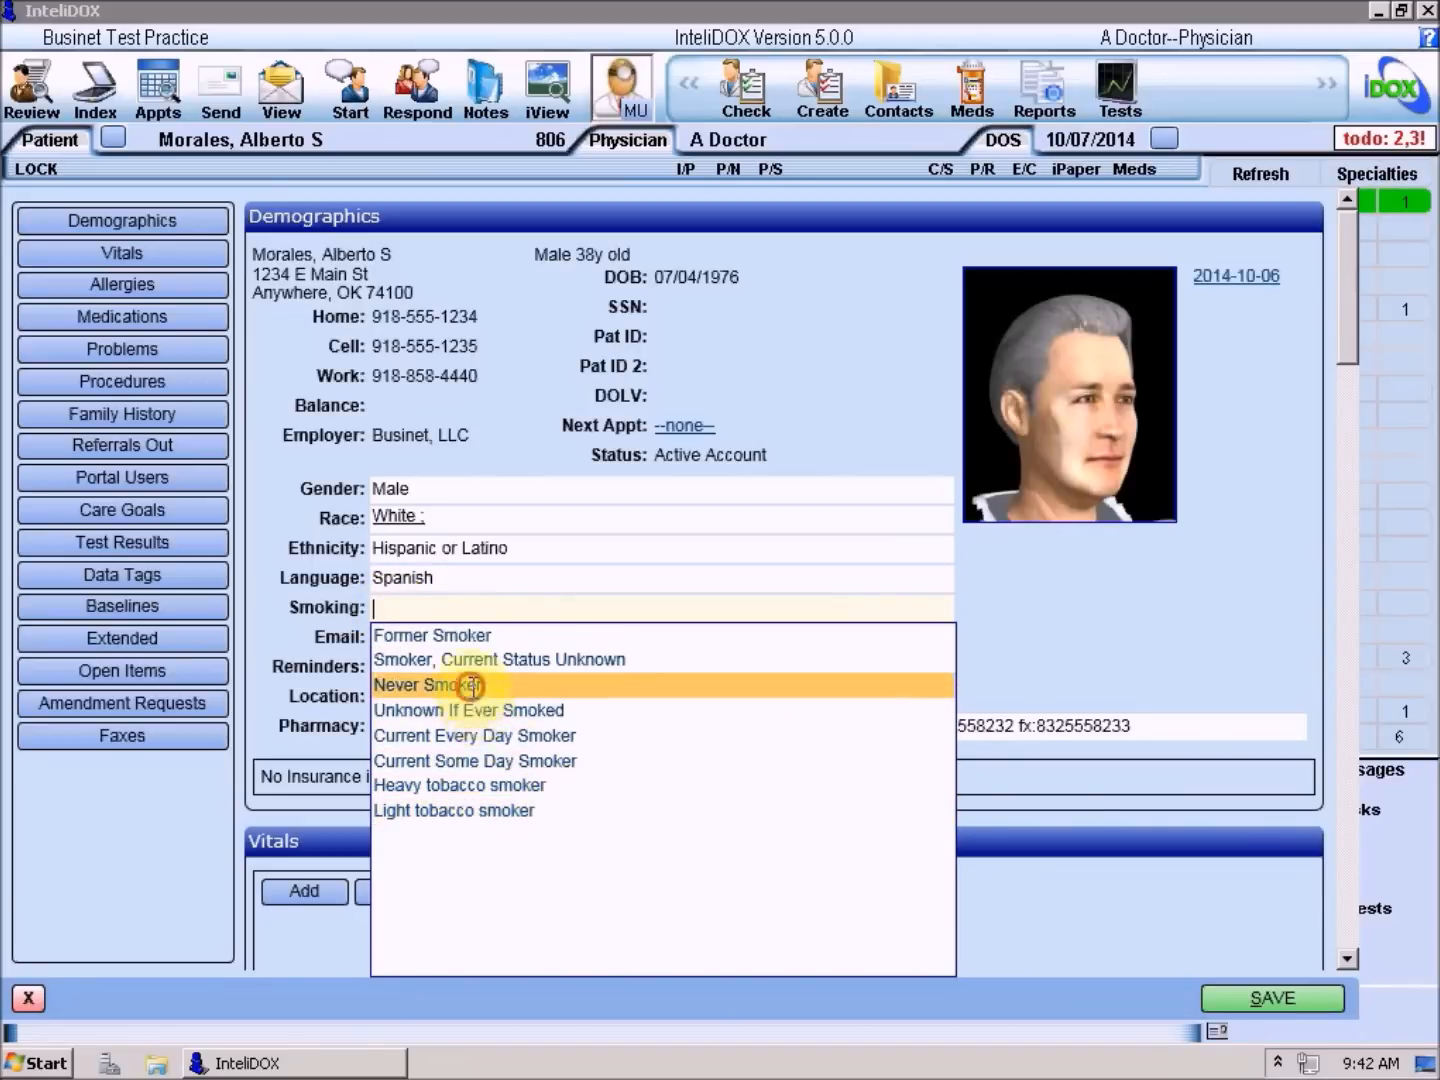
{"action": "left_click", "coordinate": [454, 684]}
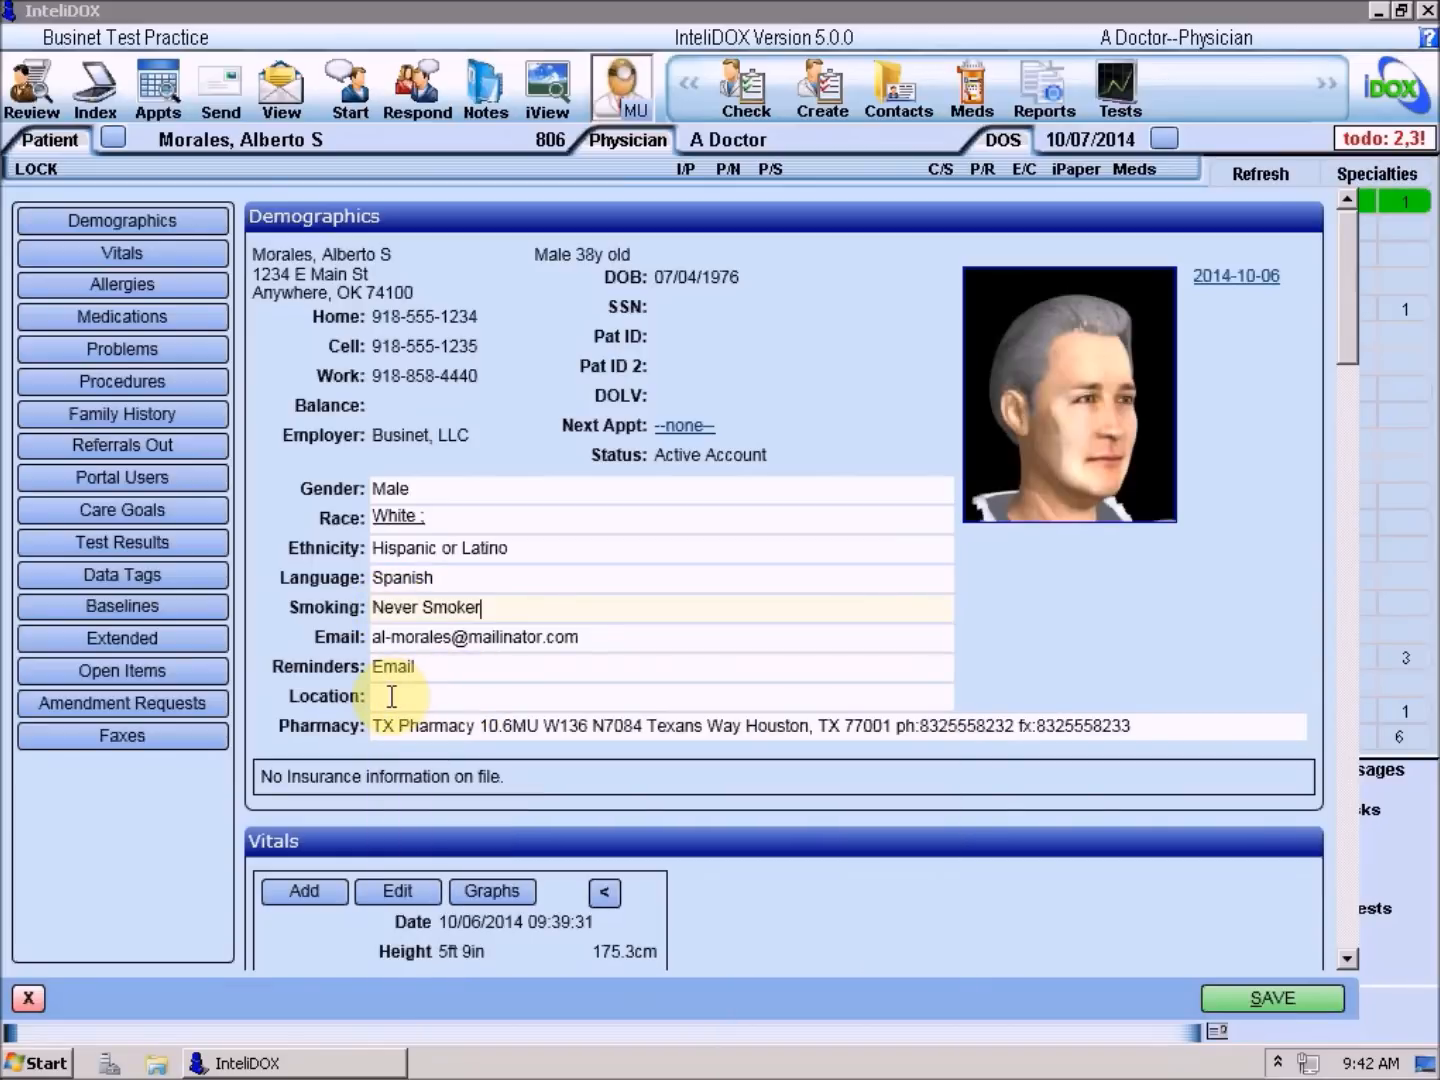
{"action": "left_click", "coordinate": [392, 696]}
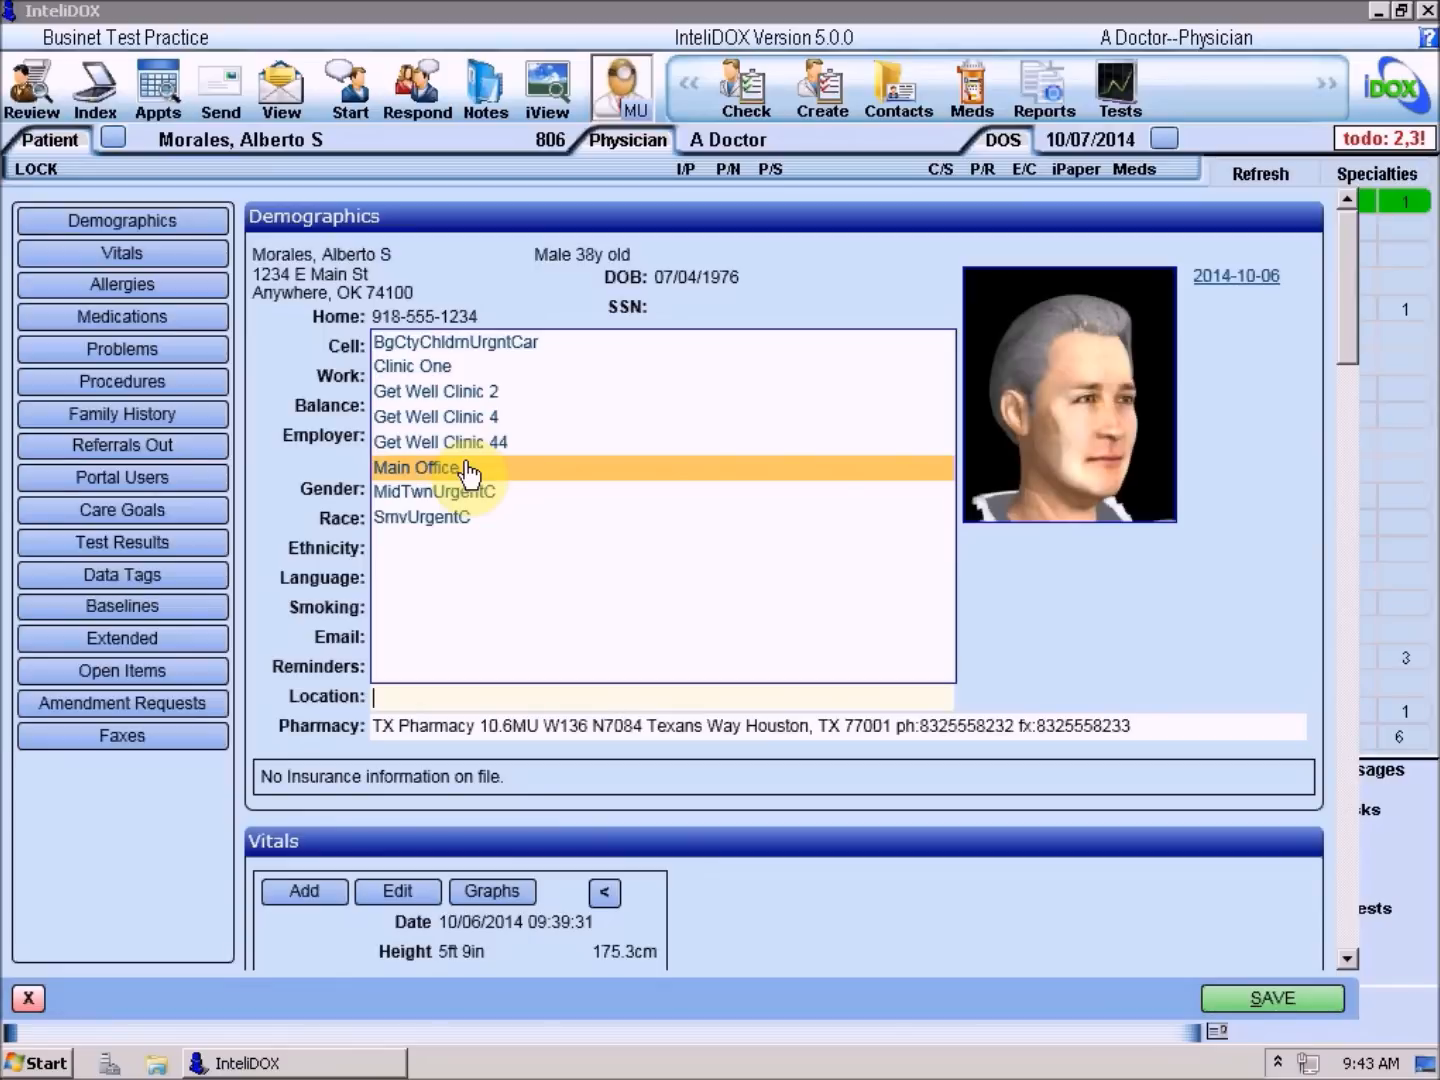
{"action": "left_click", "coordinate": [416, 468]}
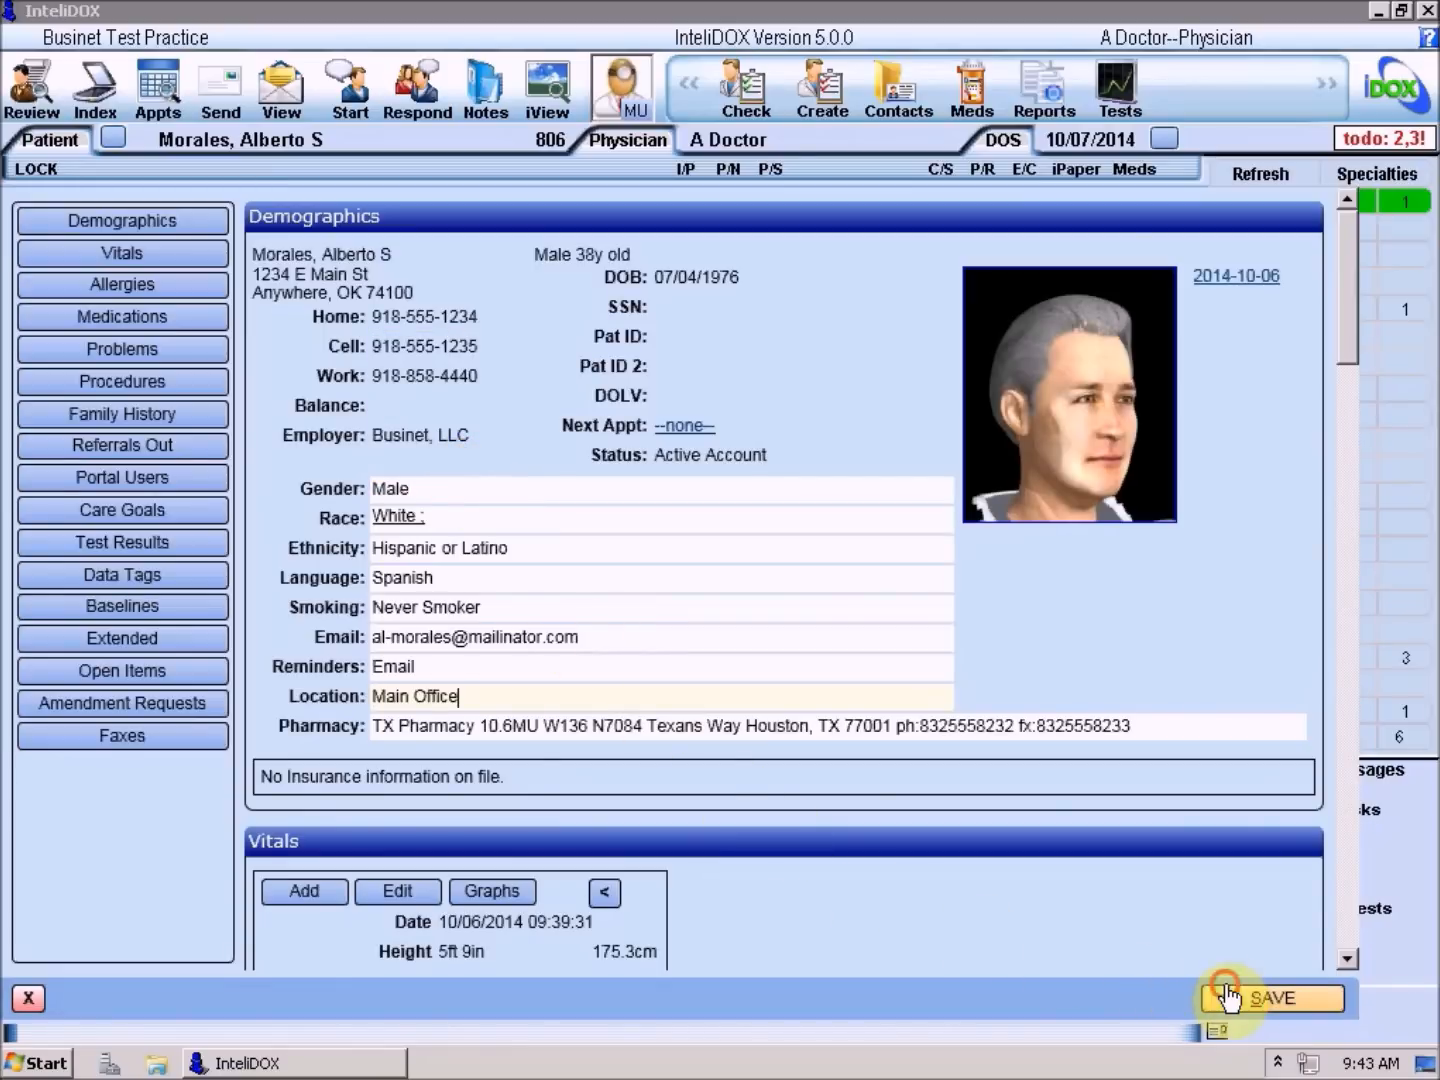
{"action": "left_click", "coordinate": [1230, 998]}
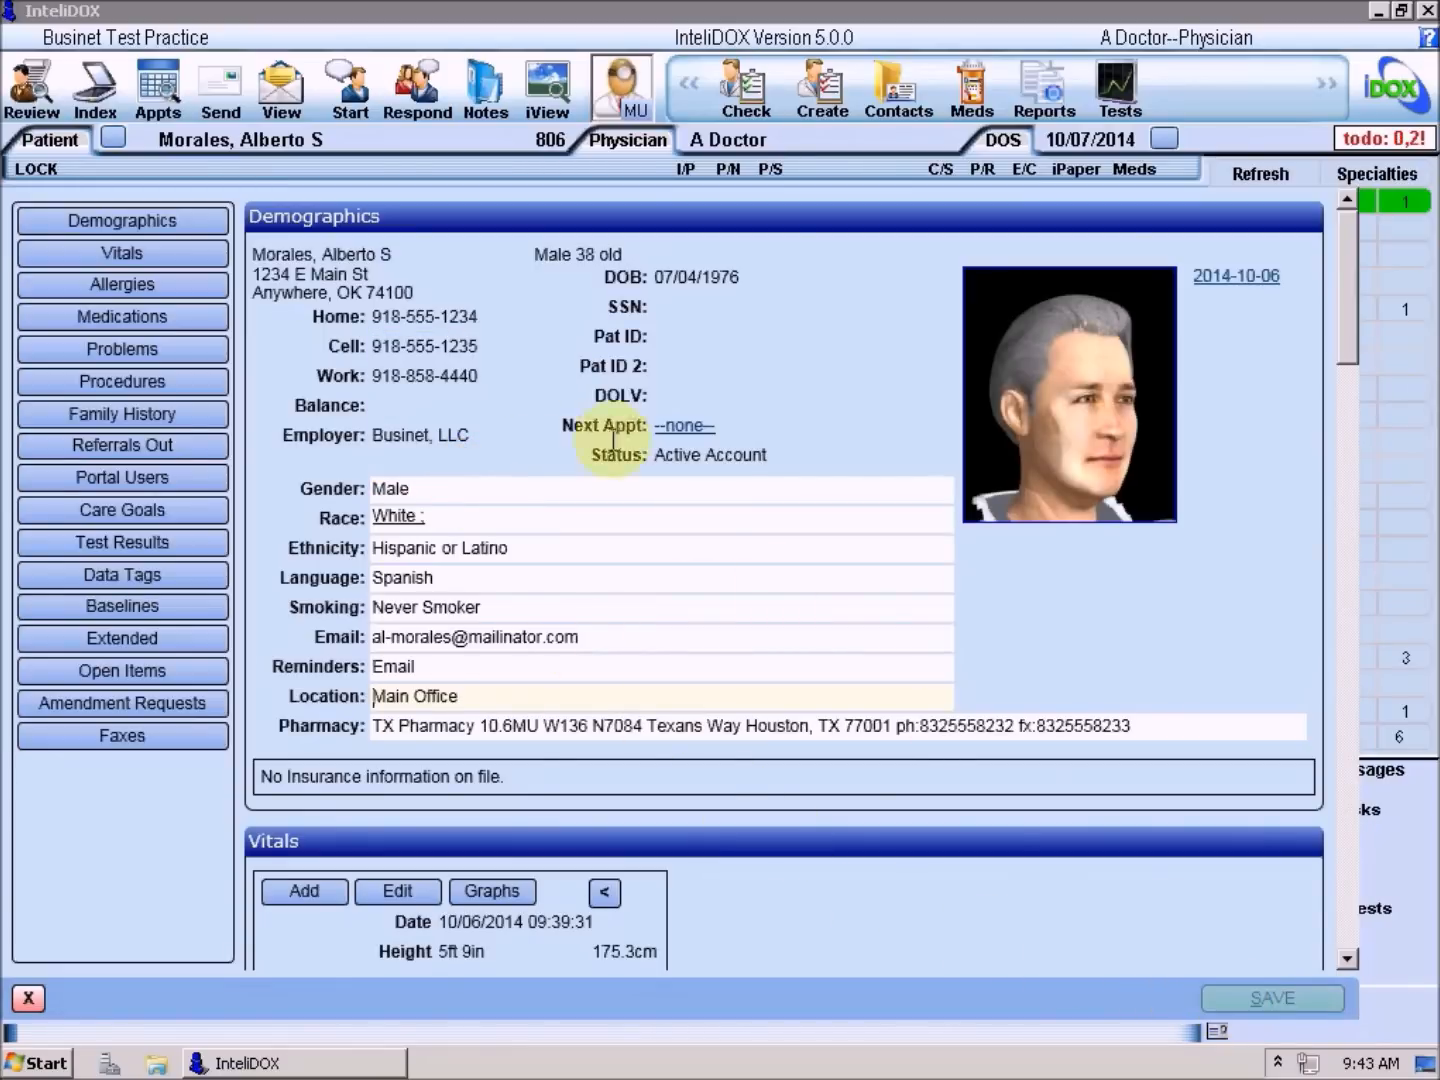
Add a penicillins allergy with Nausea reaction and Mild severity, and save it
{"action": "left_click", "coordinate": [122, 284]}
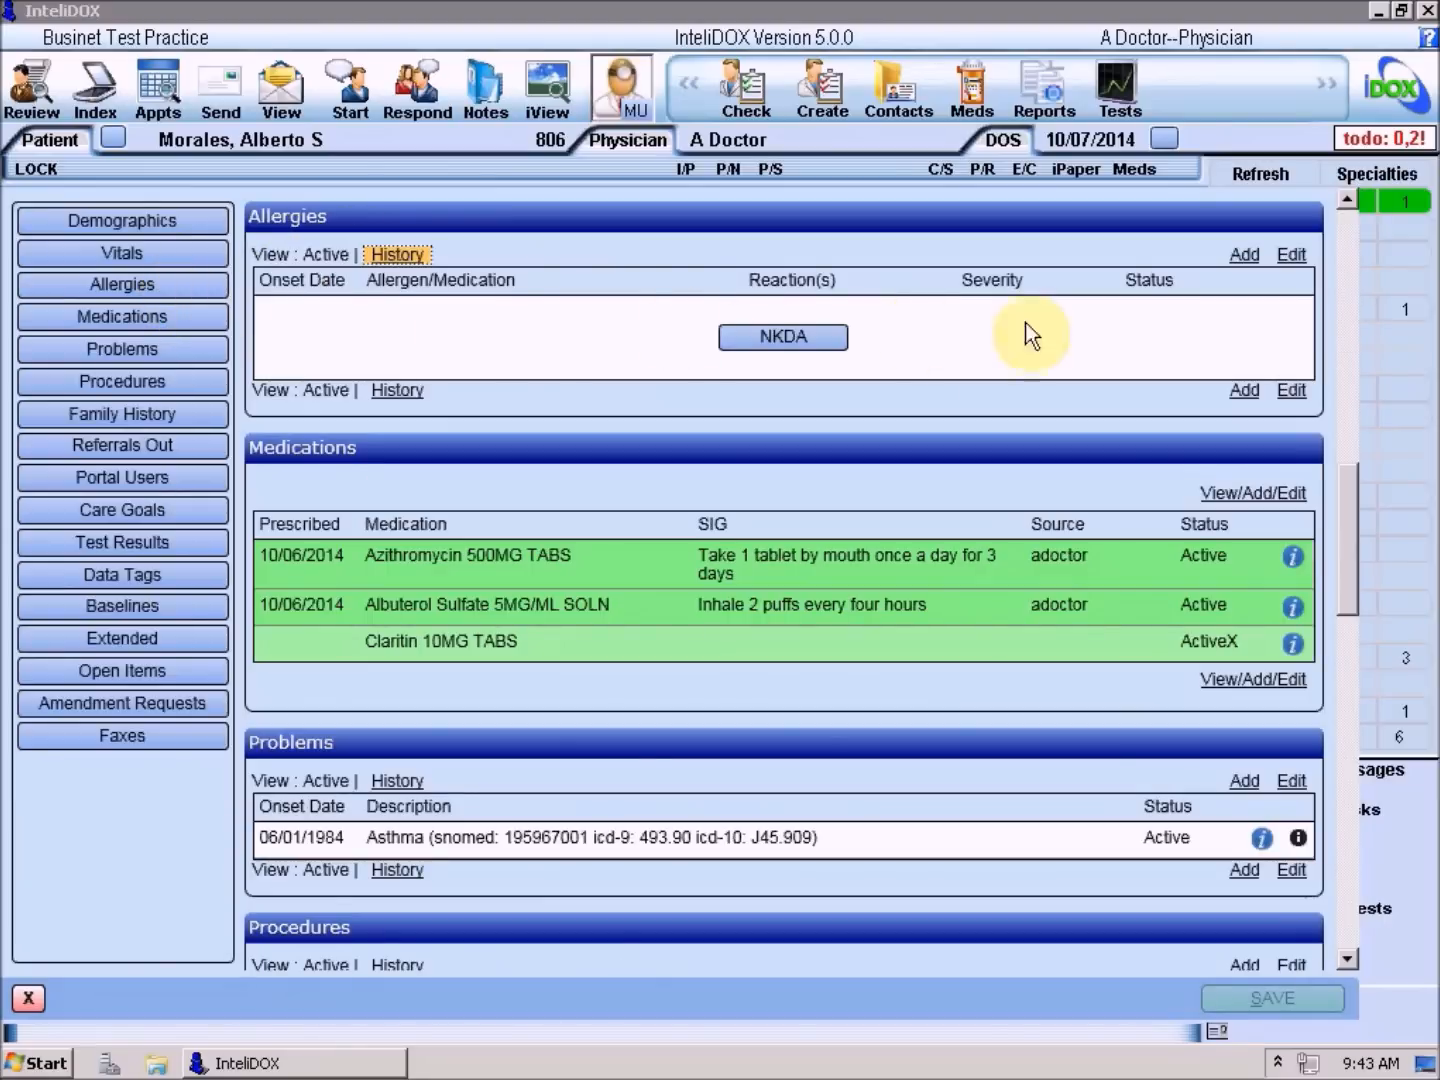
{"action": "left_click", "coordinate": [1244, 254]}
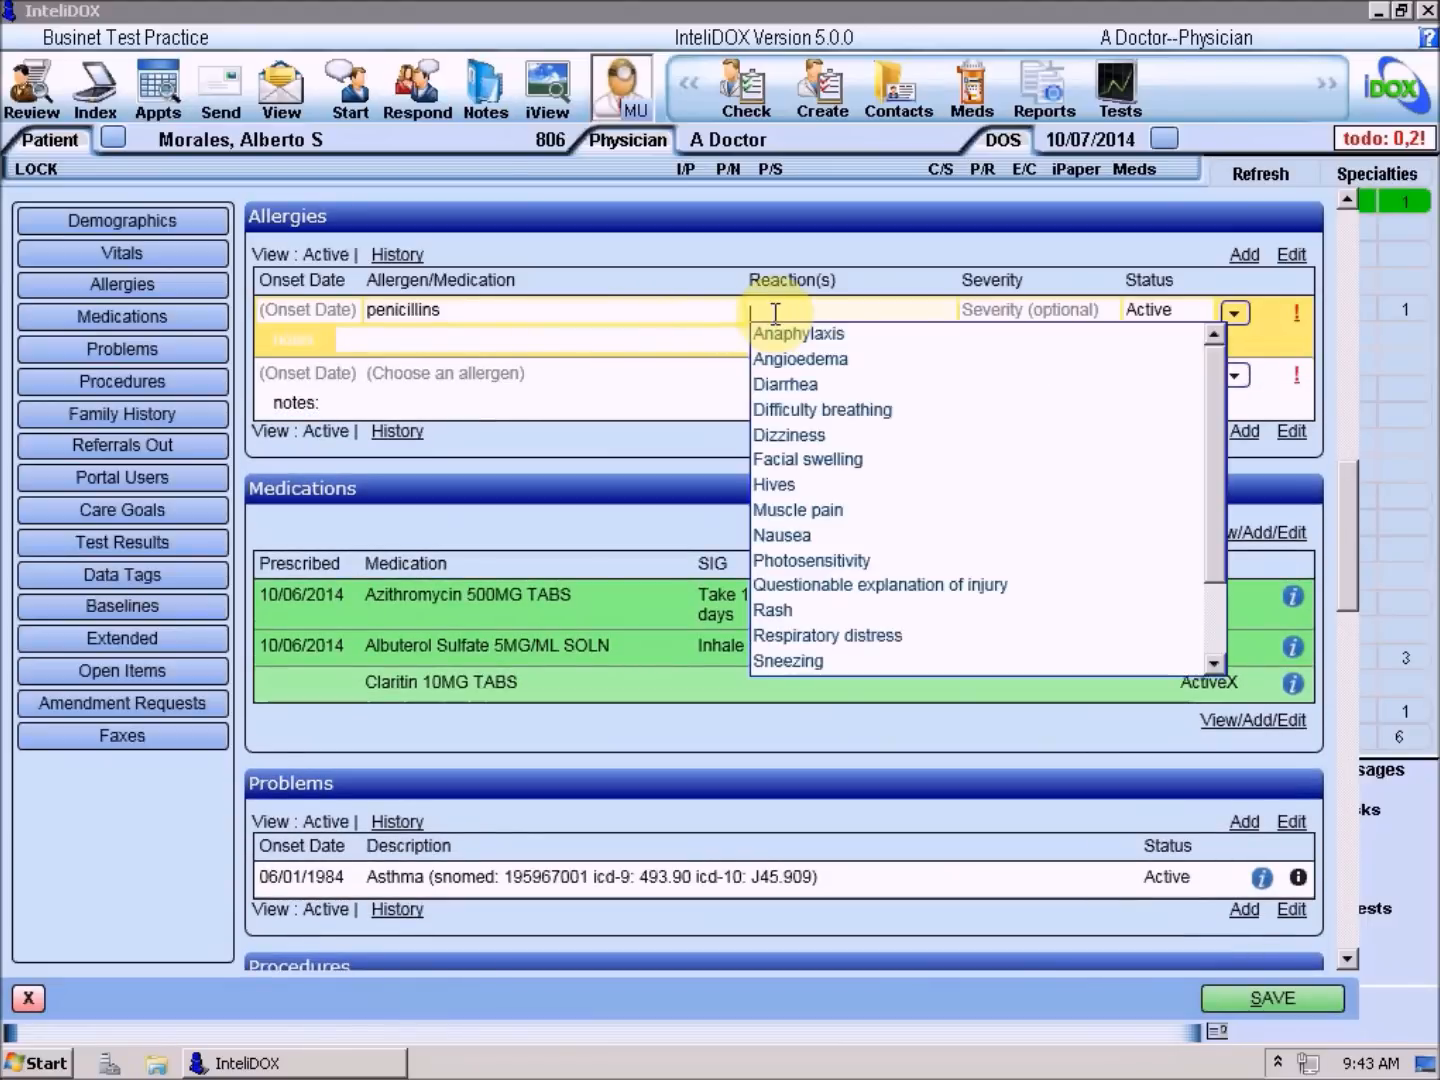
{"action": "left_click", "coordinate": [782, 536]}
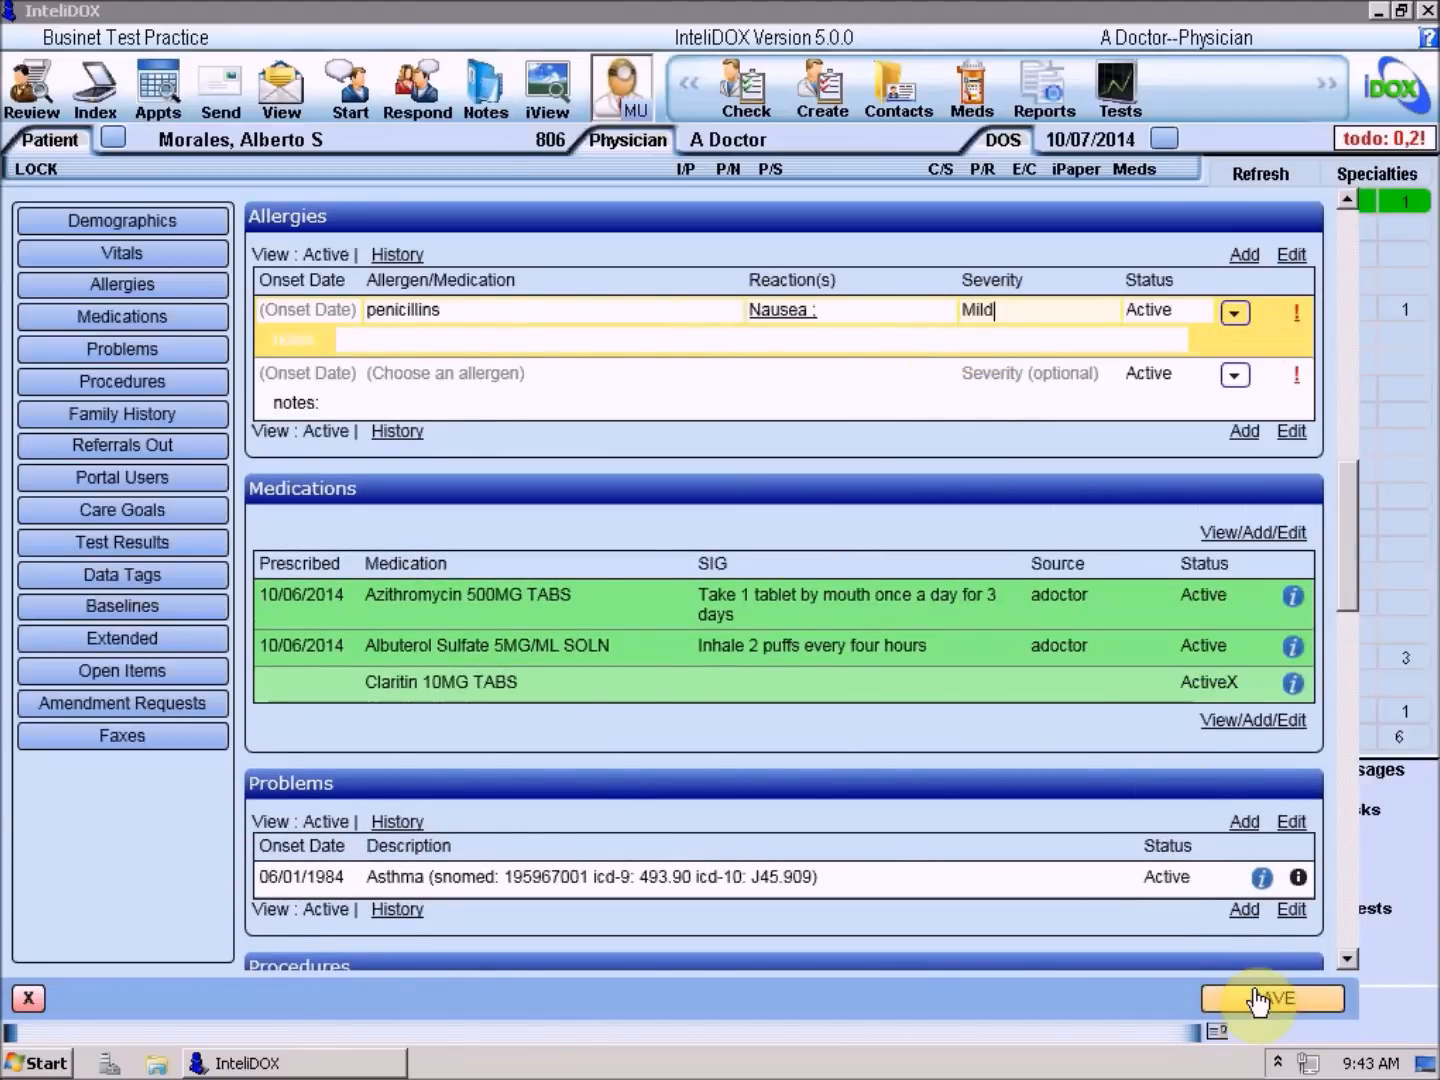
{"action": "left_click", "coordinate": [1268, 998]}
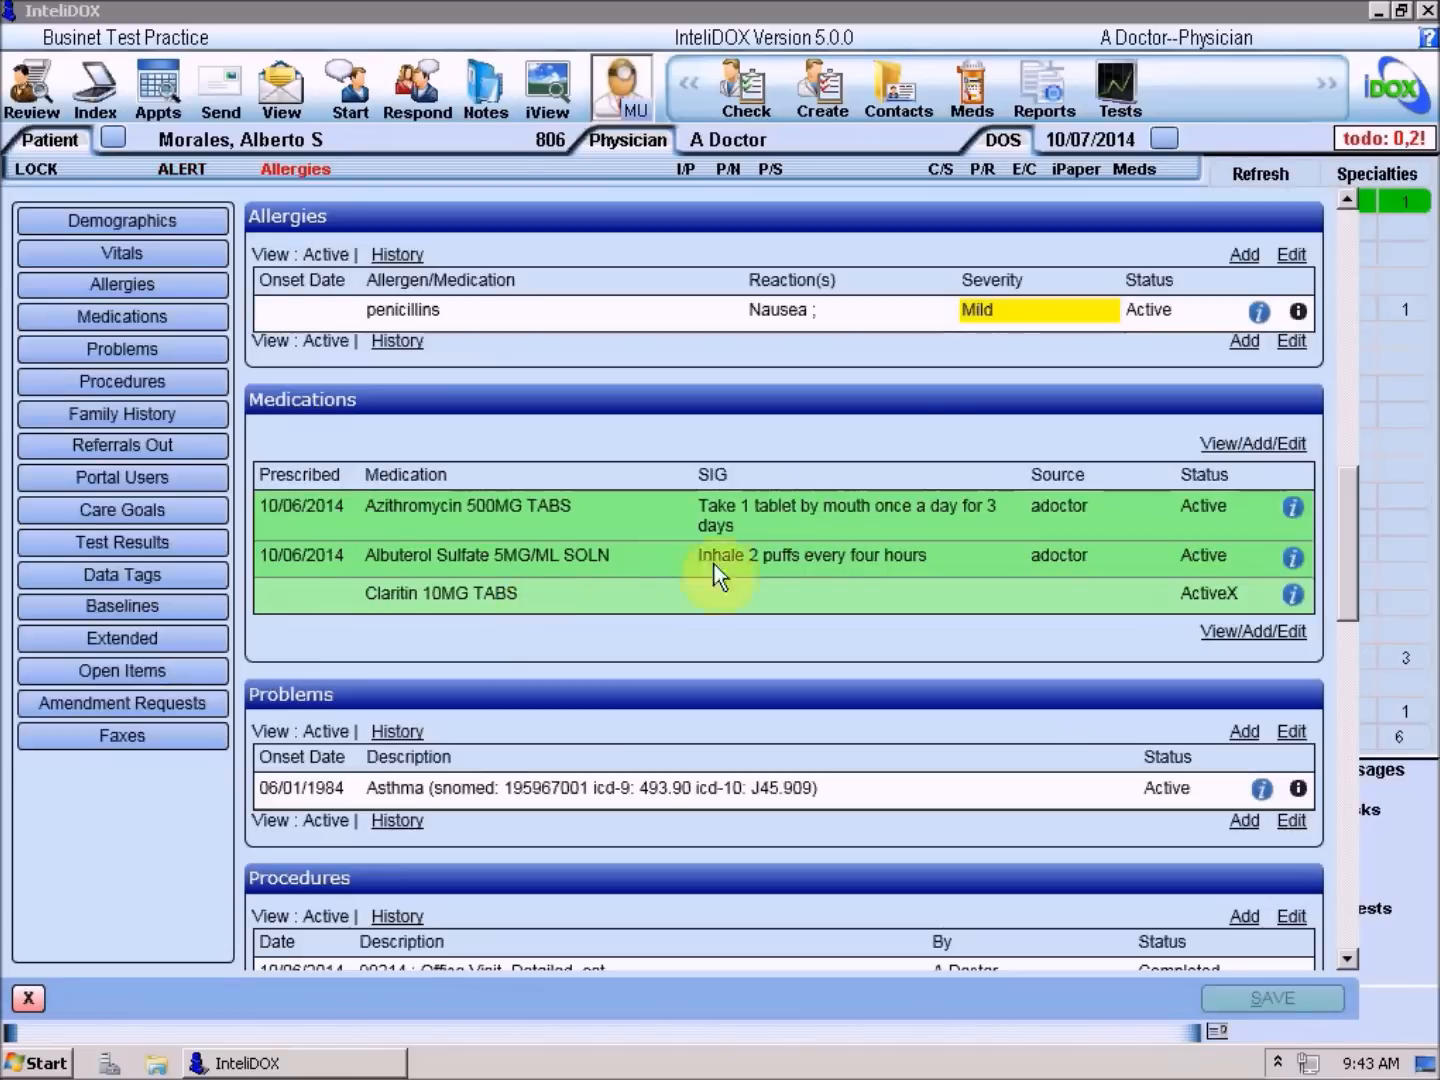
{"action": "mouse_move", "coordinate": [1298, 310]}
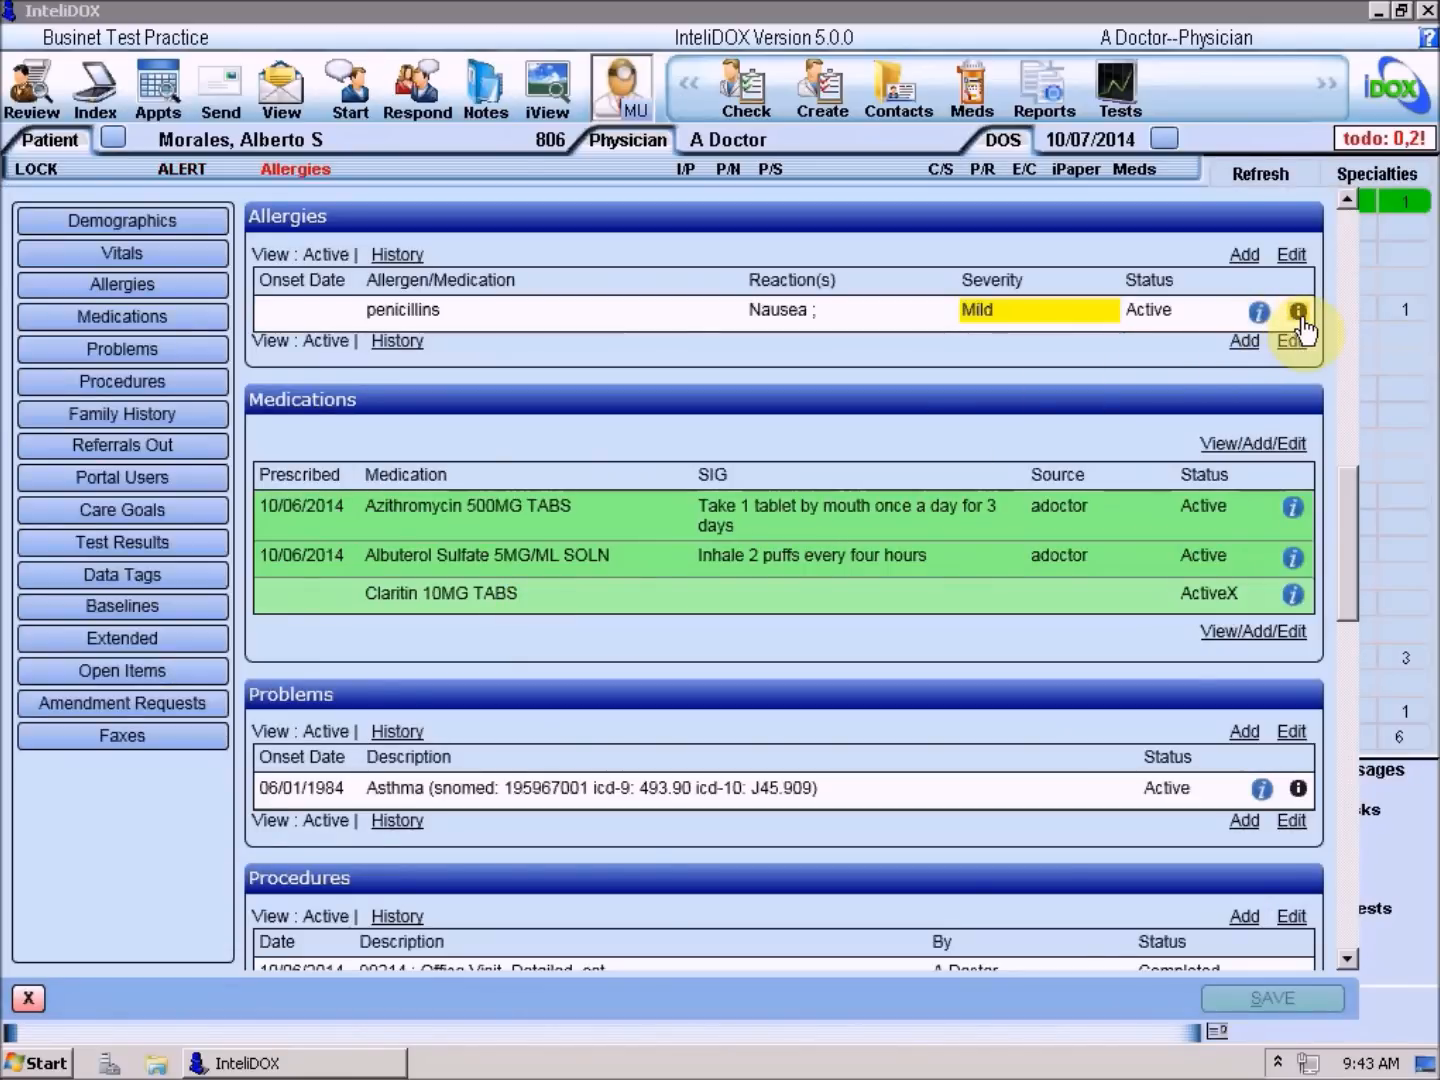
{"action": "mouse_move", "coordinate": [1300, 310]}
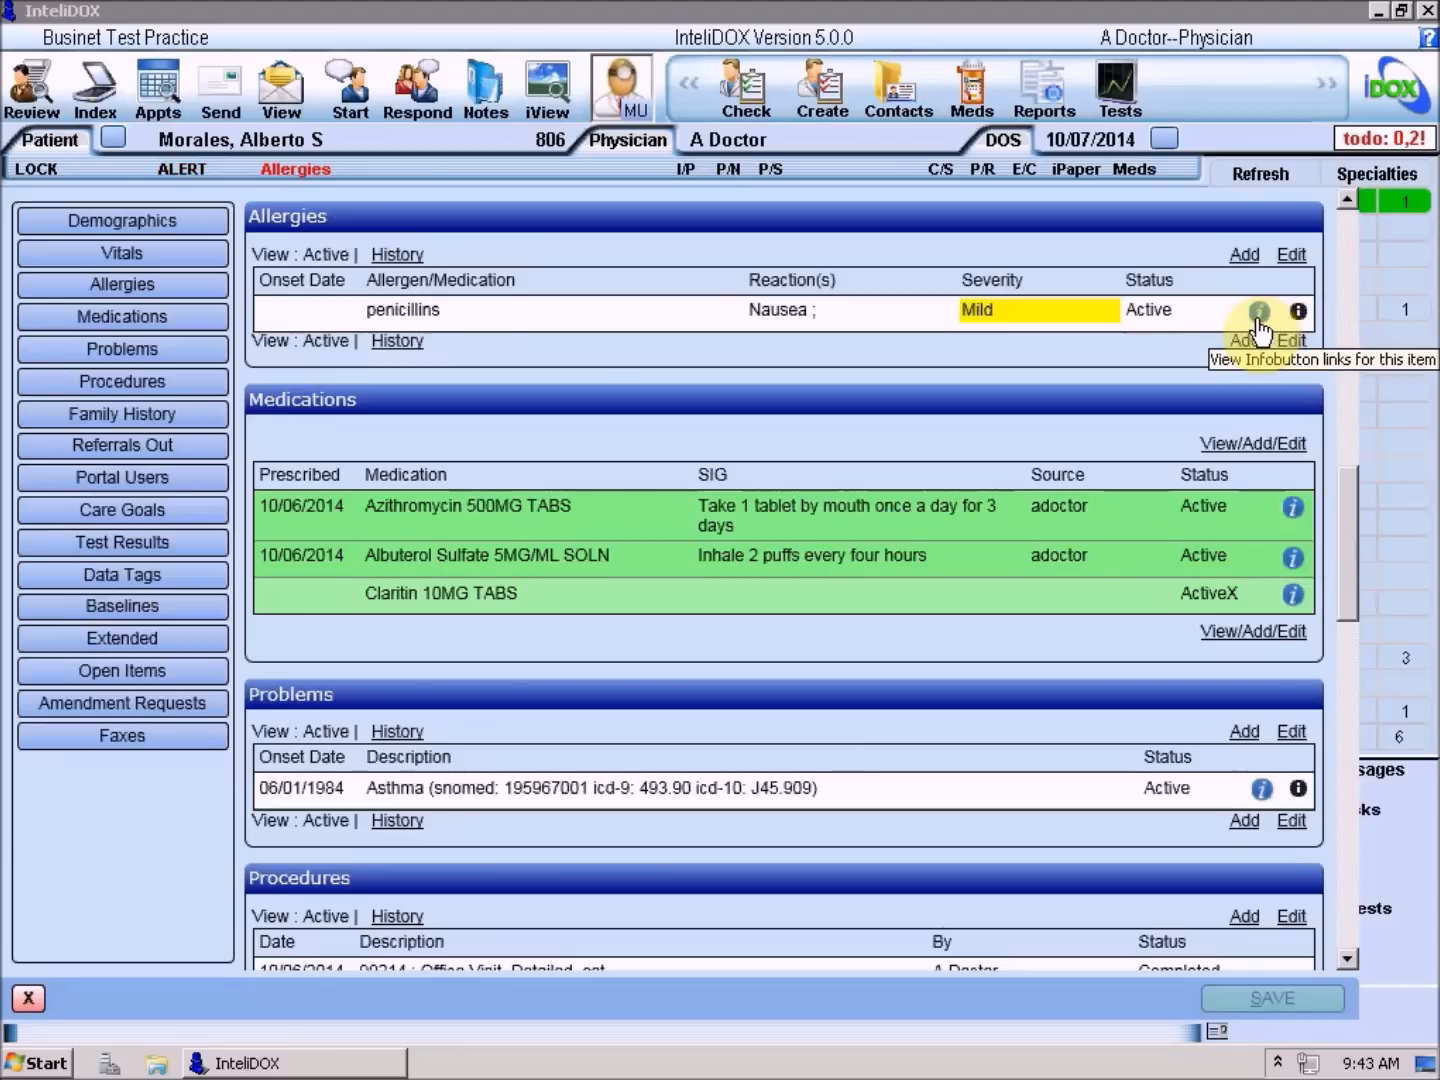
{"action": "mouse_move", "coordinate": [1300, 312]}
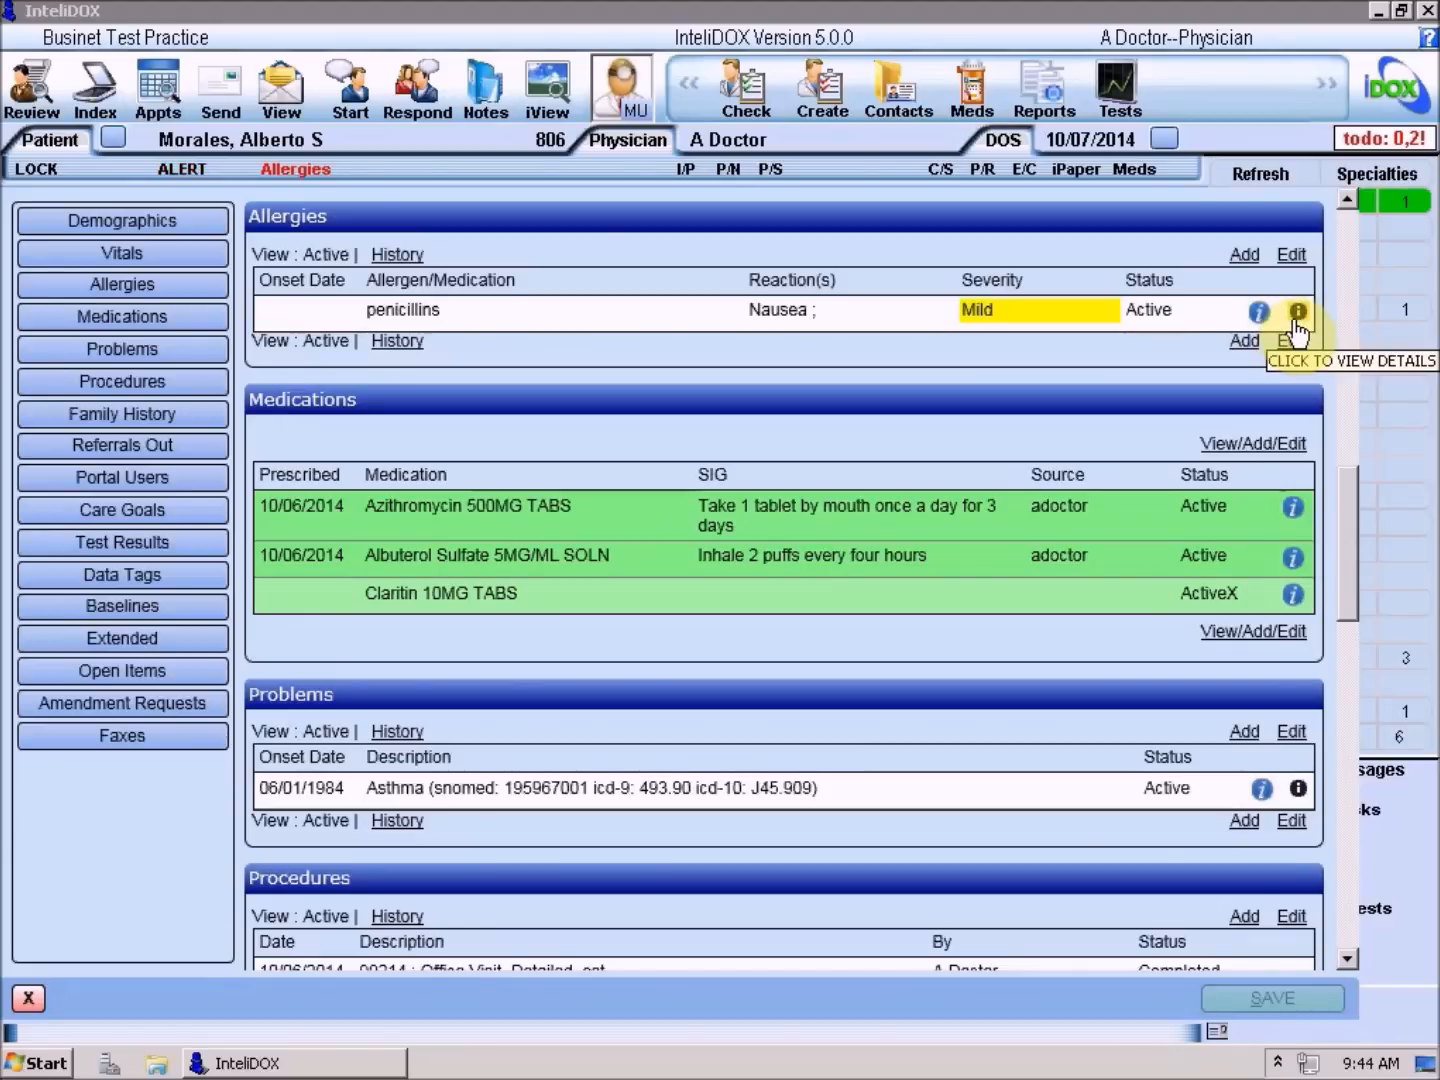
View the penicillins allergy audit details, then close the details window
{"action": "left_click", "coordinate": [1296, 310]}
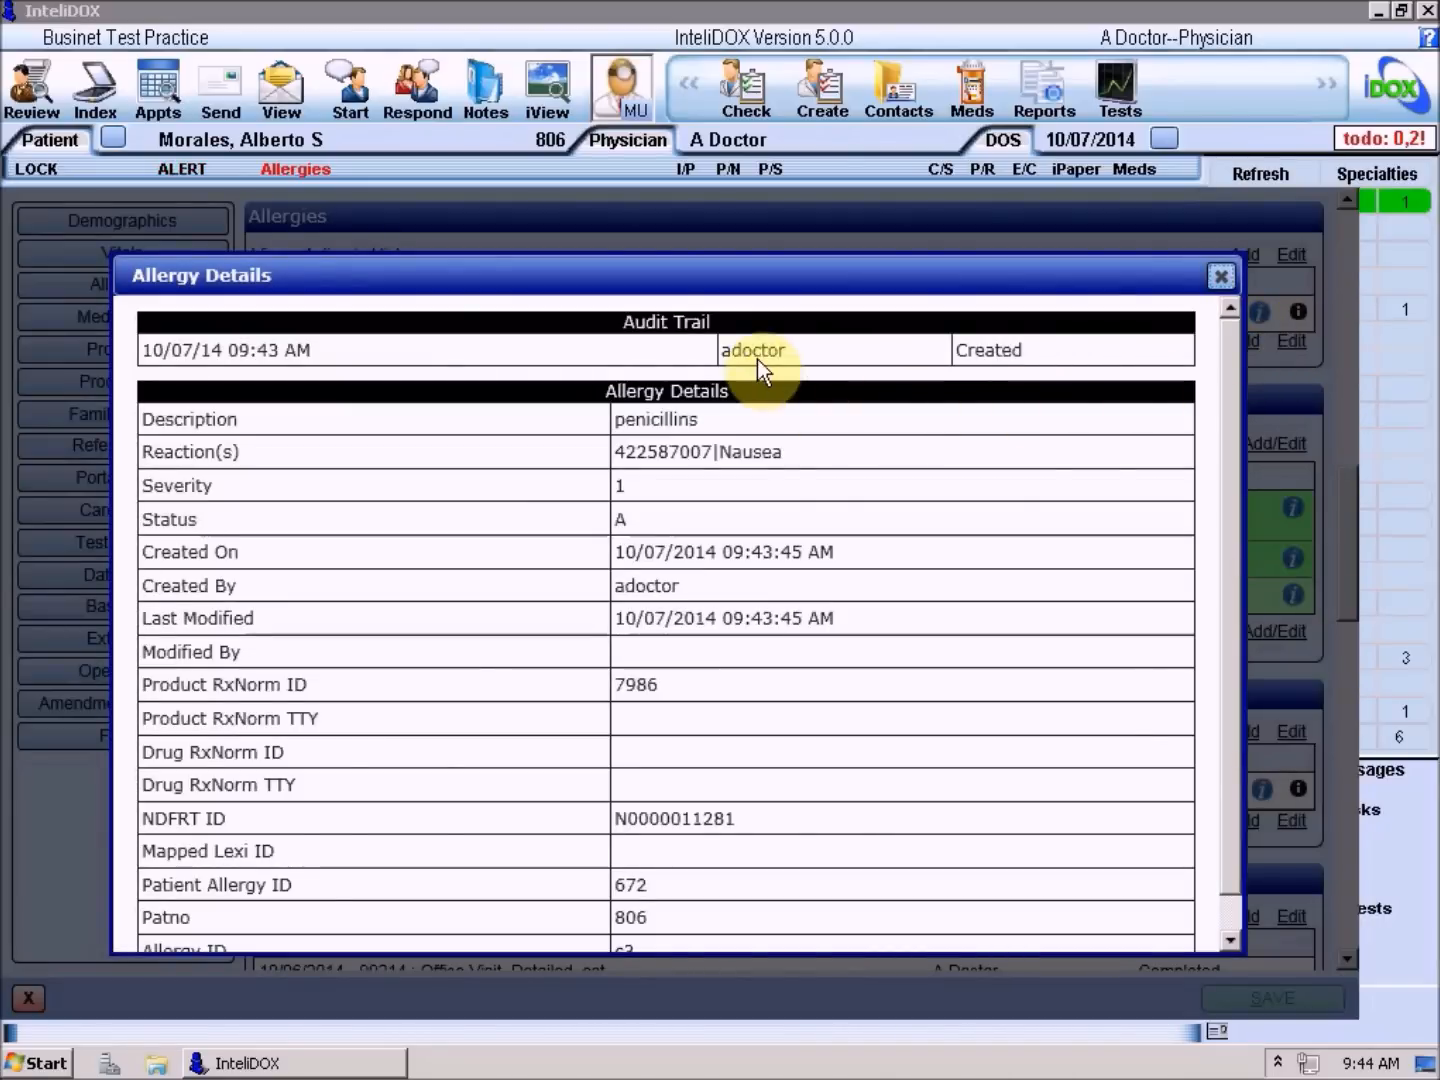
{"action": "mouse_move", "coordinate": [336, 362]}
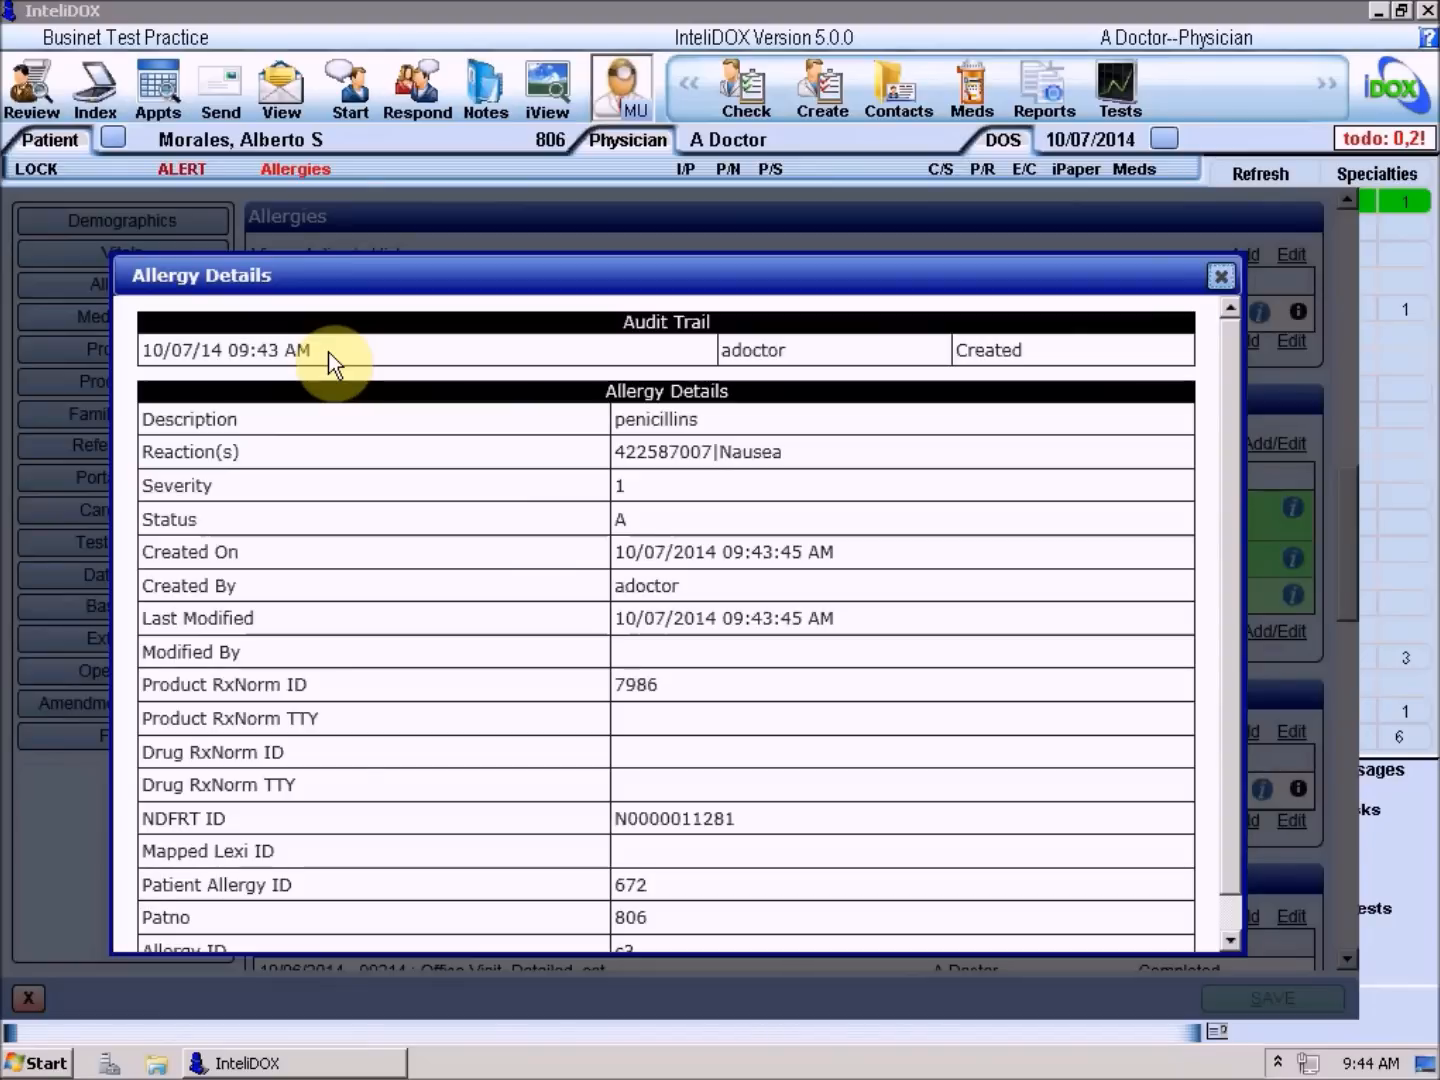
{"action": "mouse_move", "coordinate": [376, 466]}
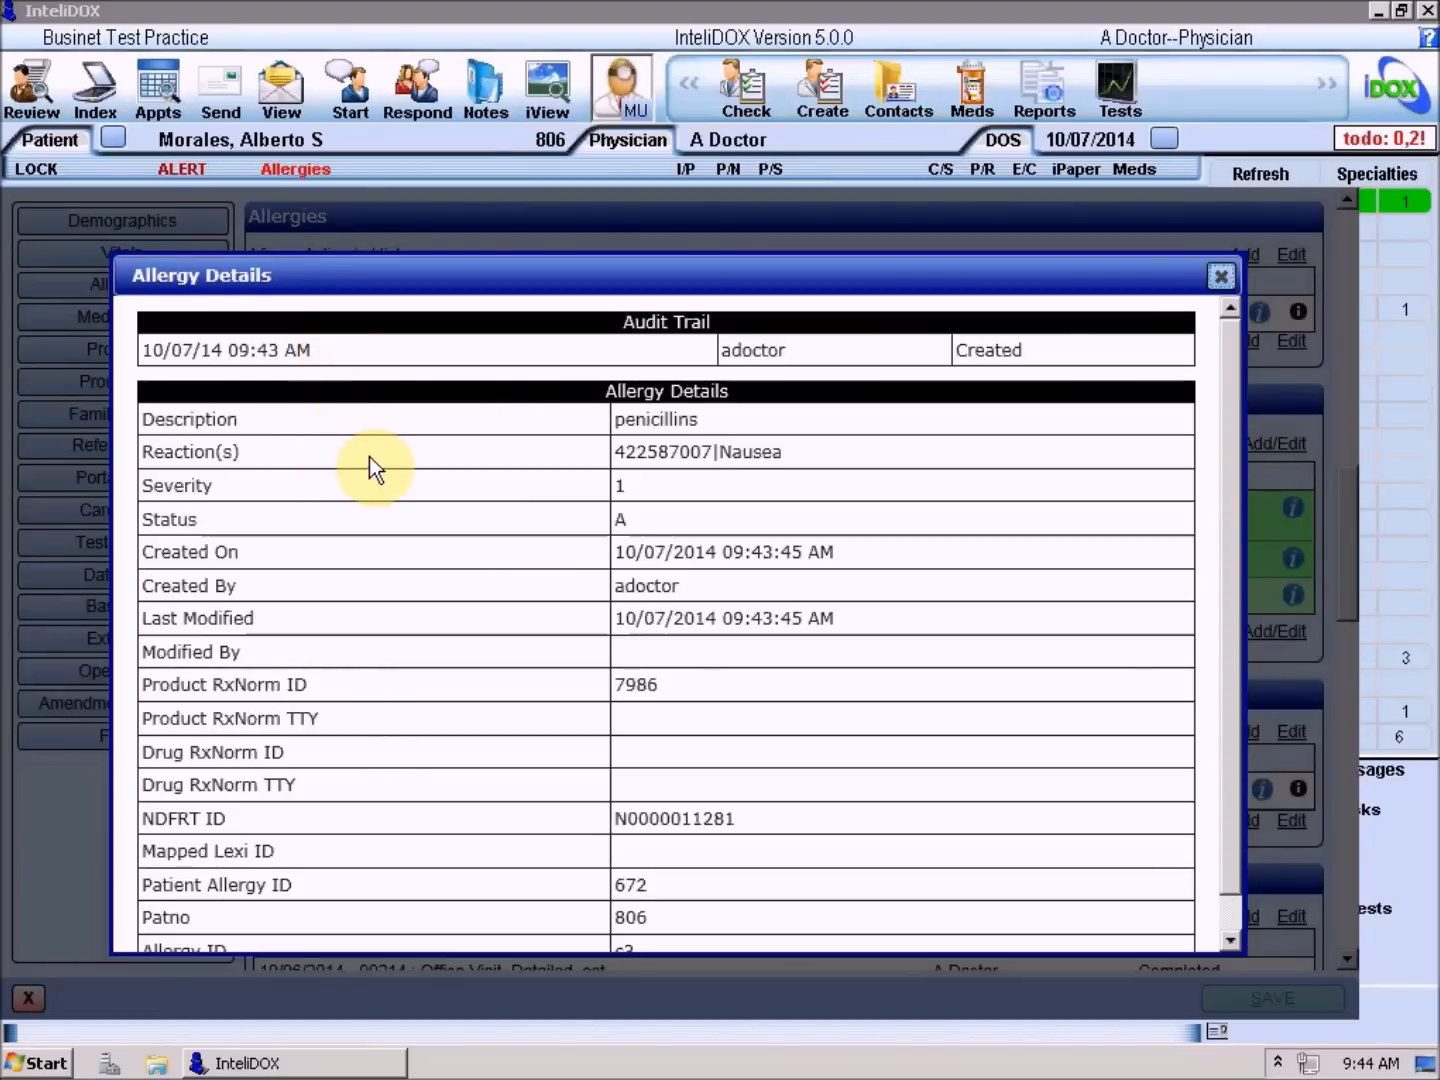
{"action": "mouse_move", "coordinate": [812, 470]}
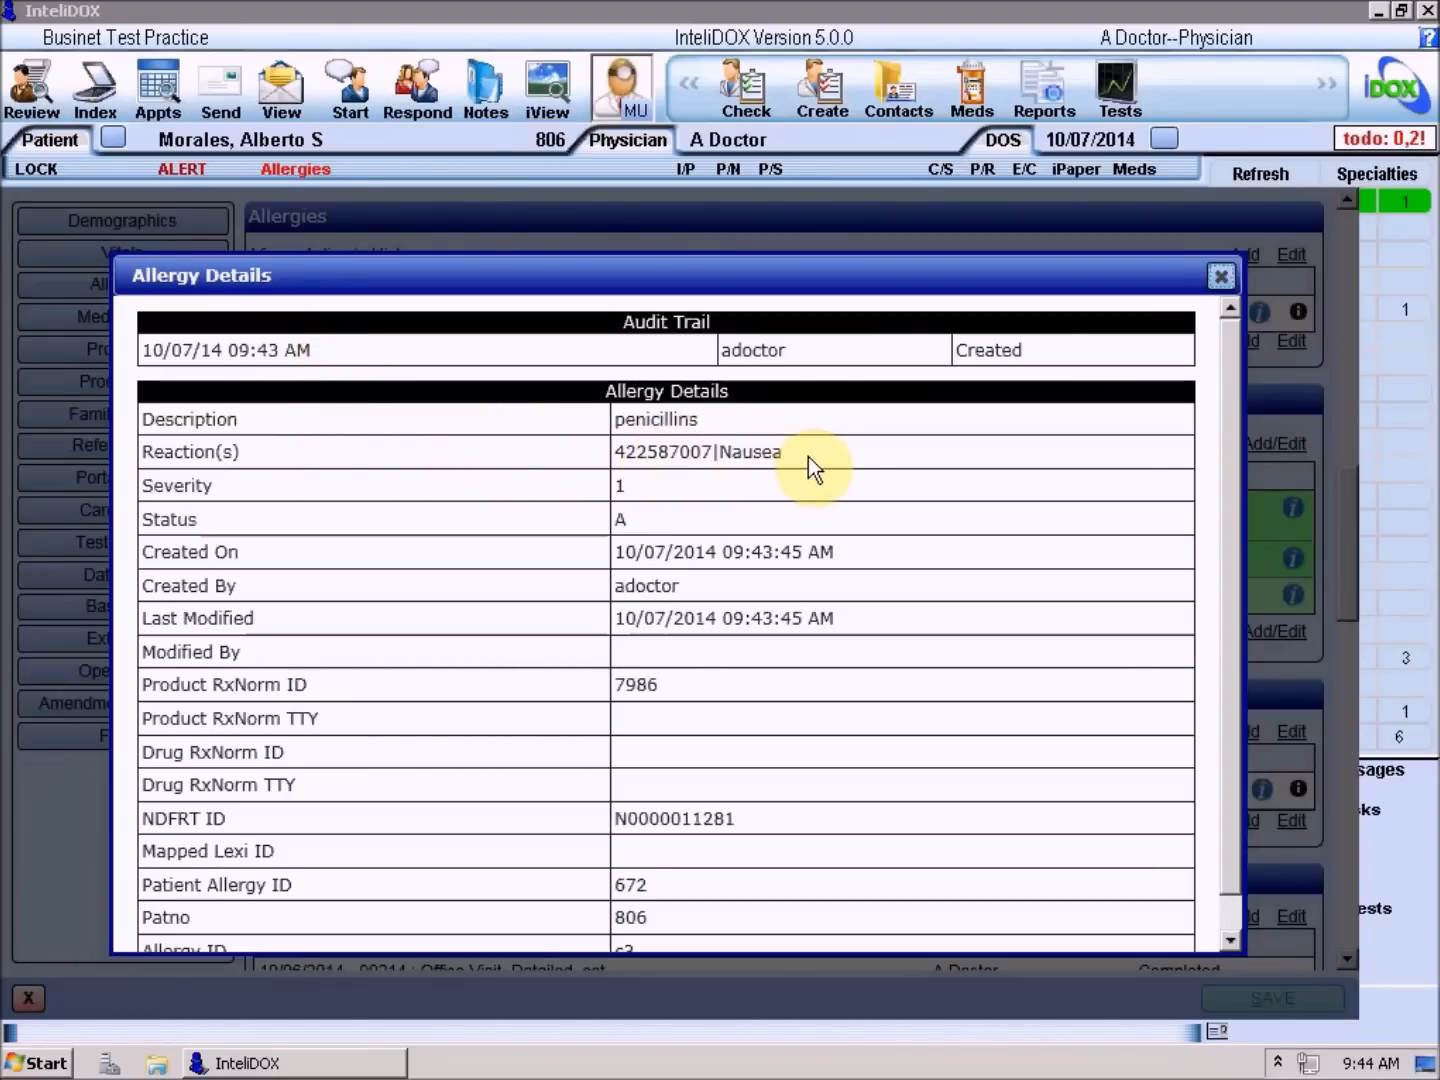
{"action": "mouse_move", "coordinate": [794, 668]}
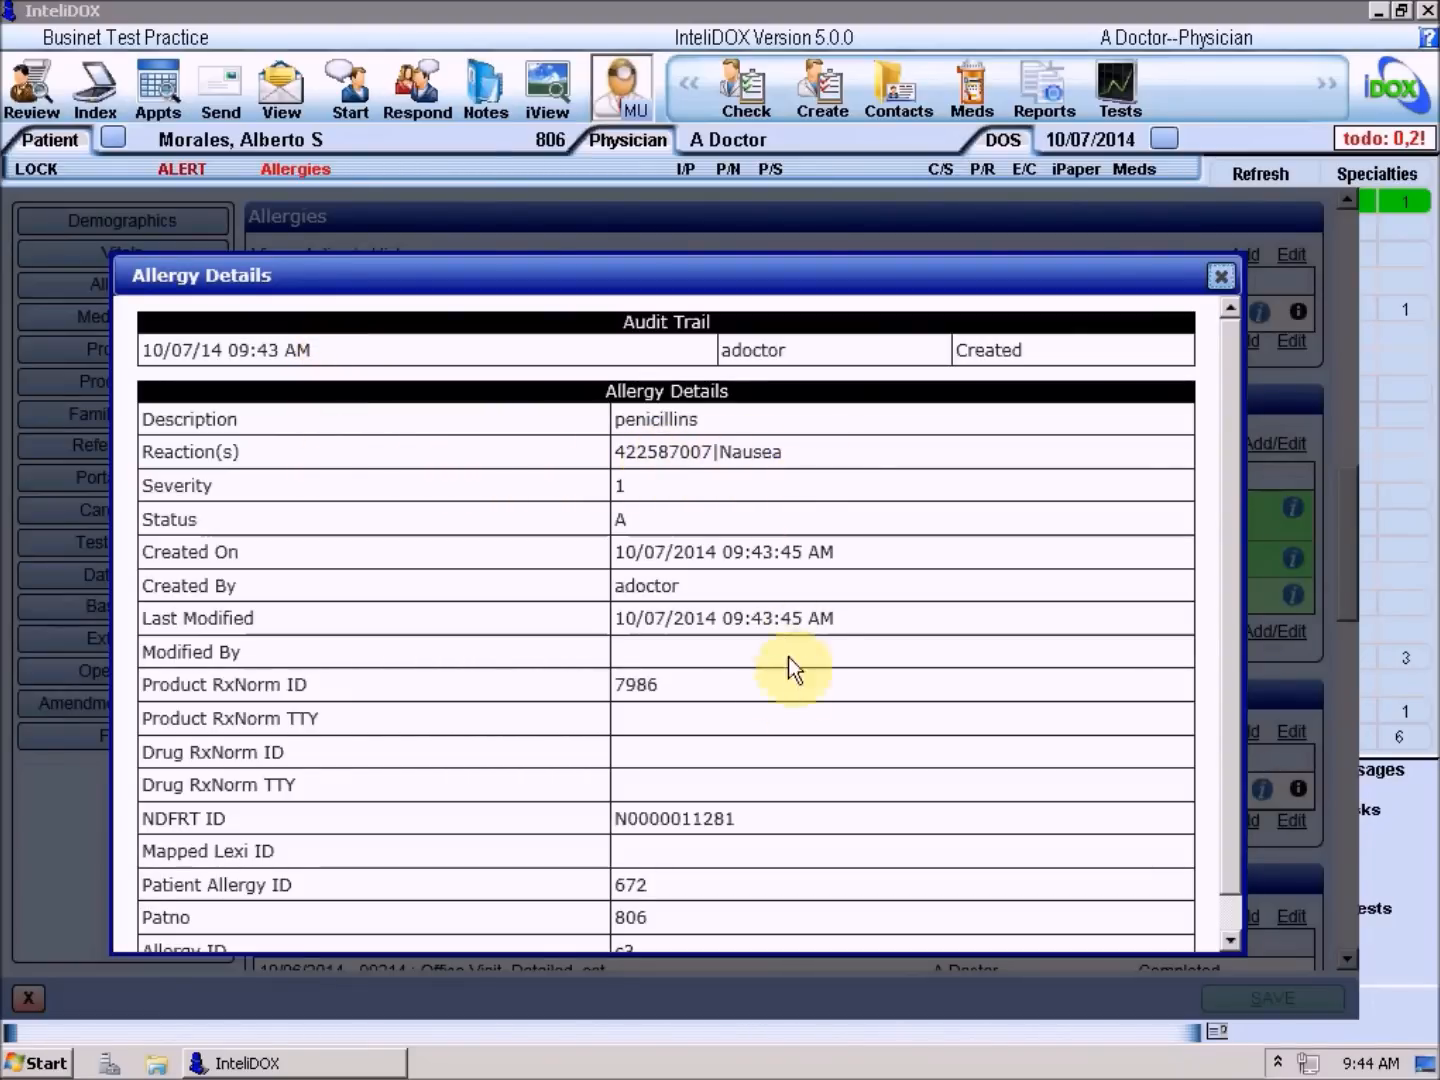
{"action": "mouse_move", "coordinate": [756, 836]}
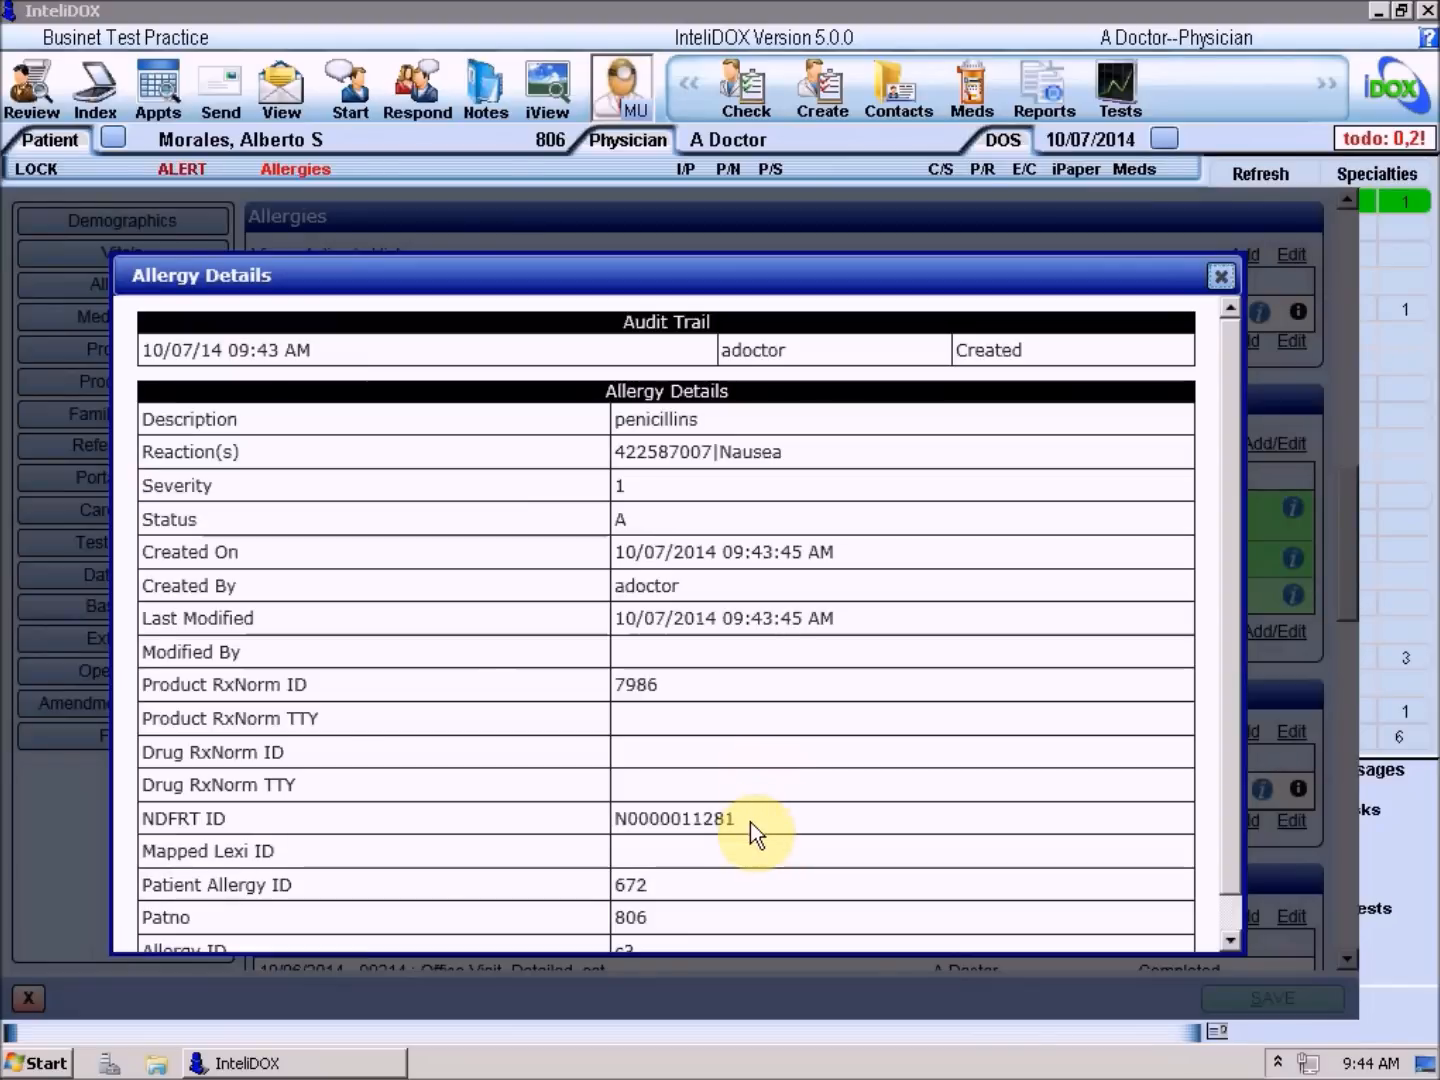
{"action": "mouse_move", "coordinate": [1180, 356]}
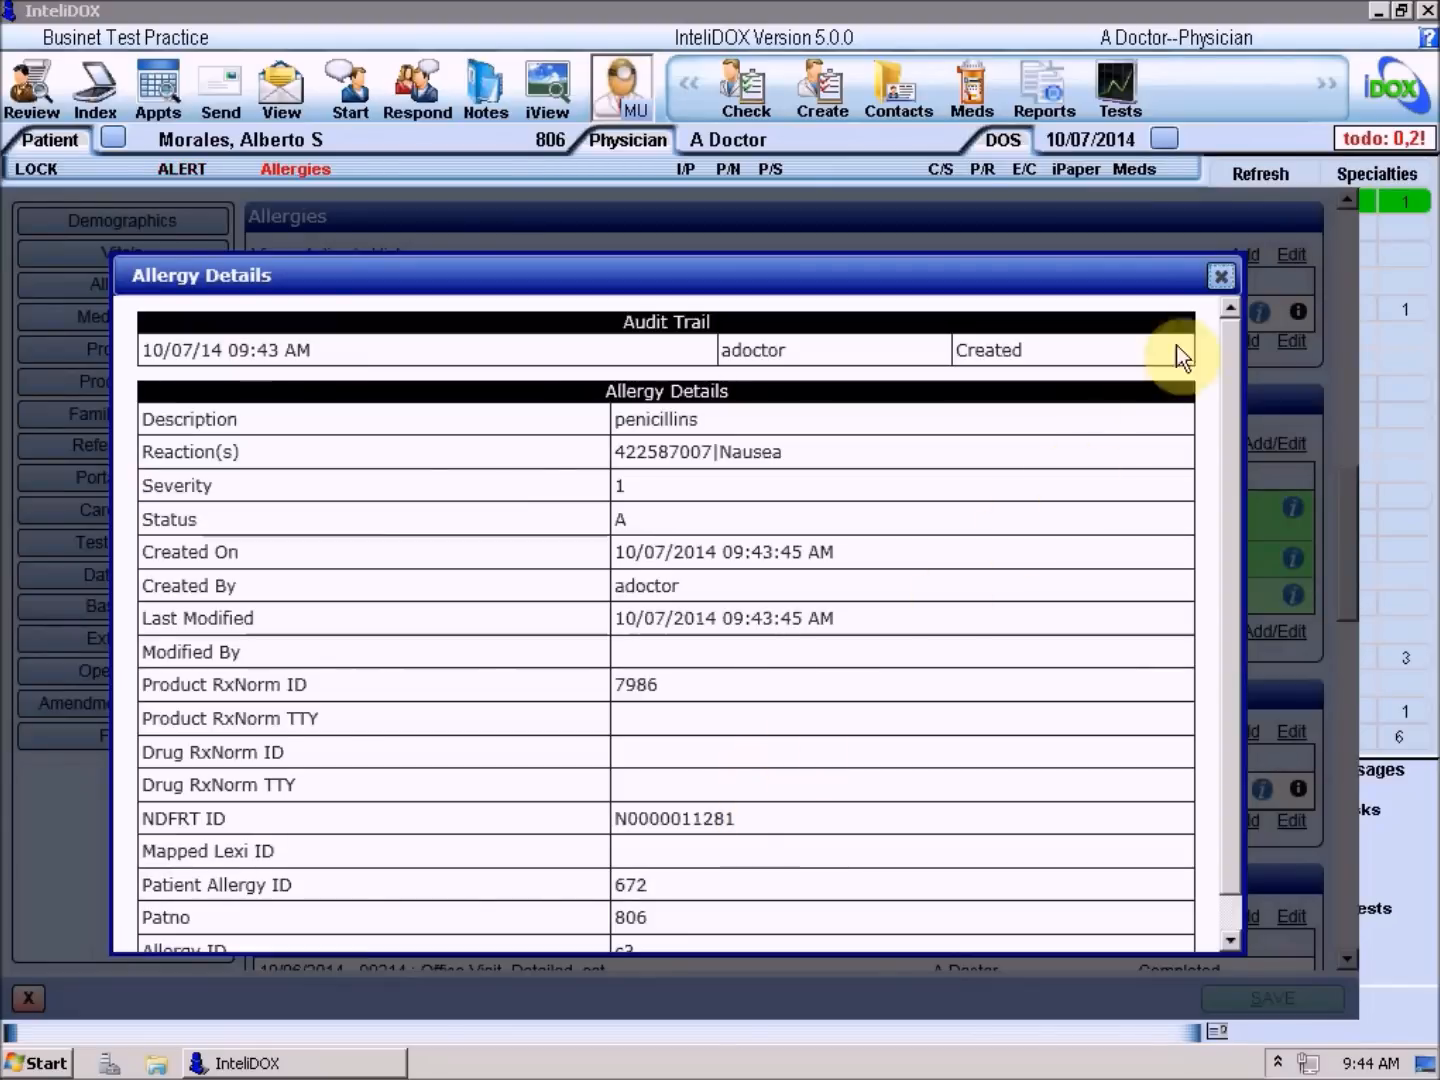
{"action": "left_click", "coordinate": [1220, 276]}
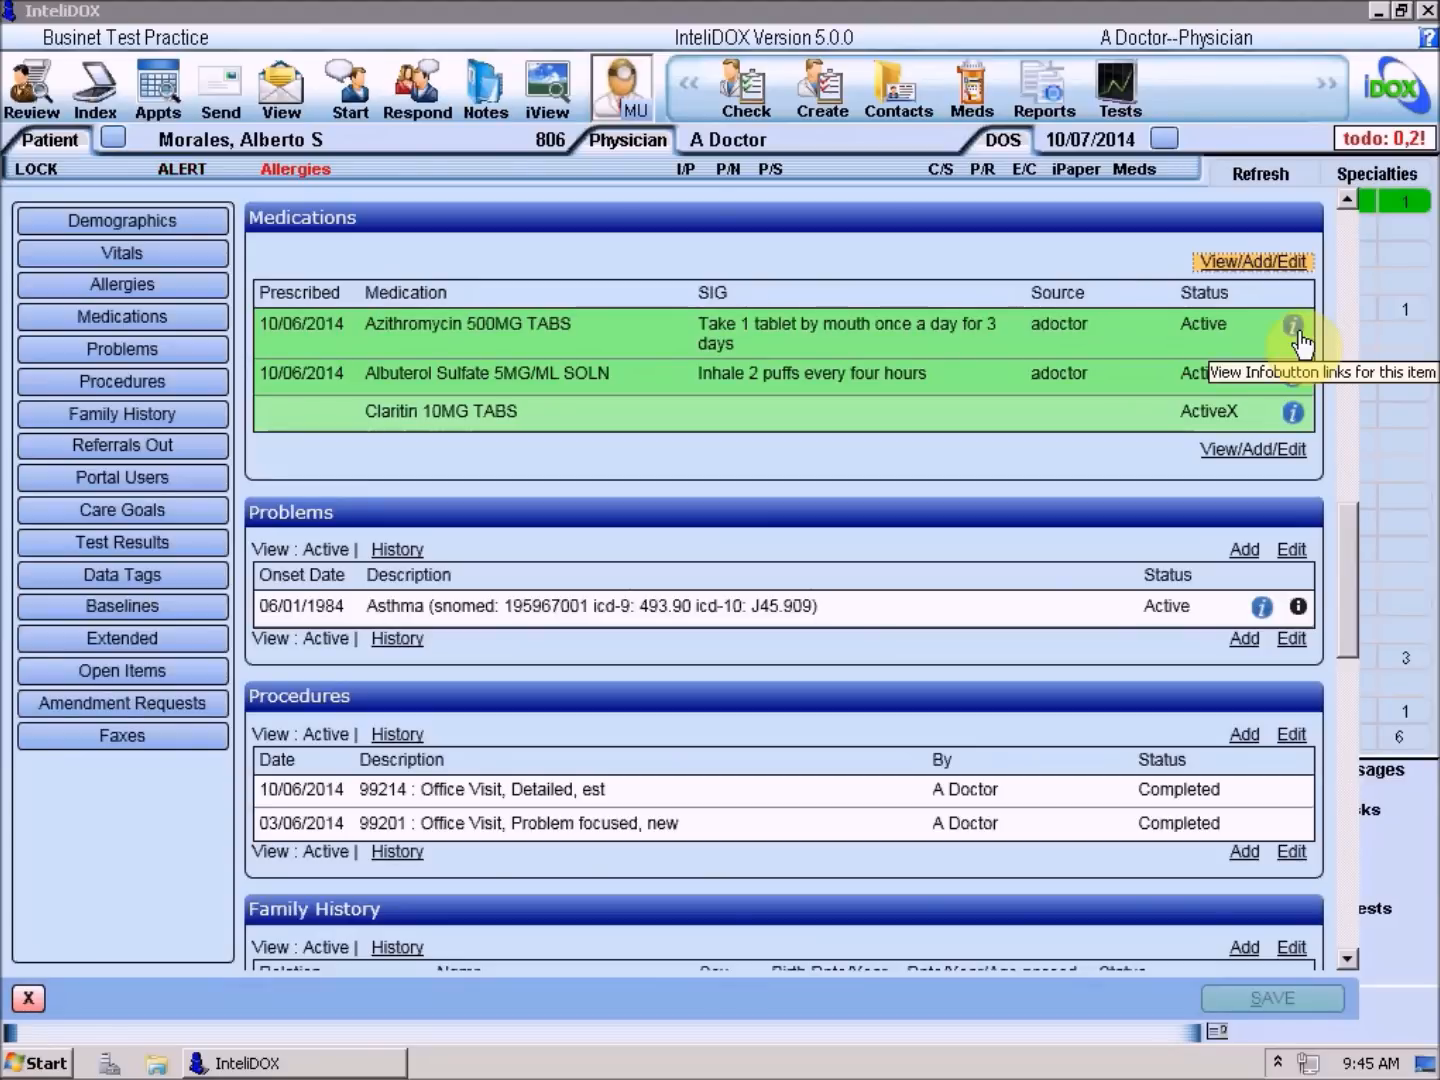
Show Azithromycin reference links, view the English MedlinePlus page, then close it
{"action": "left_click", "coordinate": [1292, 324]}
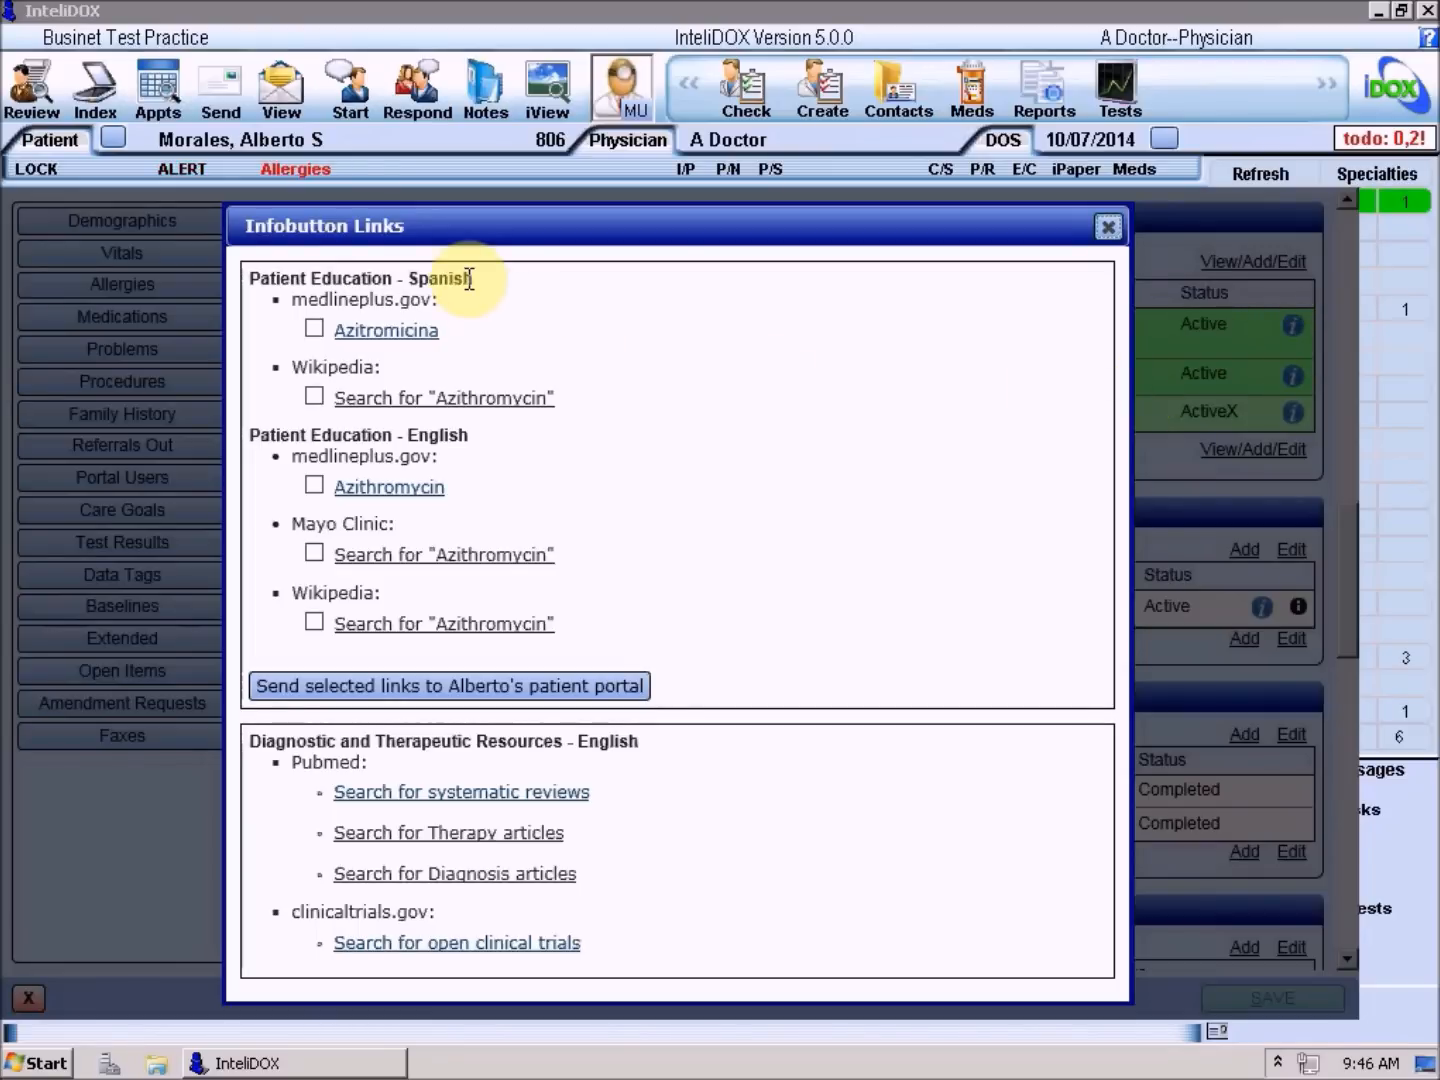
{"action": "mouse_move", "coordinate": [652, 758]}
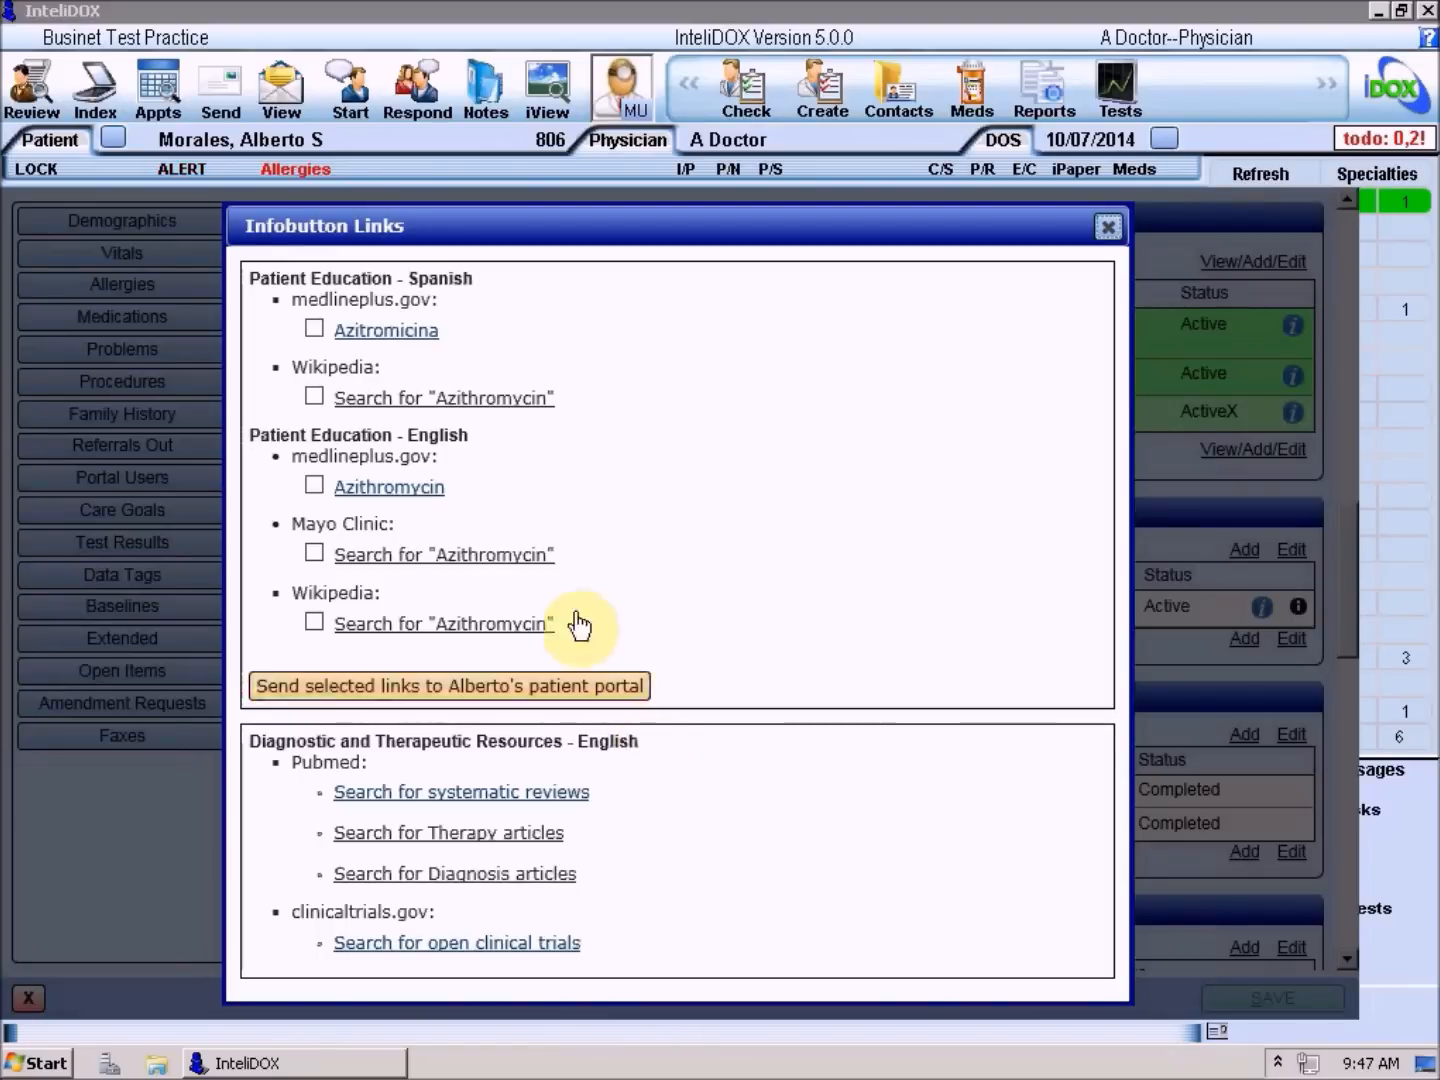
{"action": "mouse_move", "coordinate": [384, 344]}
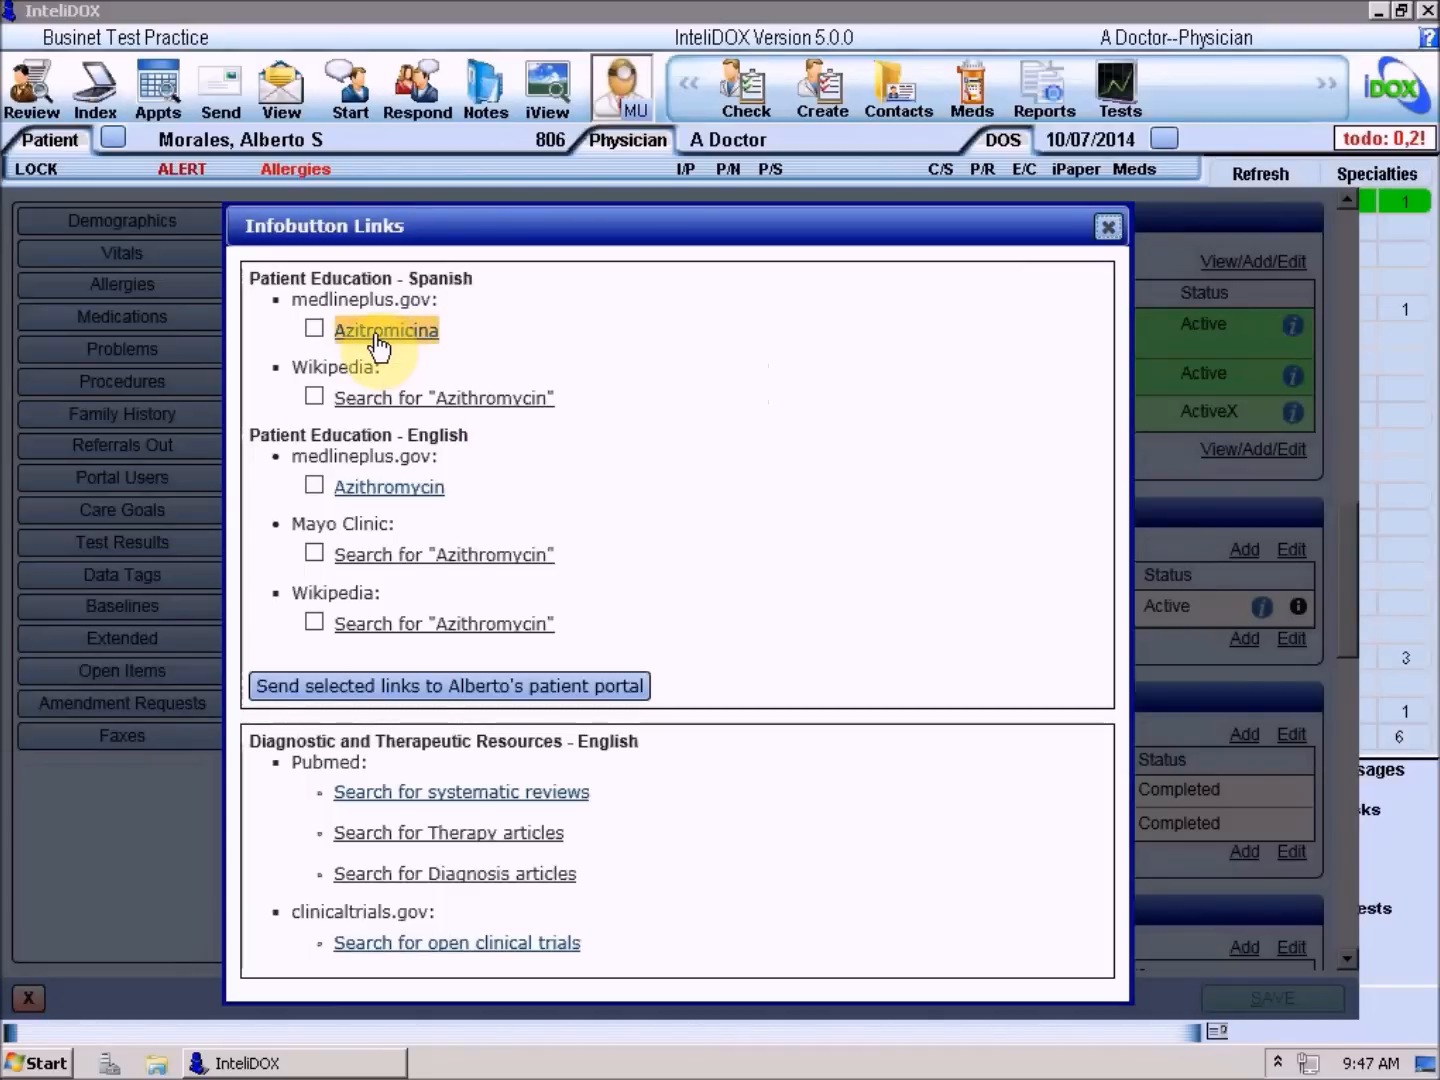
{"action": "mouse_move", "coordinate": [384, 458]}
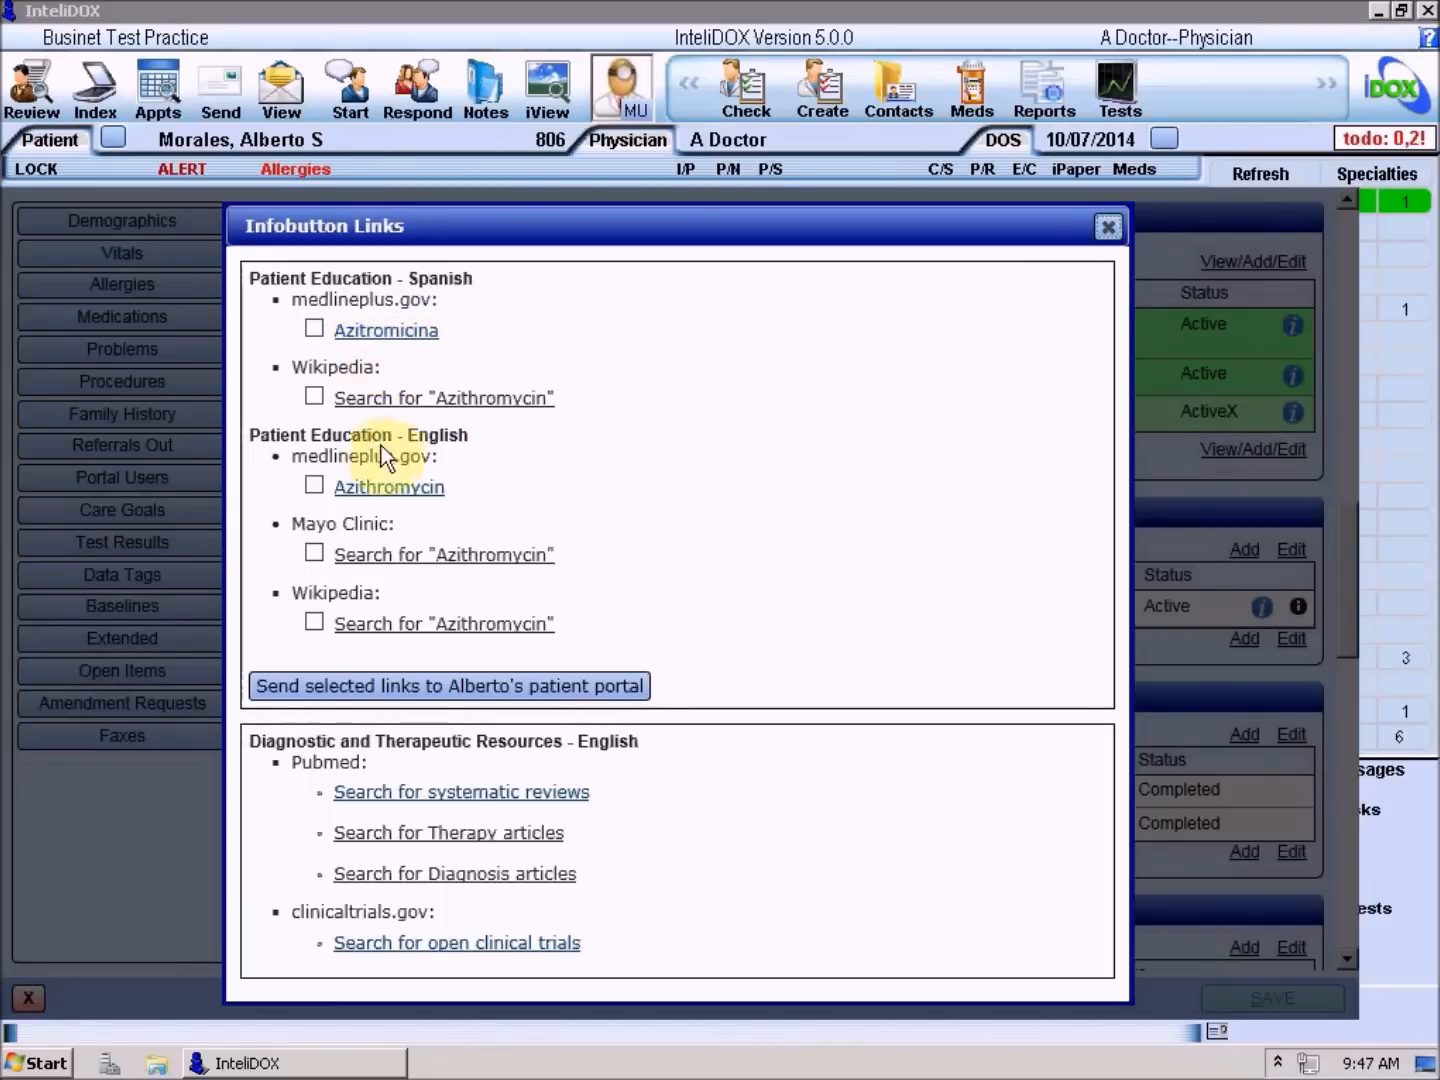
{"action": "mouse_move", "coordinate": [388, 492]}
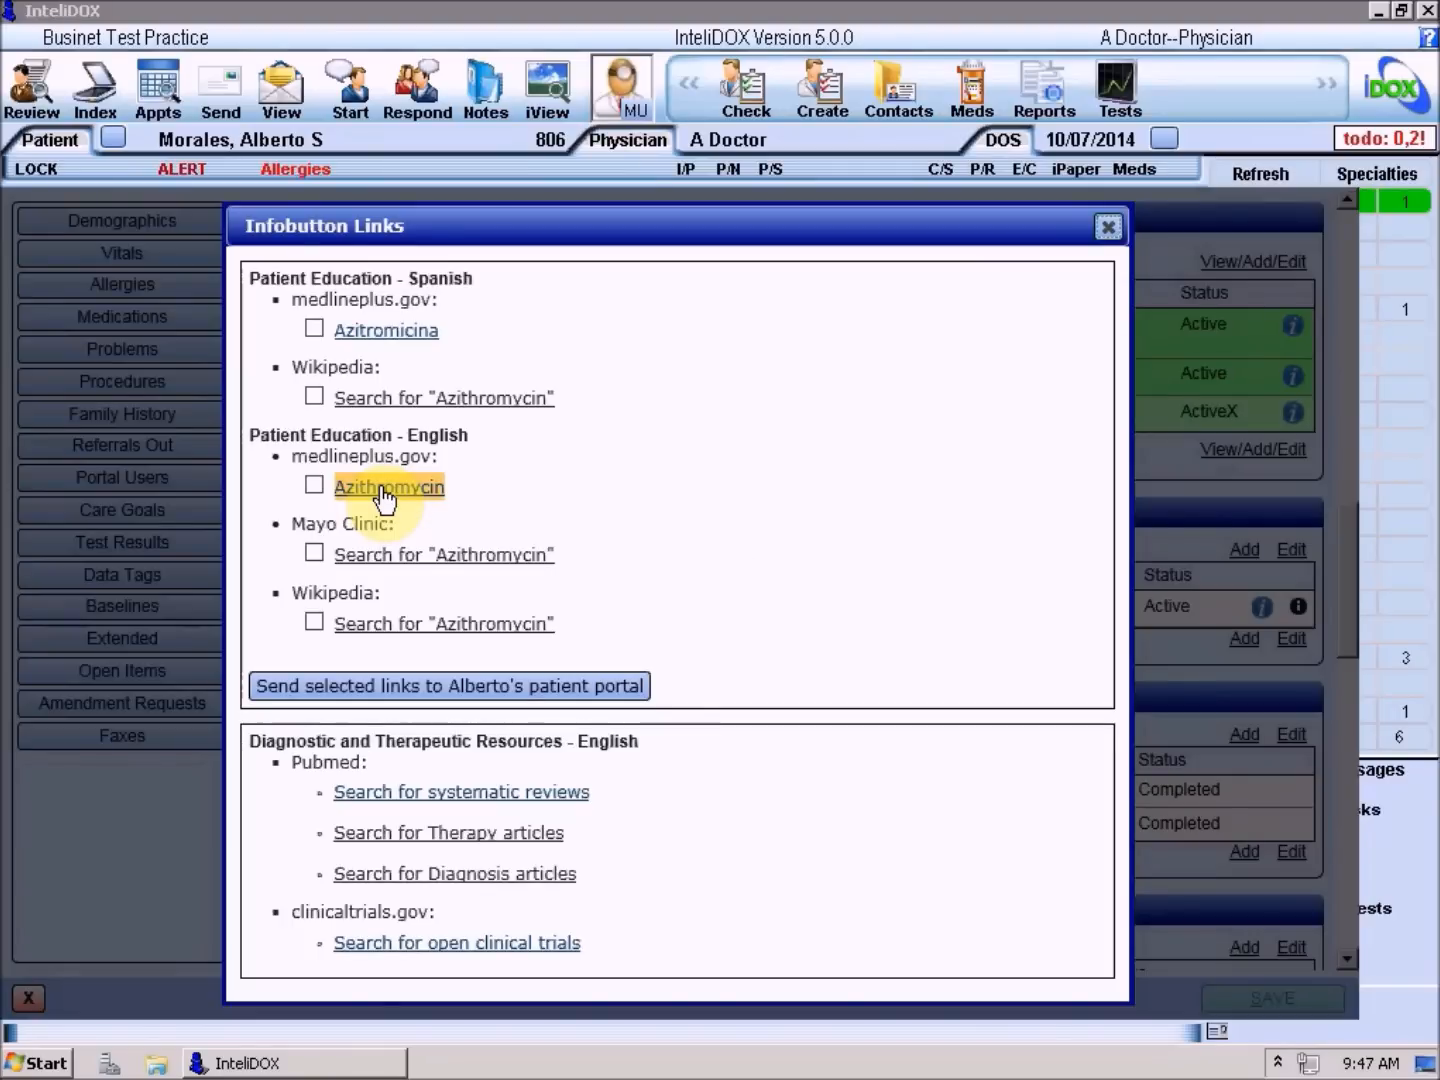
{"action": "left_click", "coordinate": [388, 486]}
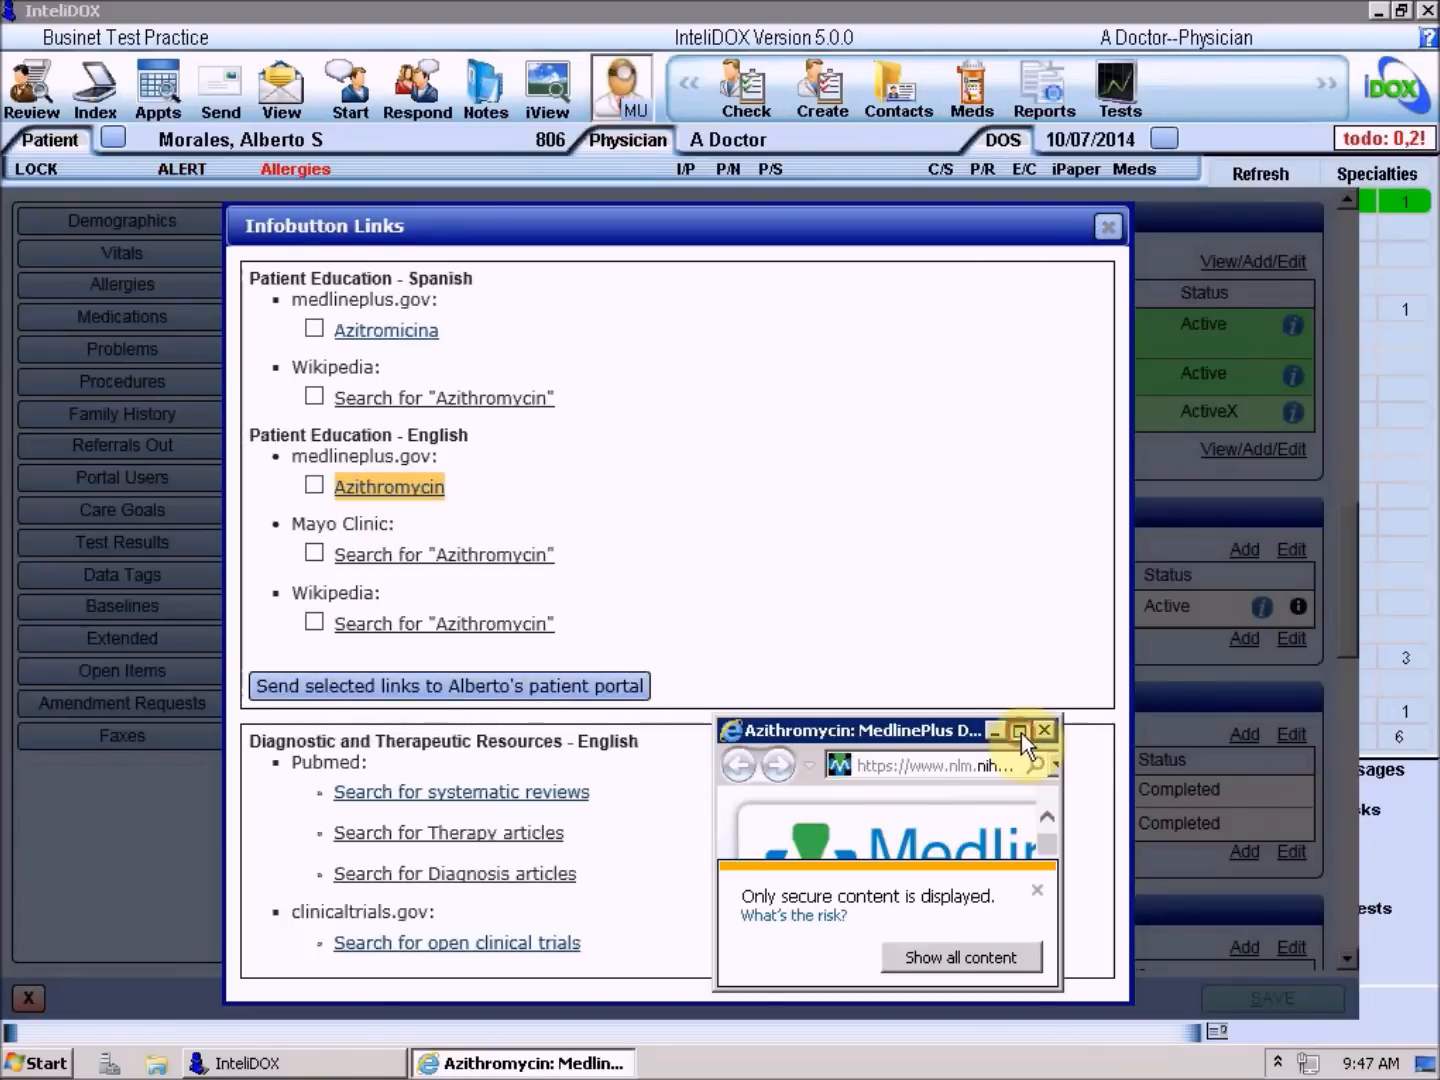
{"action": "left_click", "coordinate": [1022, 738]}
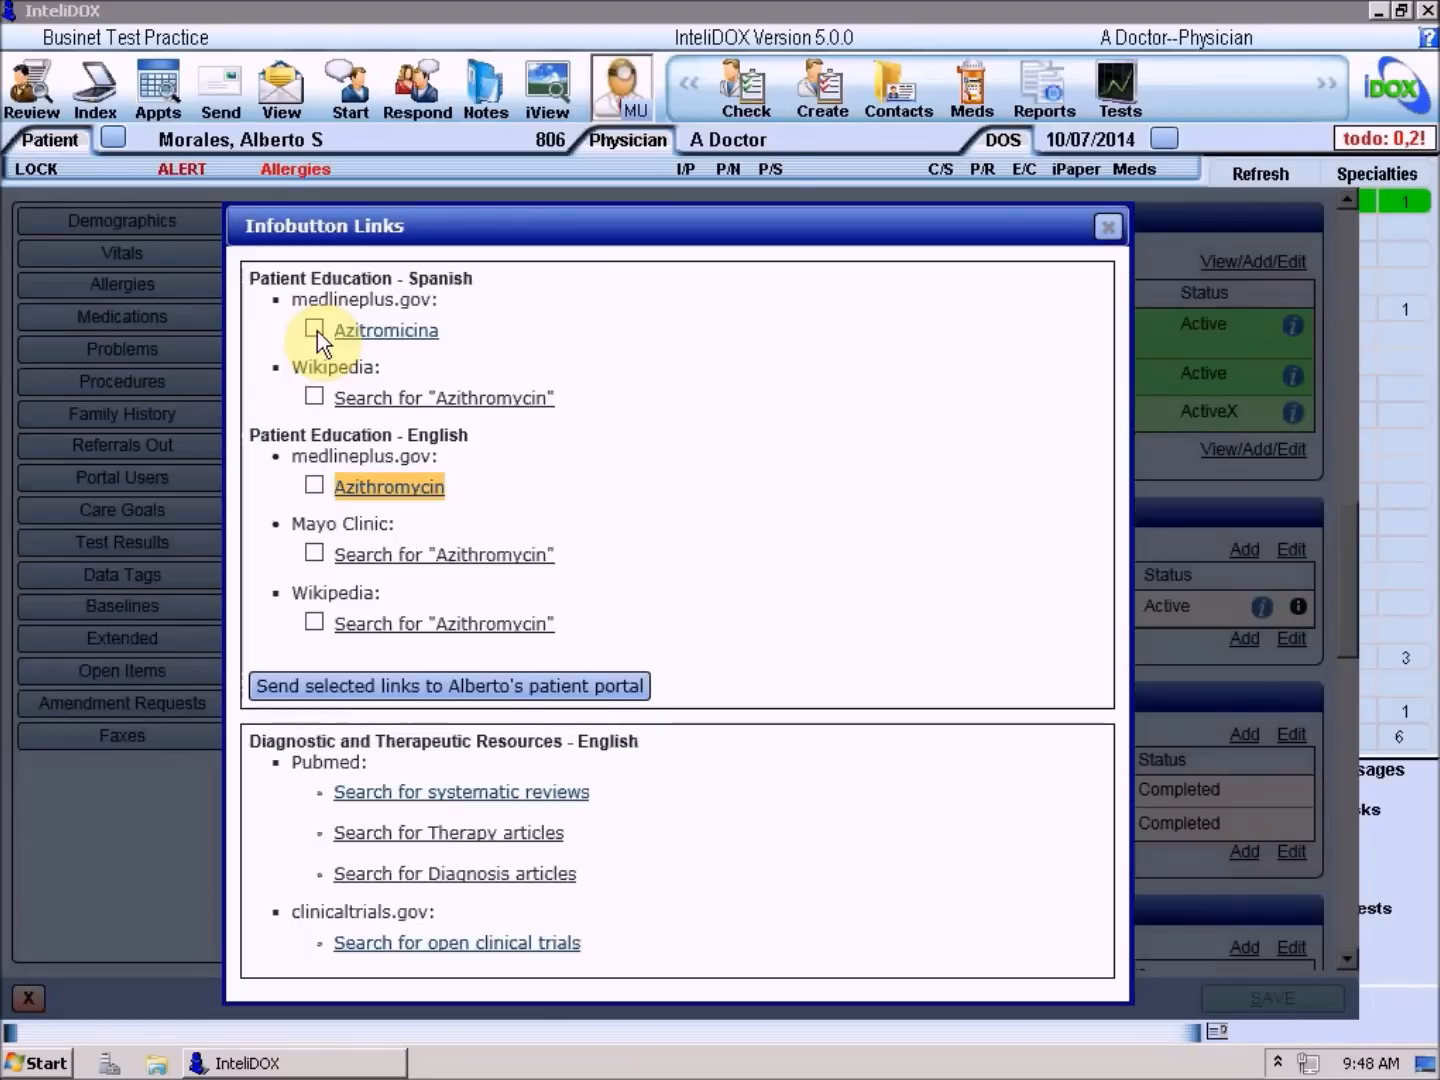
Send the Spanish Azitromicina link to the portal with the note 'Call if any que'
{"action": "left_click", "coordinate": [314, 330]}
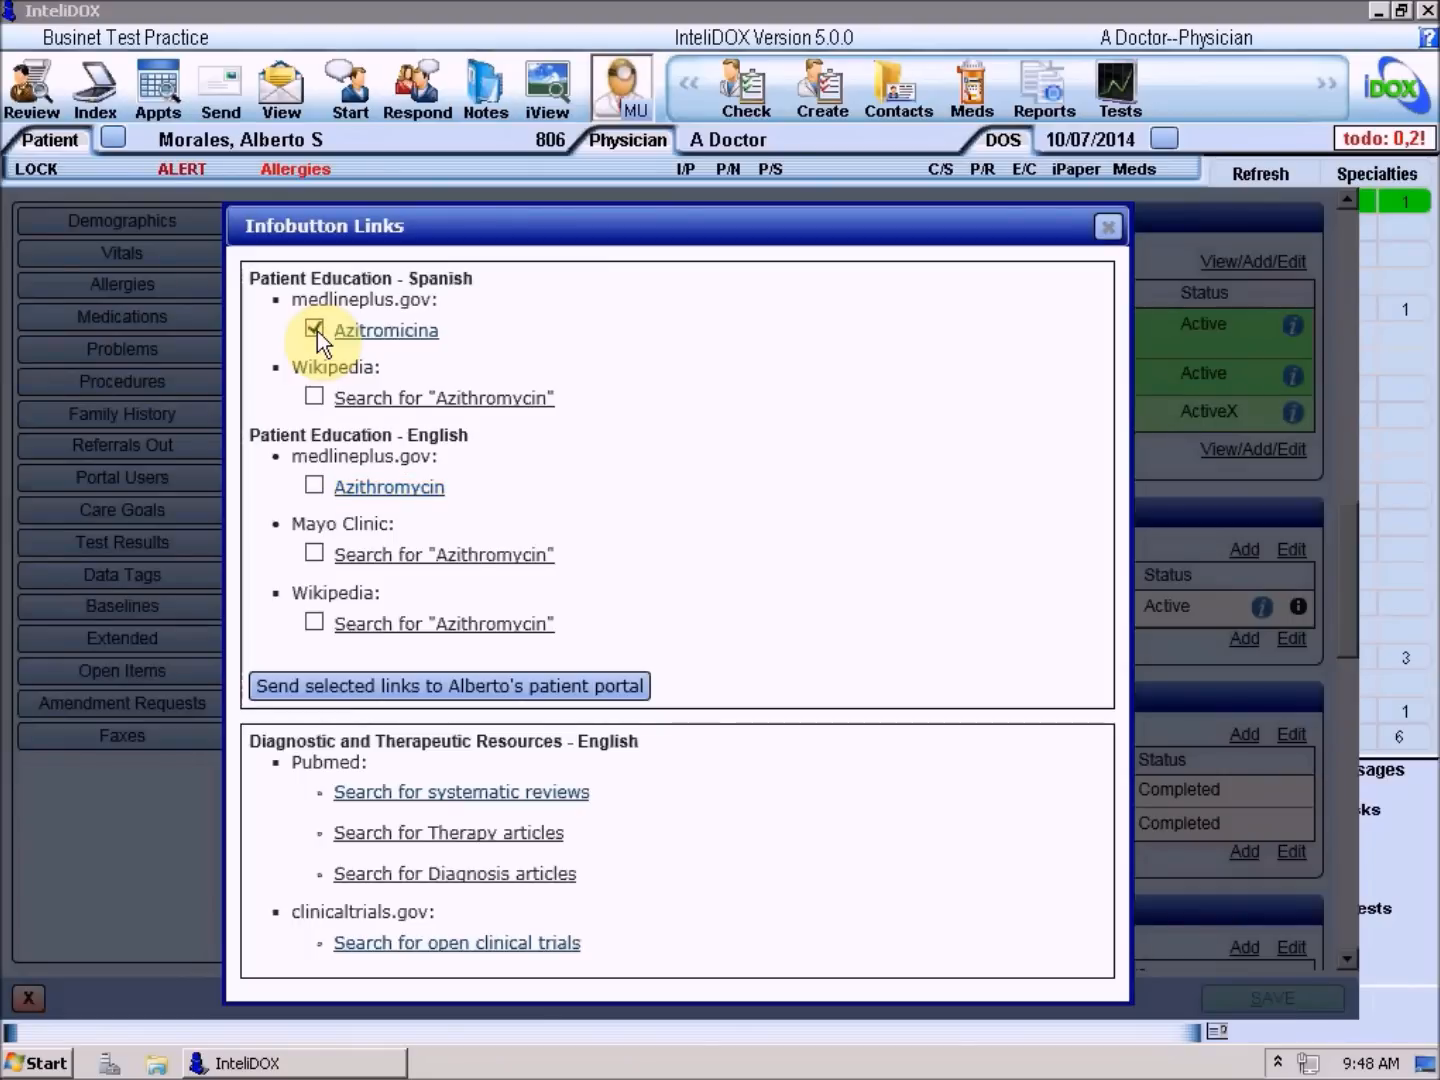
{"action": "left_click", "coordinate": [314, 328]}
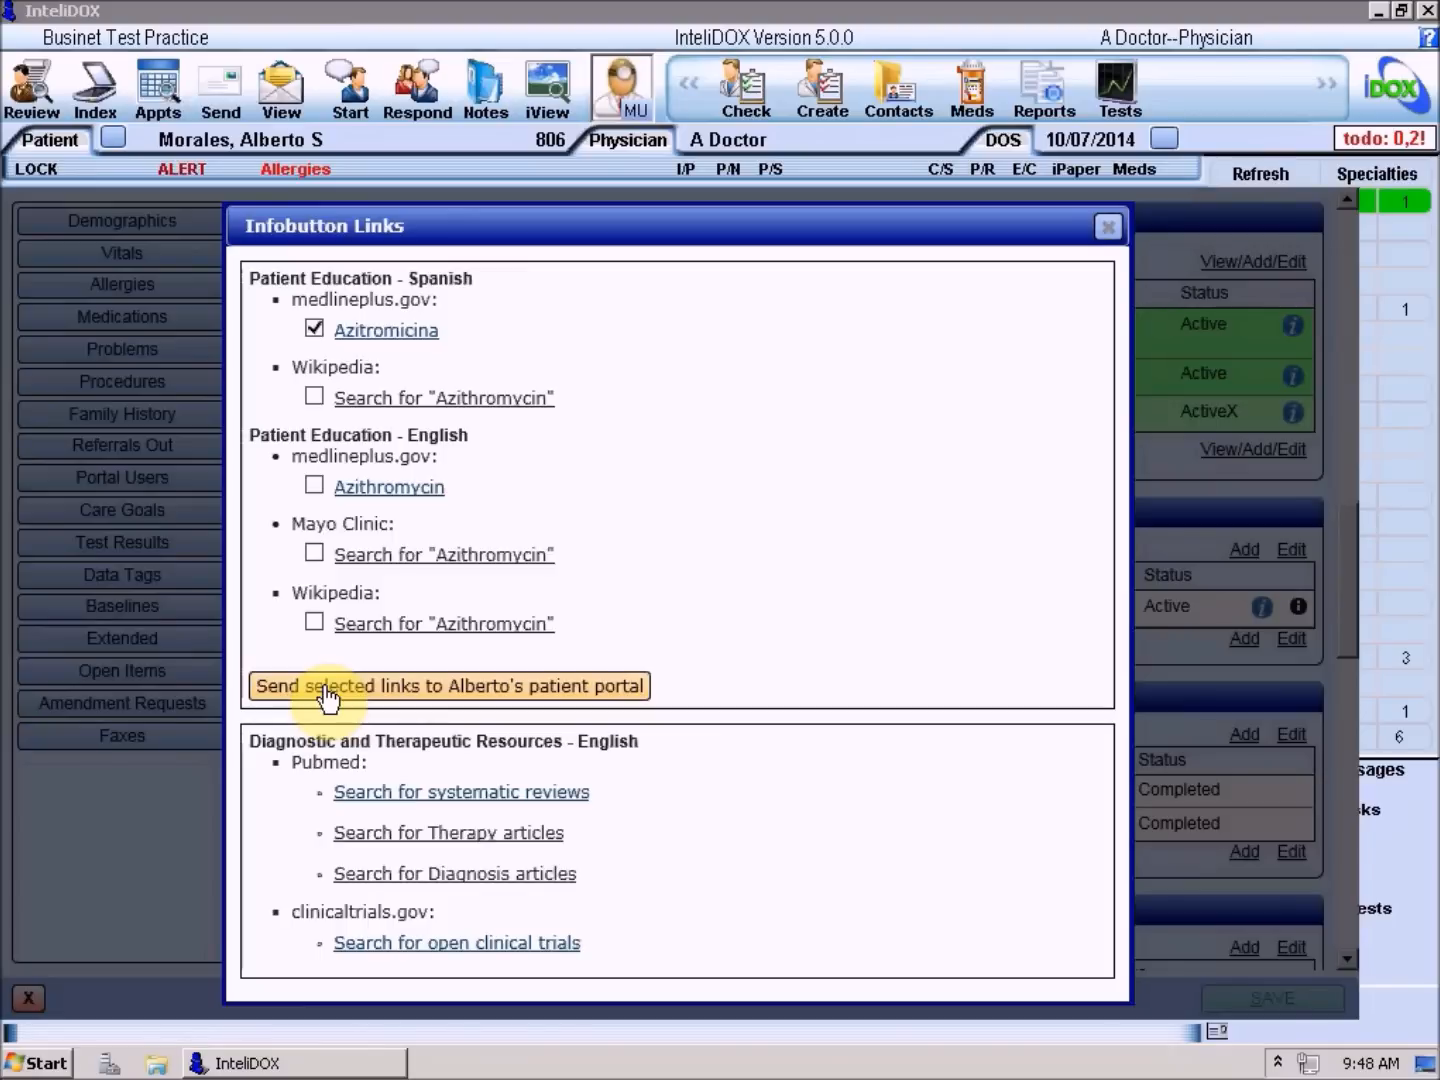
{"action": "left_click", "coordinate": [448, 686]}
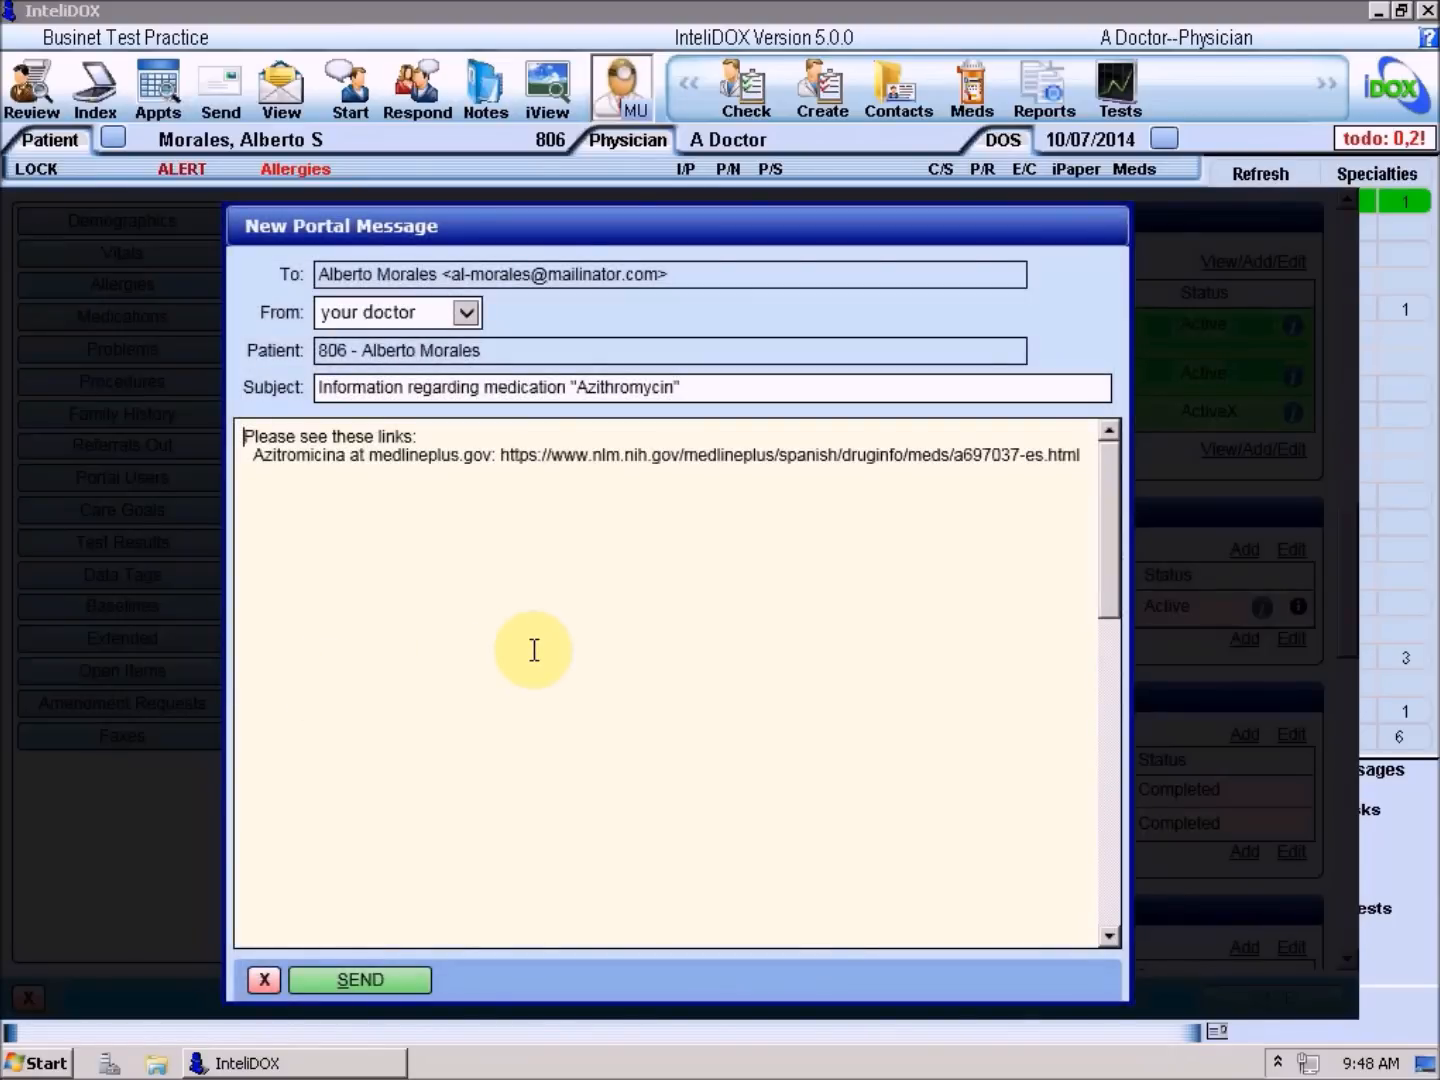
{"action": "type", "text": "Call if any questions!"}
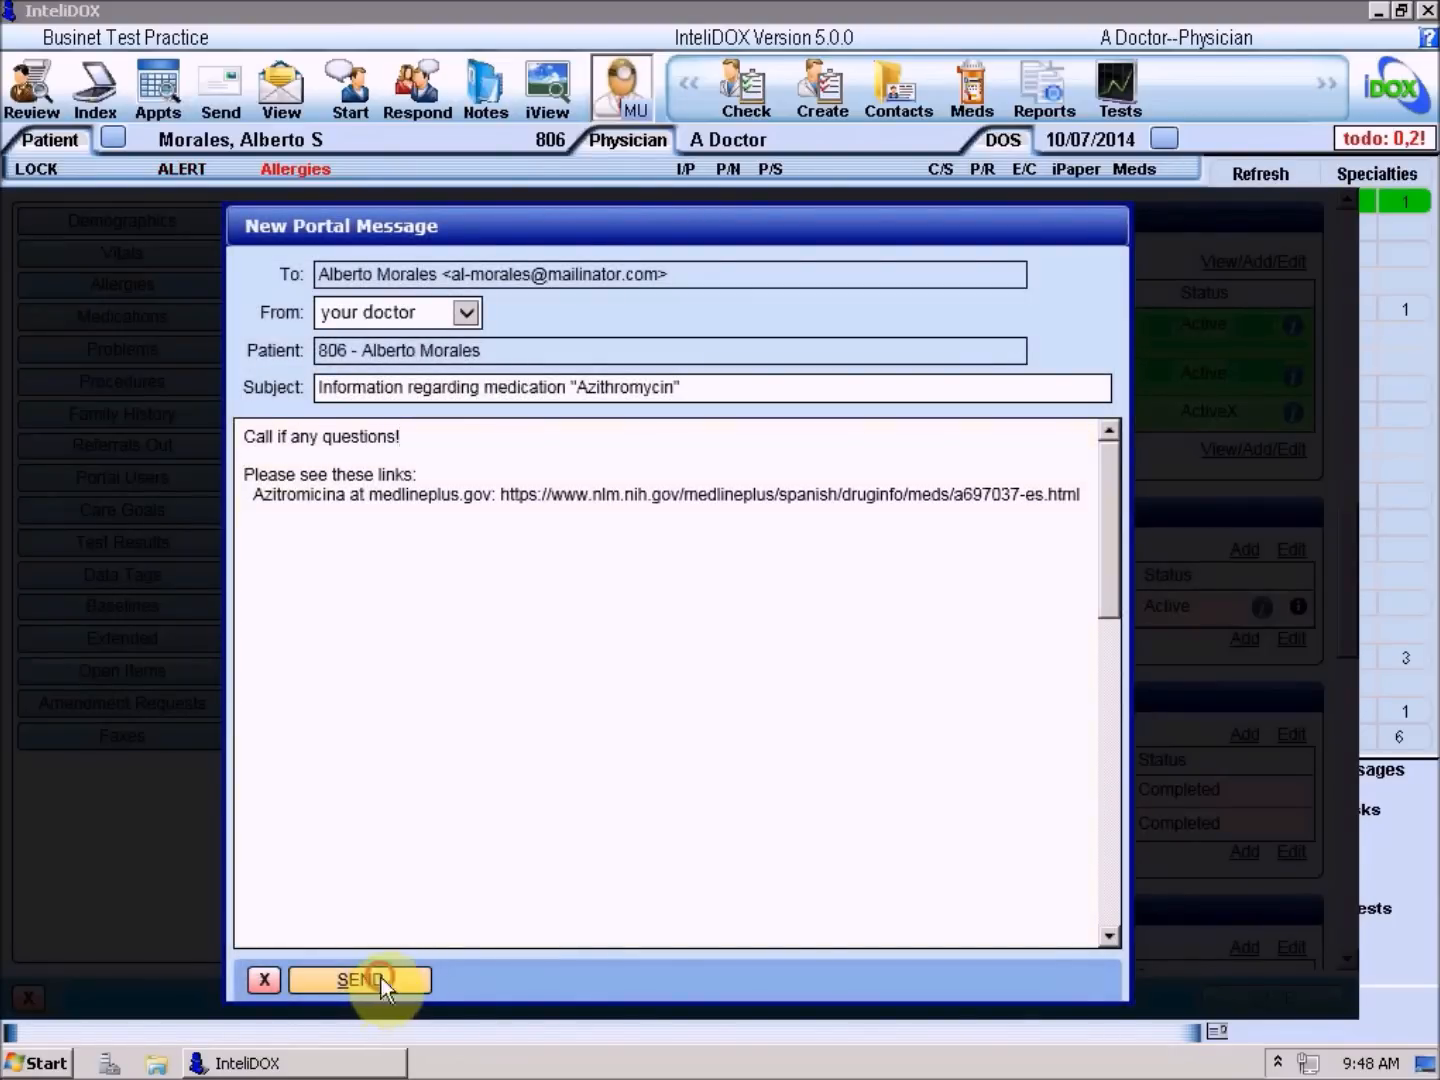
{"action": "left_click", "coordinate": [360, 980]}
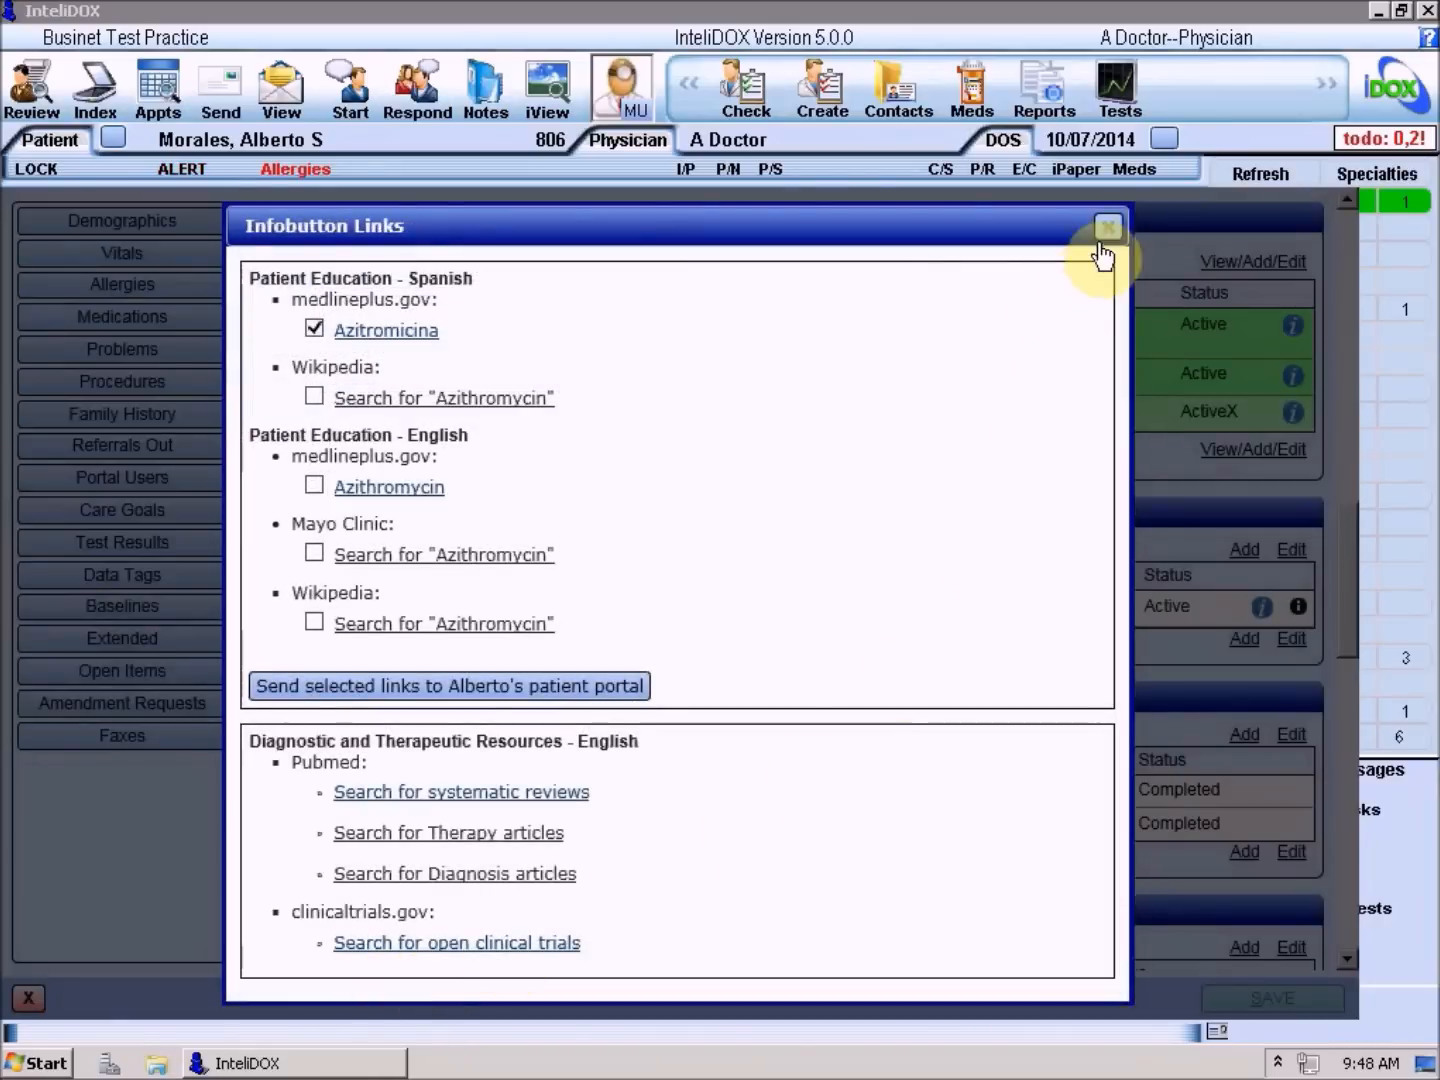
Add Streptococcal sore throat, NOS to the problem list and save it
{"action": "left_click", "coordinate": [1108, 228]}
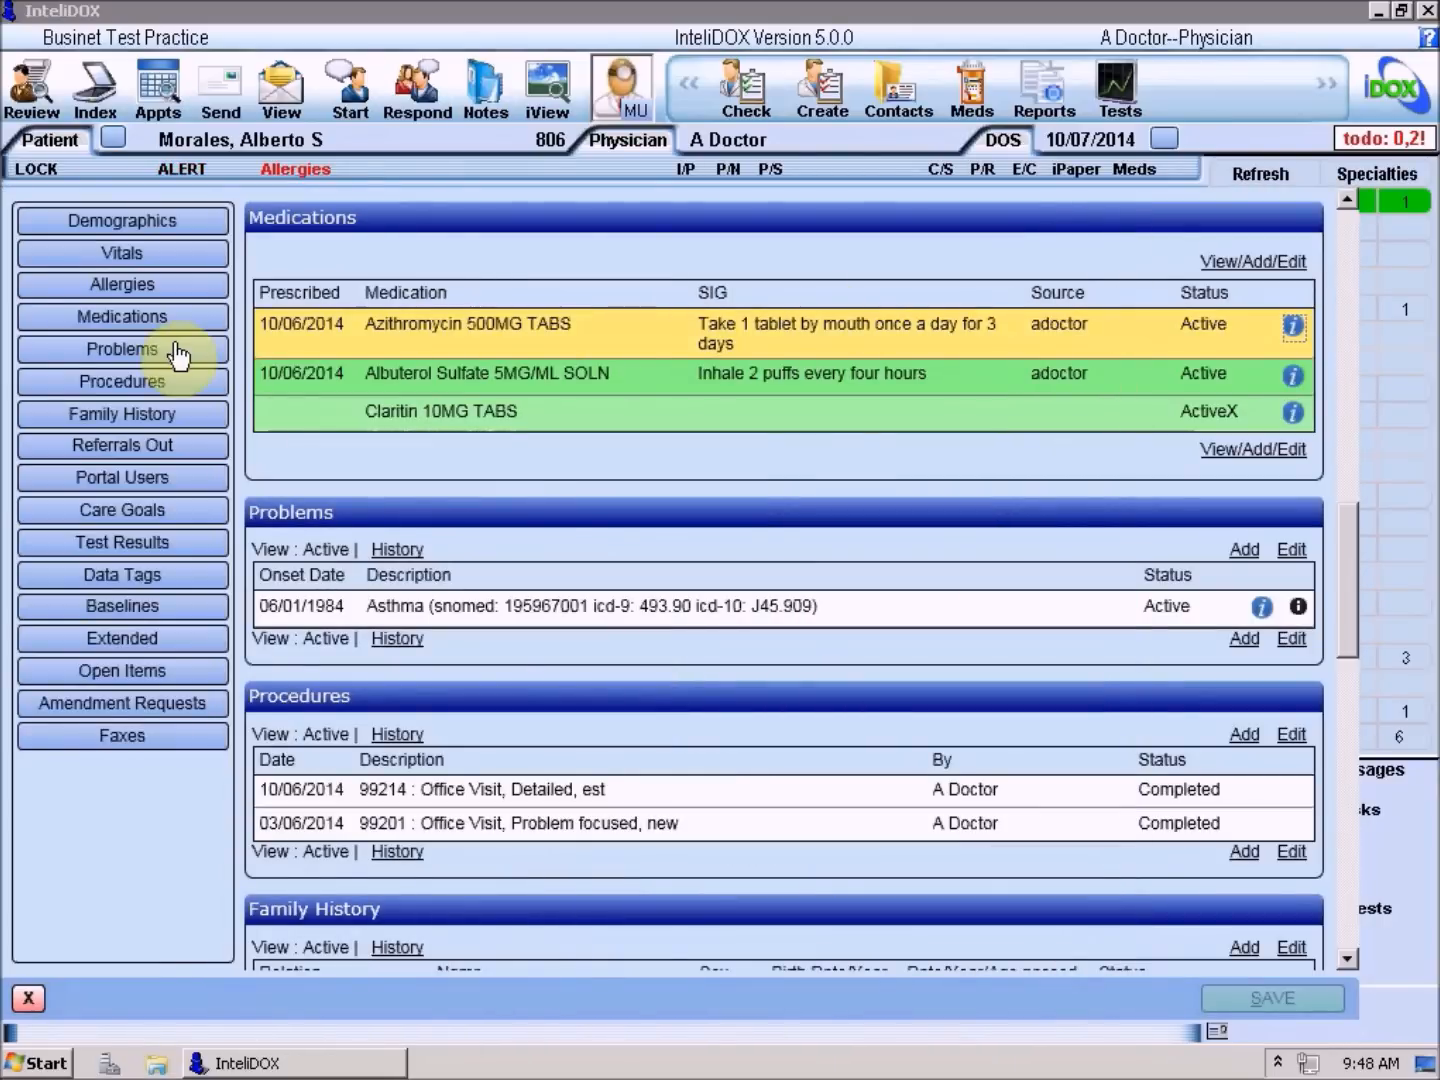
{"action": "left_click", "coordinate": [1244, 252]}
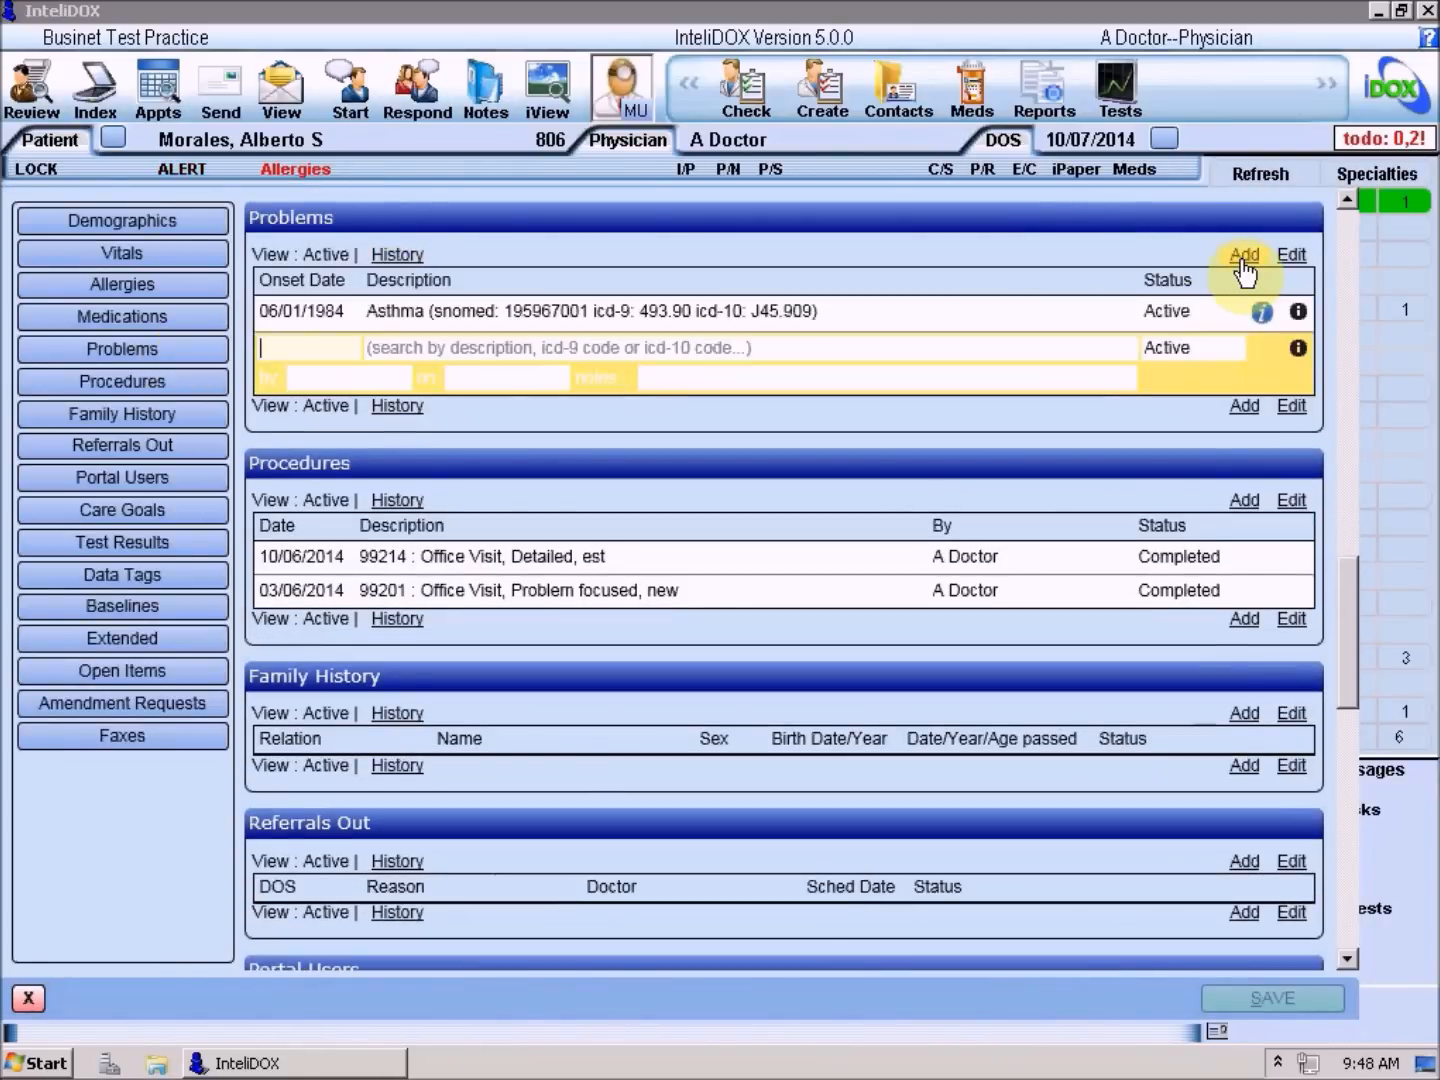
{"action": "type", "text": "strep throat"}
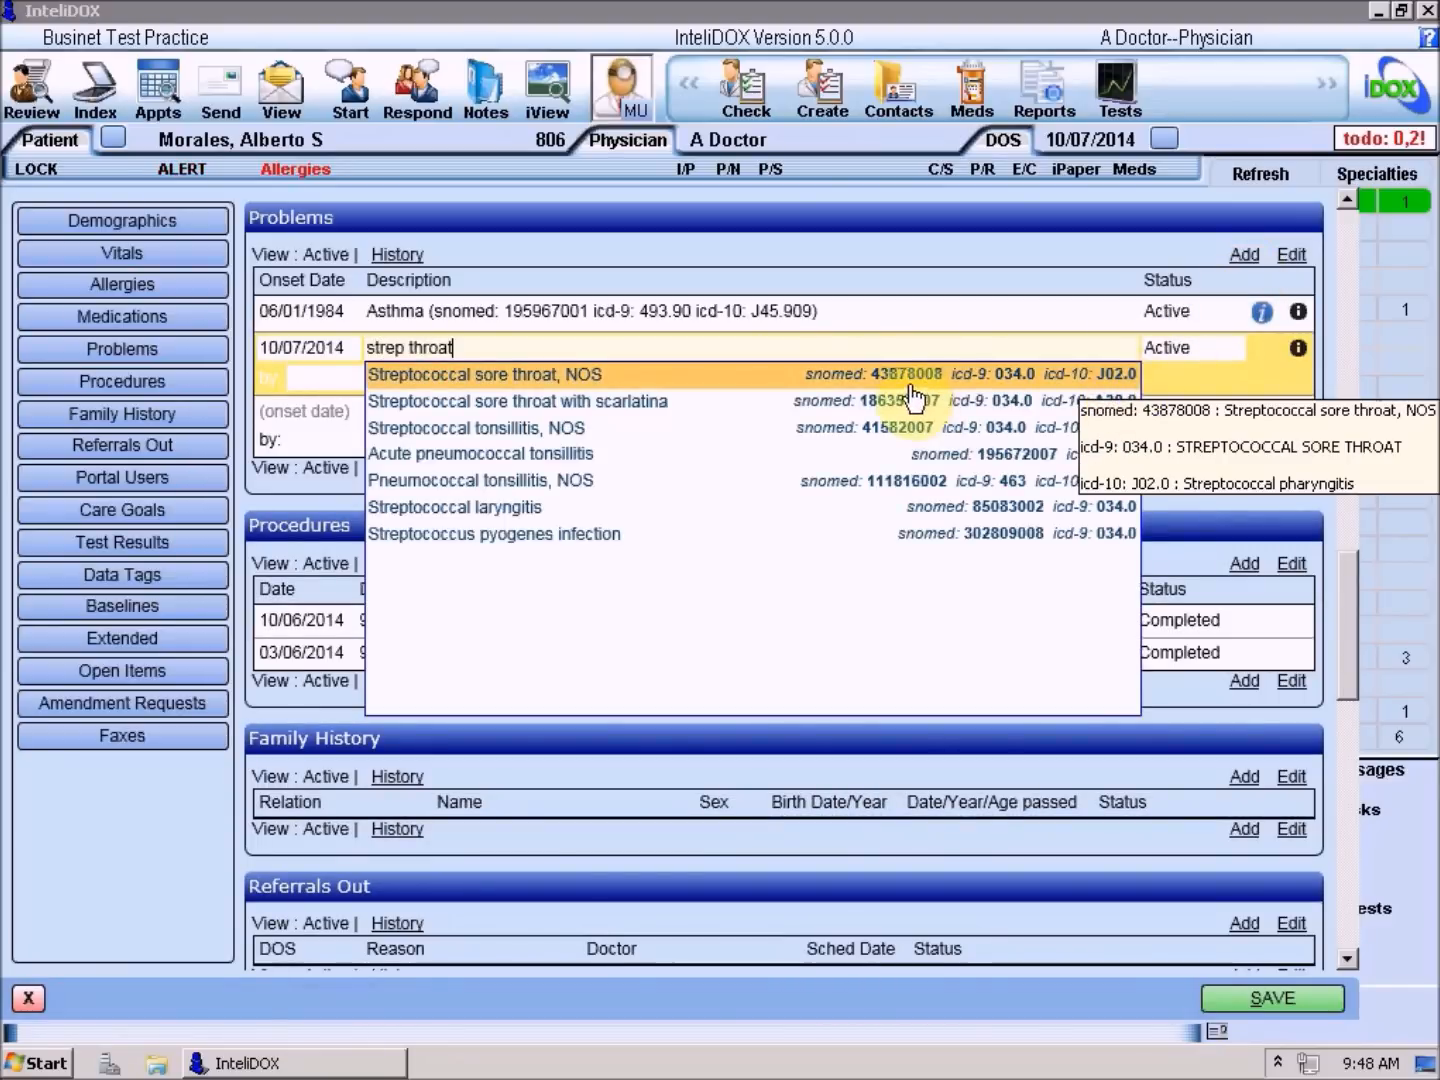
{"action": "left_click", "coordinate": [476, 376]}
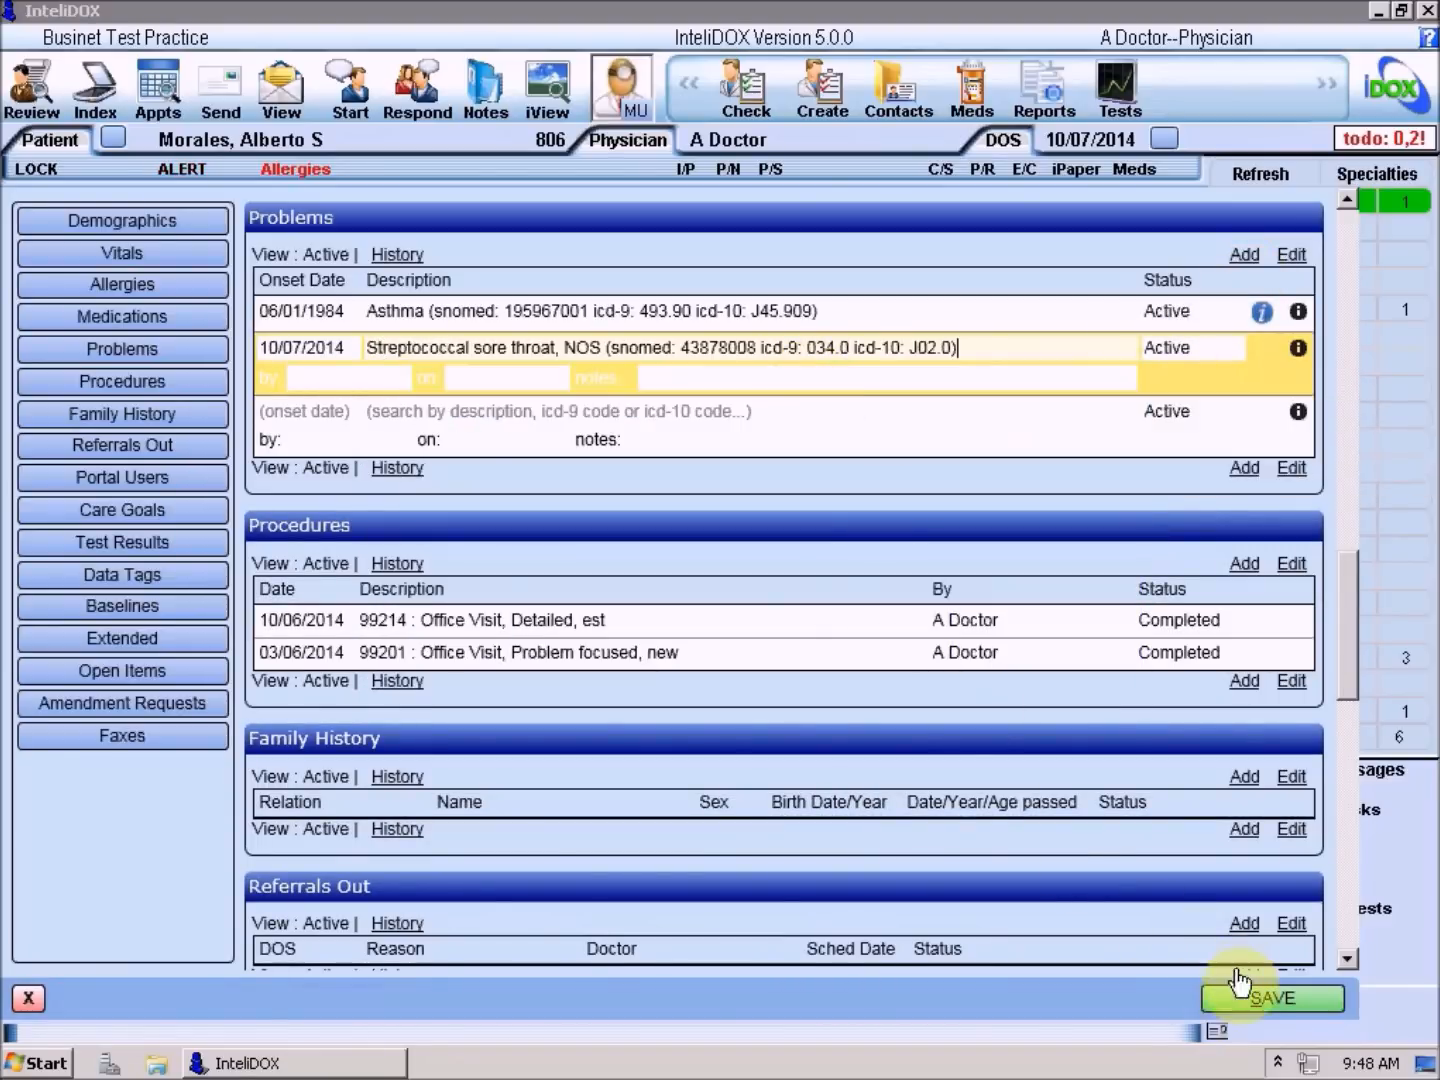
{"action": "left_click", "coordinate": [1266, 1000]}
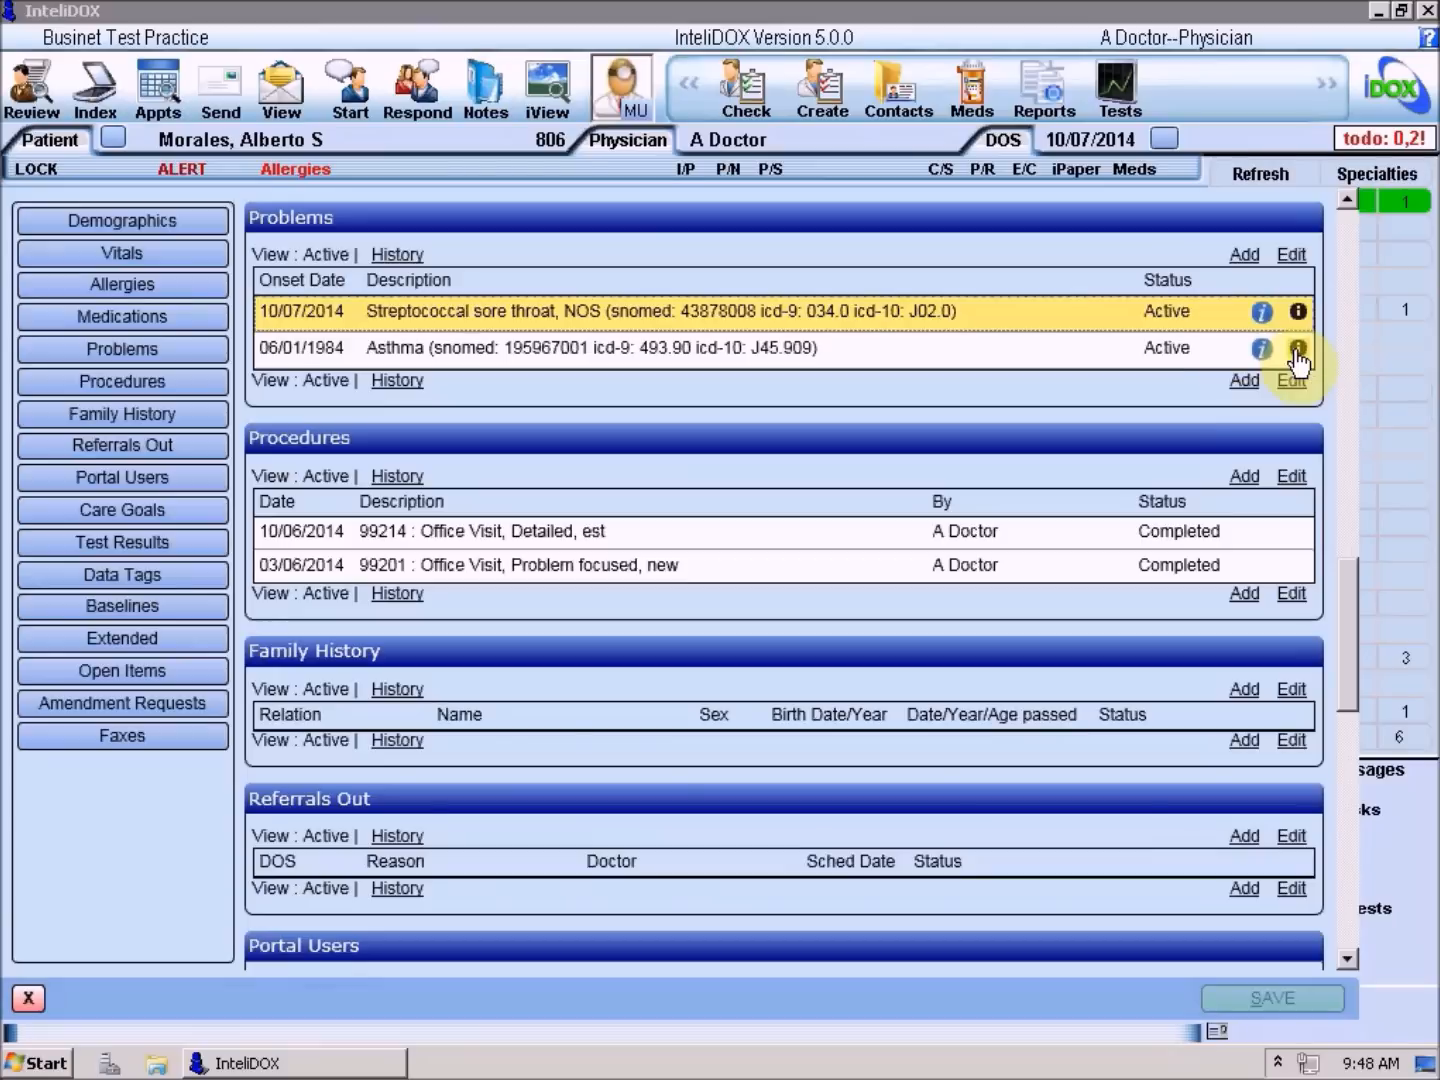
{"action": "mouse_move", "coordinate": [1296, 348]}
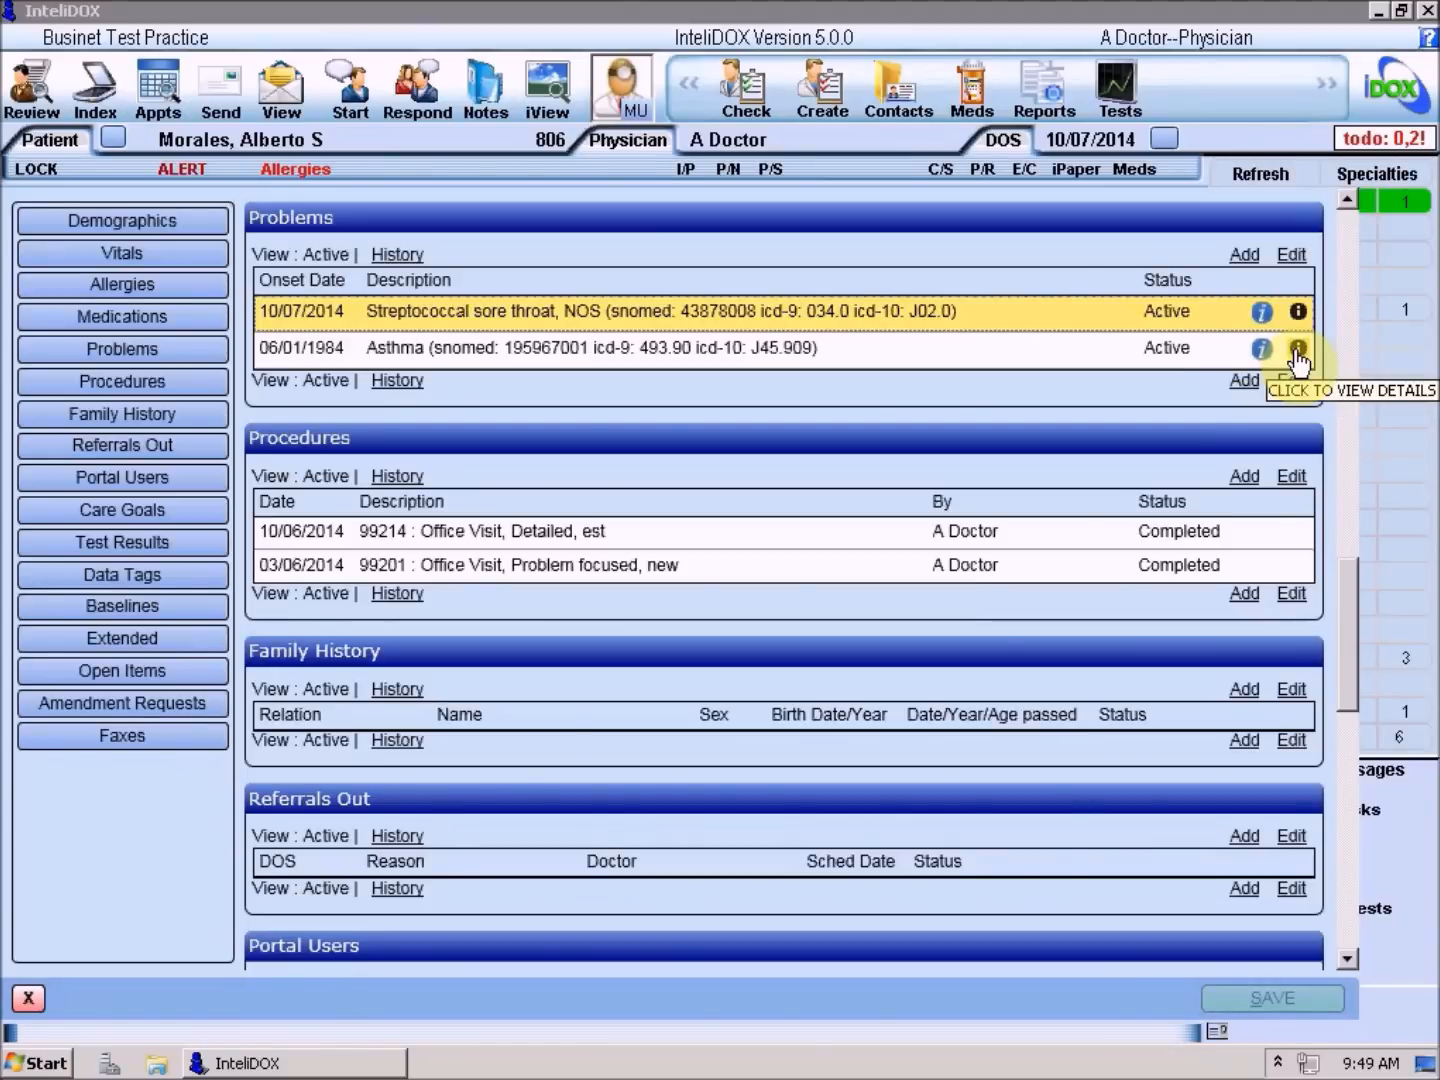
{"action": "mouse_move", "coordinate": [970, 360]}
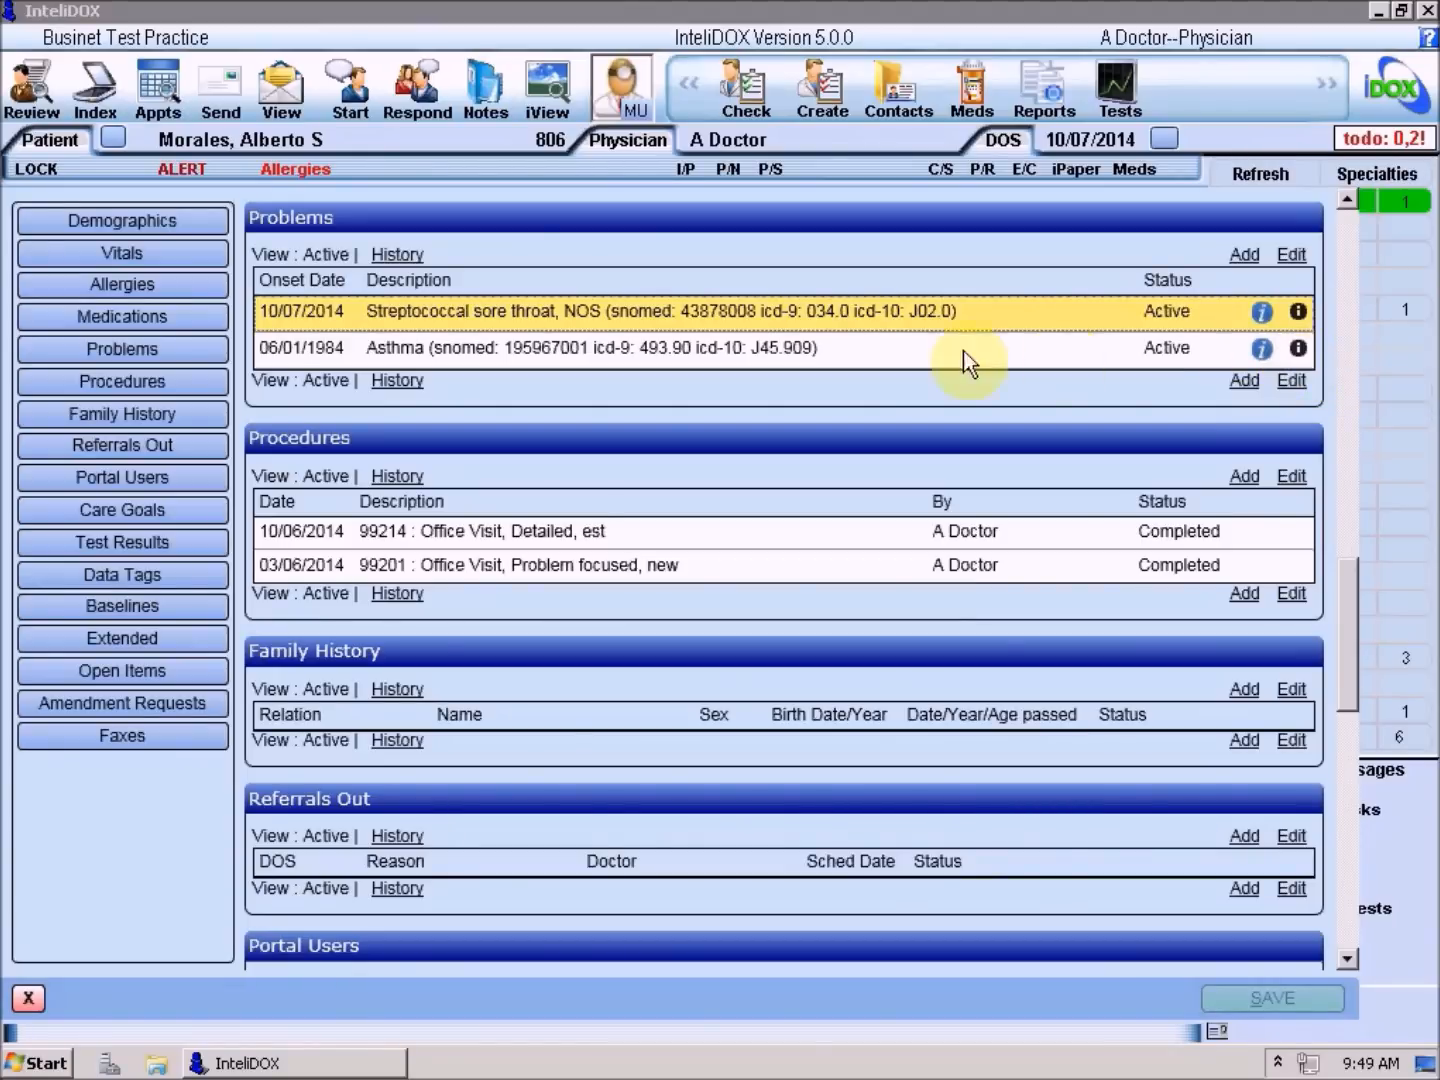
Add a family history entry with relation Father and name Alberto
{"action": "left_click", "coordinate": [122, 412]}
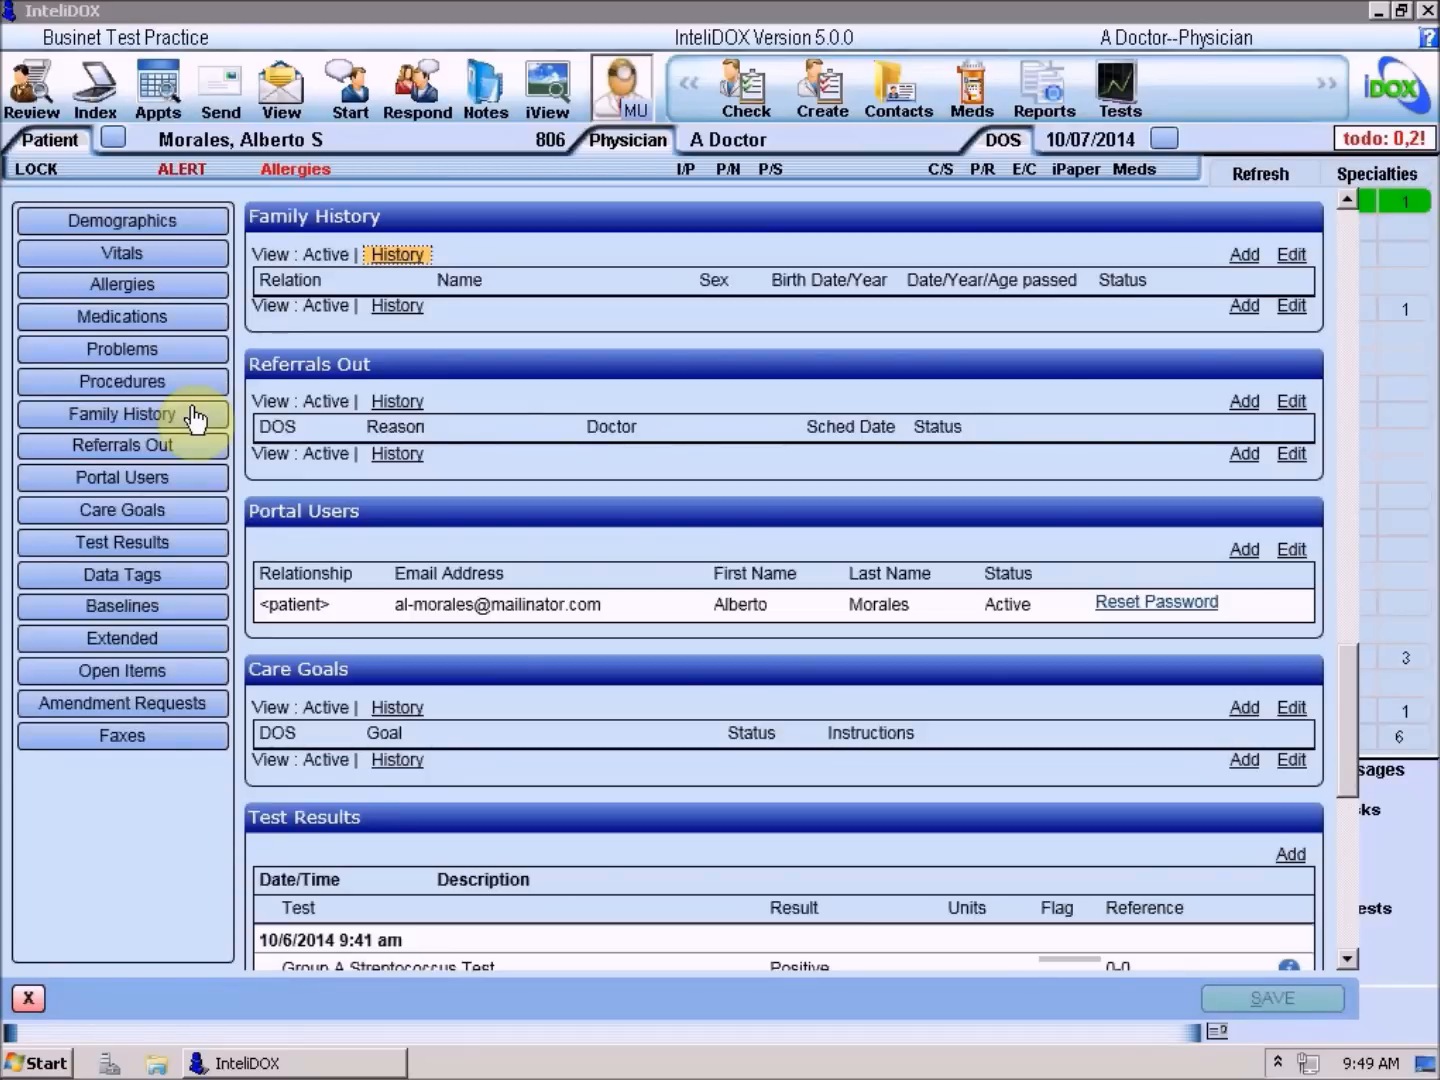
{"action": "left_click", "coordinate": [1244, 254]}
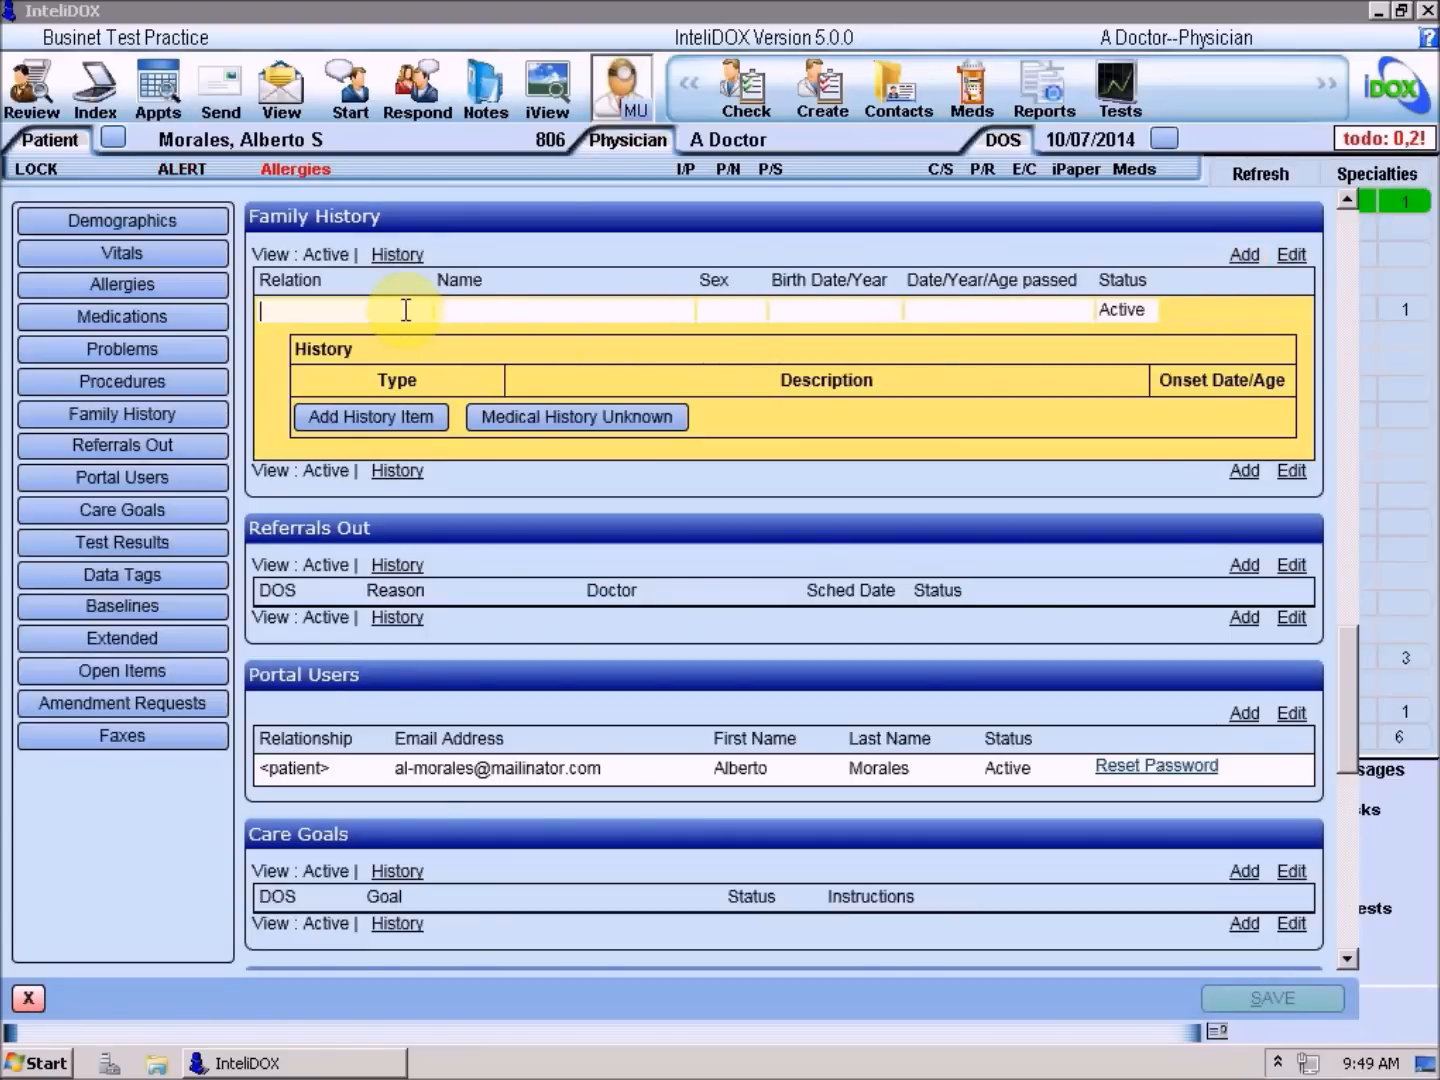
{"action": "left_click", "coordinate": [340, 310]}
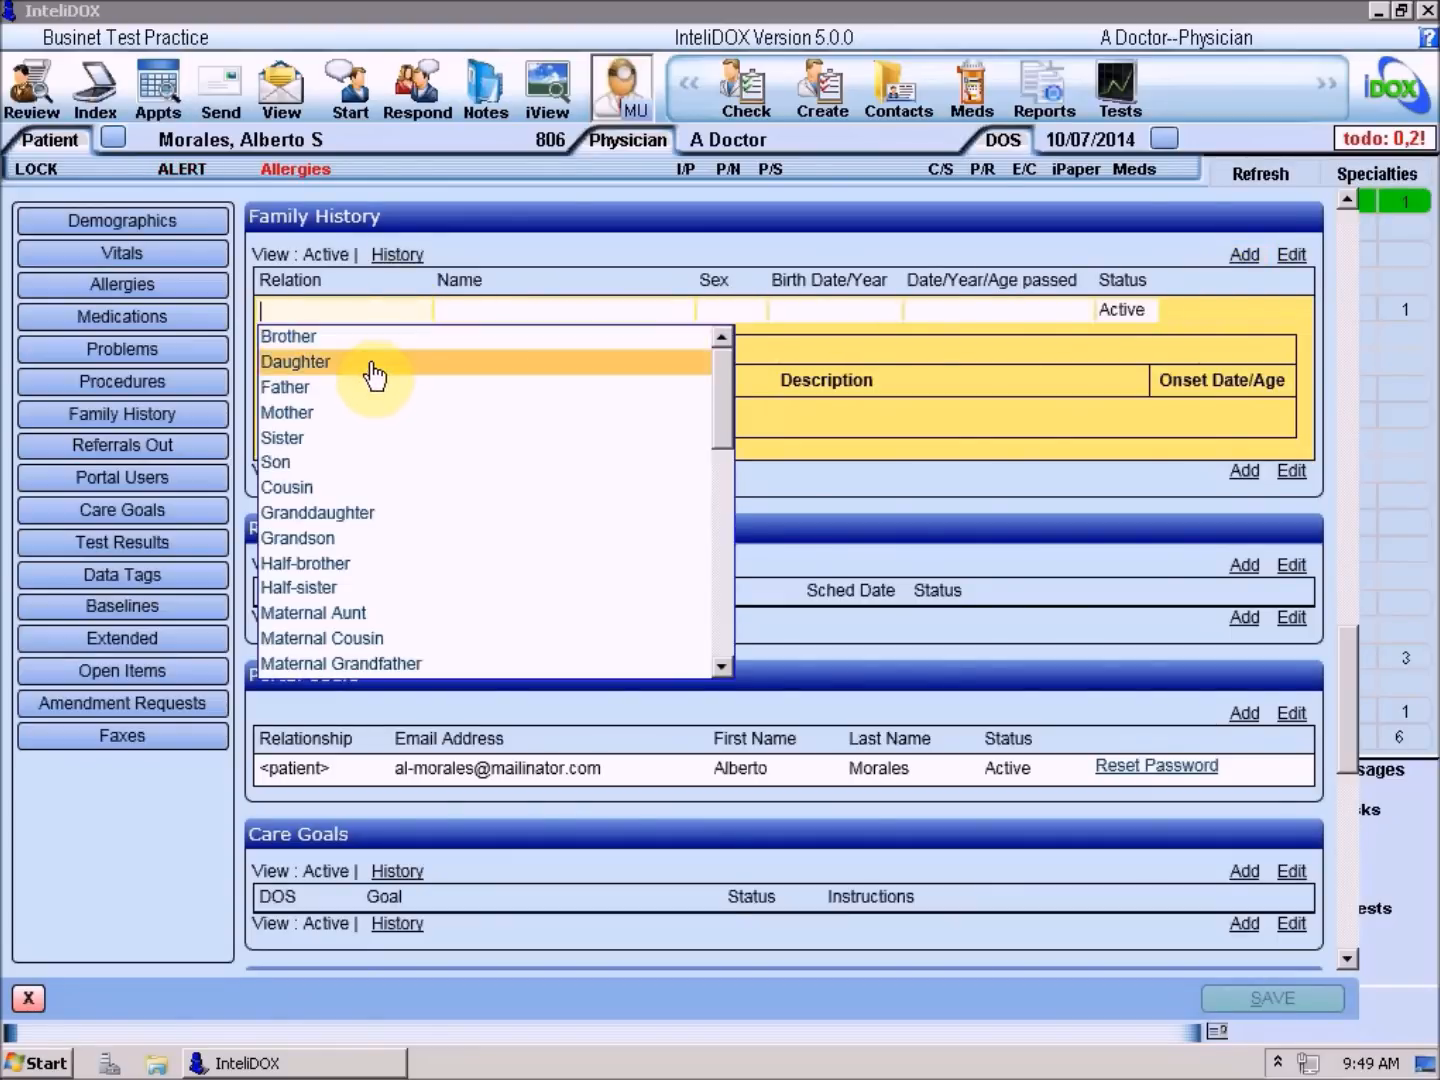
{"action": "mouse_move", "coordinate": [344, 496]}
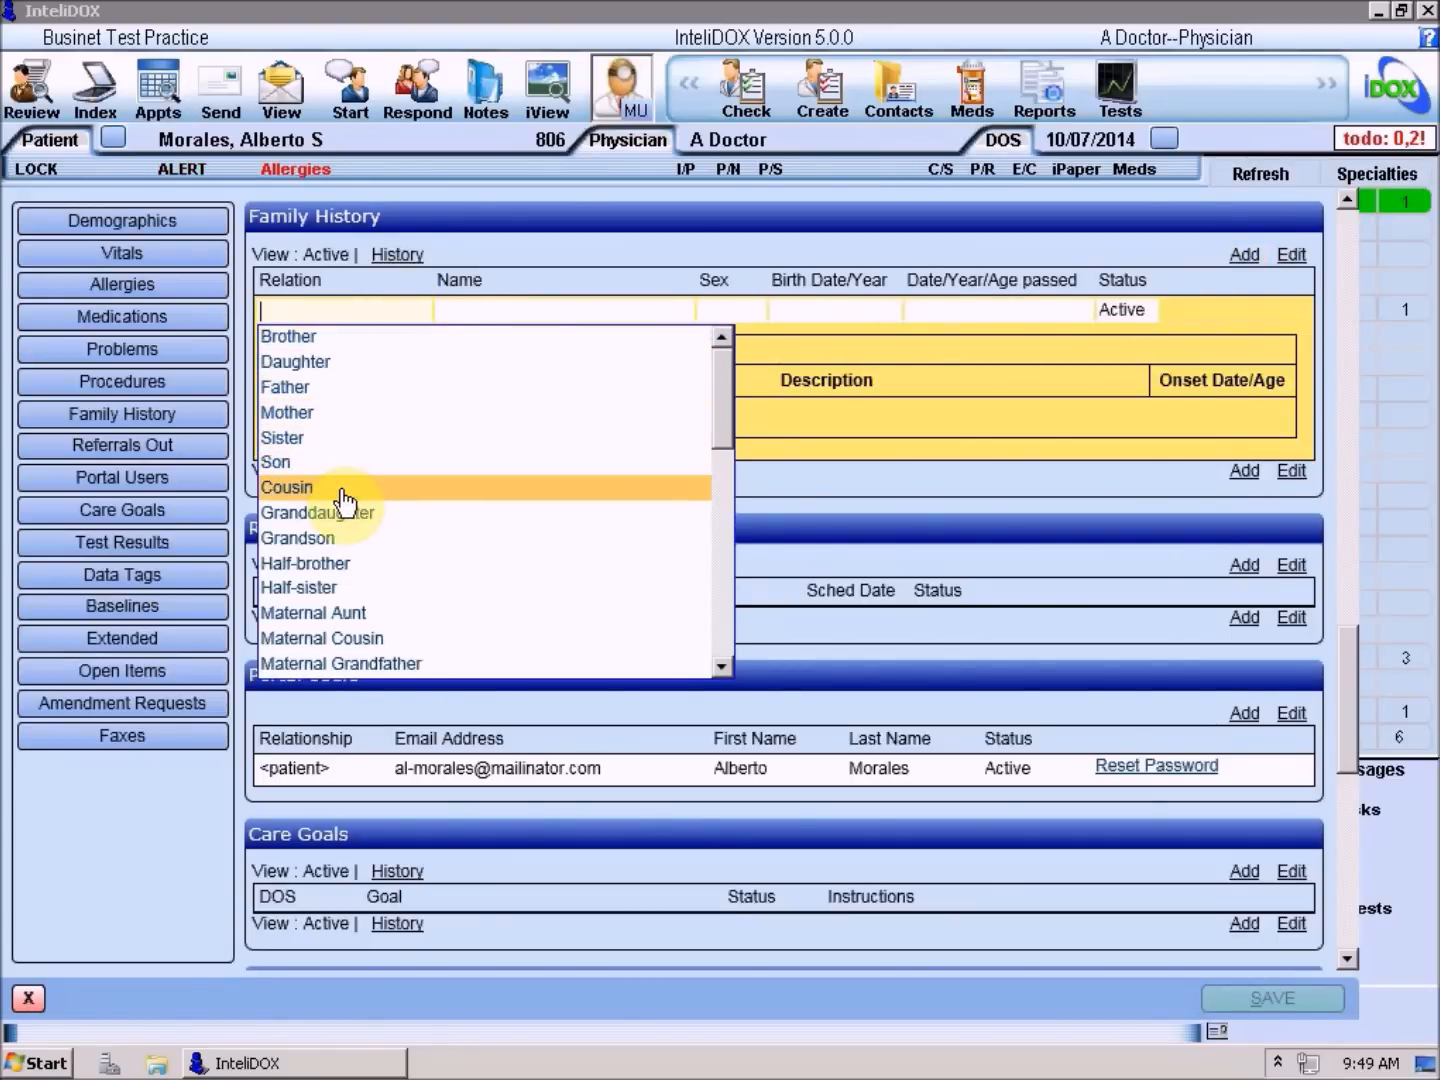
{"action": "mouse_move", "coordinate": [312, 392]}
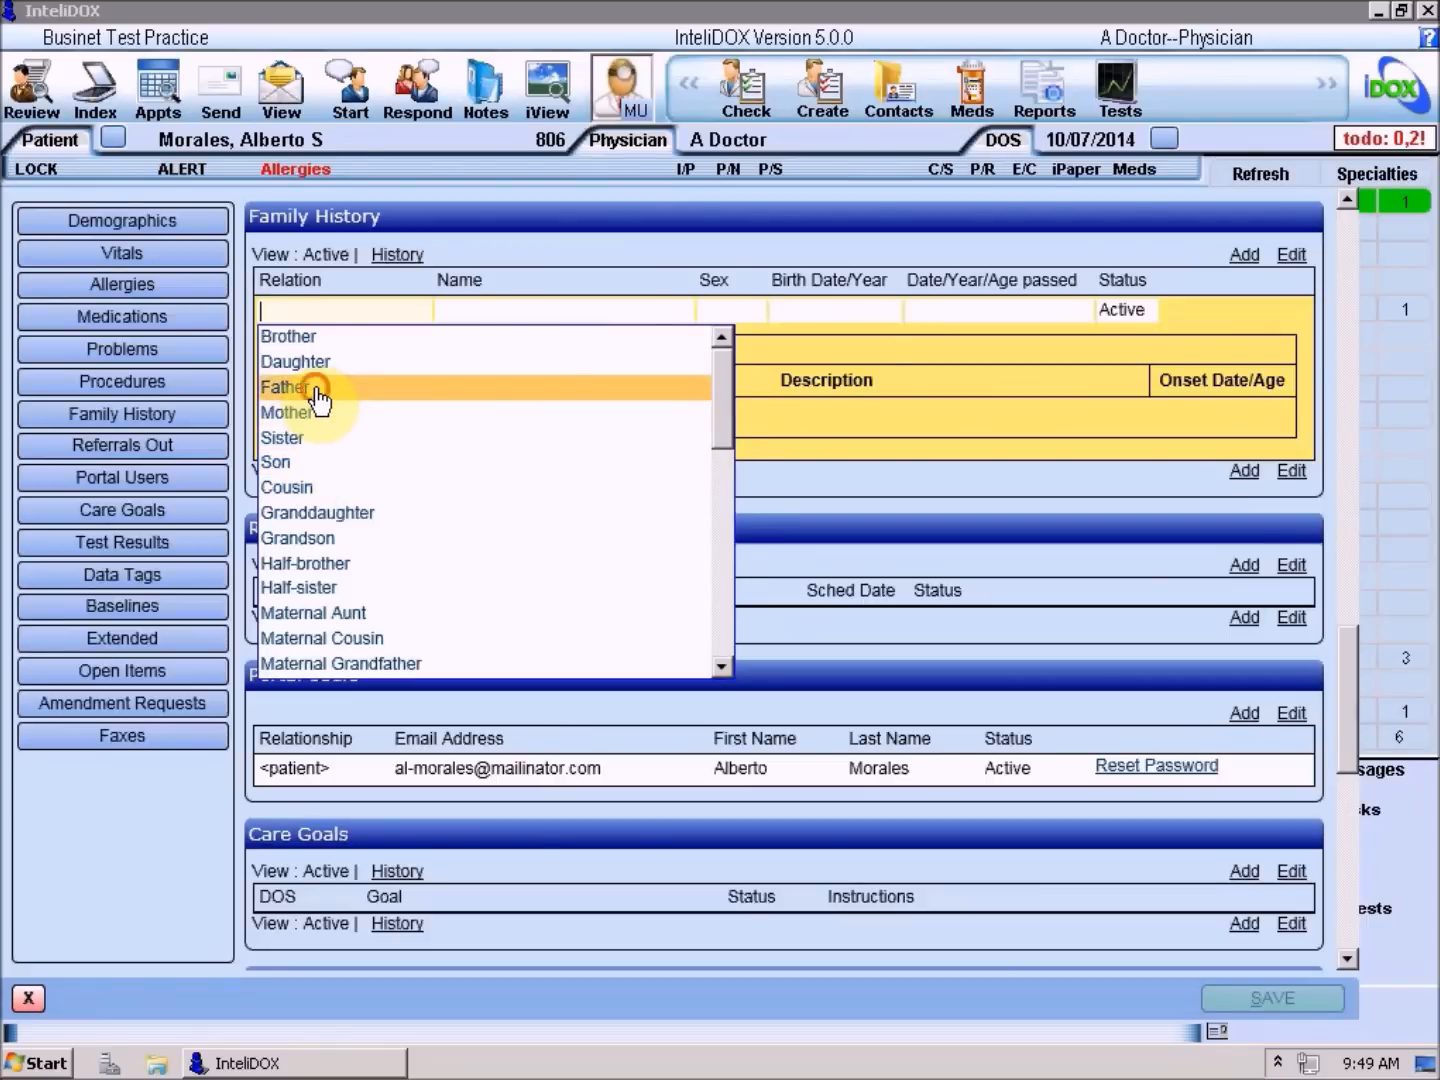
{"action": "left_click", "coordinate": [284, 388]}
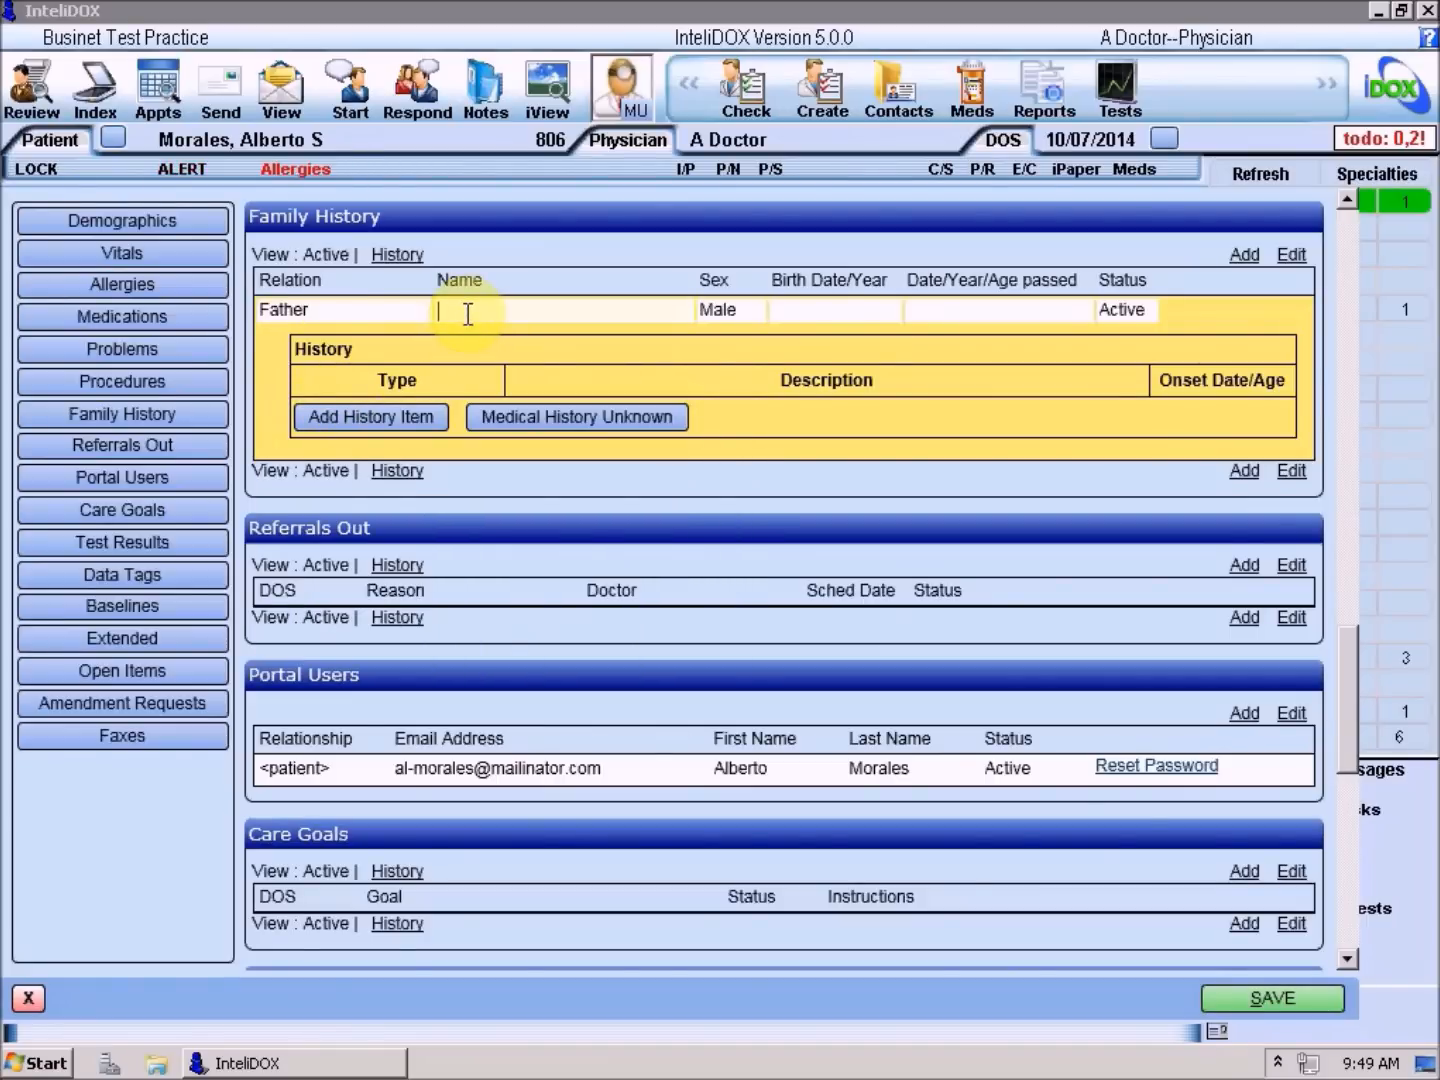
{"action": "type", "text": "Alberto"}
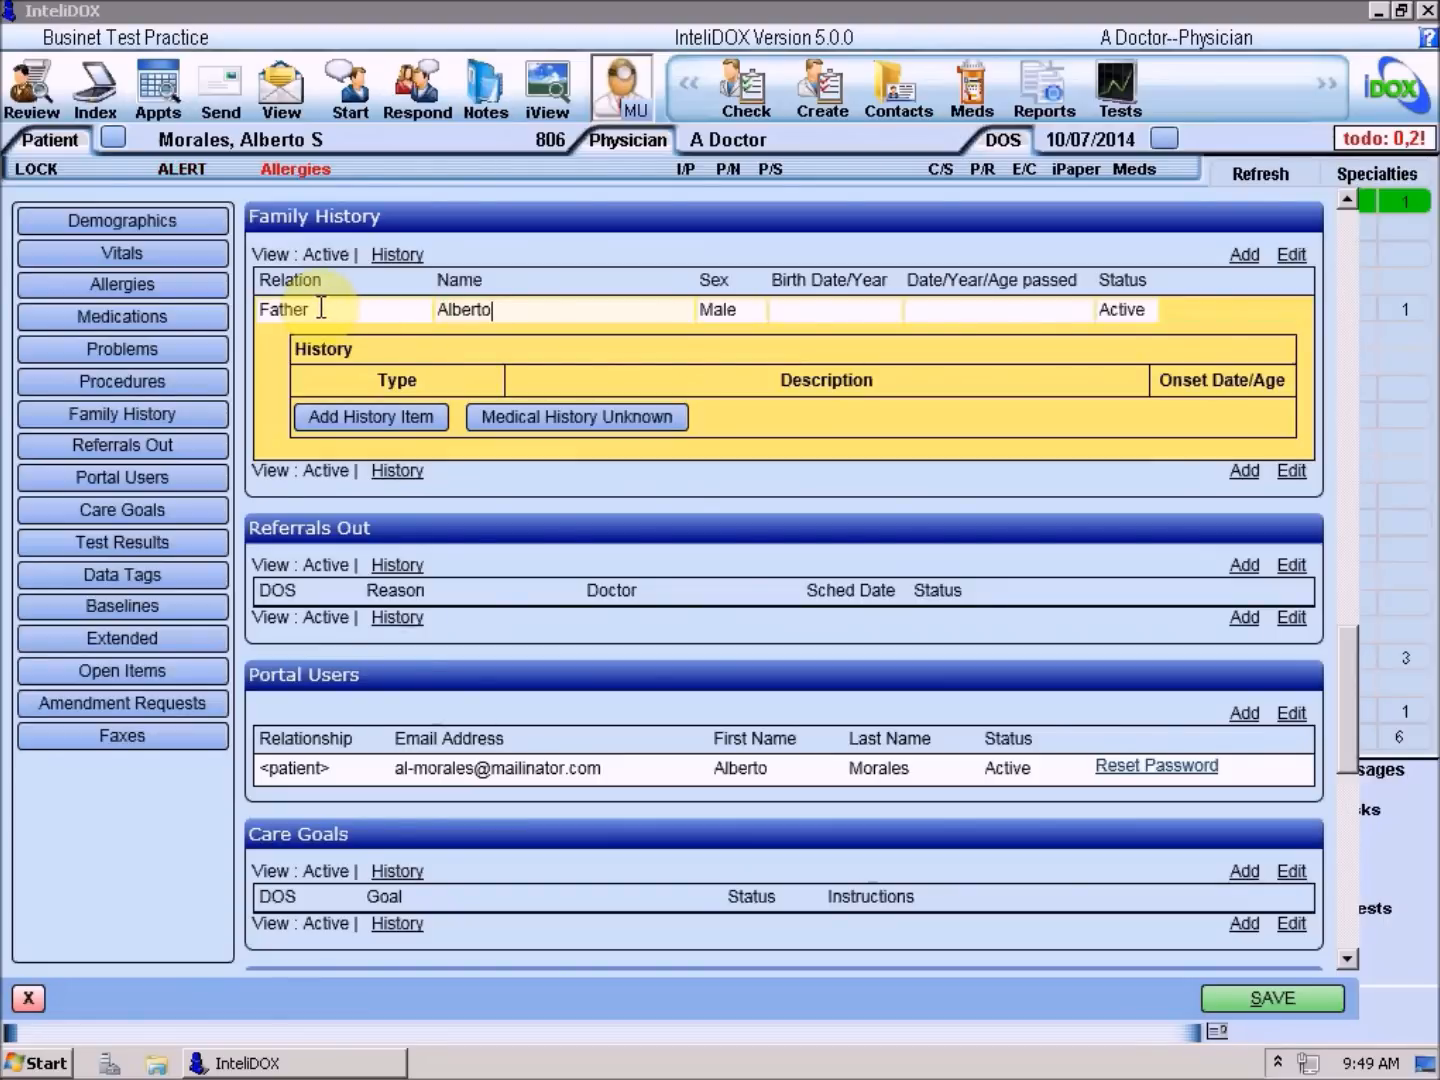
{"action": "mouse_move", "coordinate": [752, 312]}
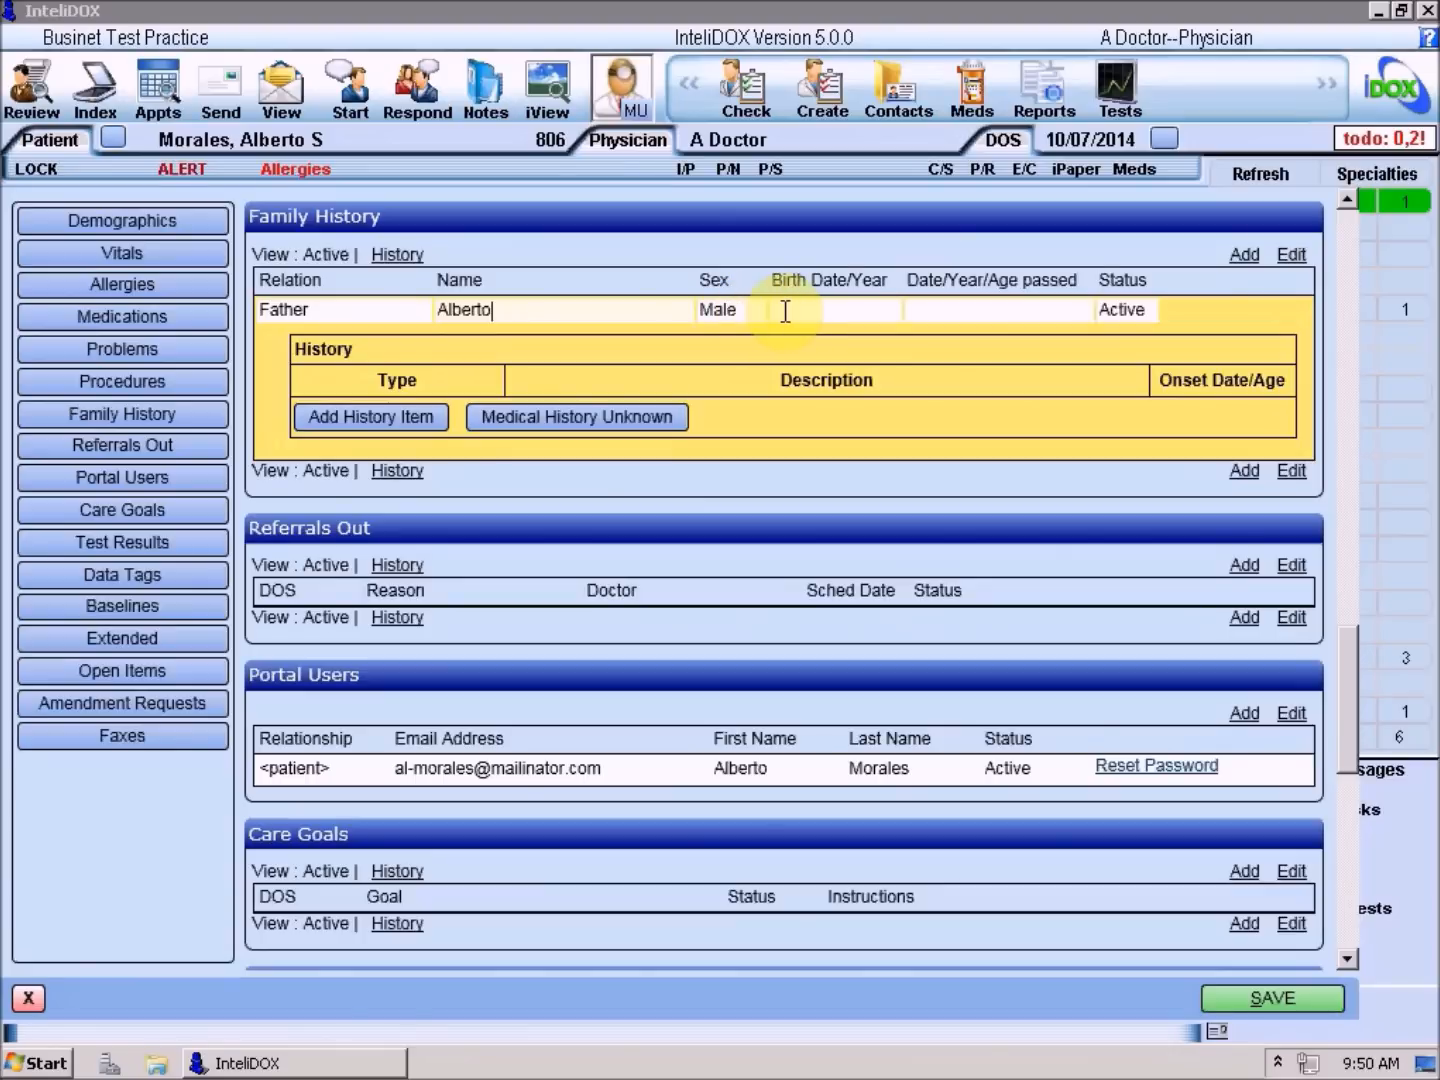
{"action": "mouse_move", "coordinate": [856, 320]}
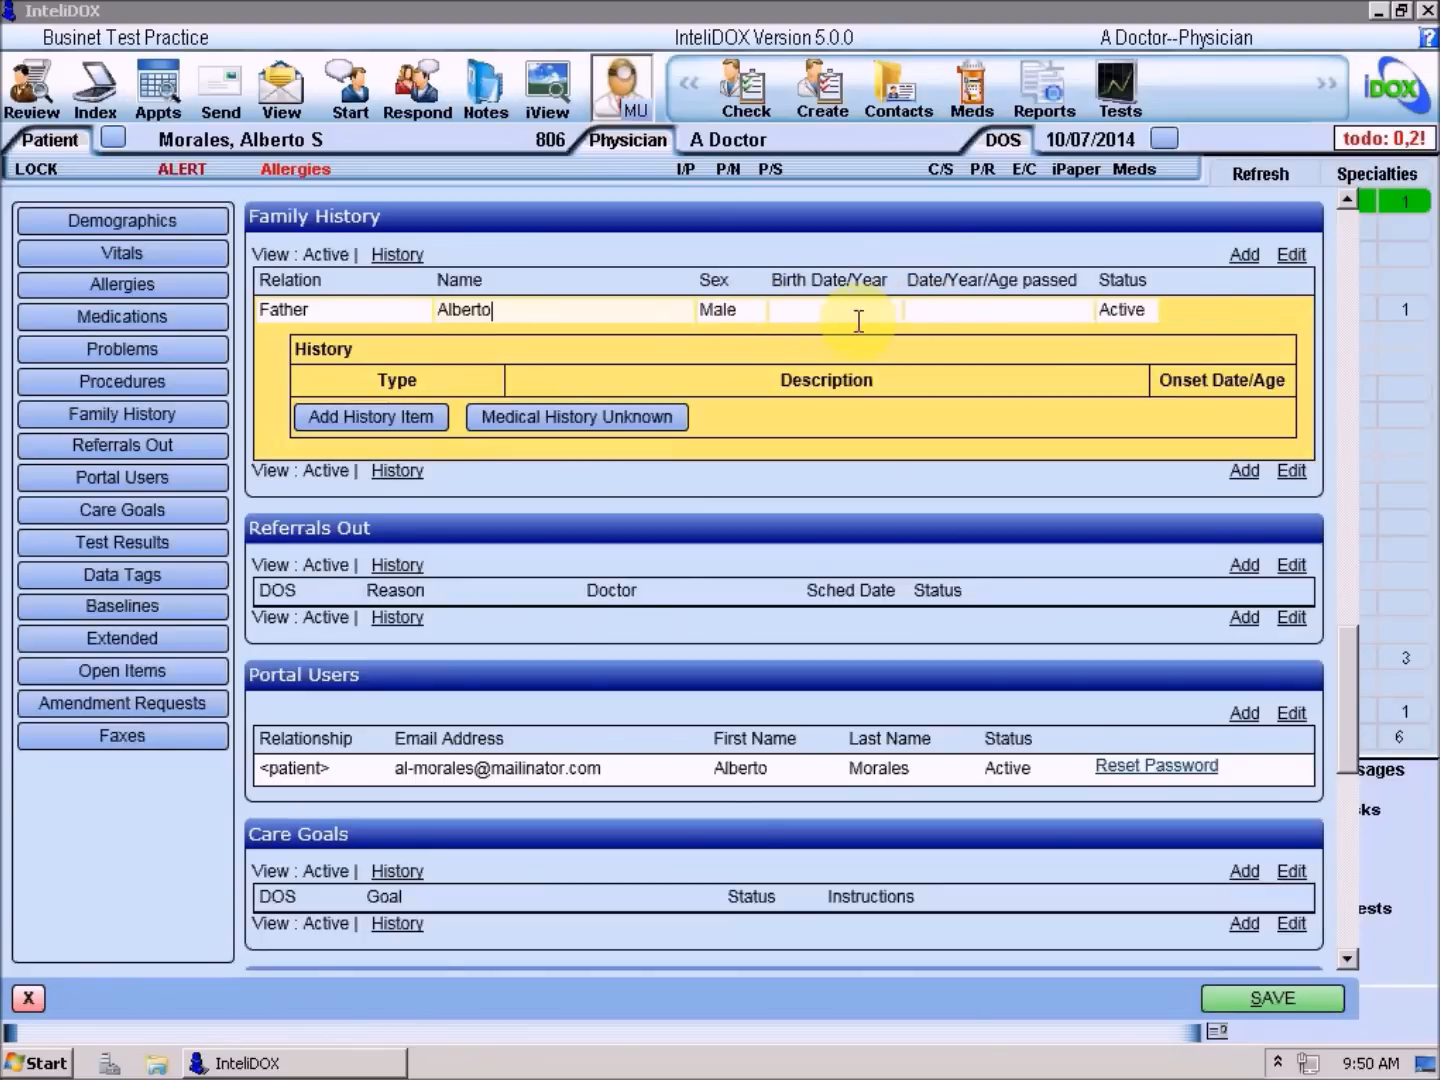
{"action": "left_click", "coordinate": [798, 310]}
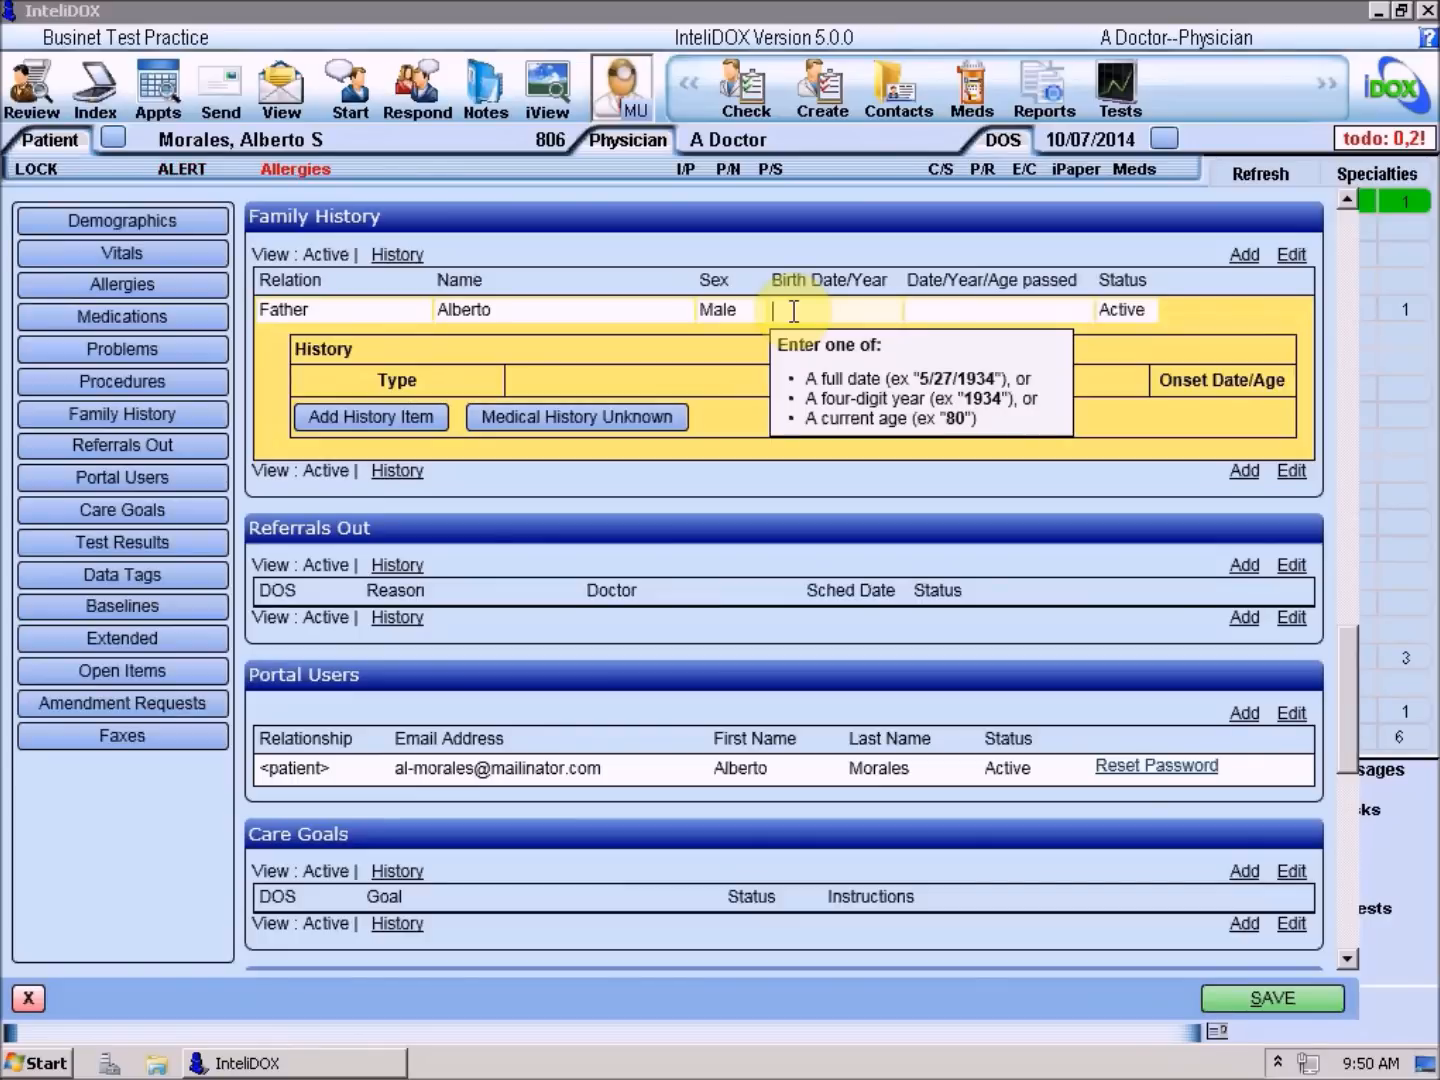
{"action": "type", "text": "3/4/56"}
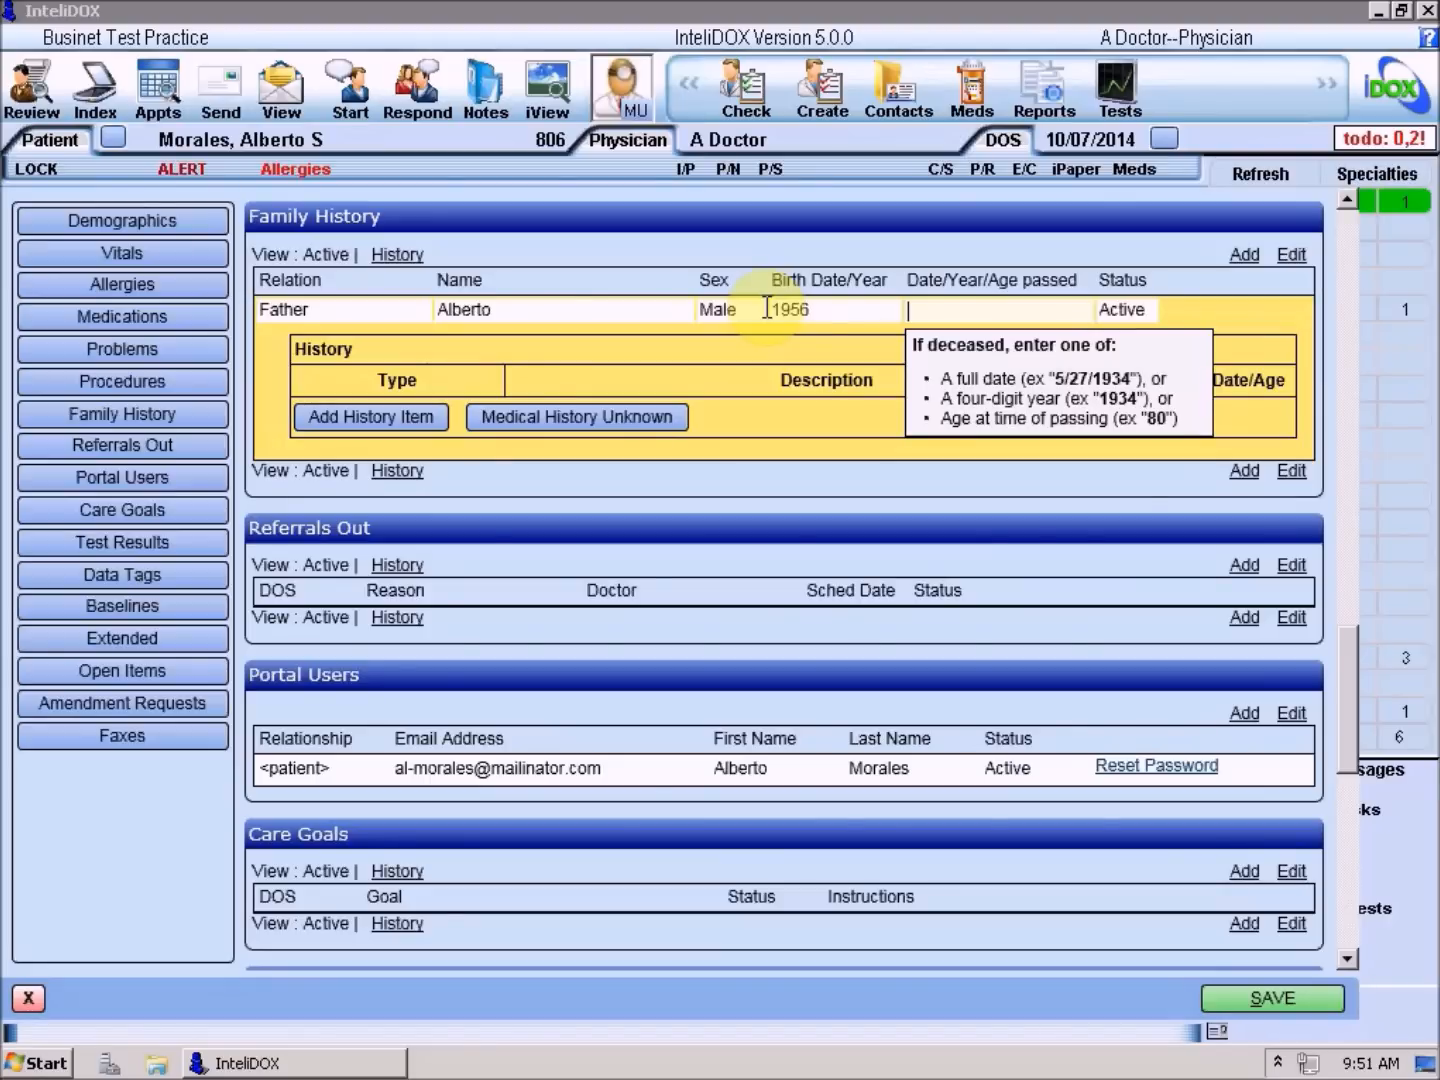
{"action": "mouse_move", "coordinate": [1178, 392]}
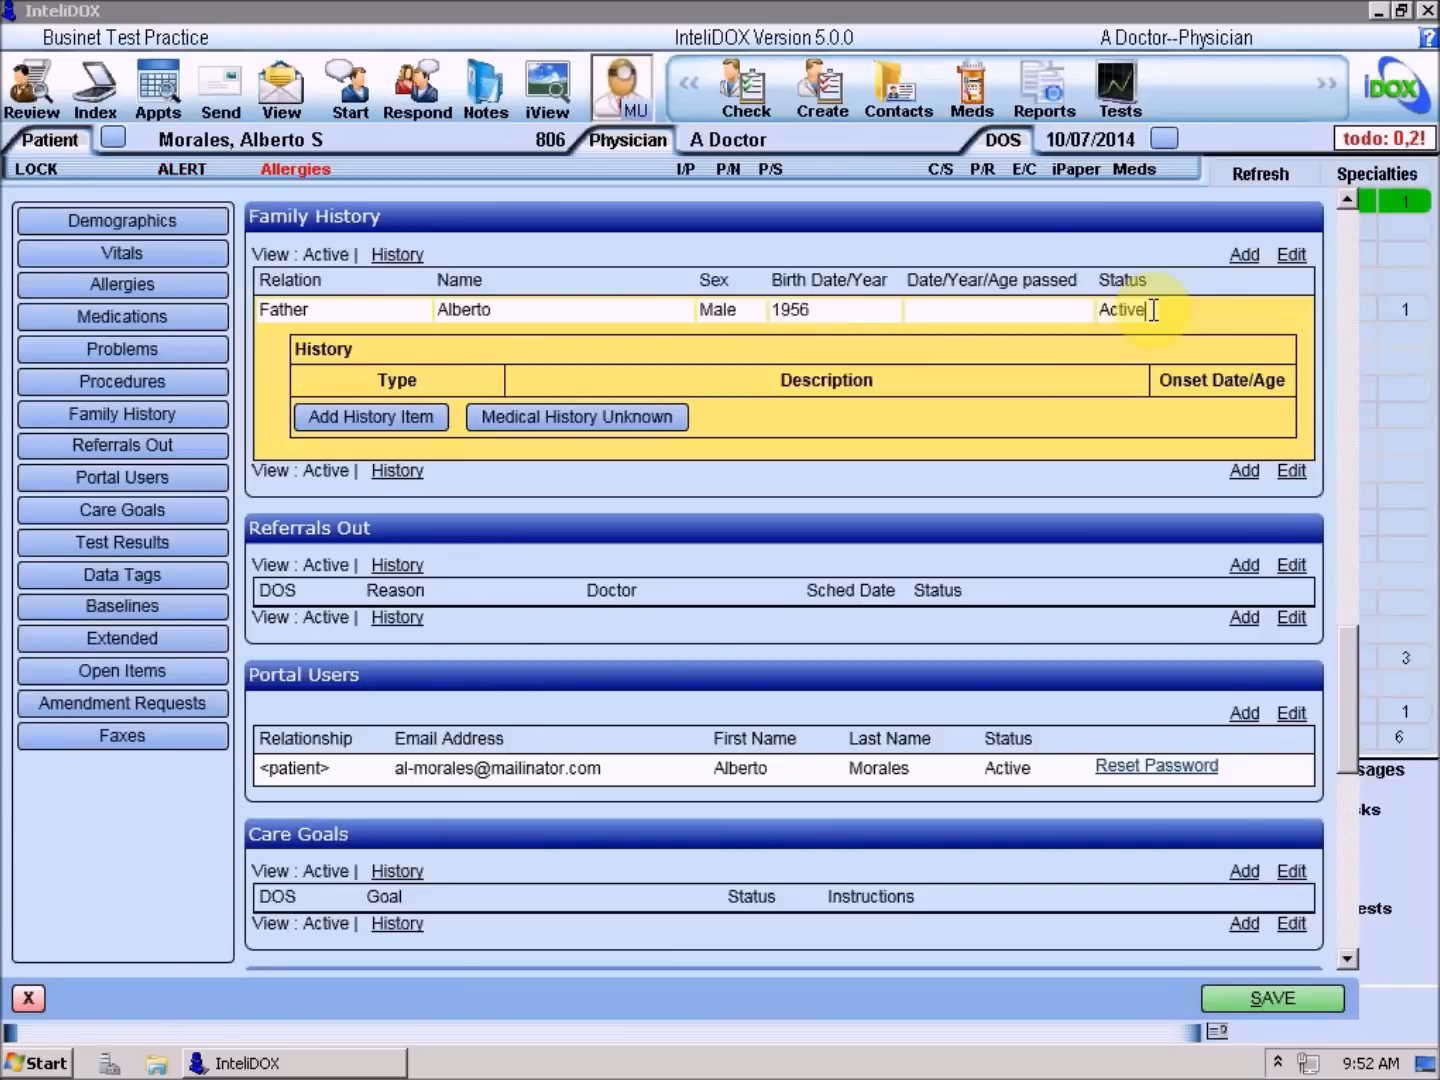
{"action": "mouse_move", "coordinate": [1292, 256]}
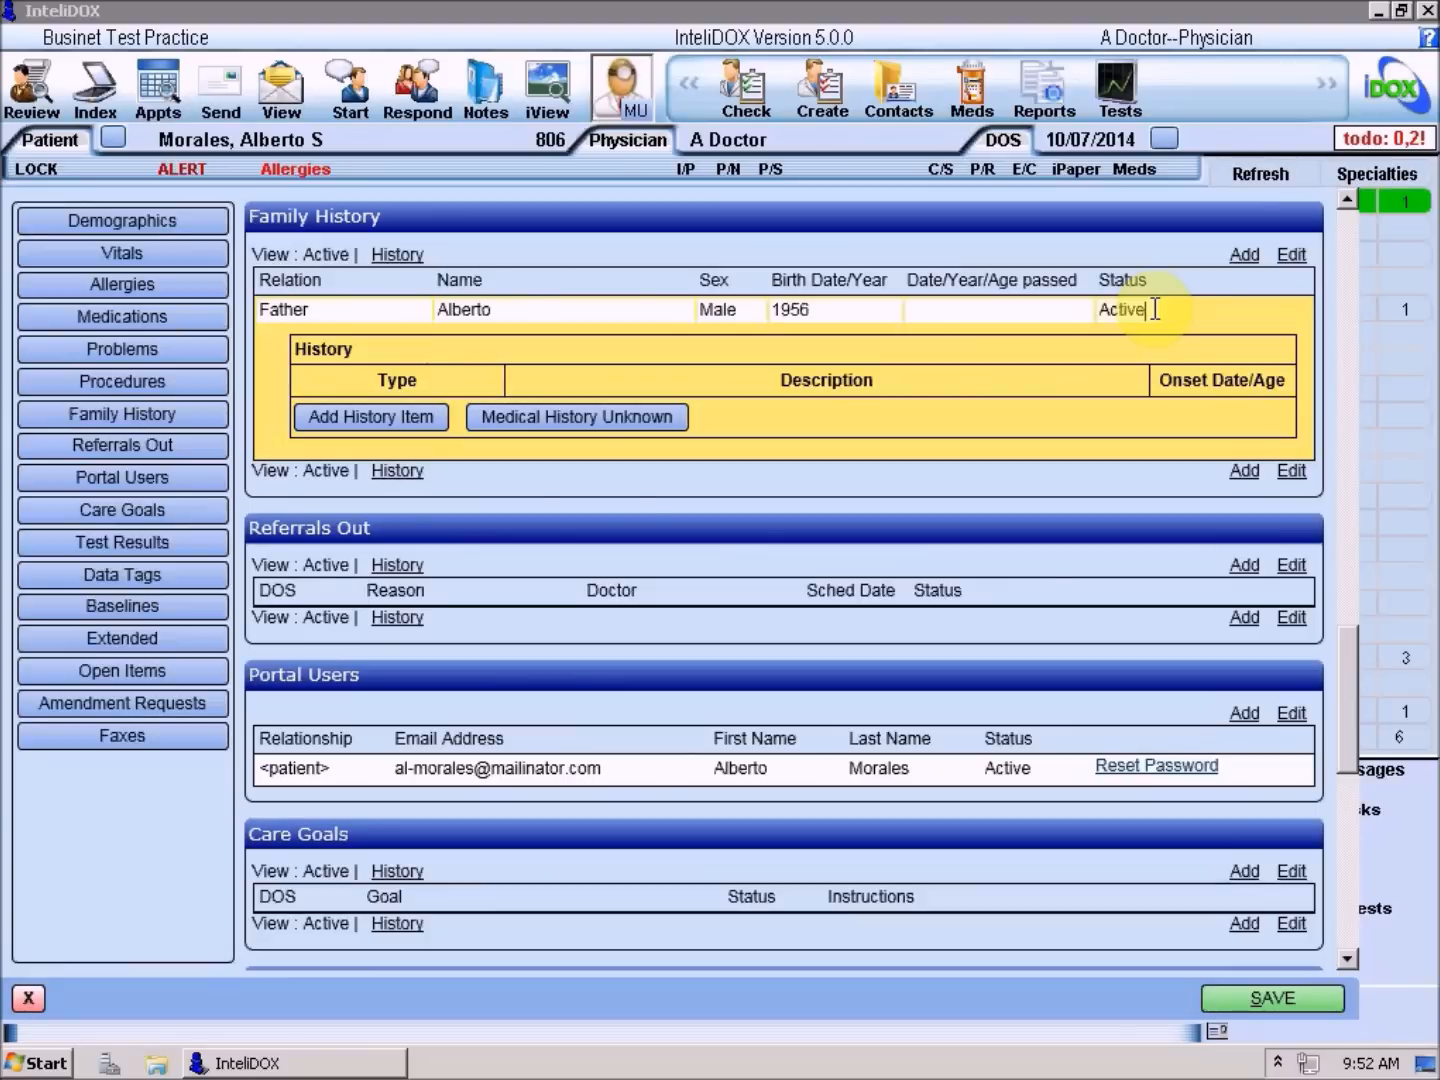
{"action": "mouse_move", "coordinate": [1070, 400]}
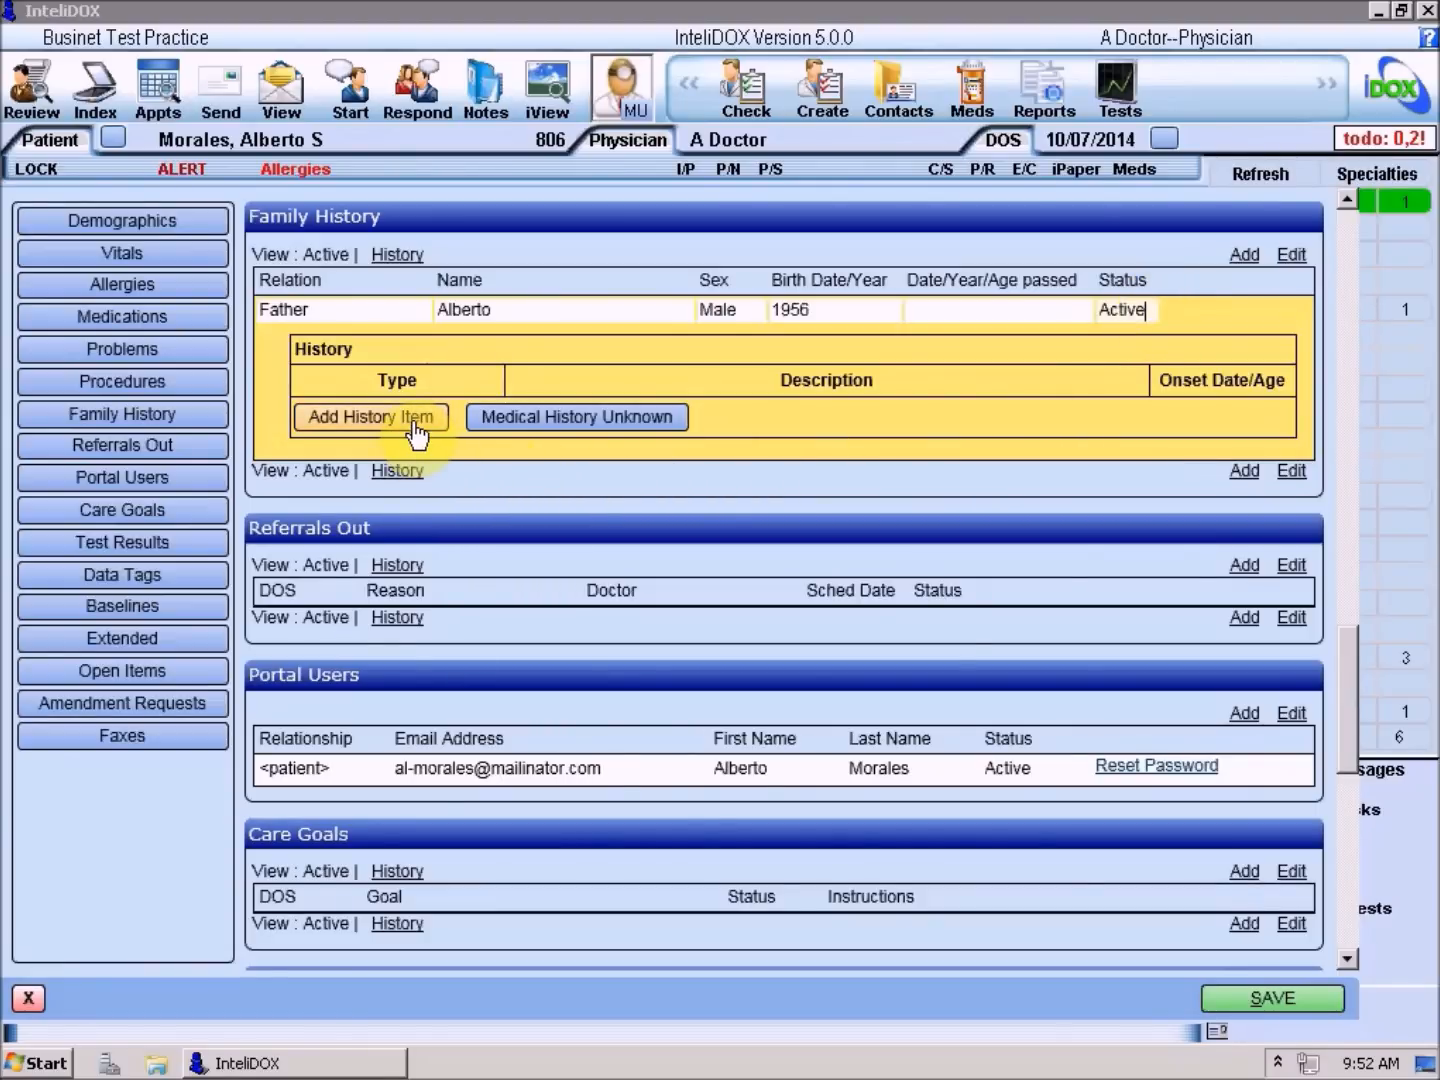
Add a Diagnosed With history item for the father, searching 'heart attack' for acute myocardial infarction
{"action": "left_click", "coordinate": [370, 416]}
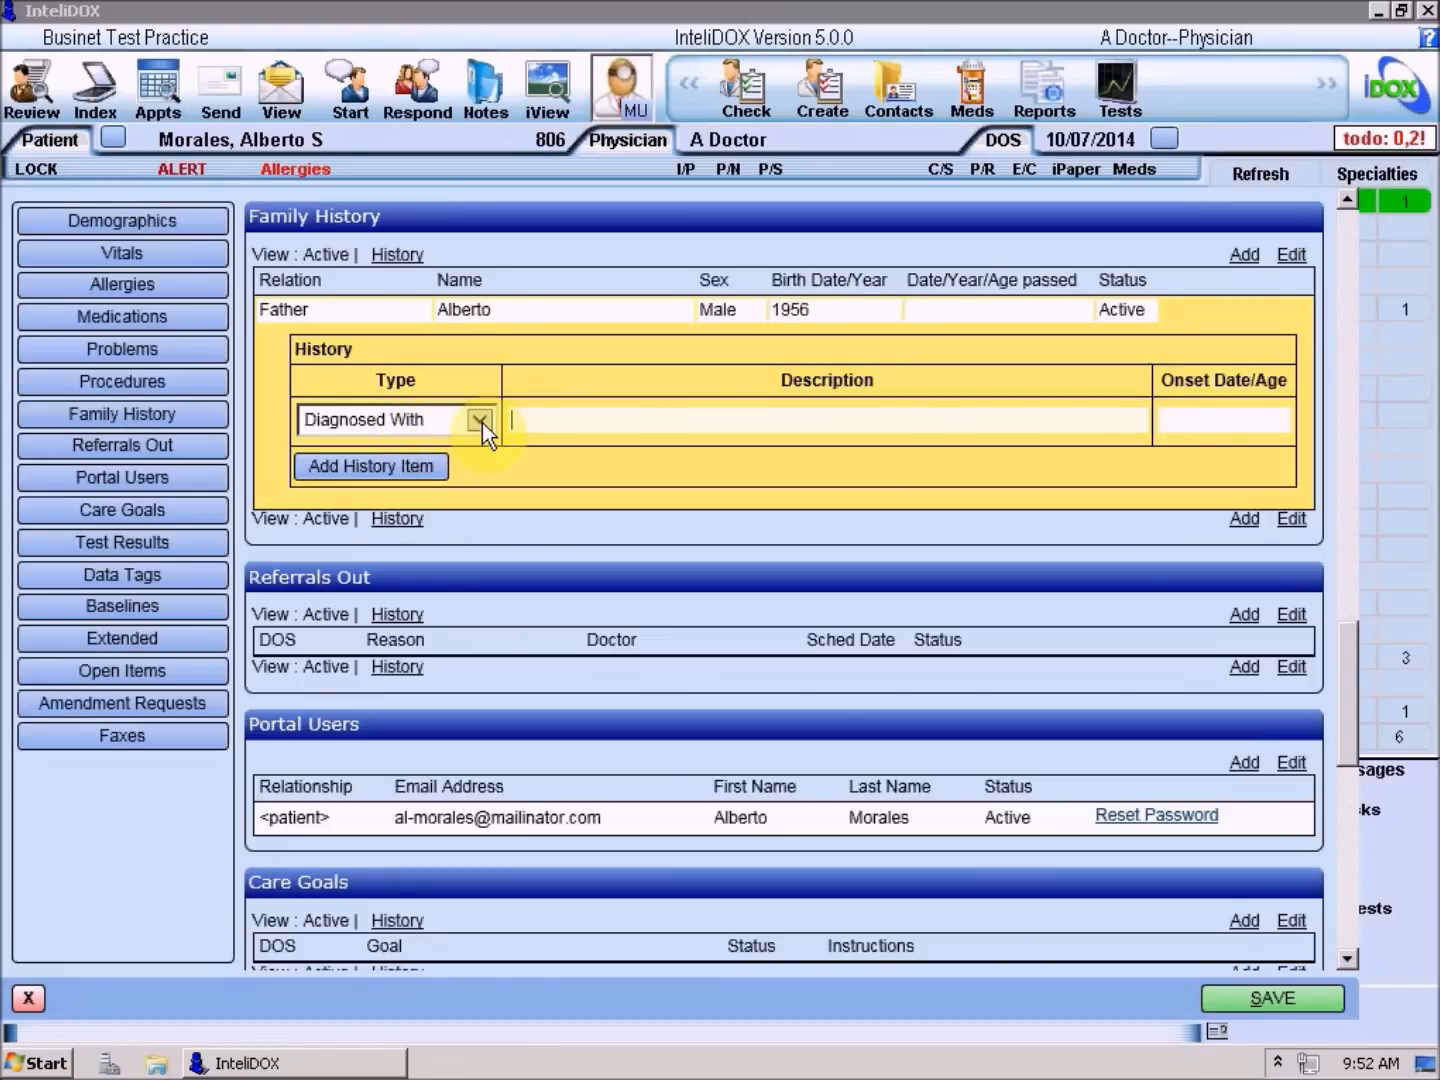
{"action": "left_click", "coordinate": [480, 420]}
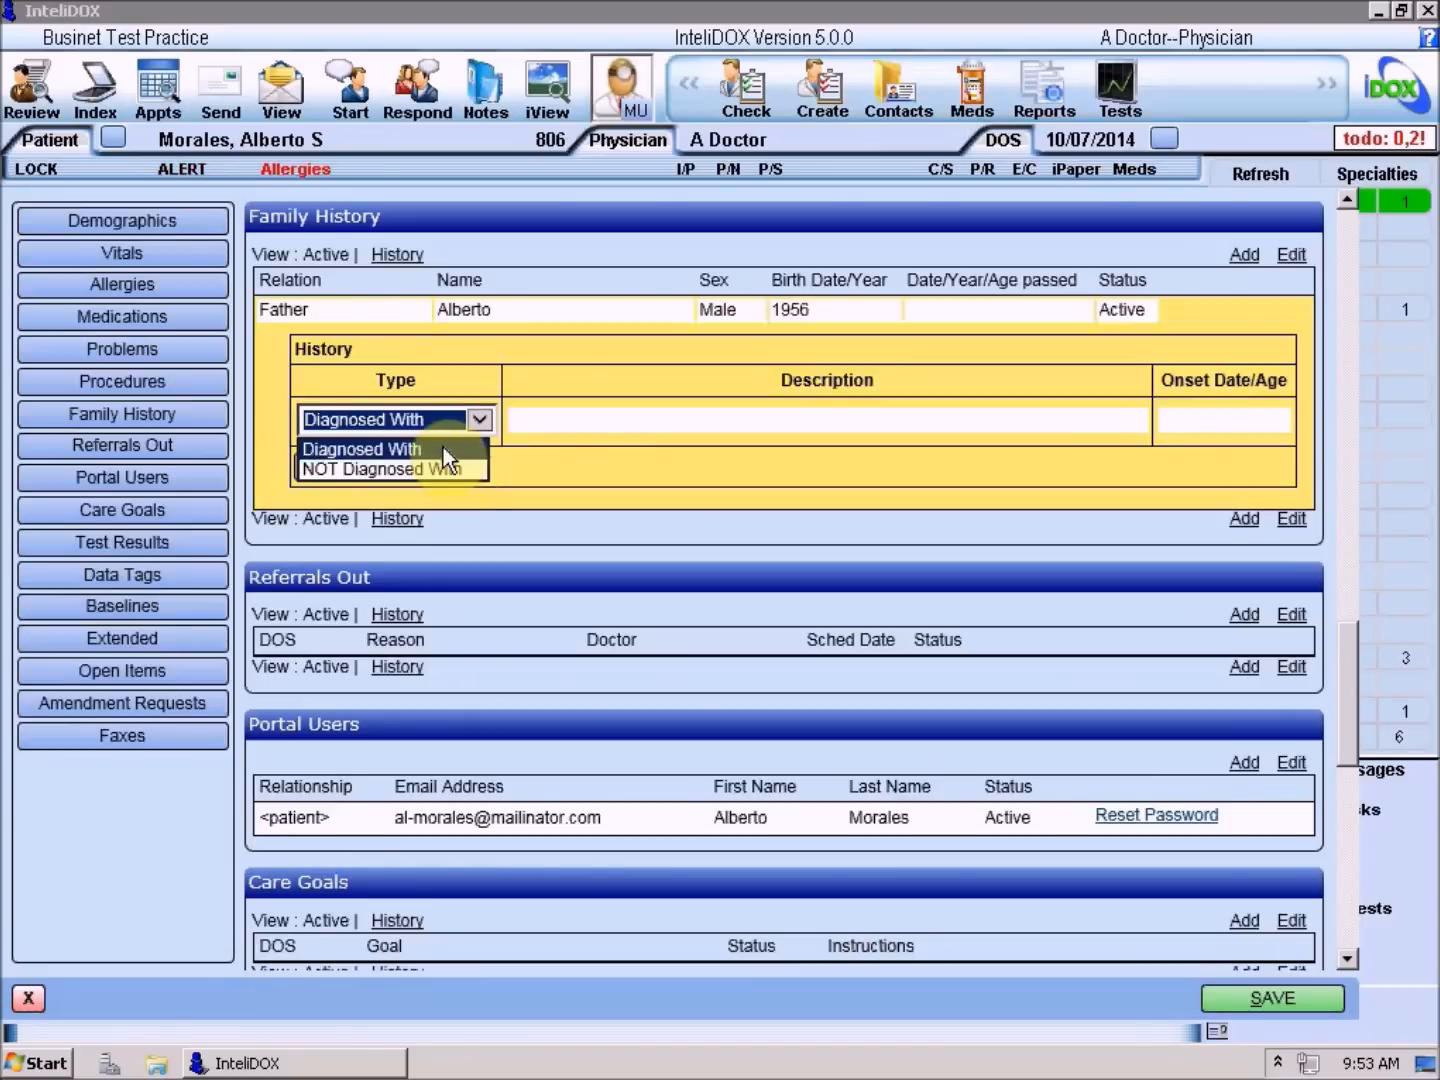
{"action": "left_click", "coordinate": [362, 448]}
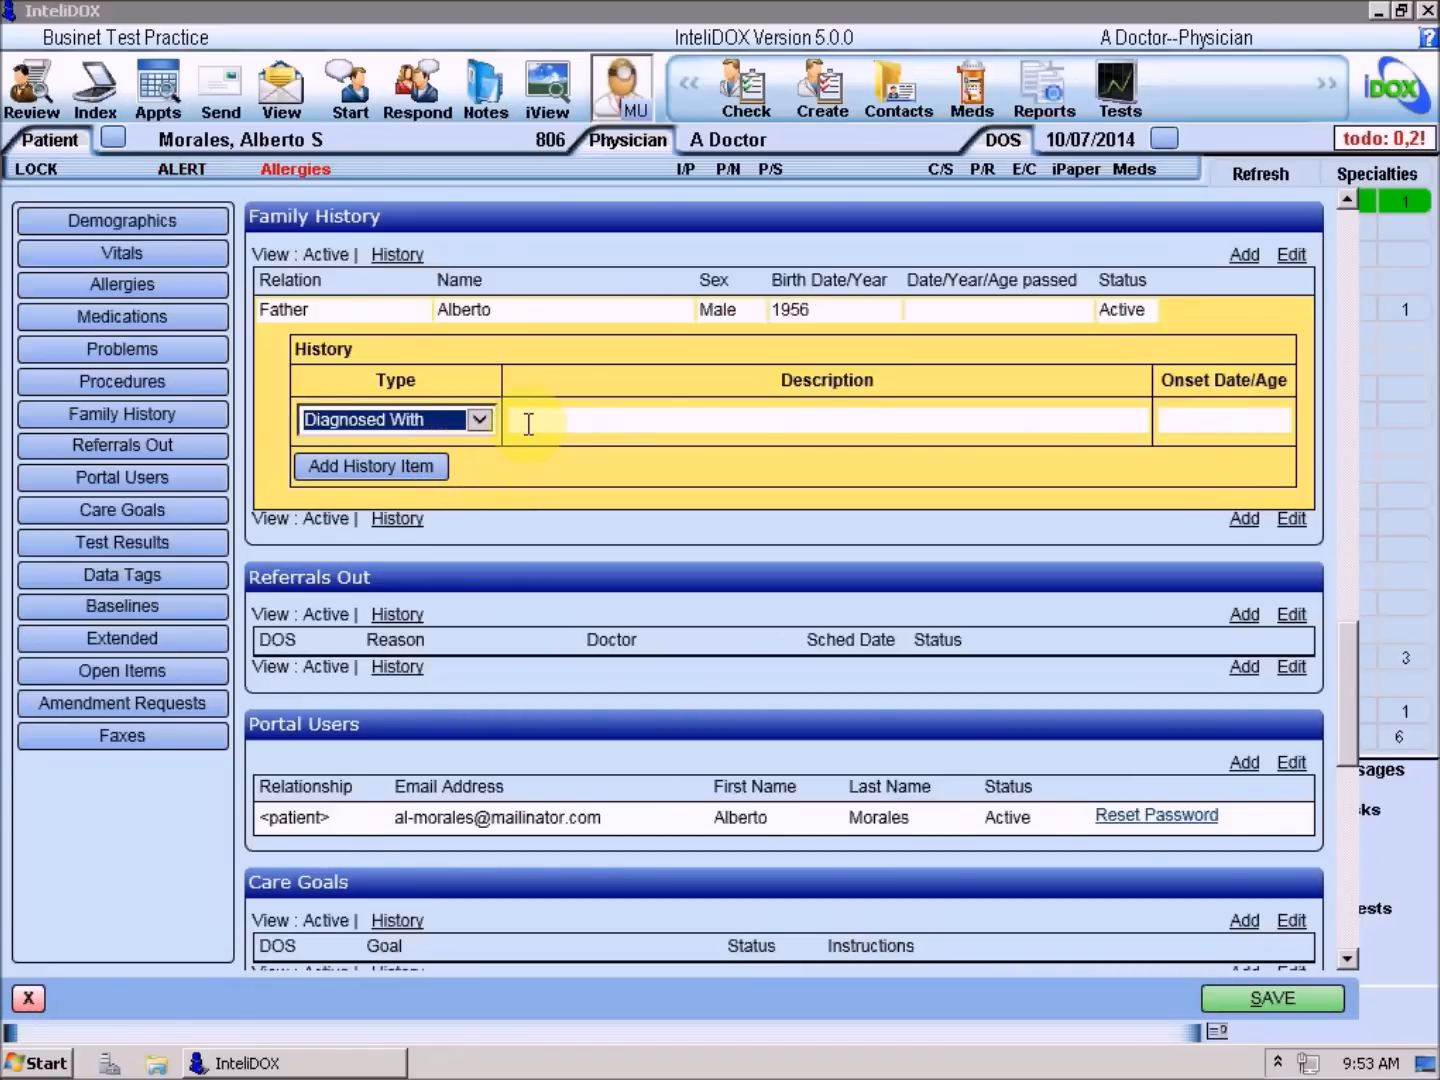
{"action": "type", "text": "heart attack"}
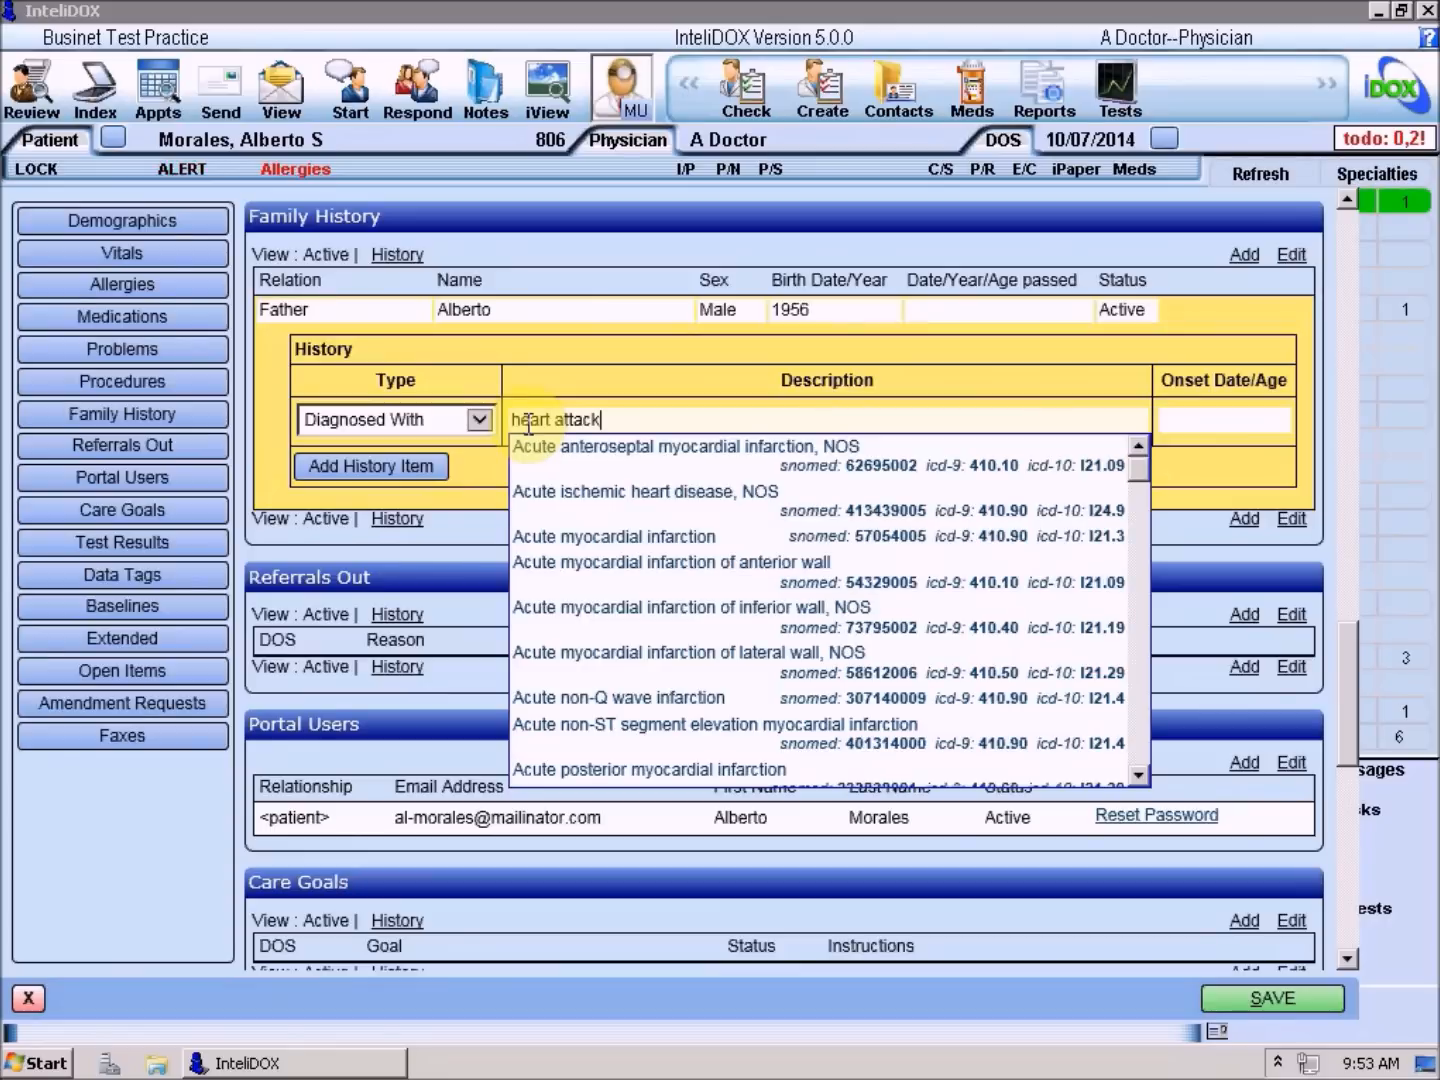
{"action": "mouse_move", "coordinate": [544, 542]}
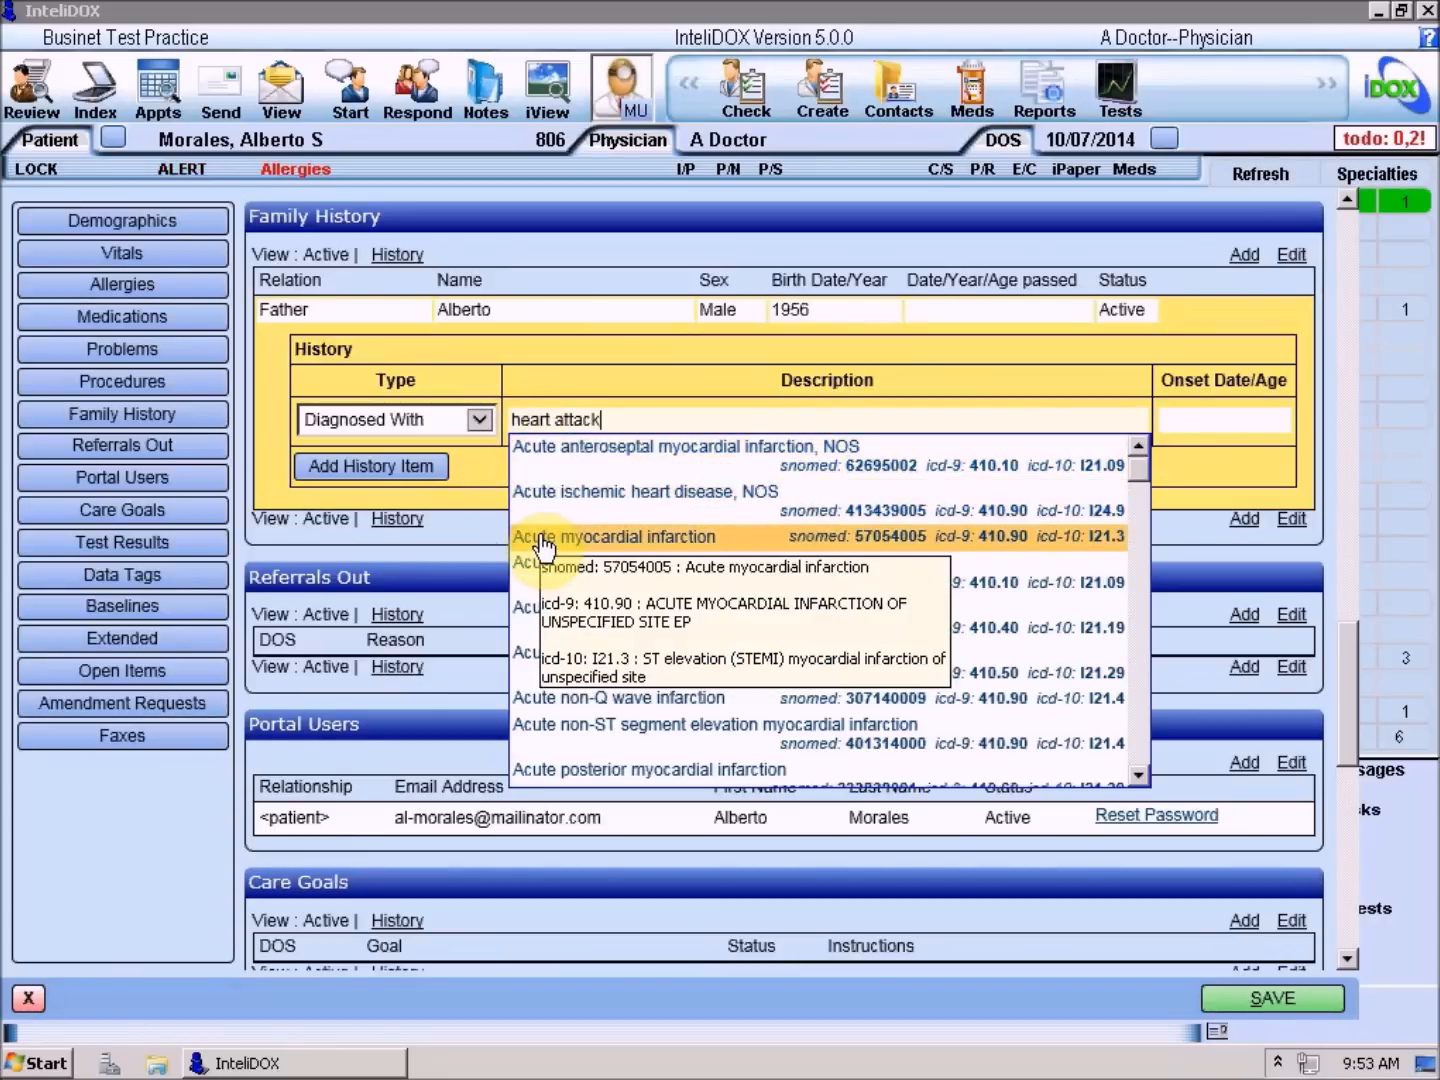
{"action": "mouse_move", "coordinate": [1108, 552]}
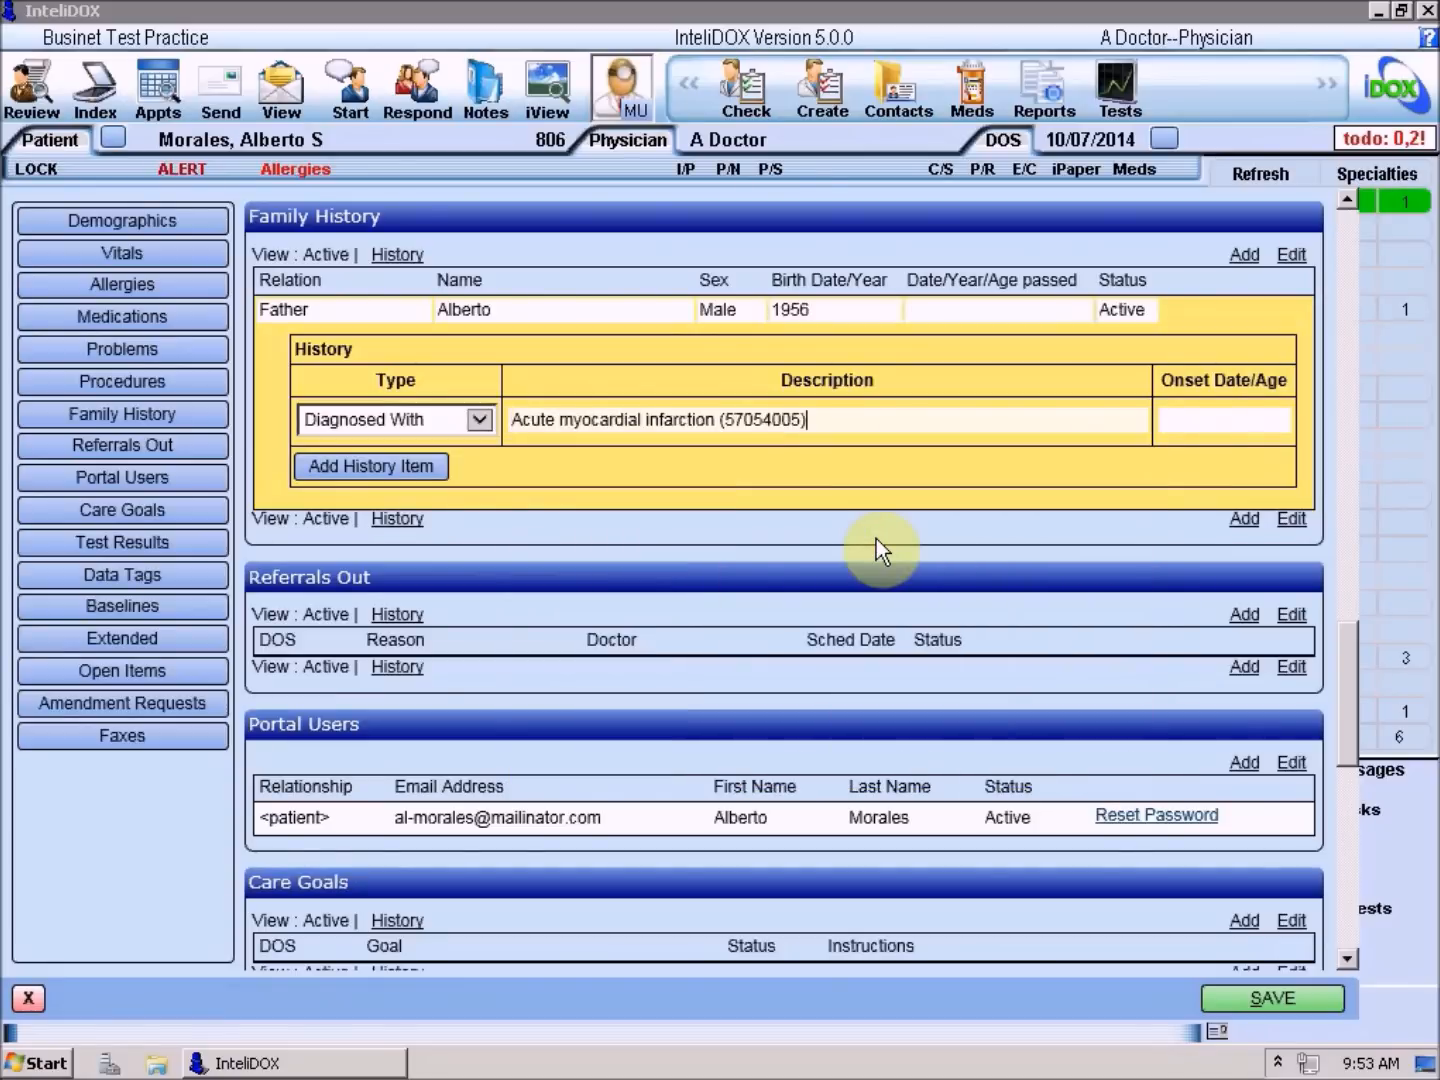
{"action": "mouse_move", "coordinate": [1156, 478]}
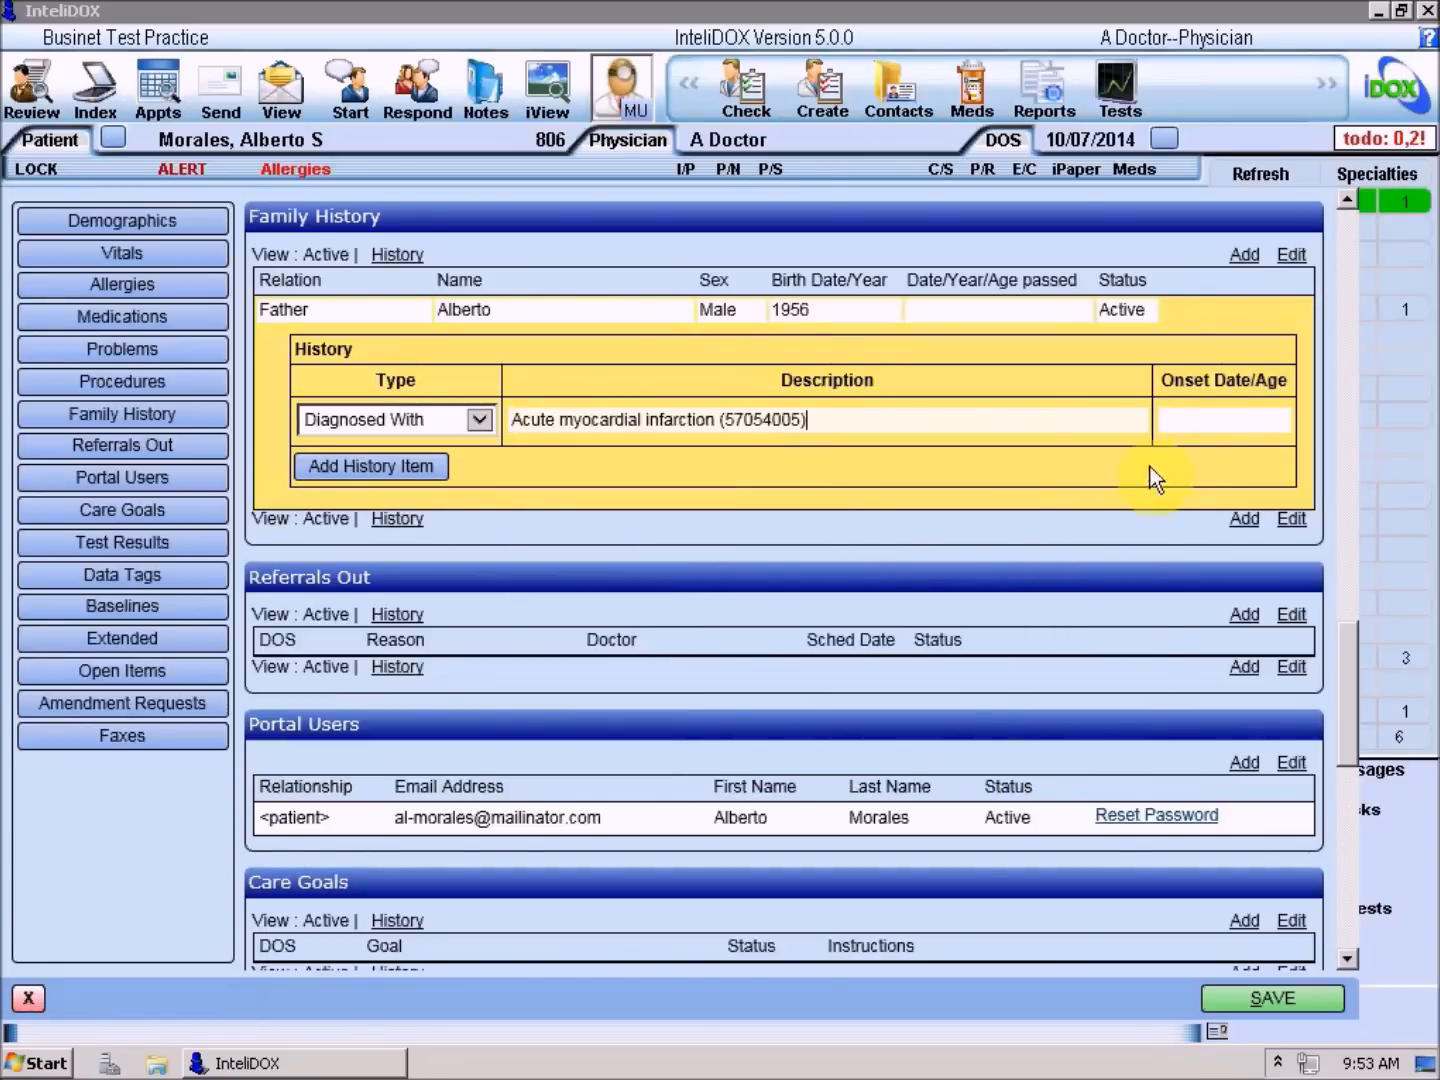
Enter 1996 as the infarction's onset and begin a Brother relative row
{"action": "left_click", "coordinate": [1218, 420]}
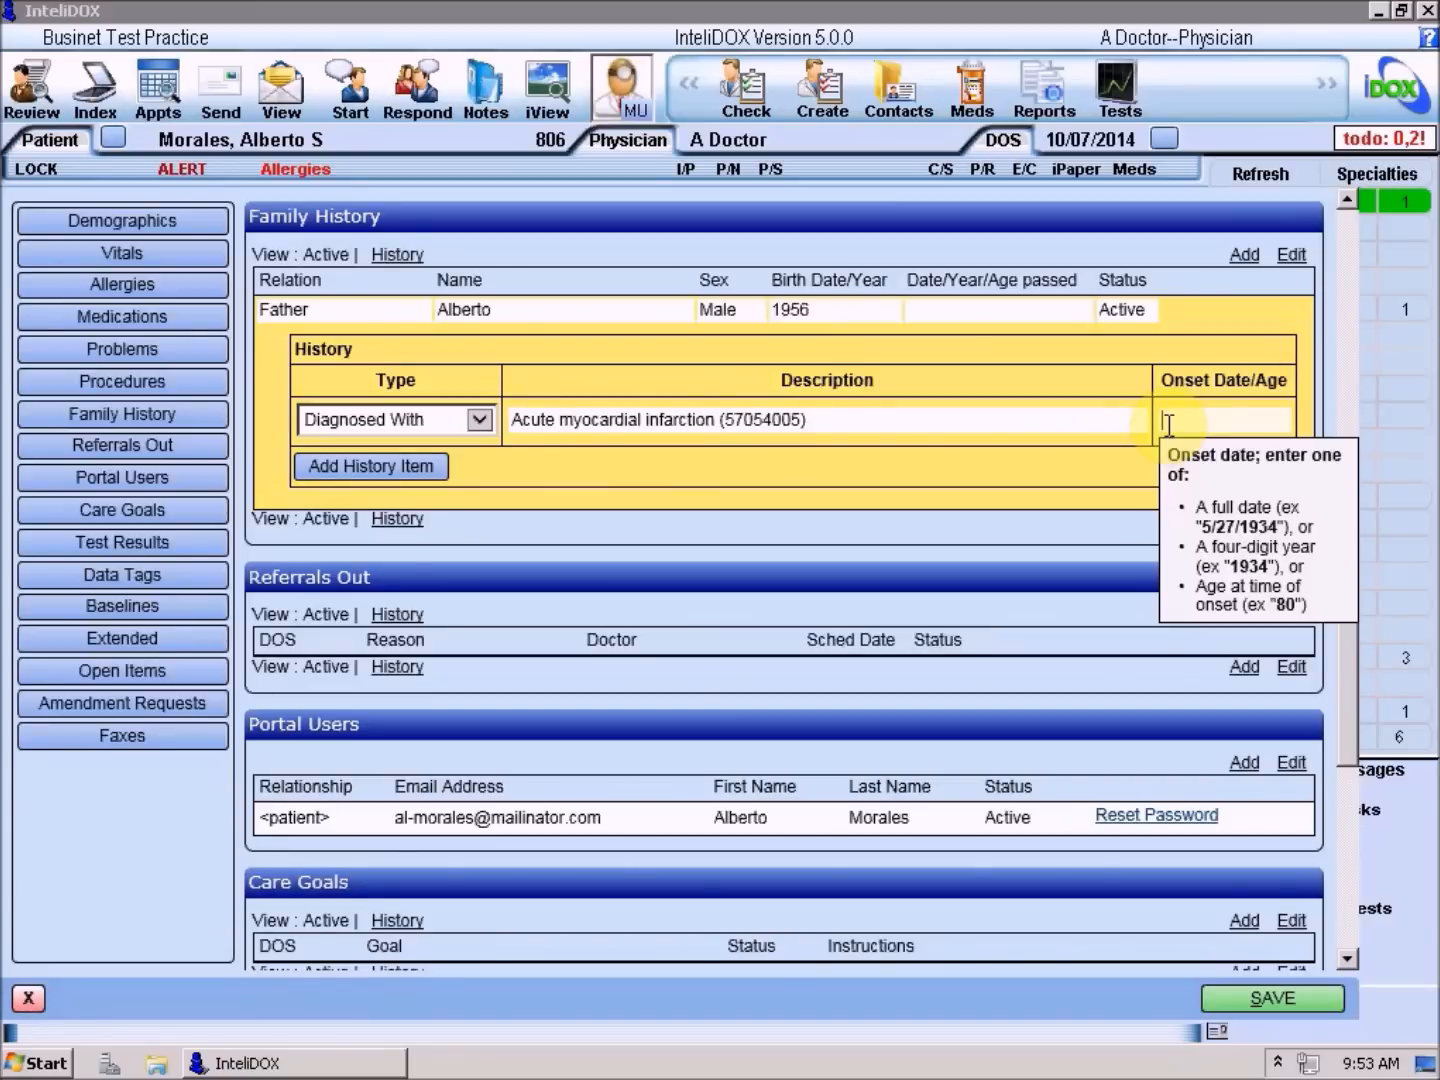
{"action": "type", "text": "1996"}
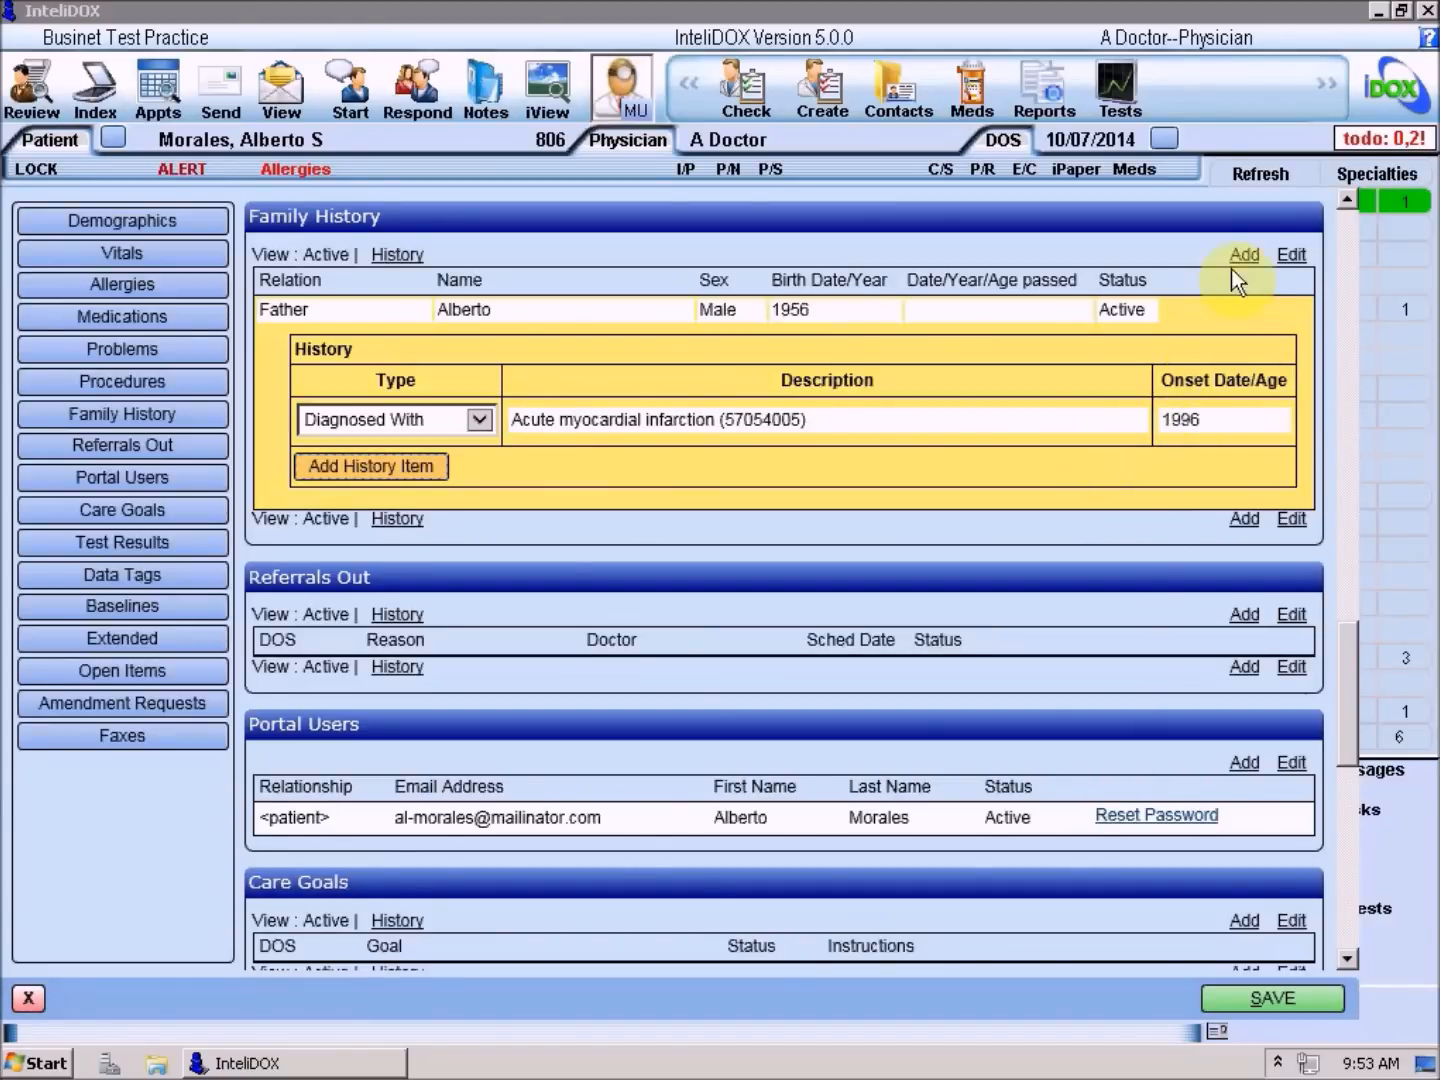
{"action": "type", "text": "bro"}
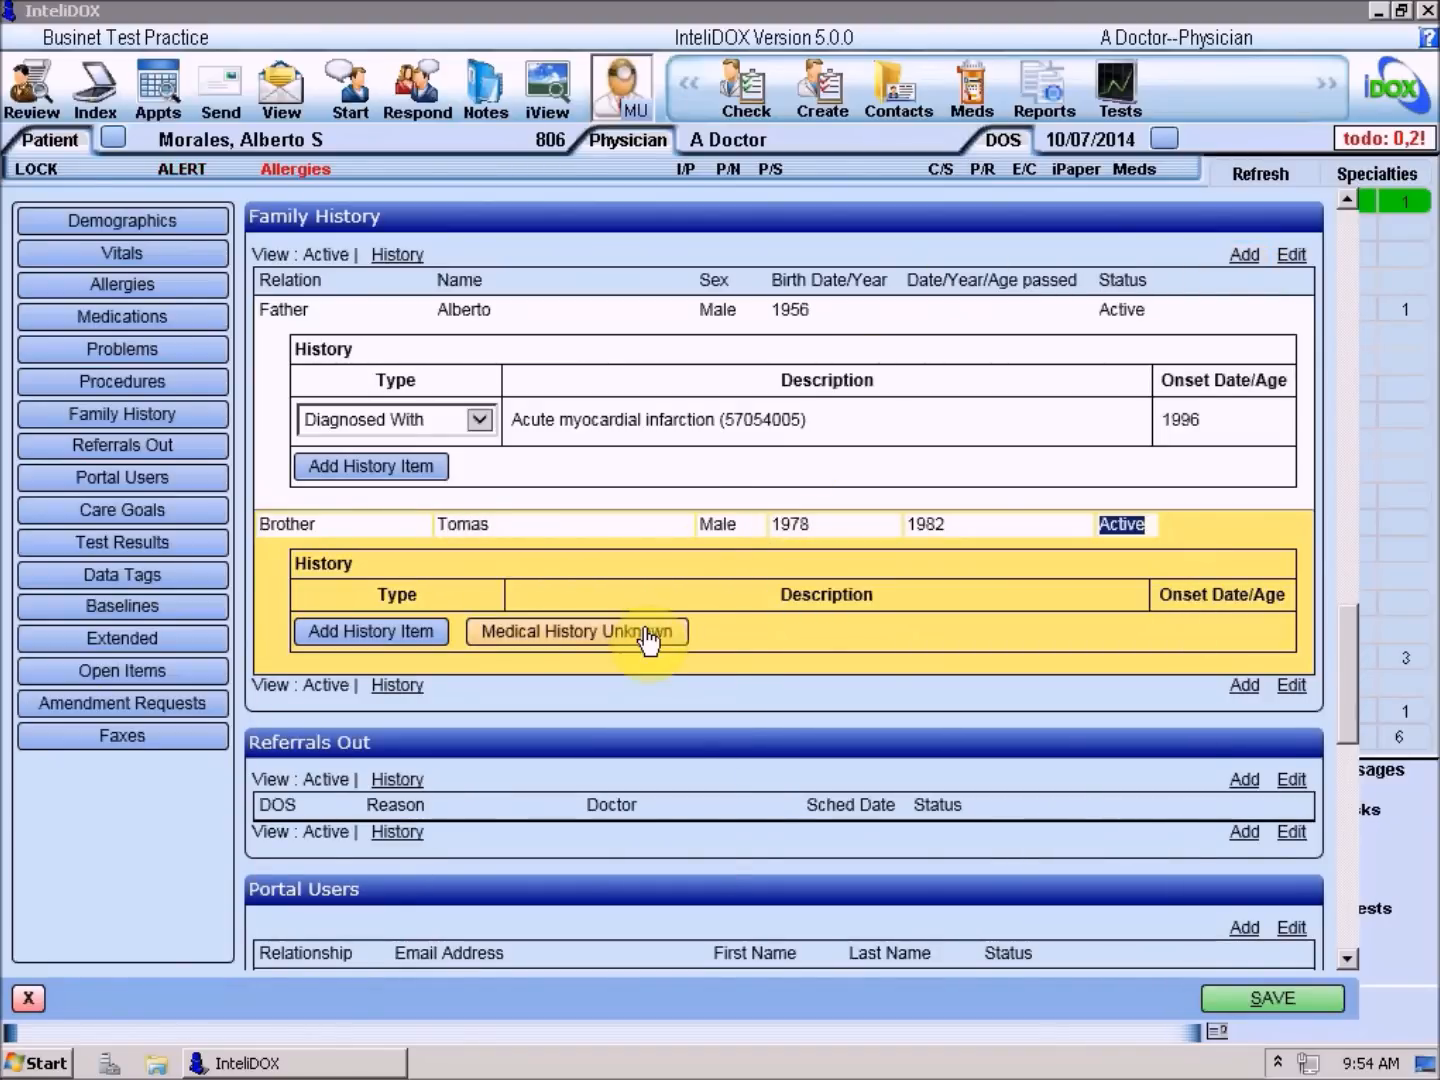
Mark brother Tomas's medical history as unknown and save the family history
{"action": "left_click", "coordinate": [572, 632]}
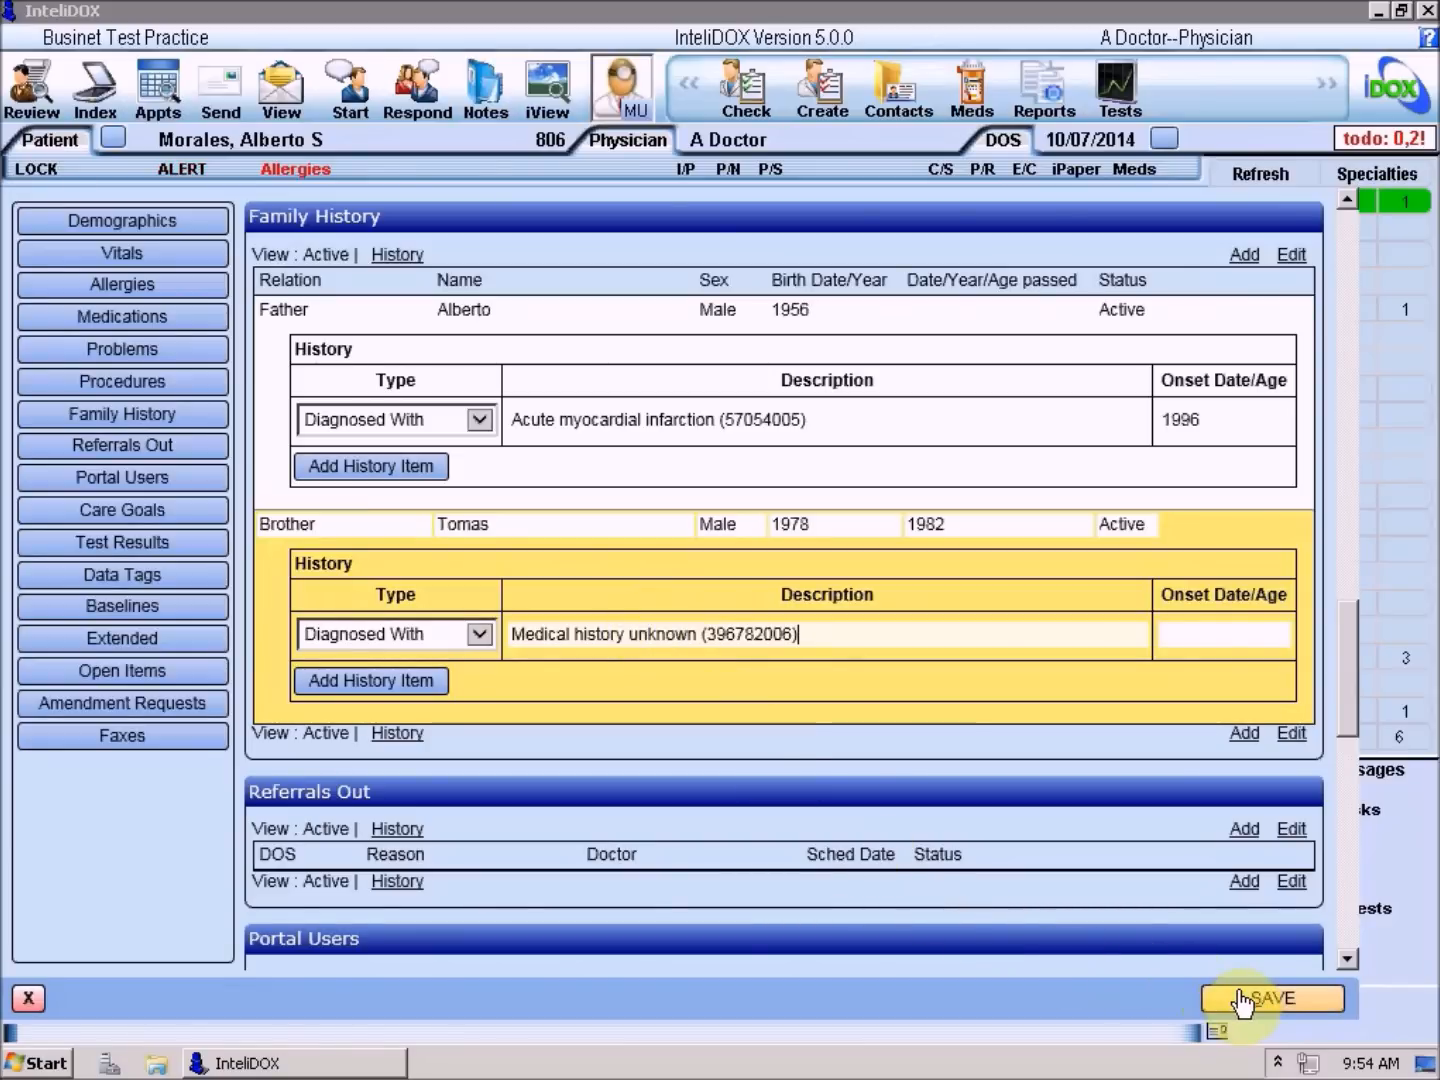
{"action": "left_click", "coordinate": [1268, 998]}
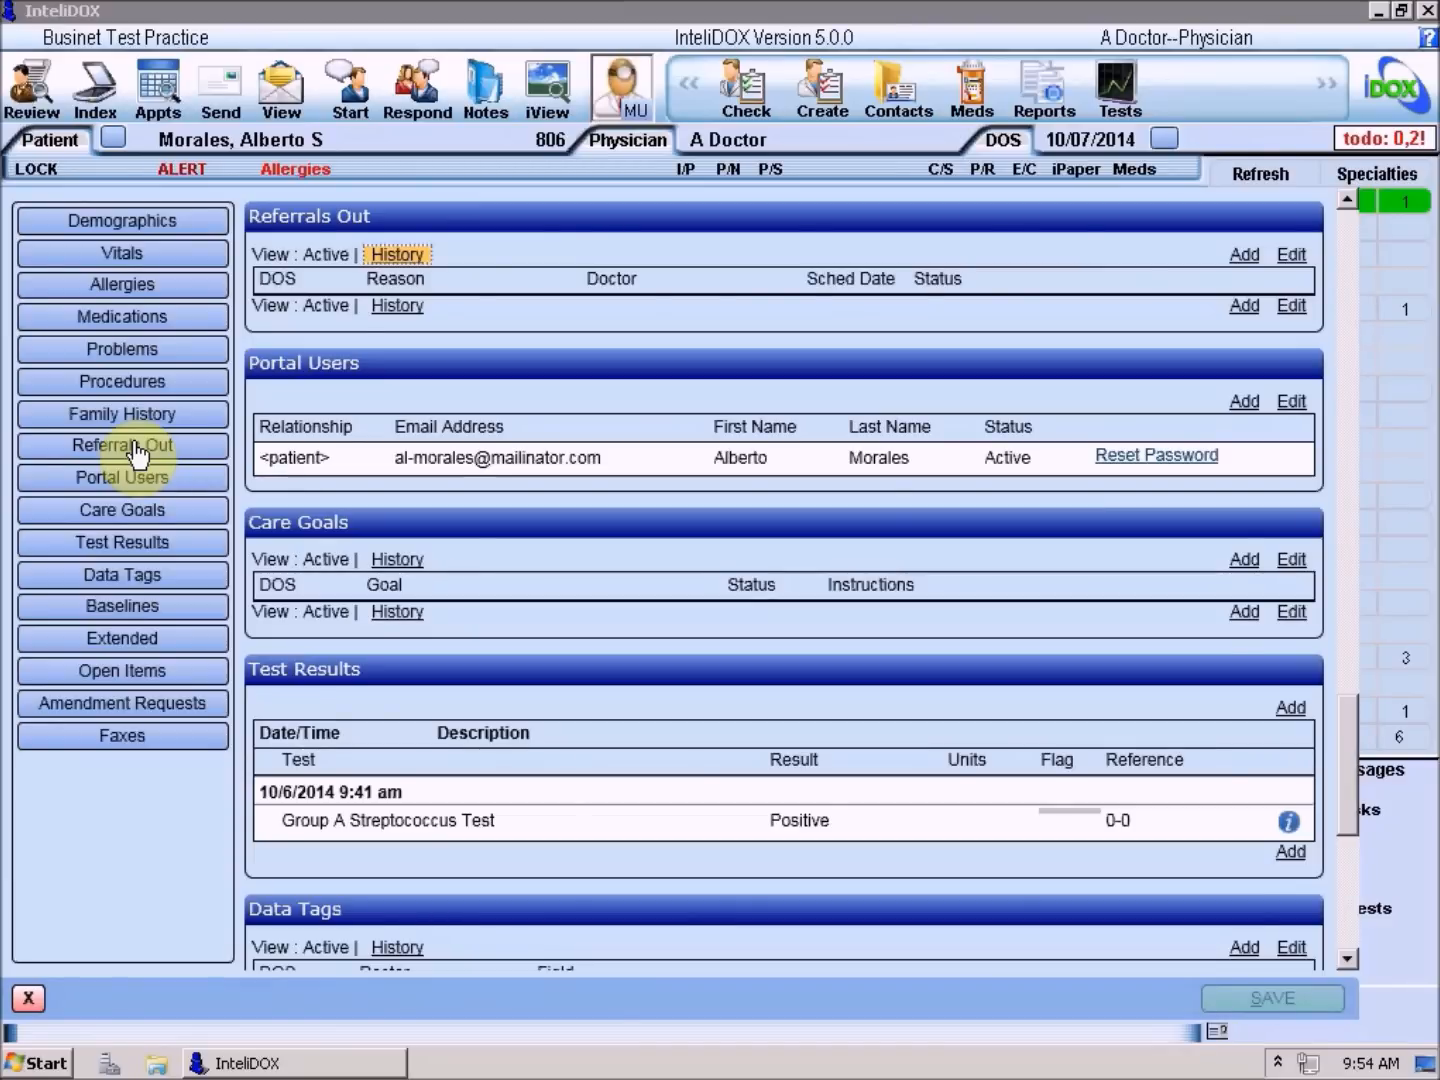
{"action": "mouse_move", "coordinate": [796, 208]}
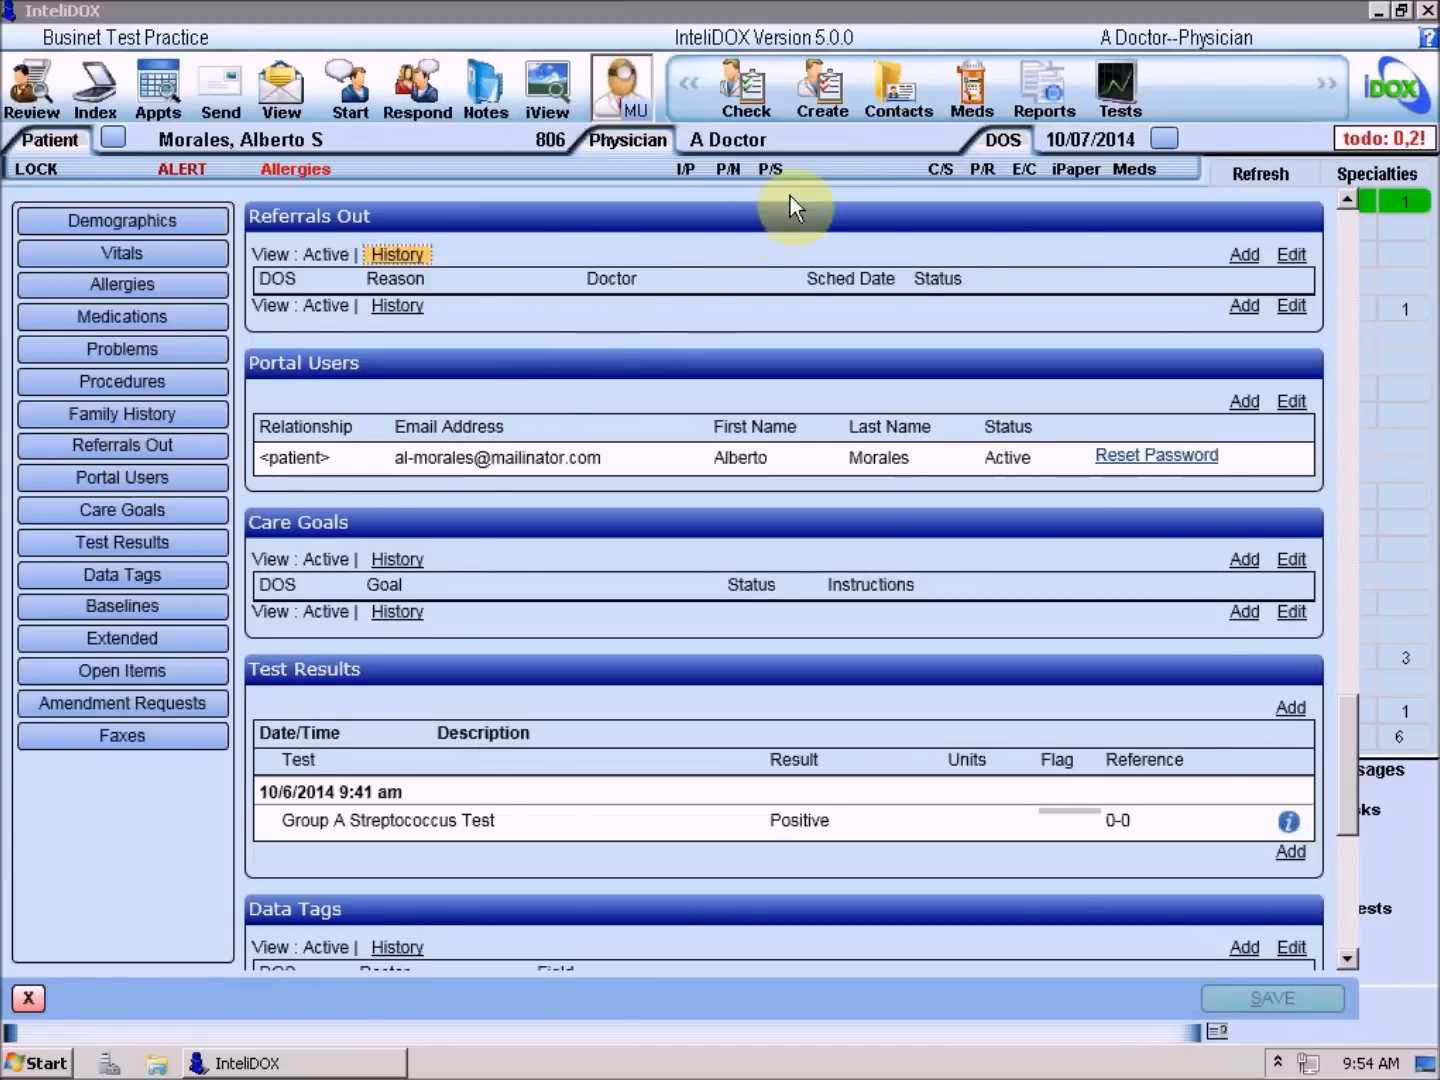
{"action": "left_click", "coordinate": [896, 84]}
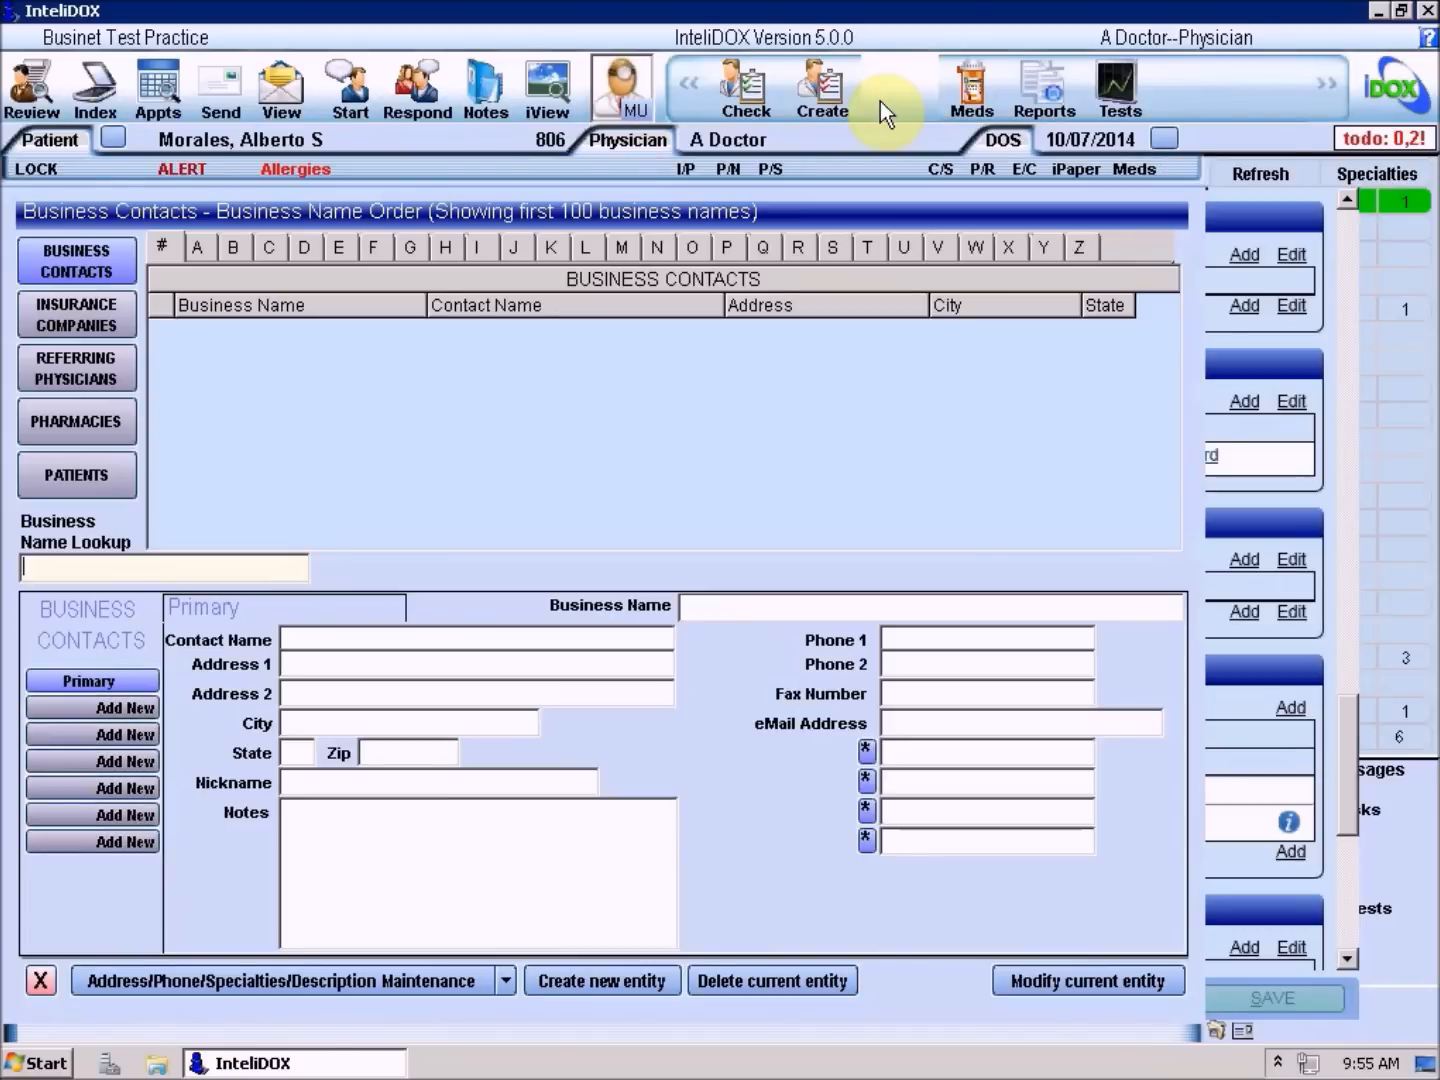
{"action": "left_click", "coordinate": [76, 368]}
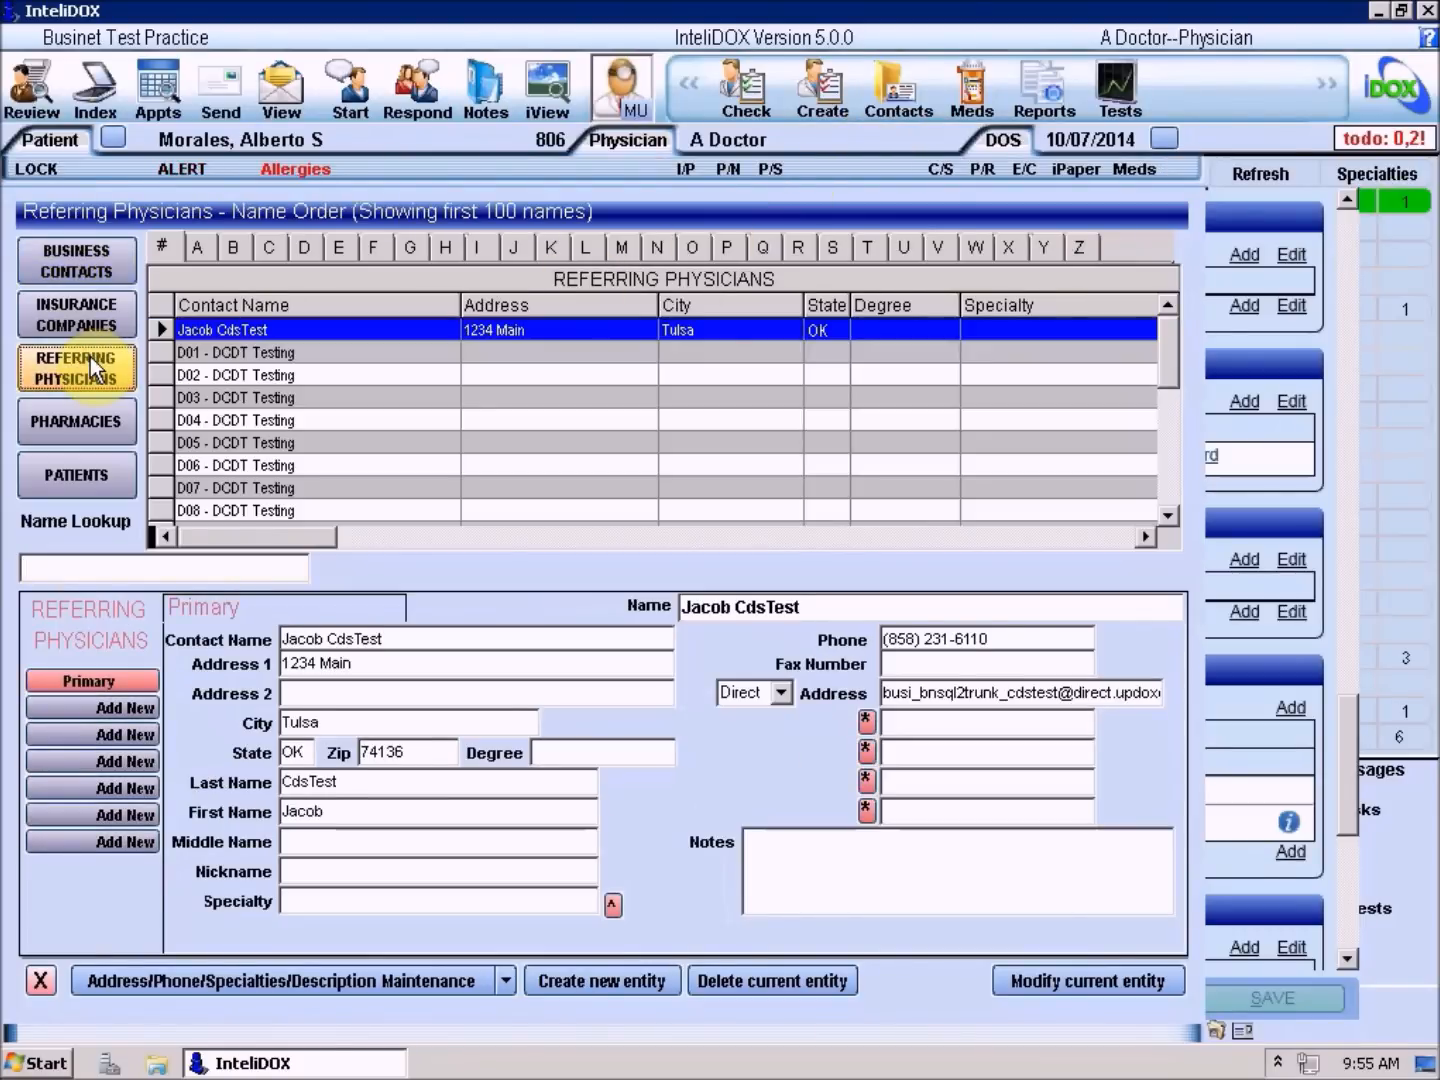
{"action": "left_click", "coordinate": [728, 248]}
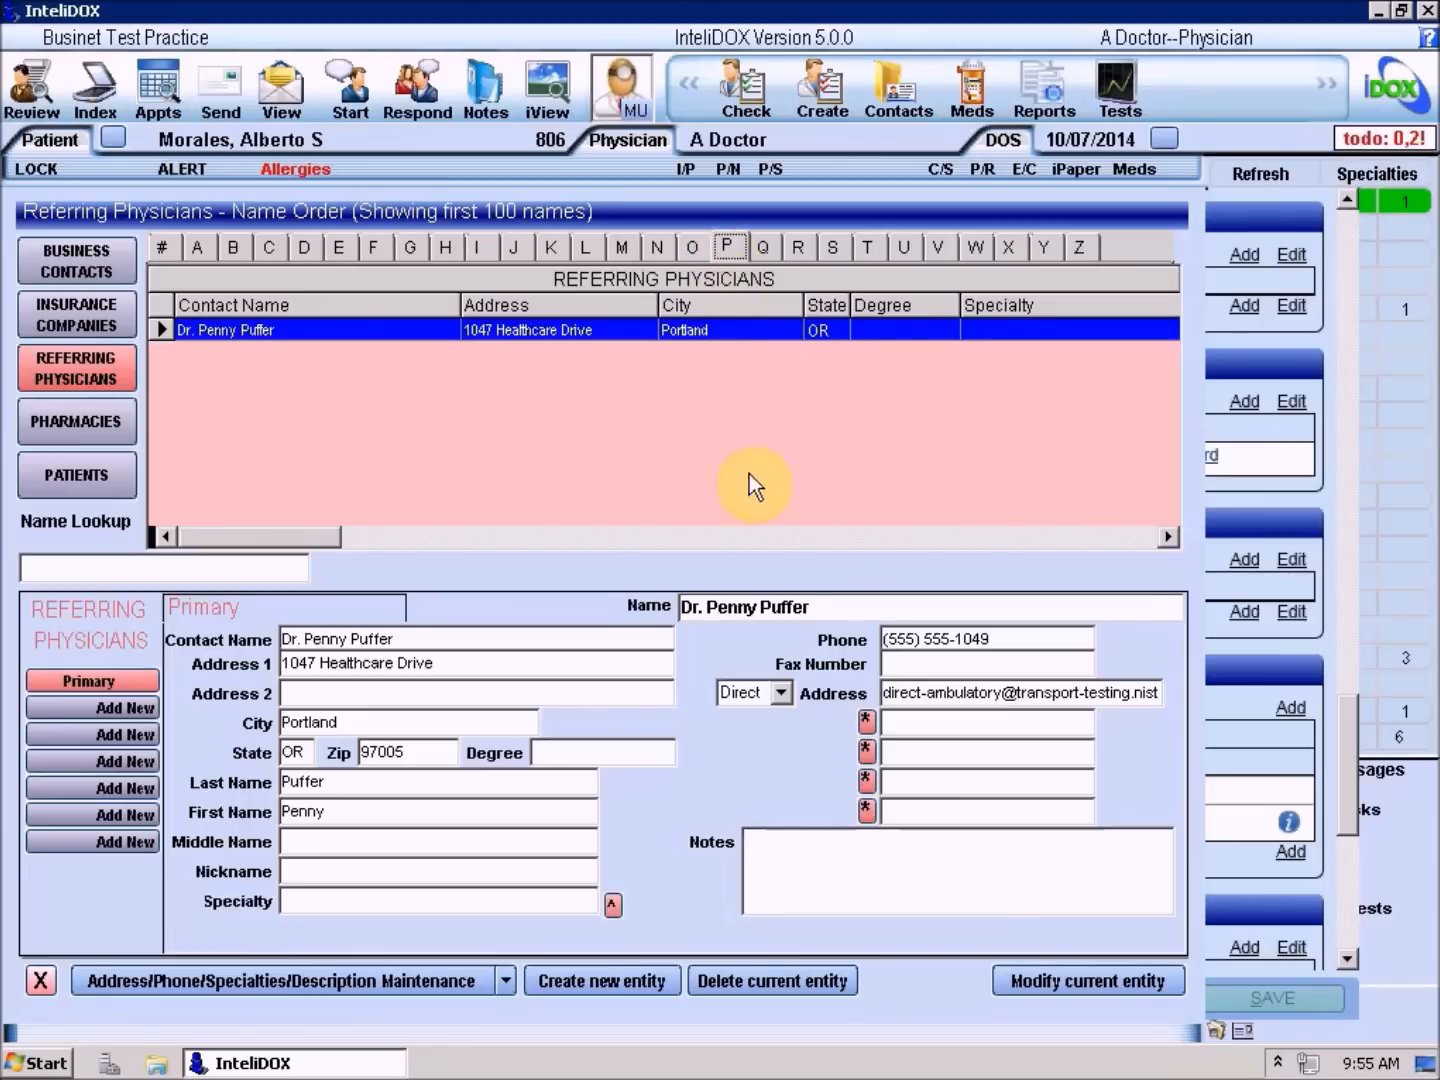
{"action": "mouse_move", "coordinate": [1176, 710]}
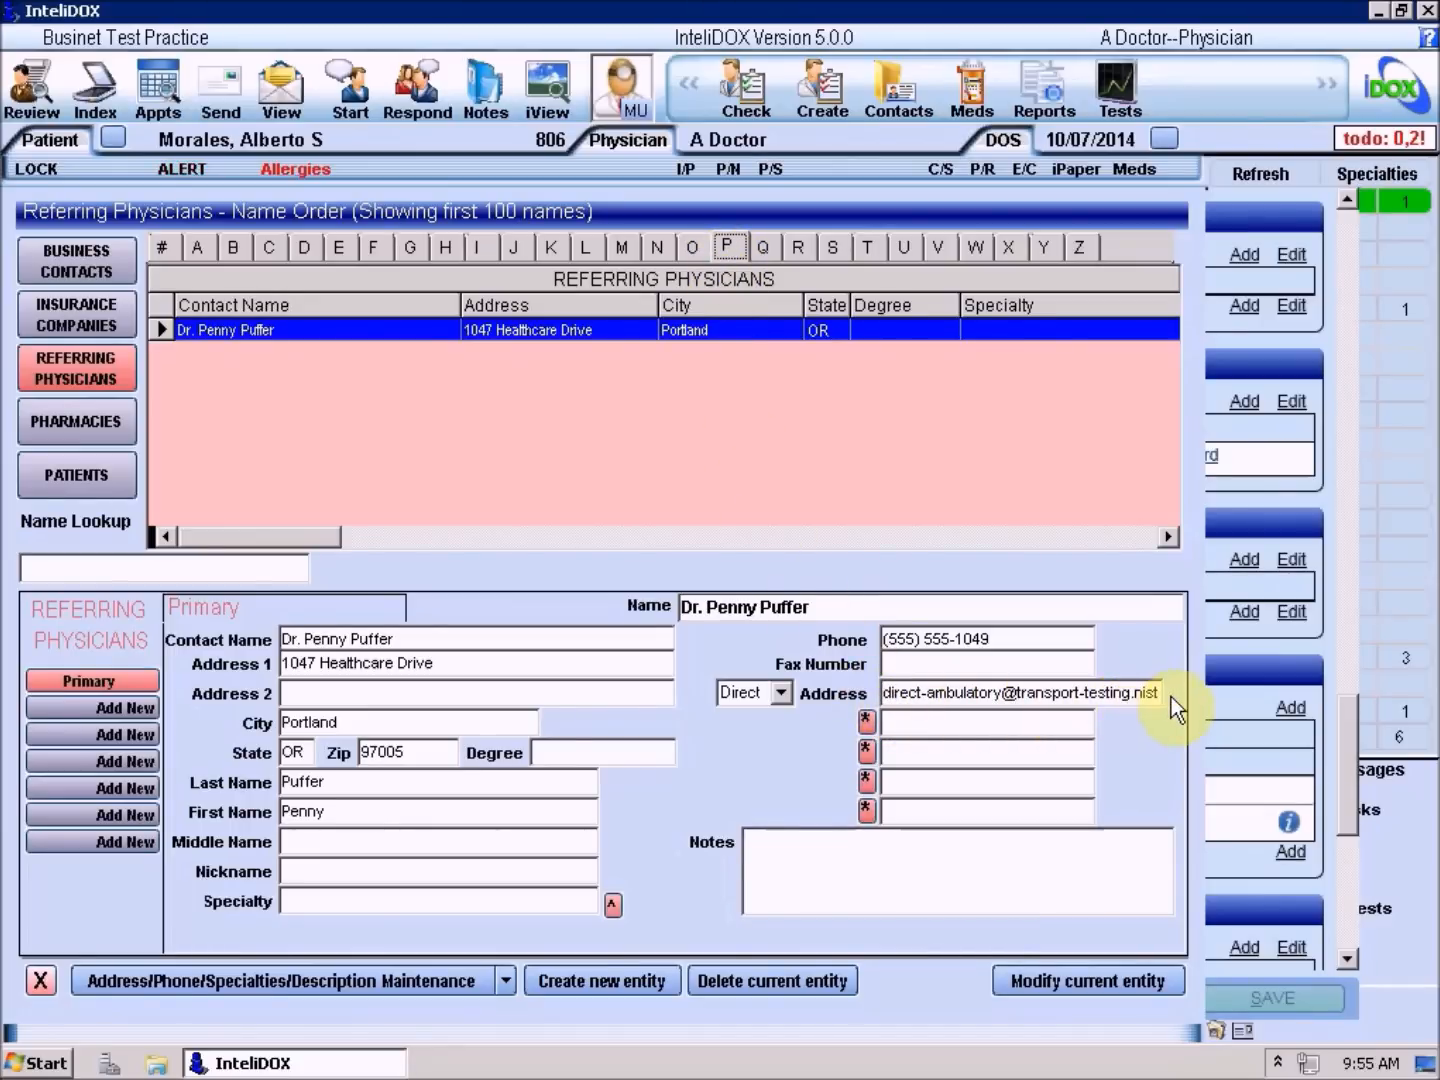
{"action": "double_click", "coordinate": [1018, 692]}
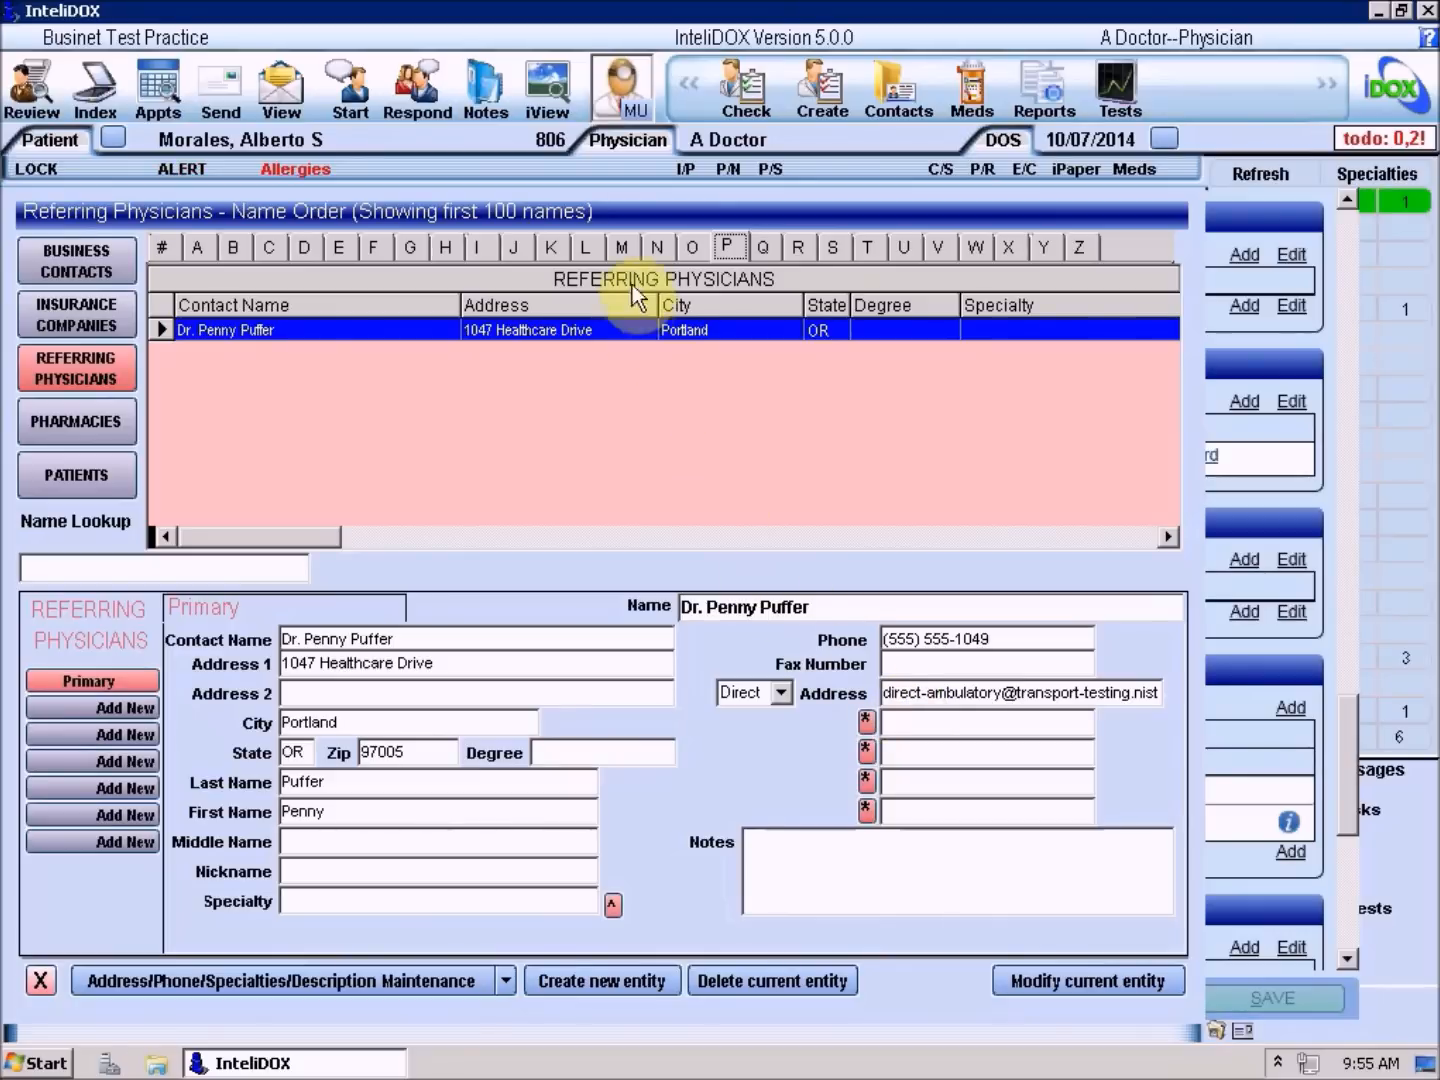
Edit the Refdoc Mail physician under M, keep Email as address type, and return to the summary
{"action": "left_click", "coordinate": [620, 248]}
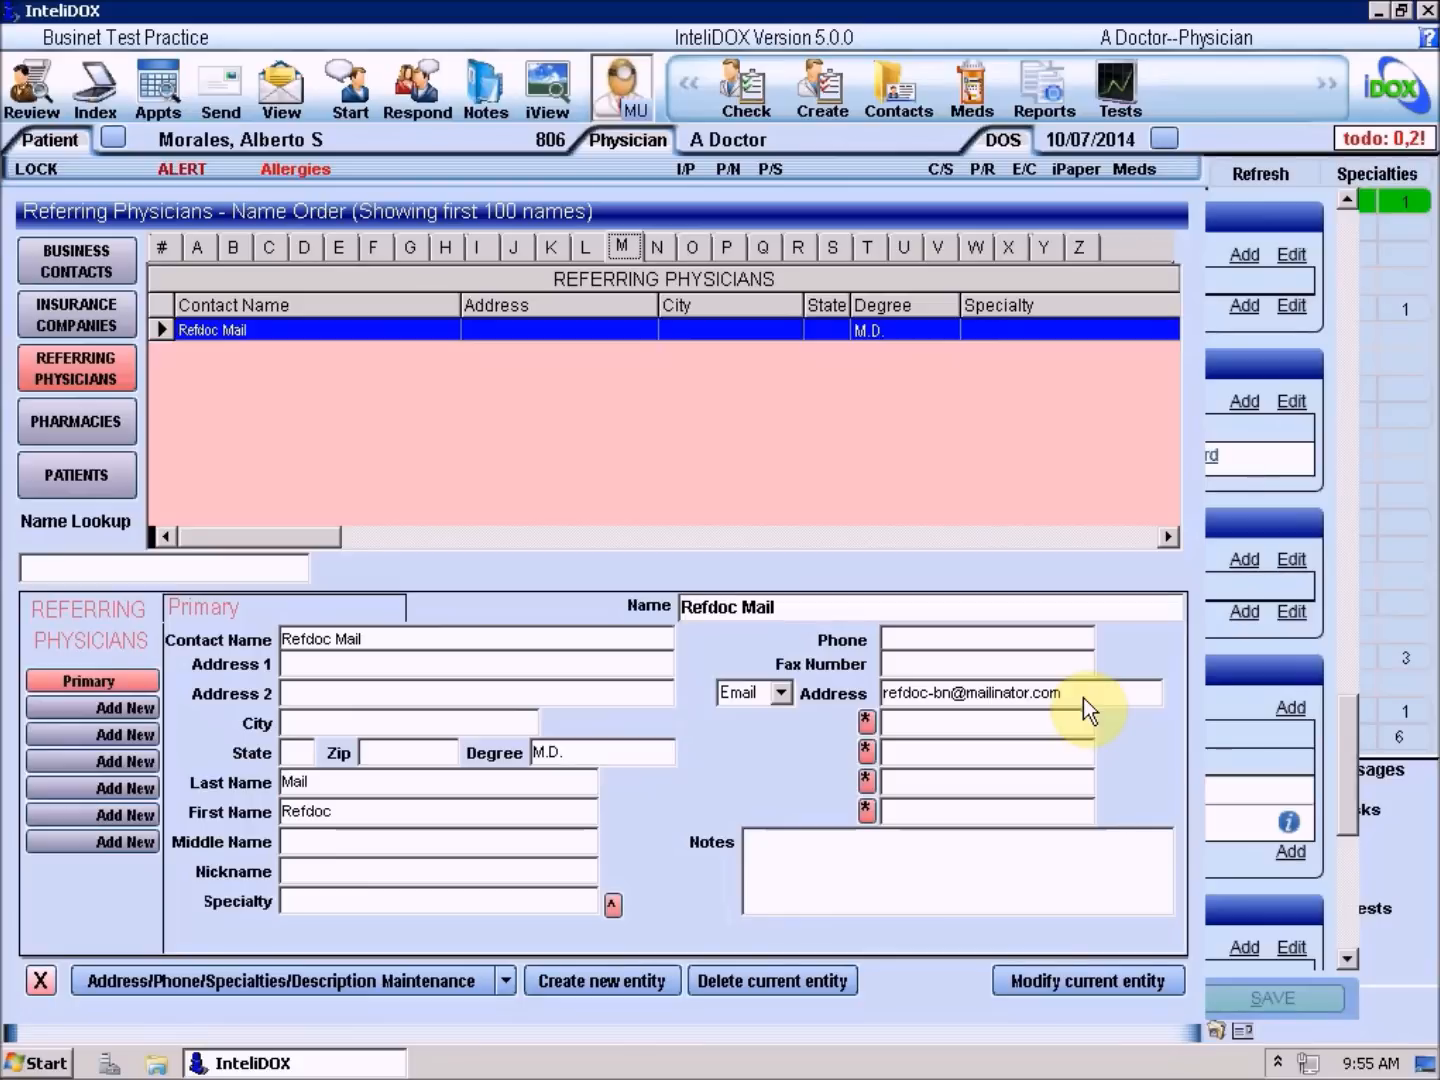
{"action": "mouse_move", "coordinate": [1044, 858]}
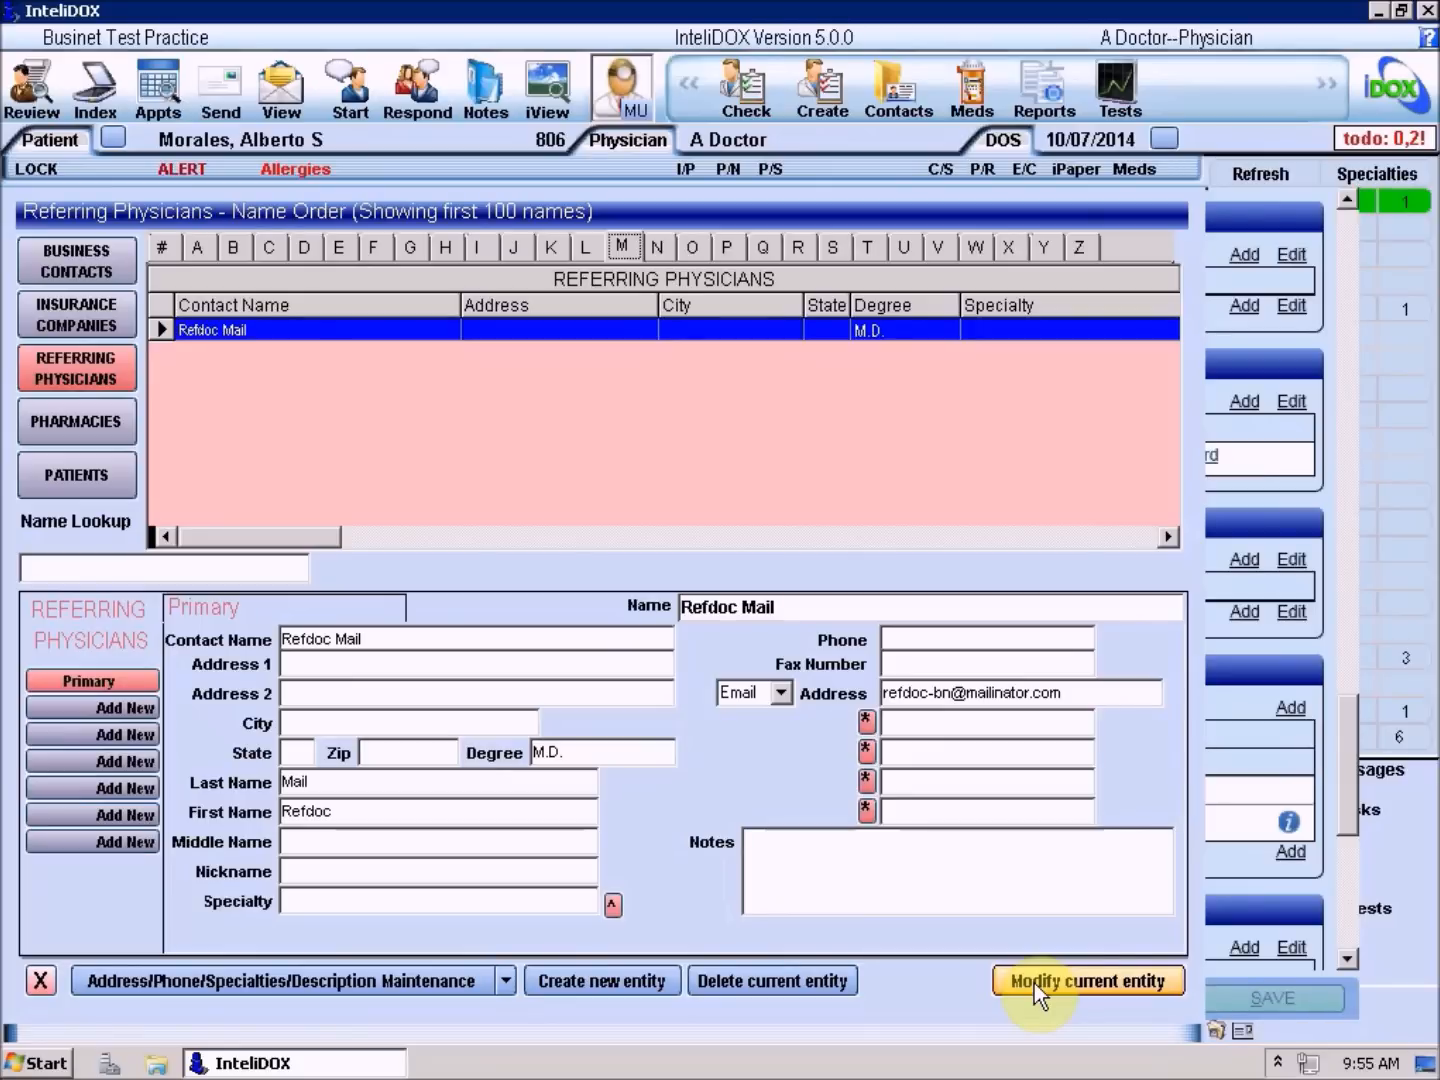
{"action": "left_click", "coordinate": [1088, 980]}
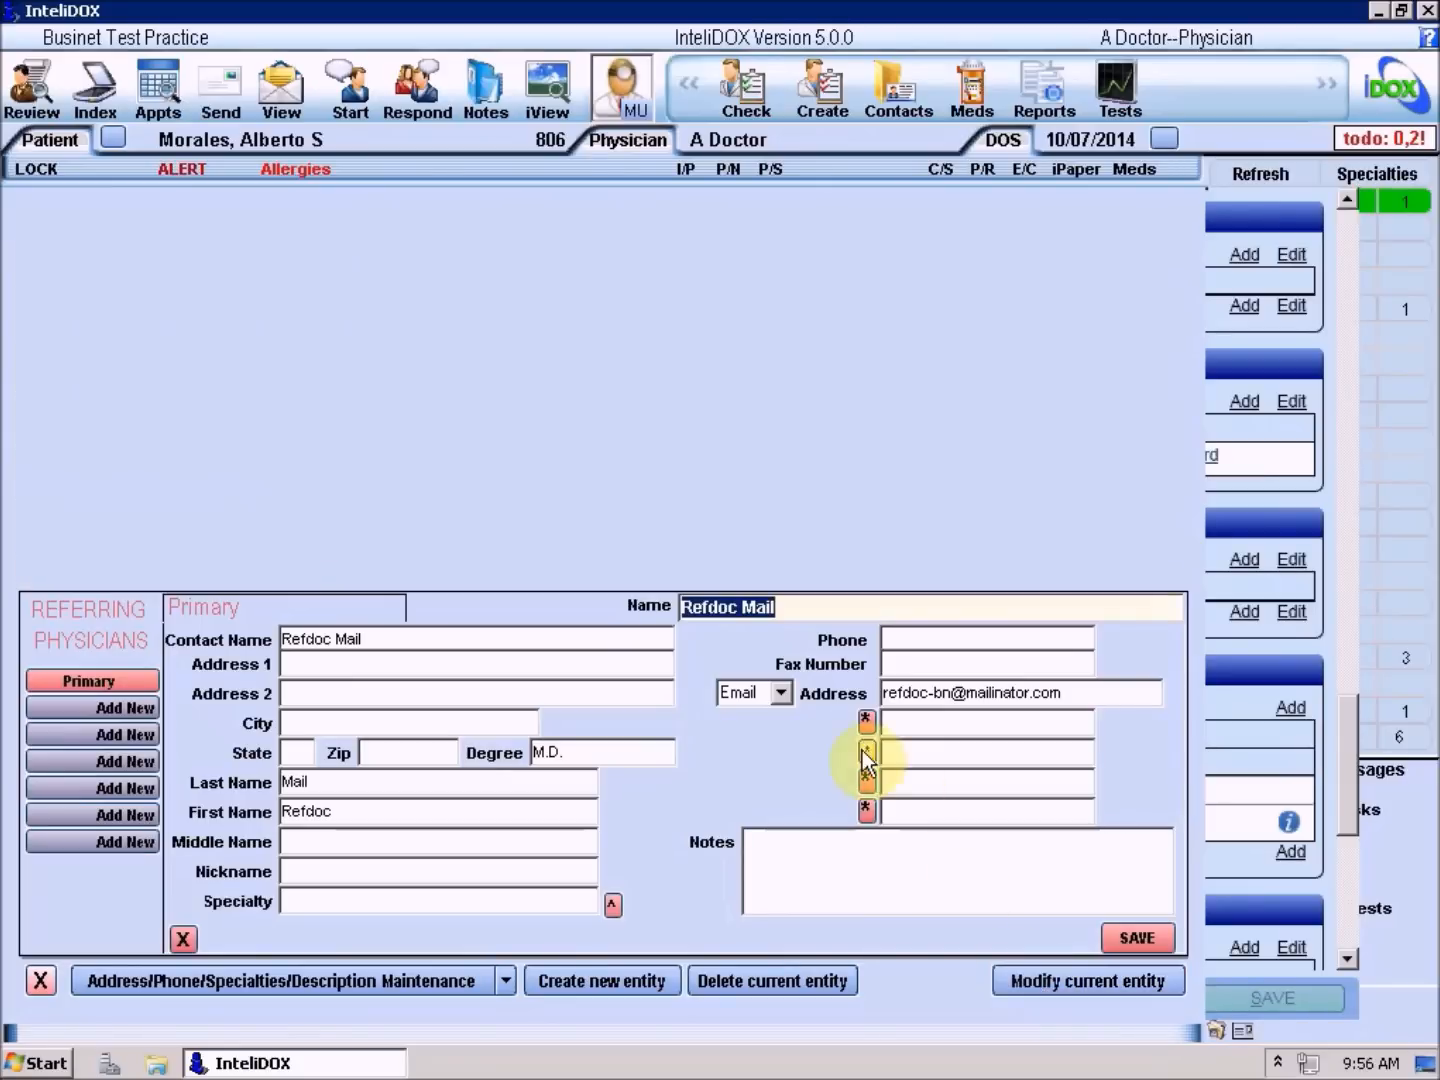
{"action": "left_click", "coordinate": [780, 692]}
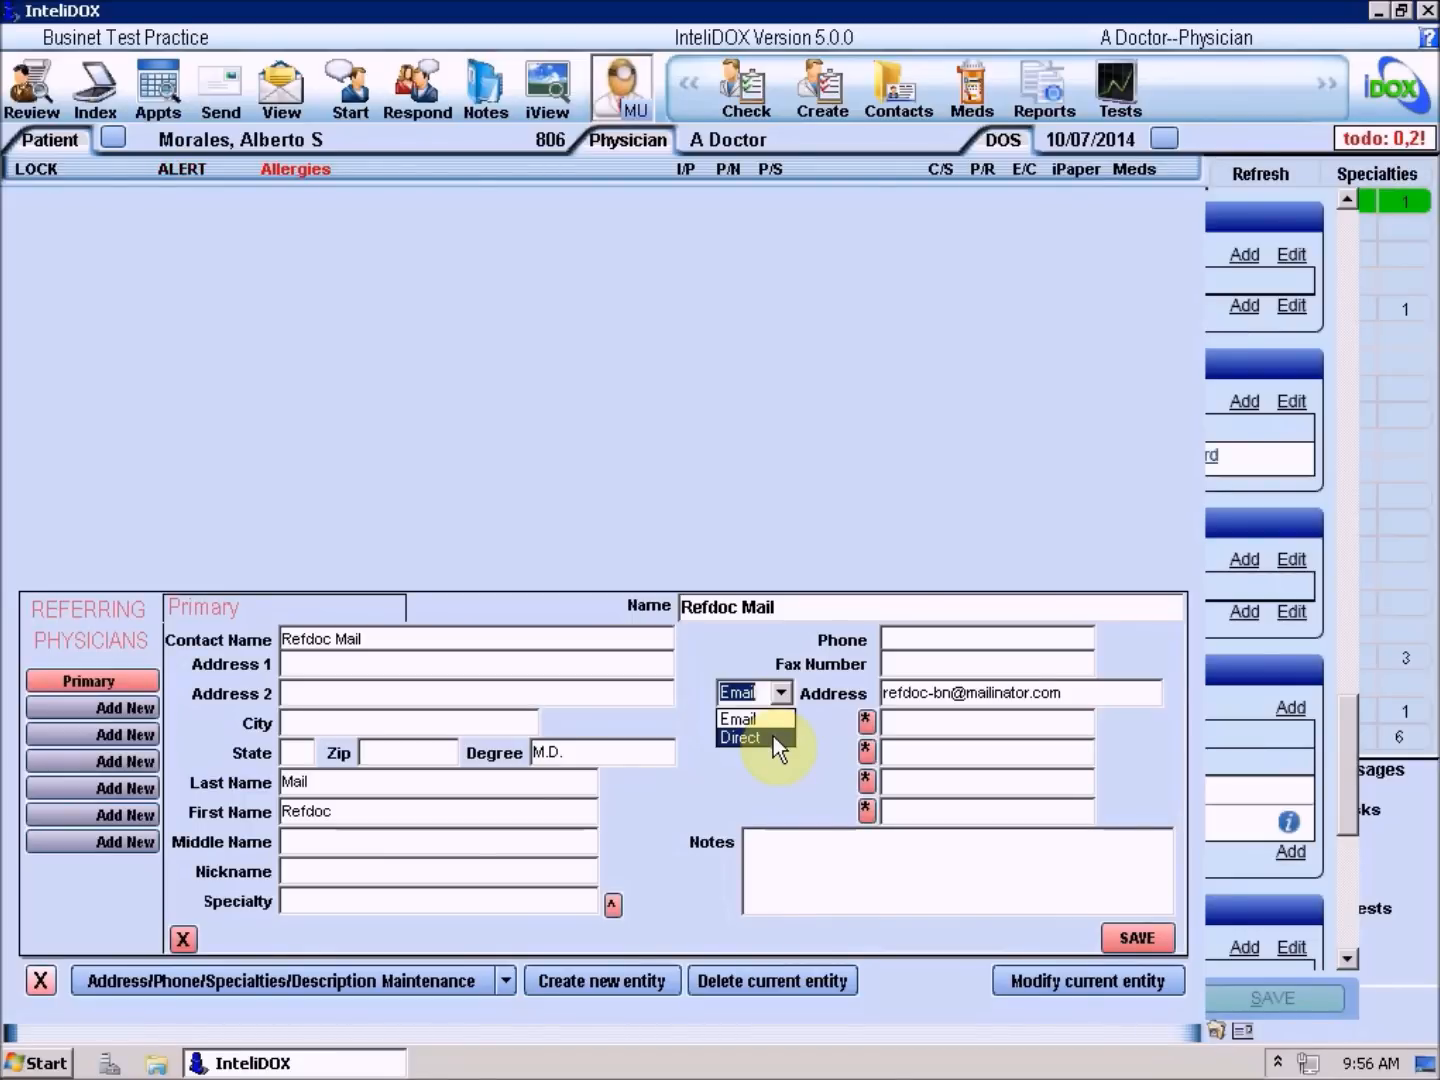
{"action": "left_click", "coordinate": [738, 718]}
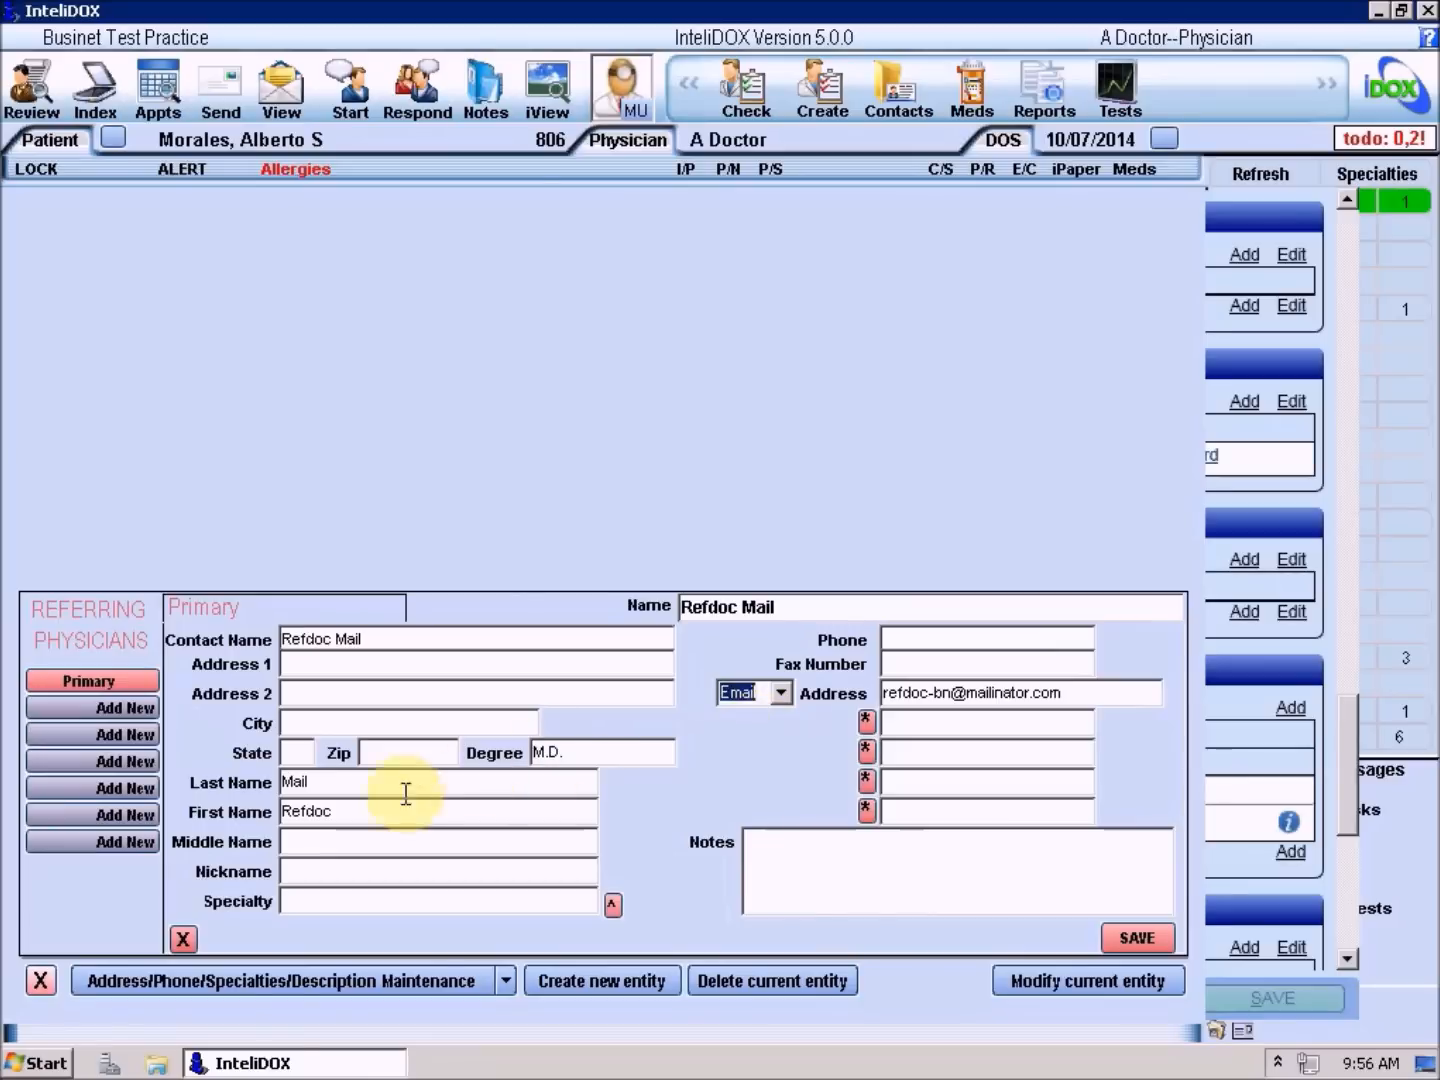
{"action": "left_click", "coordinate": [38, 984]}
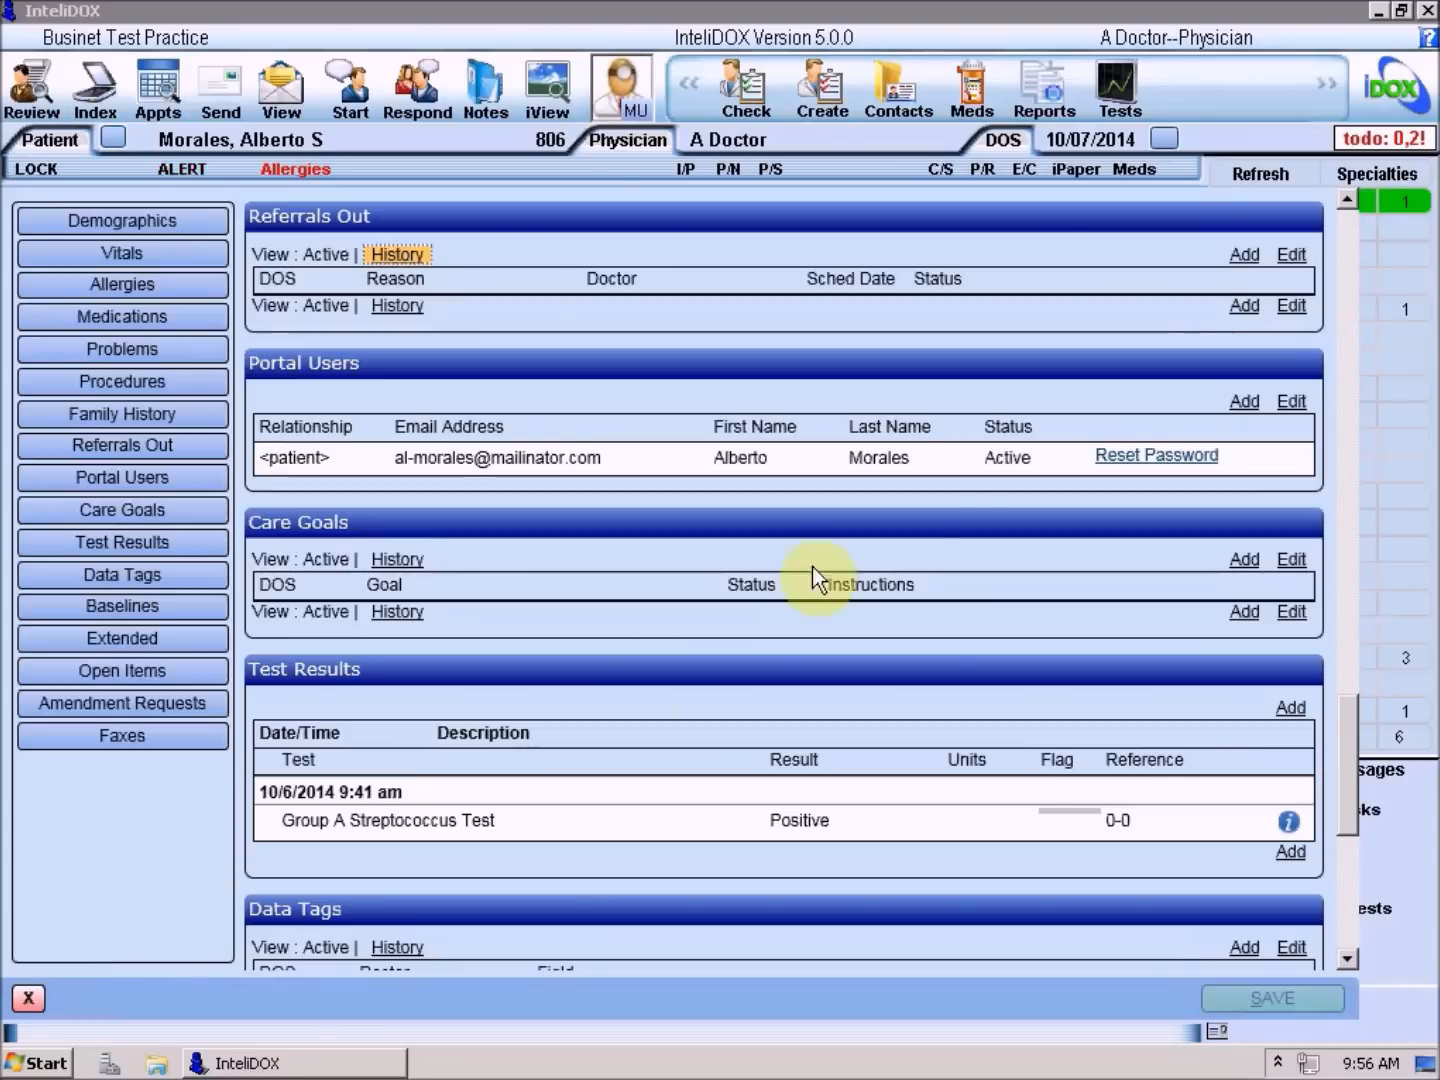
Save a referral out for pulmonary tests to Dr. Penny Puffer, scheduled 10/21/2014
{"action": "left_click", "coordinate": [1244, 254]}
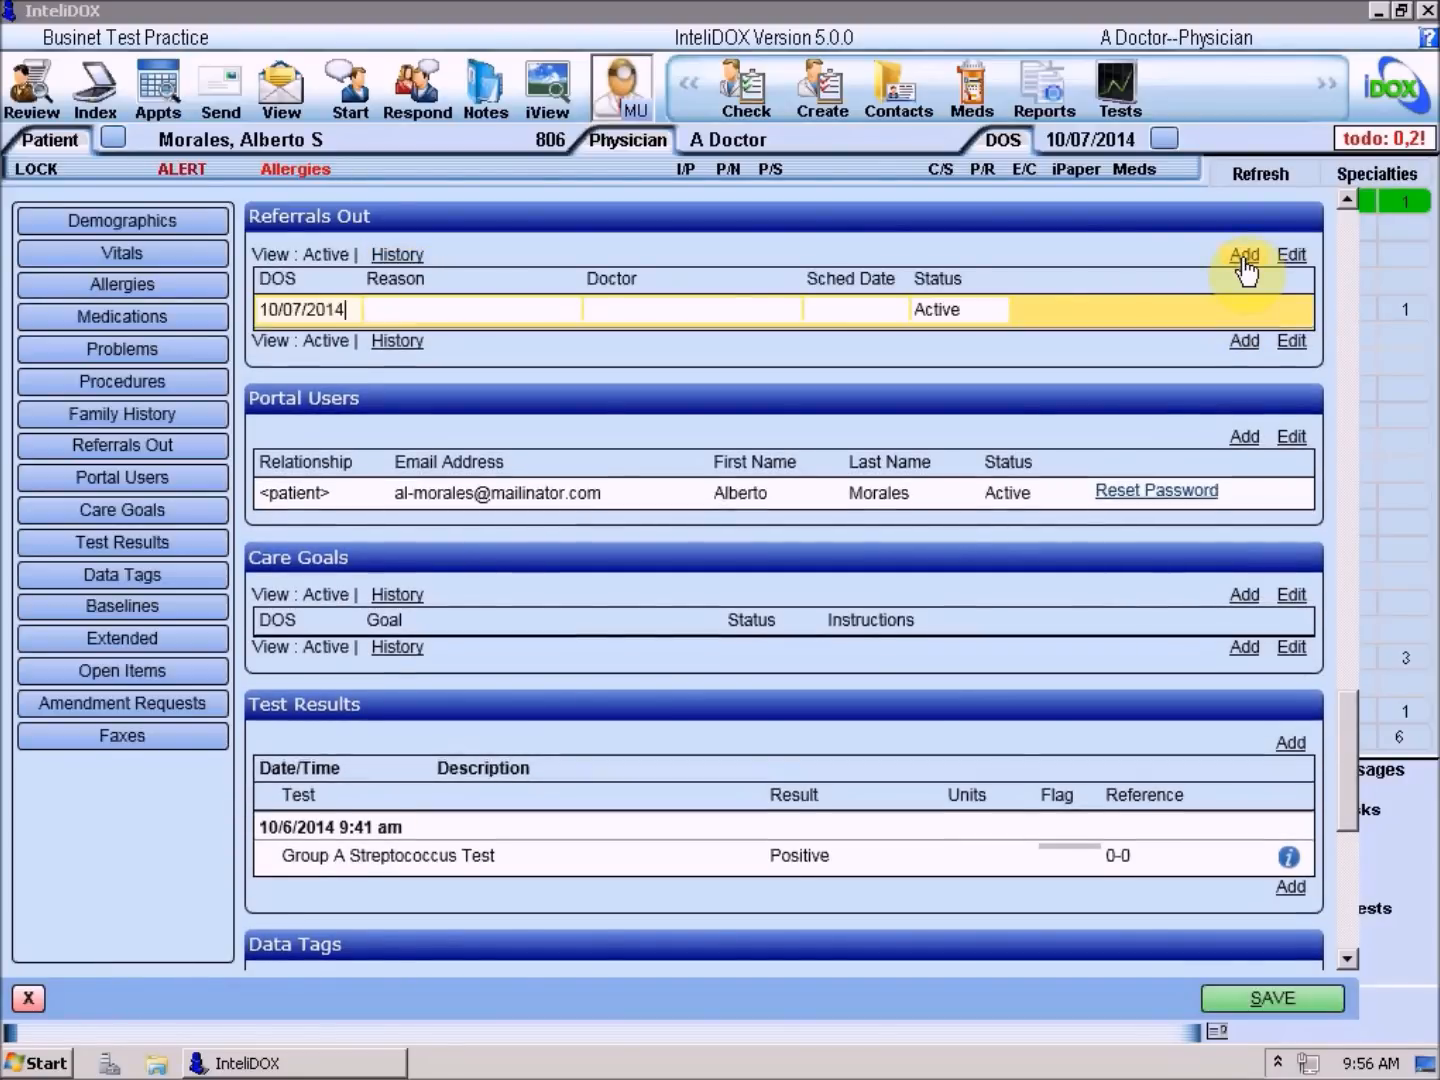
{"action": "type", "text": "pulmon"}
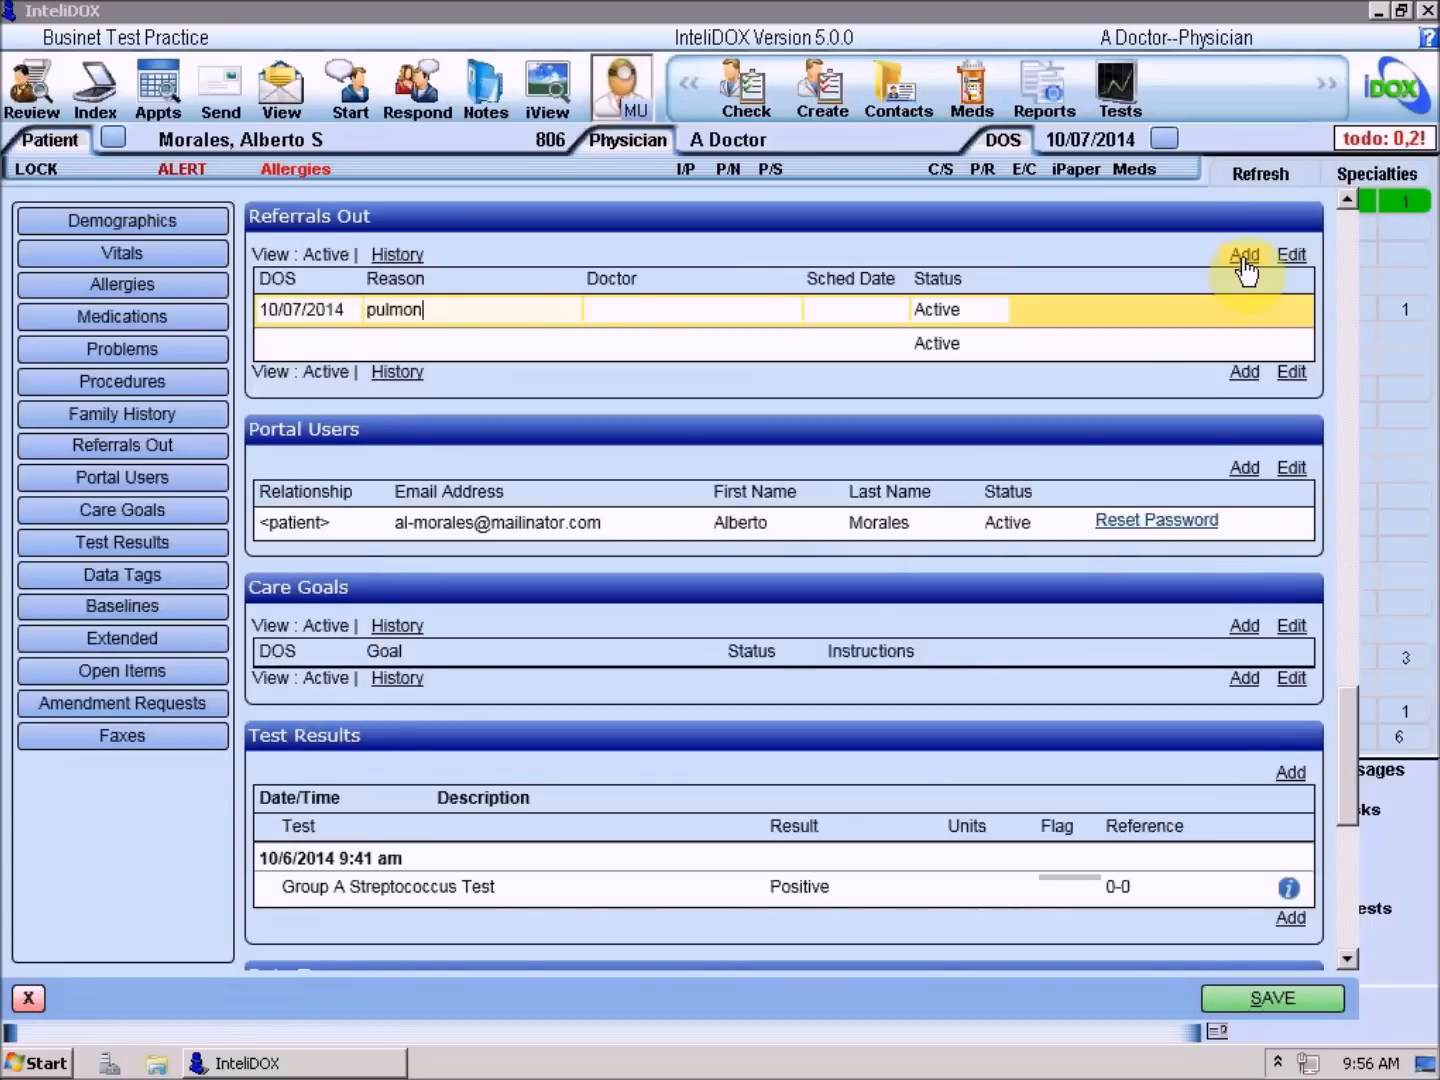
{"action": "type", "text": "pulmonary tests"}
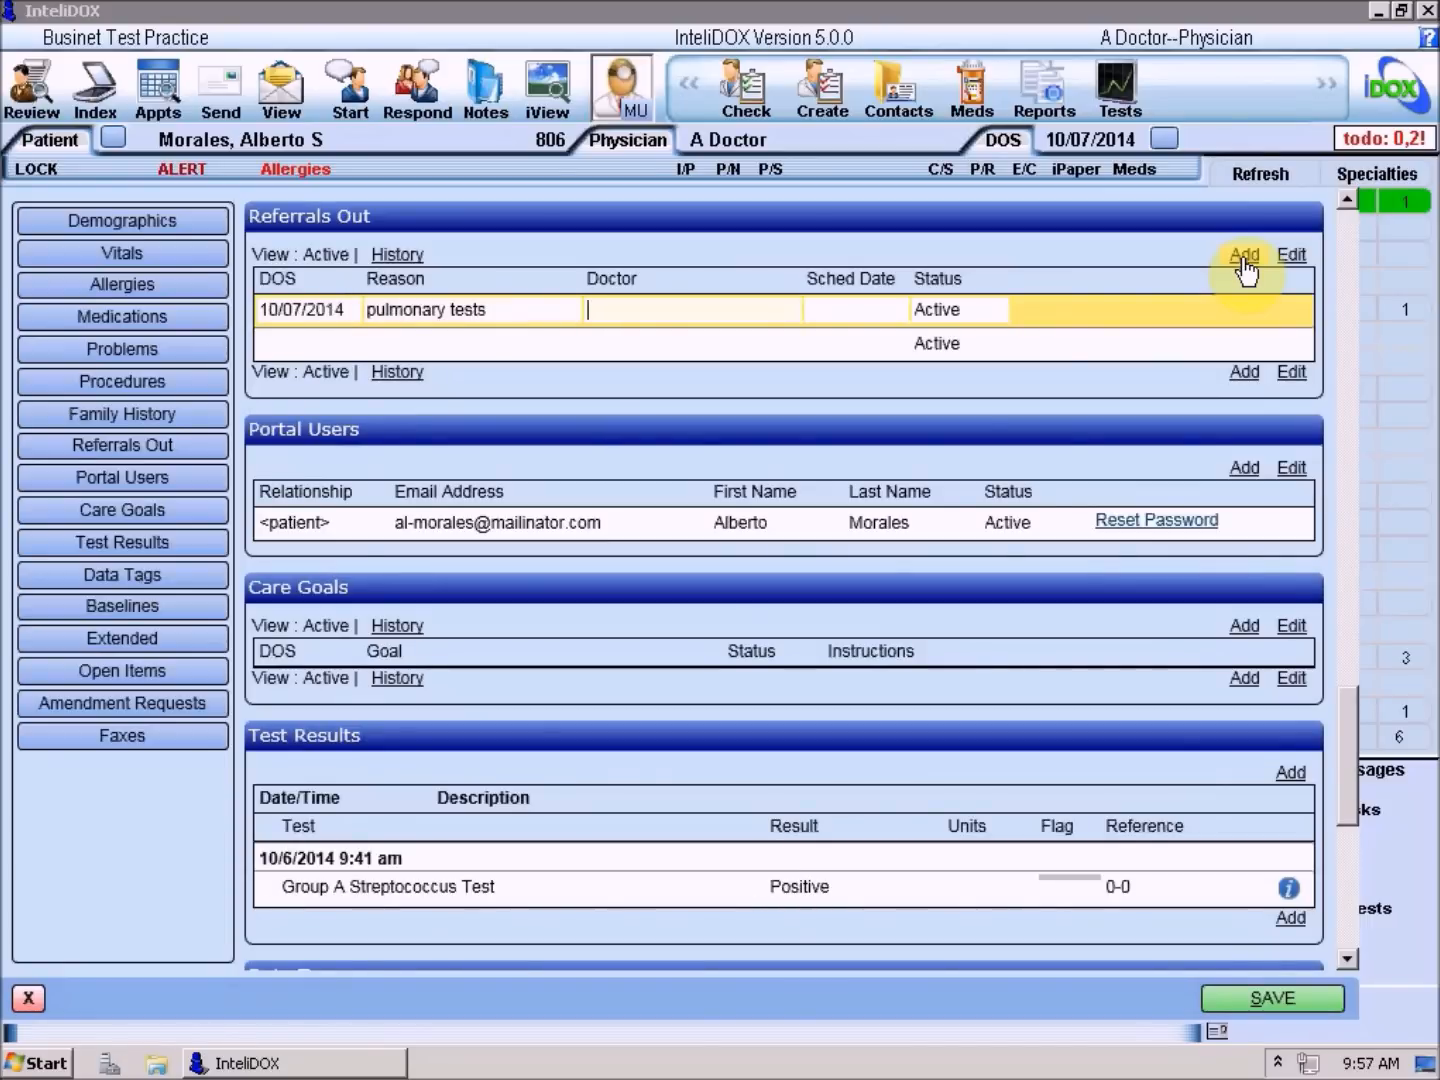
{"action": "type", "text": "puffer"}
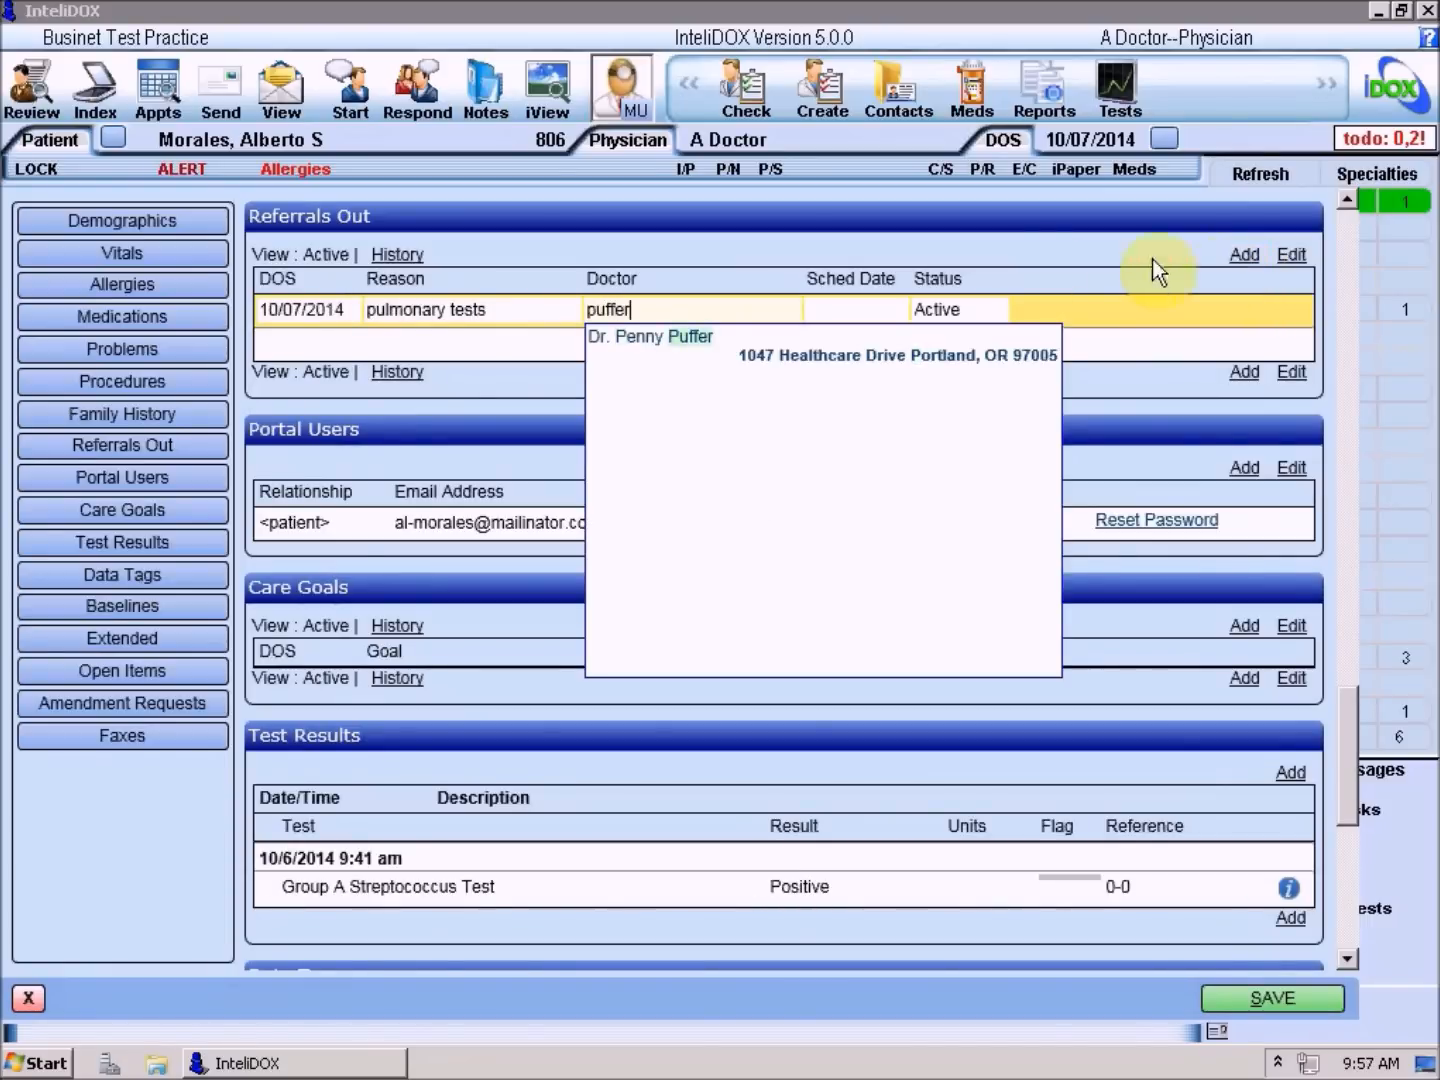
{"action": "left_click", "coordinate": [652, 336]}
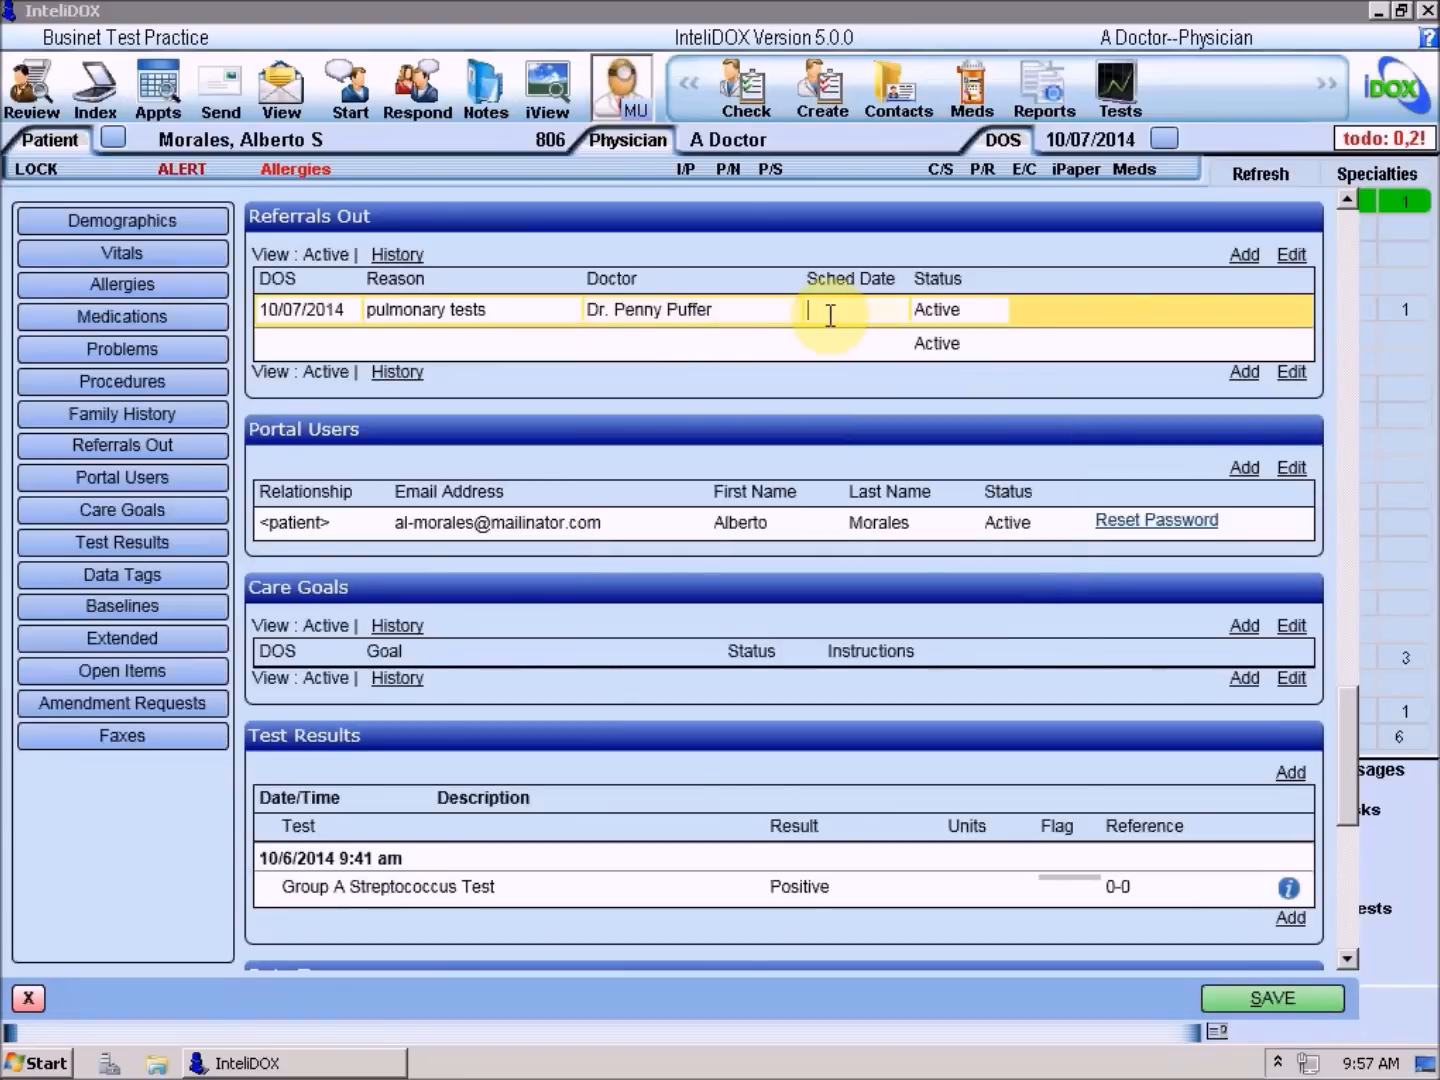
{"action": "type", "text": "10/21/2014"}
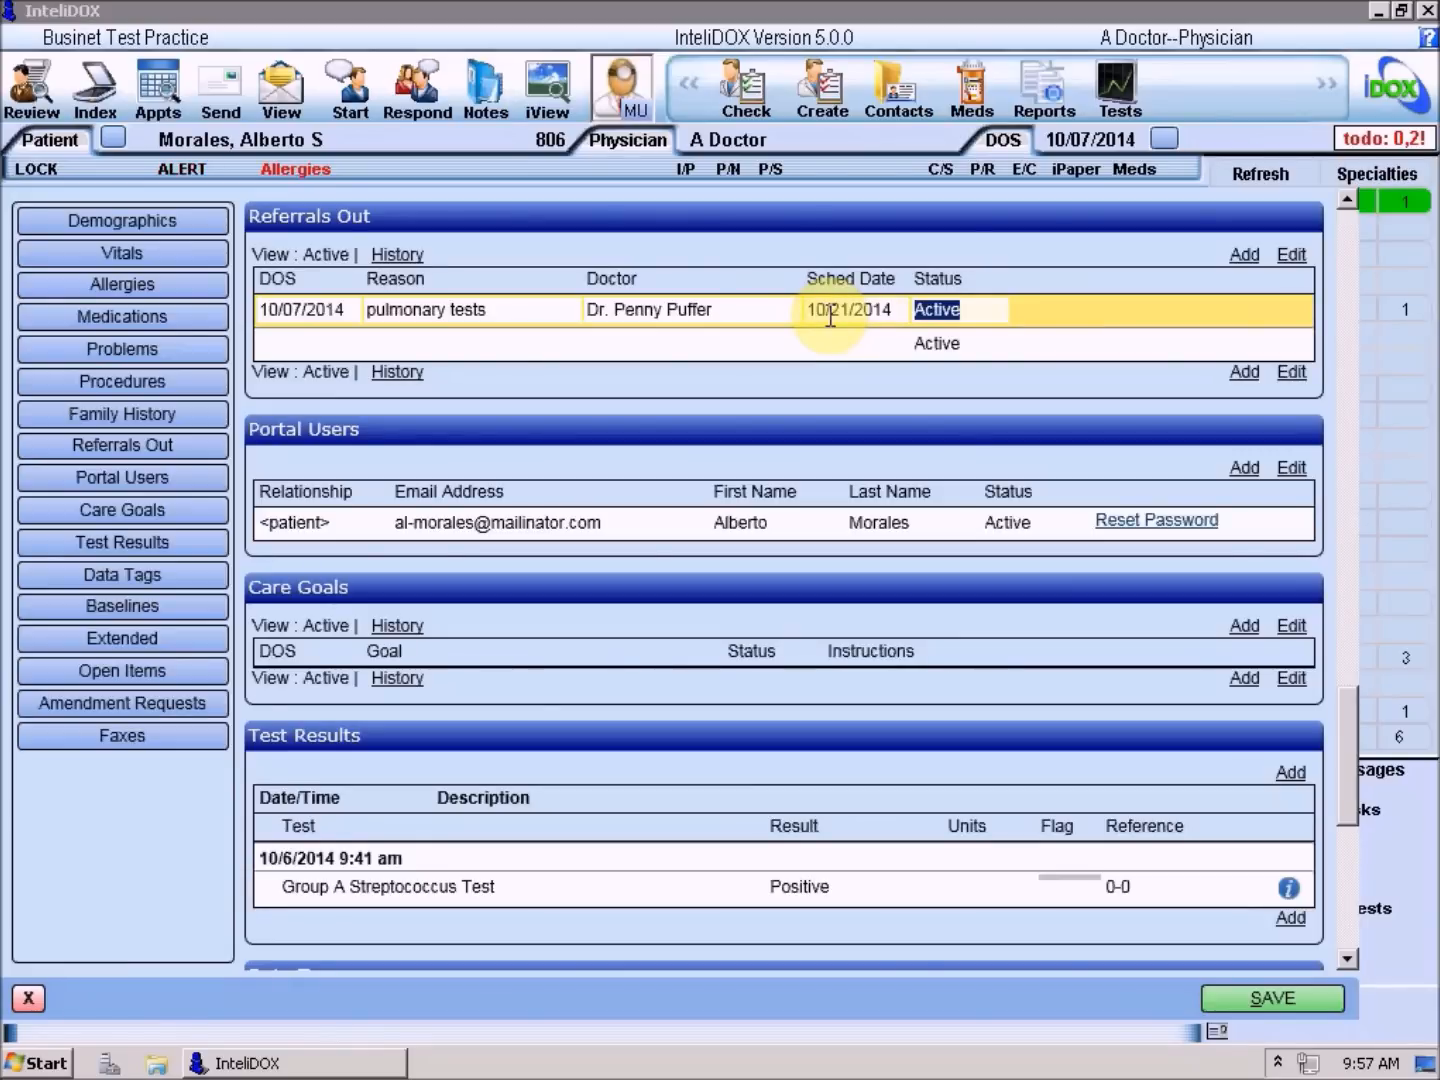
{"action": "mouse_move", "coordinate": [1248, 968]}
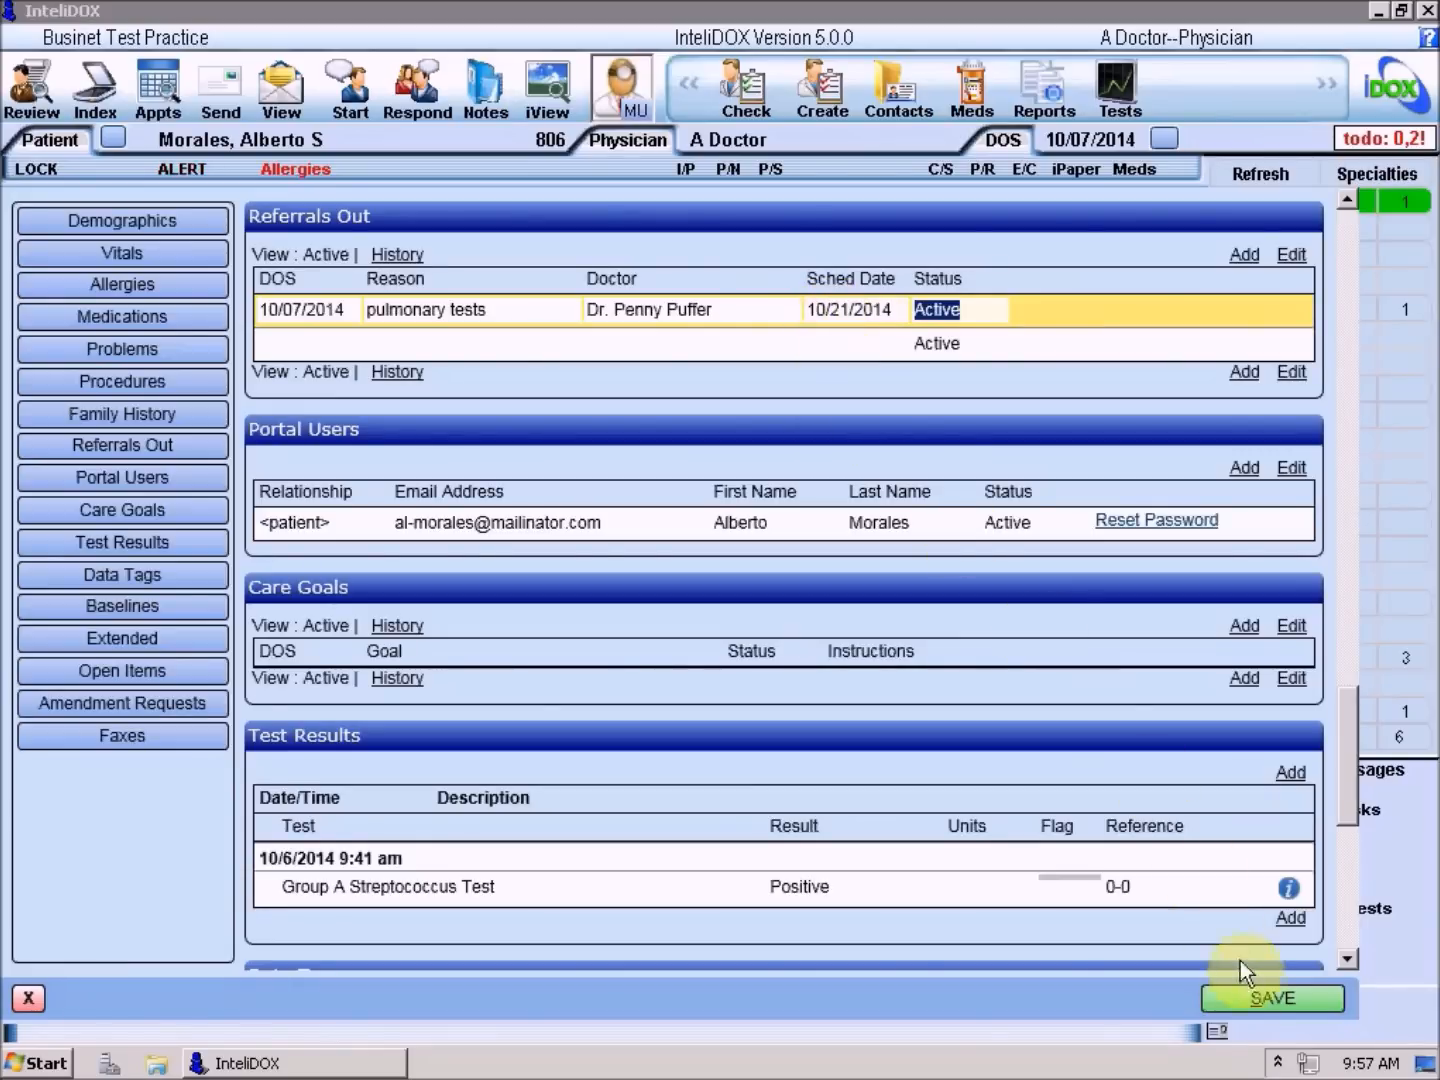
{"action": "left_click", "coordinate": [1268, 1000]}
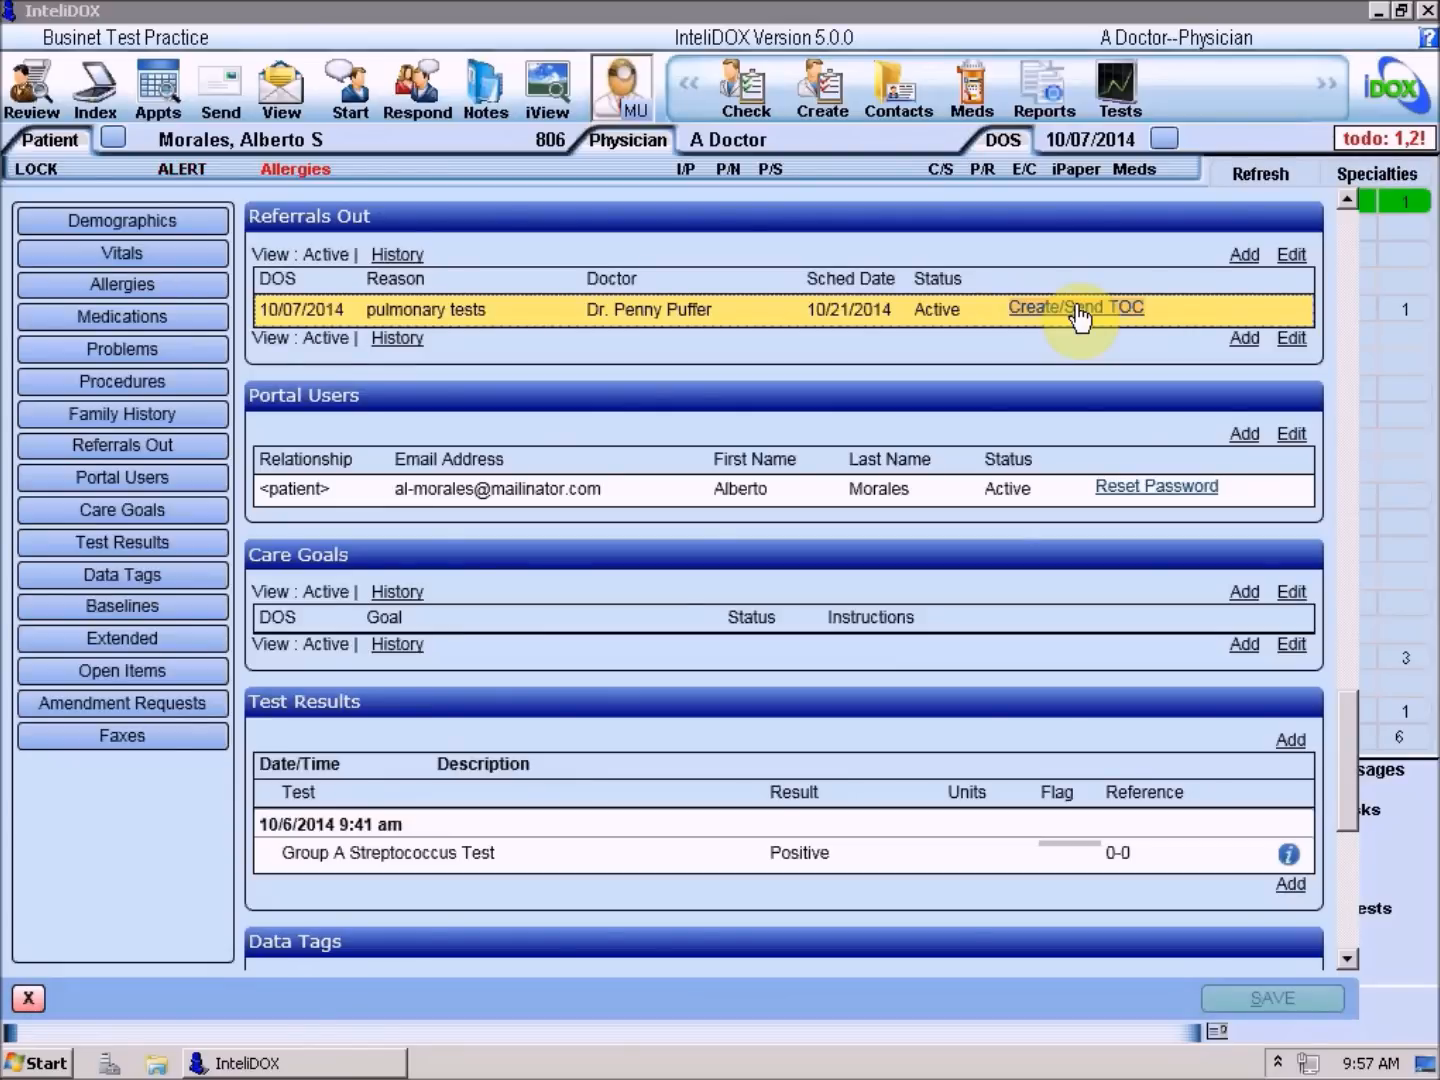
Generate the Transition of Care document for the pulmonary tests referral to Penny Puffer
{"action": "left_click", "coordinate": [1072, 308]}
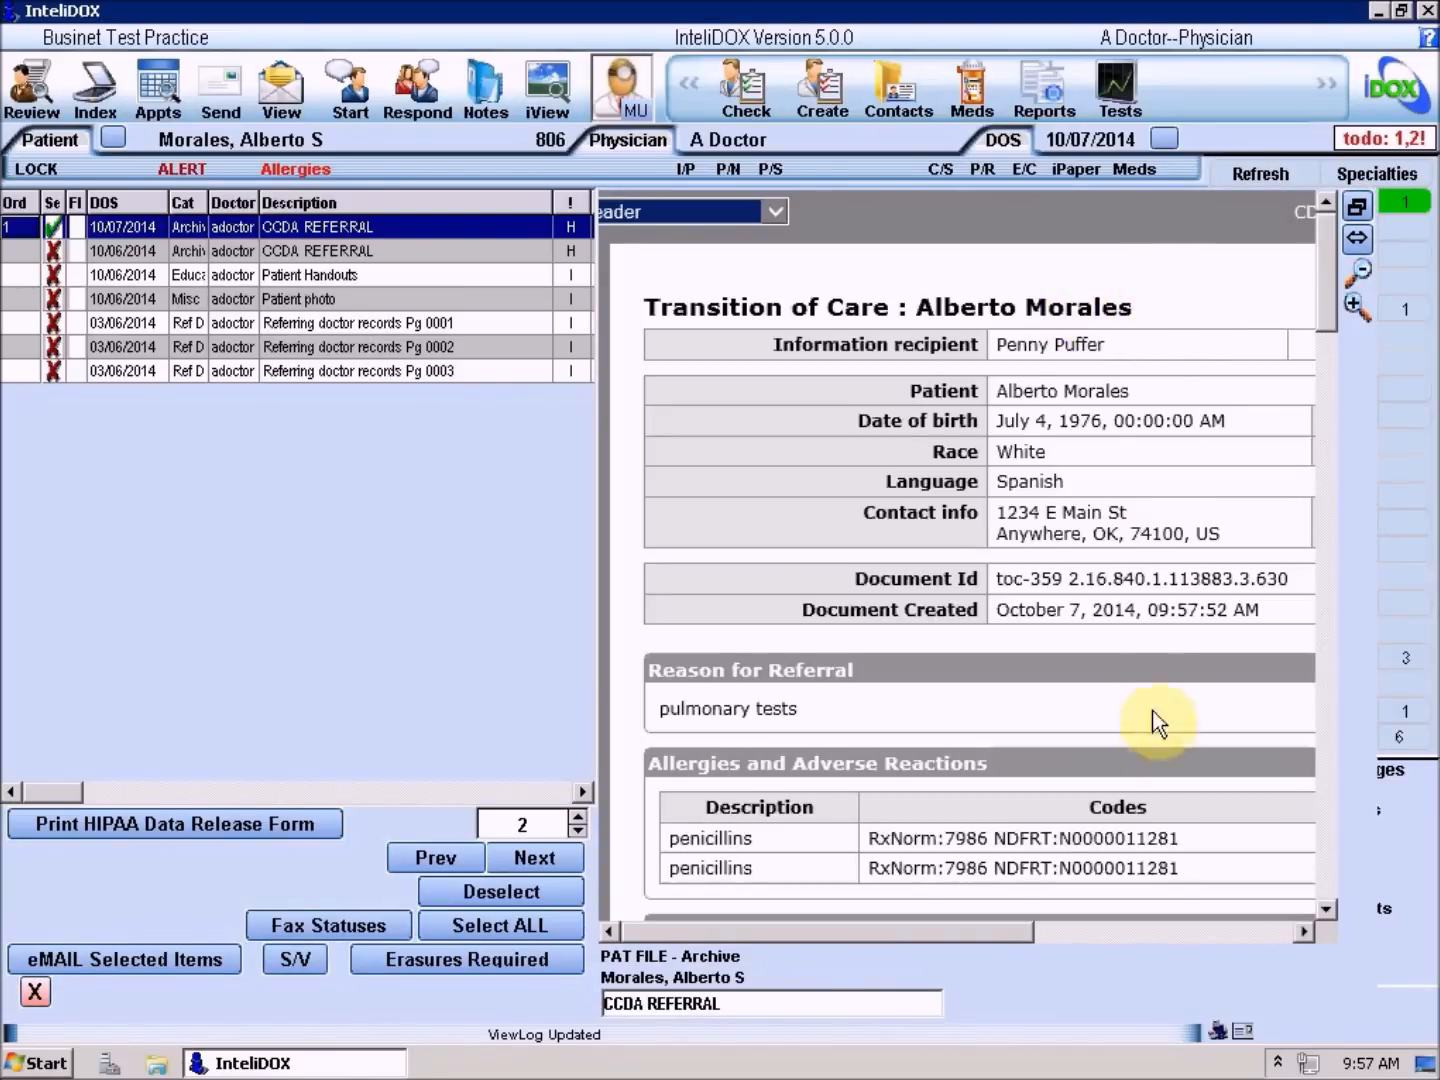
{"action": "mouse_move", "coordinate": [1128, 426]}
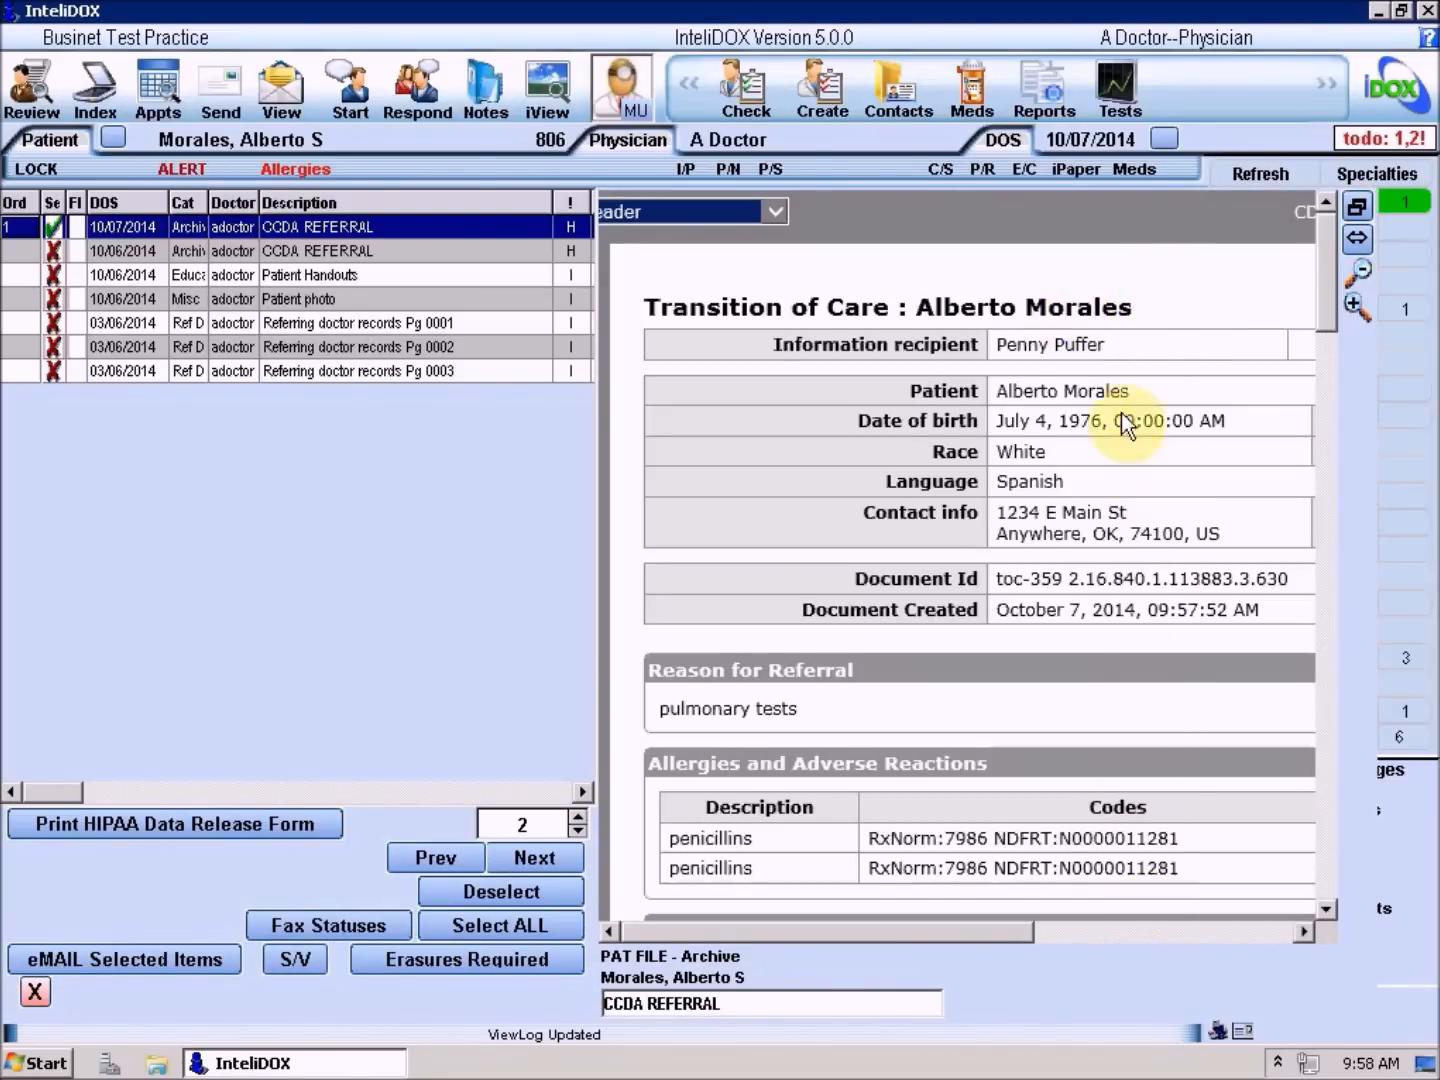
{"action": "mouse_move", "coordinate": [1116, 220]}
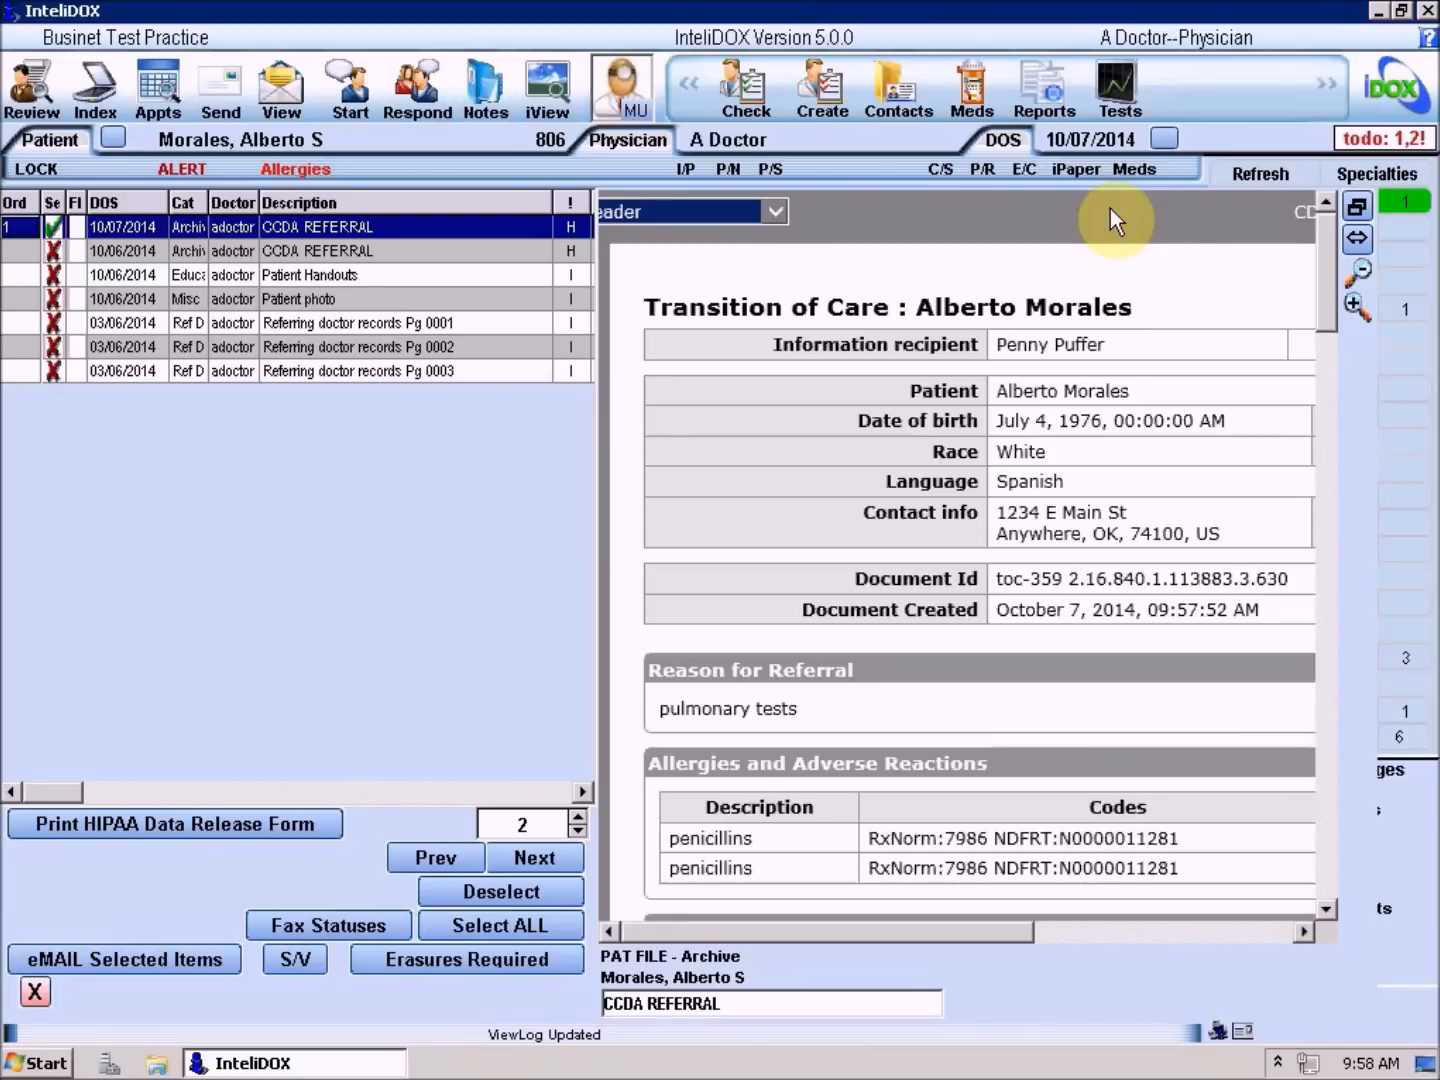
{"action": "mouse_move", "coordinate": [930, 294]}
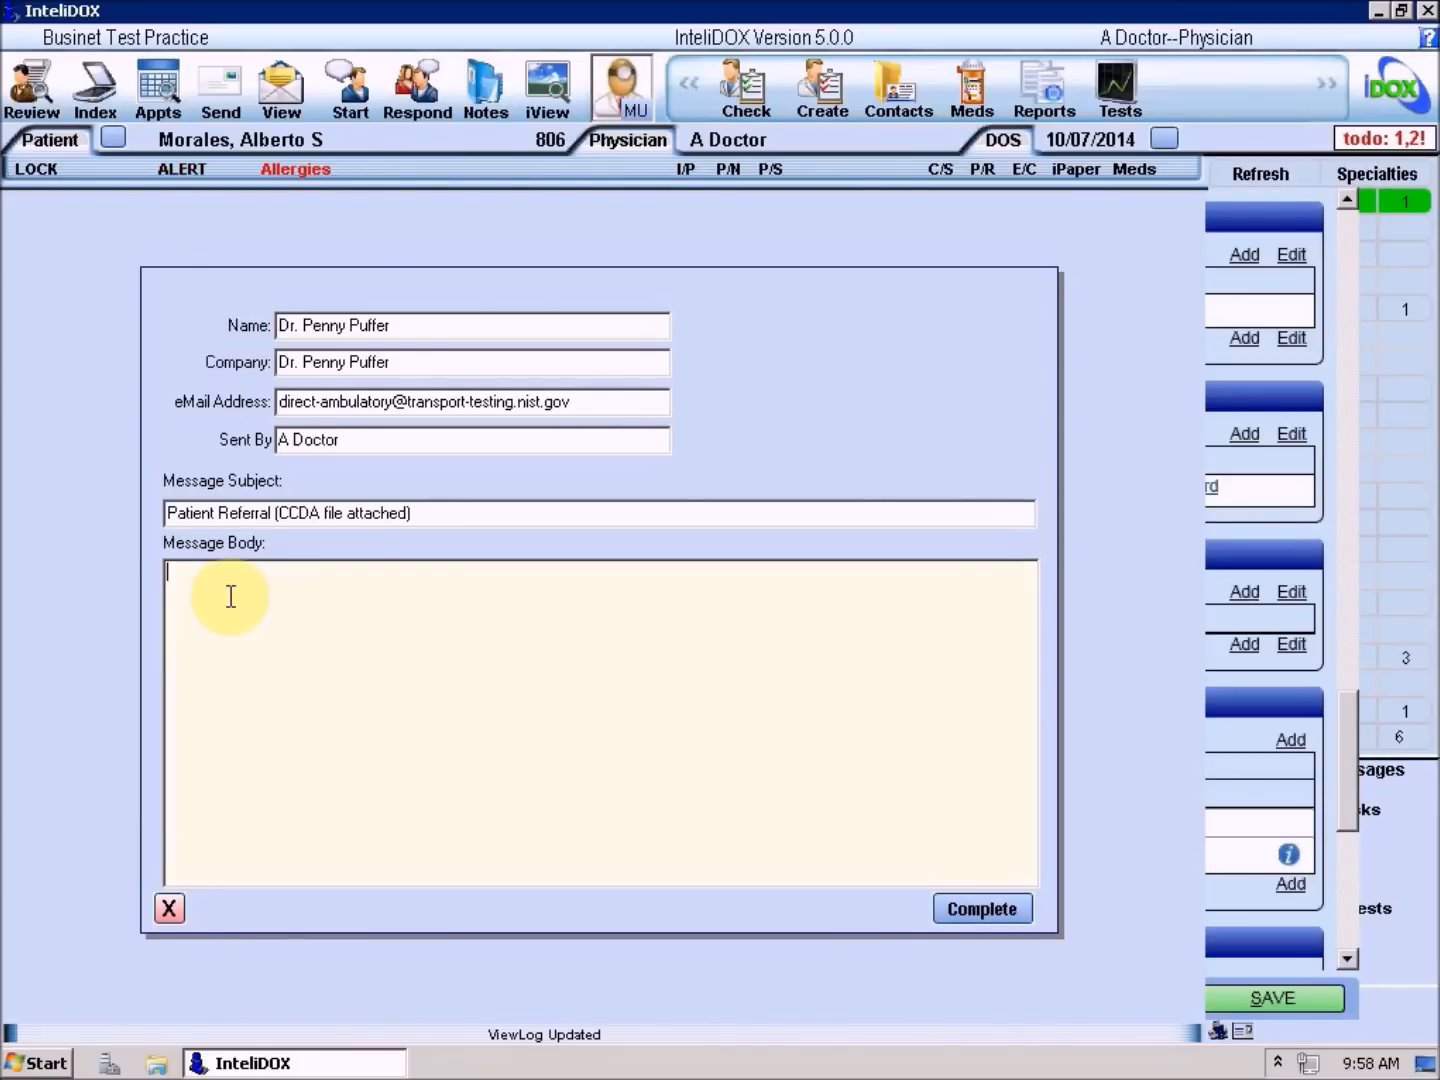
Write a message body asking the doctor to call with any questions and send the referral
{"action": "type", "text": "Call us if any"}
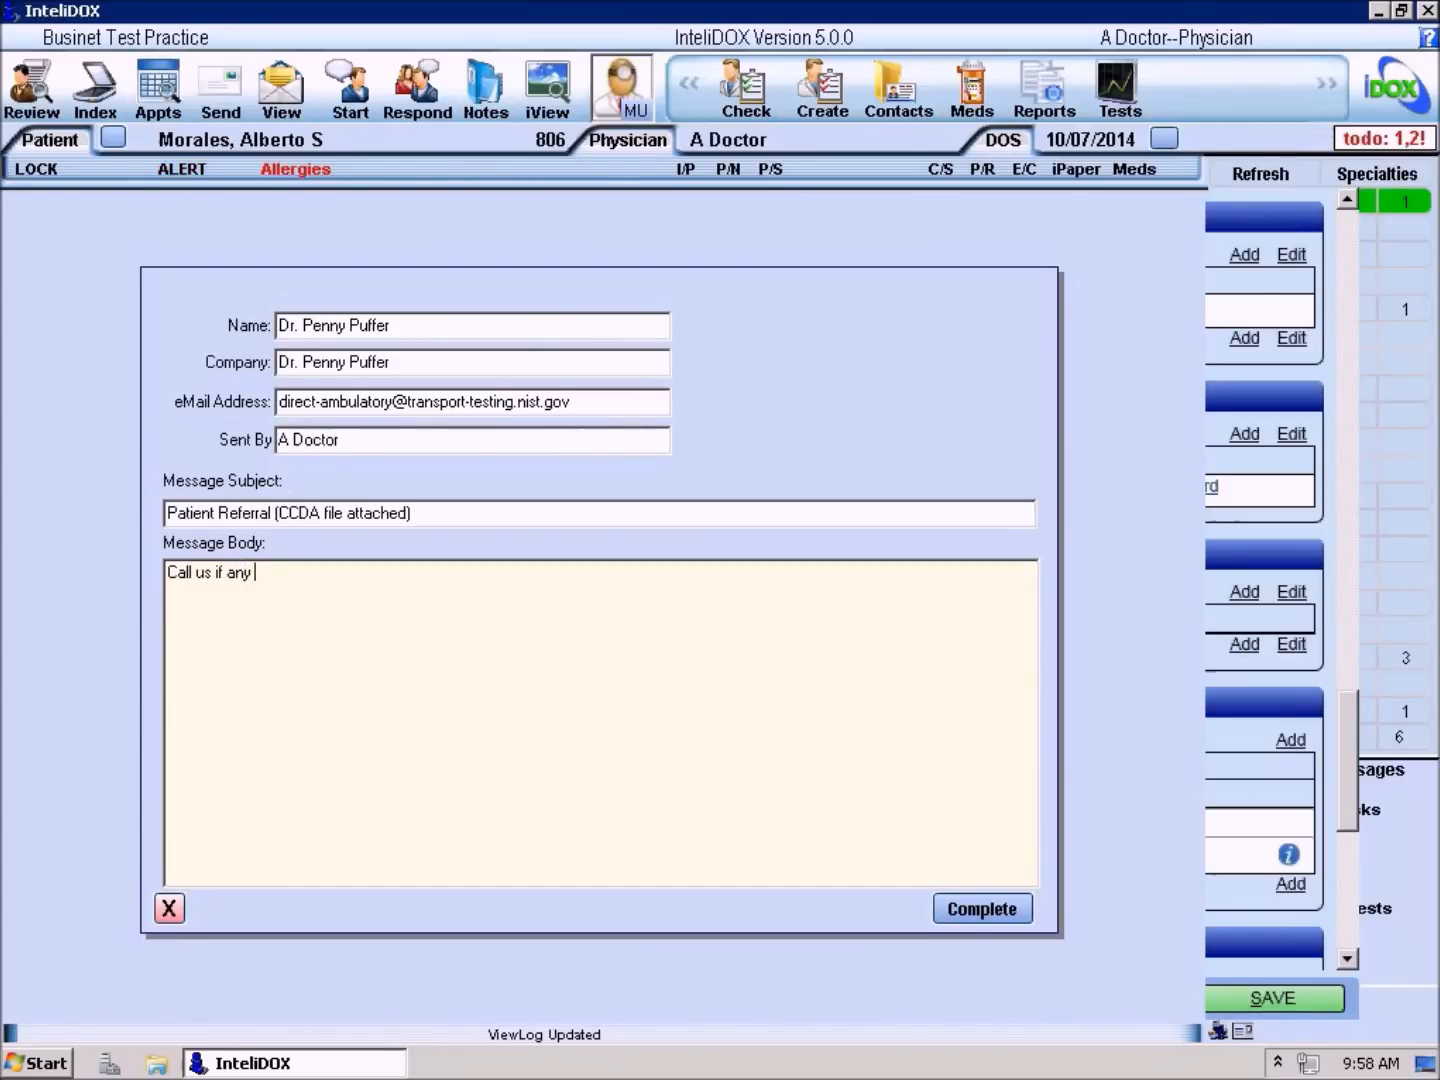
{"action": "type", "text": "questions!"}
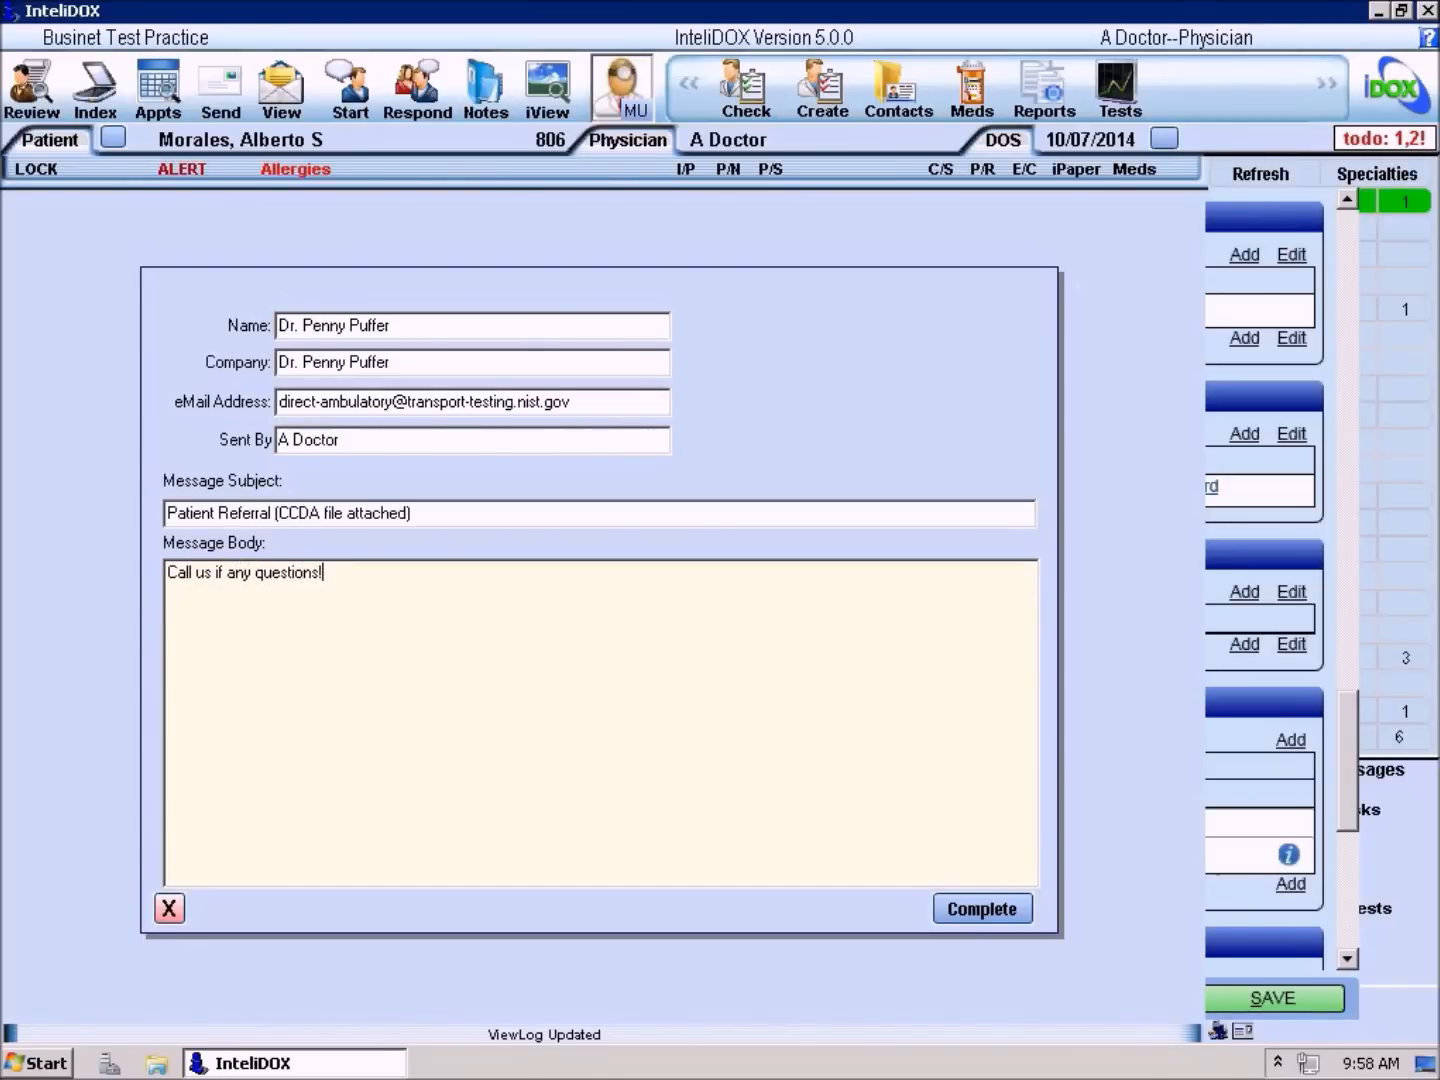
{"action": "left_click", "coordinate": [982, 908]}
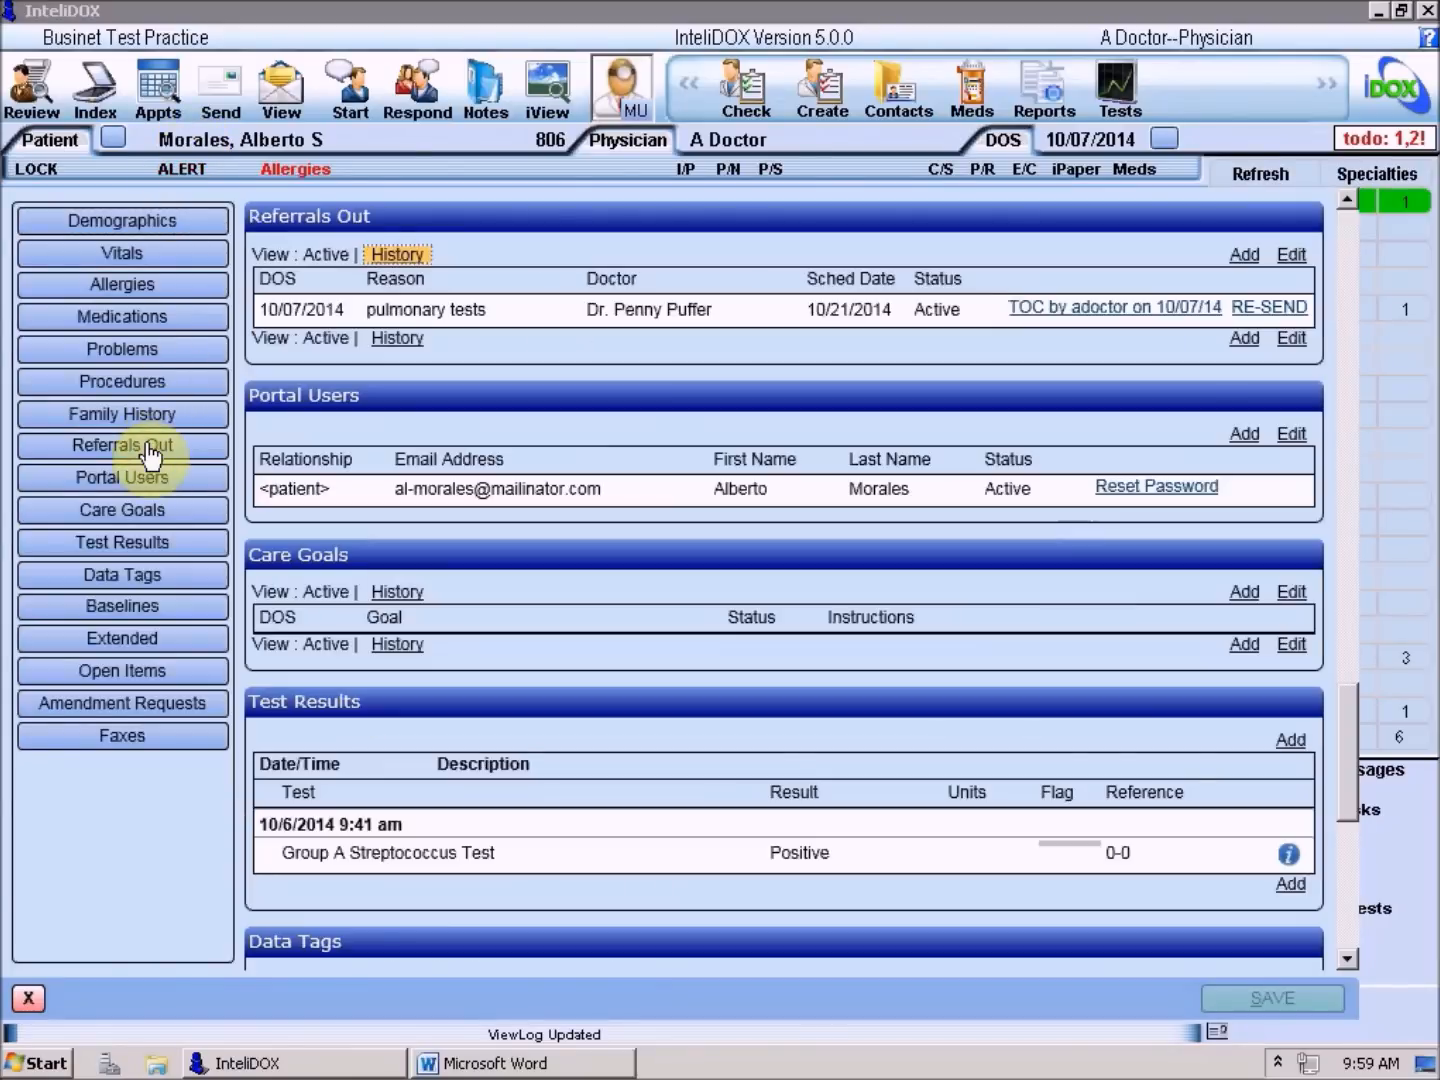
{"action": "mouse_move", "coordinate": [1100, 330]}
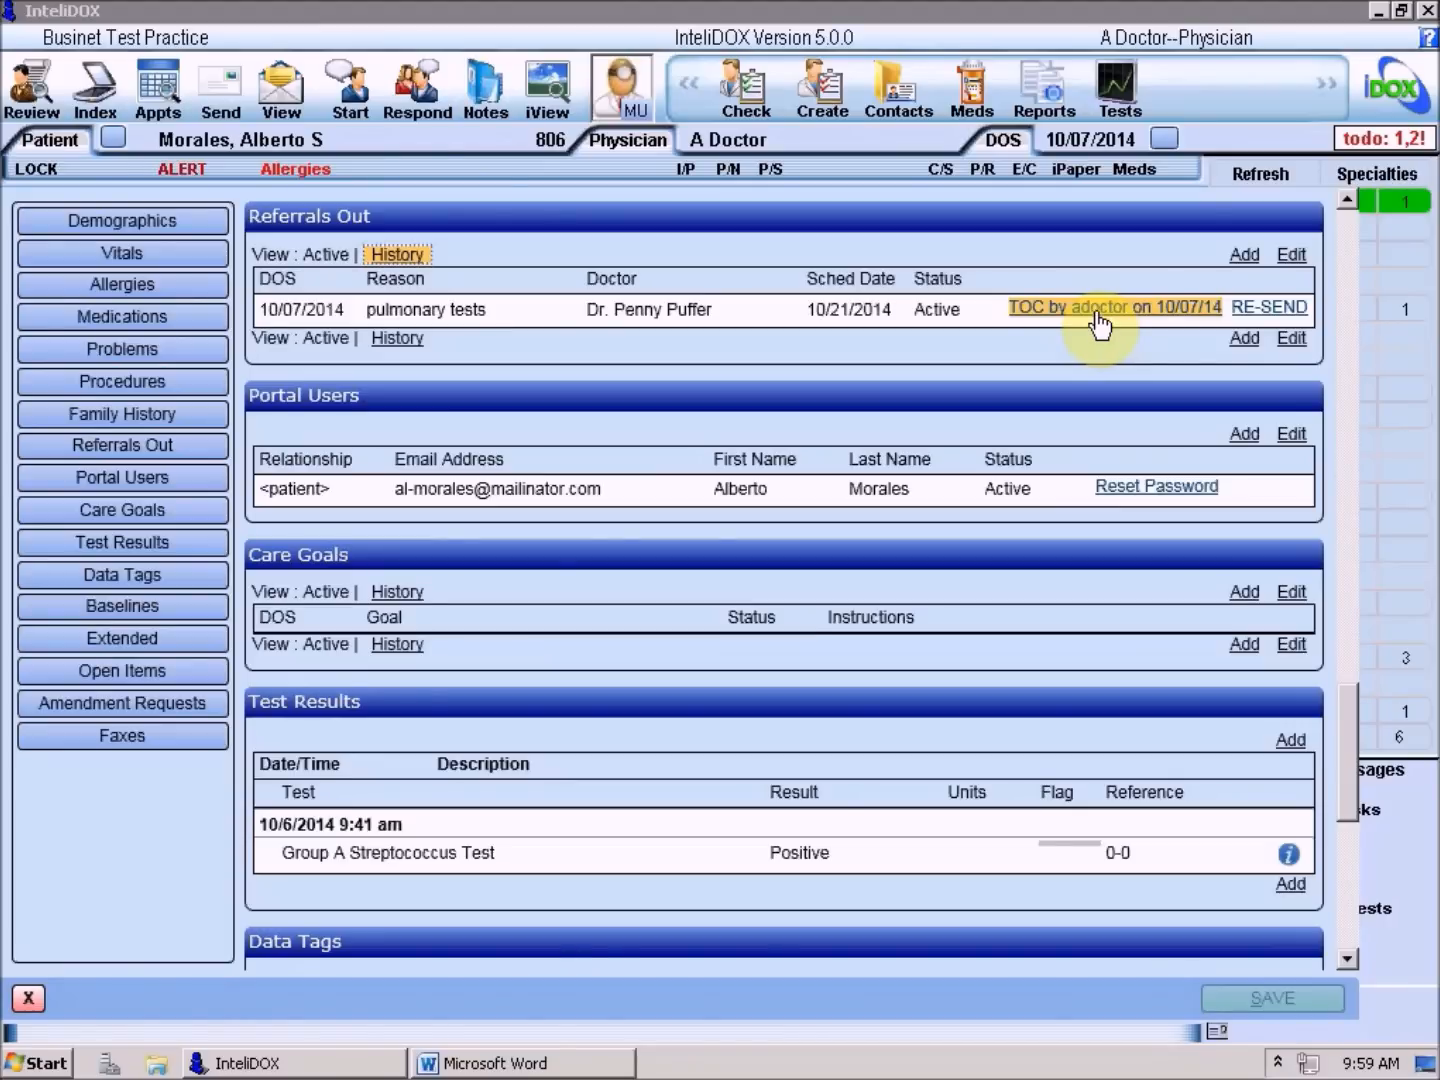
{"action": "mouse_move", "coordinate": [1278, 320]}
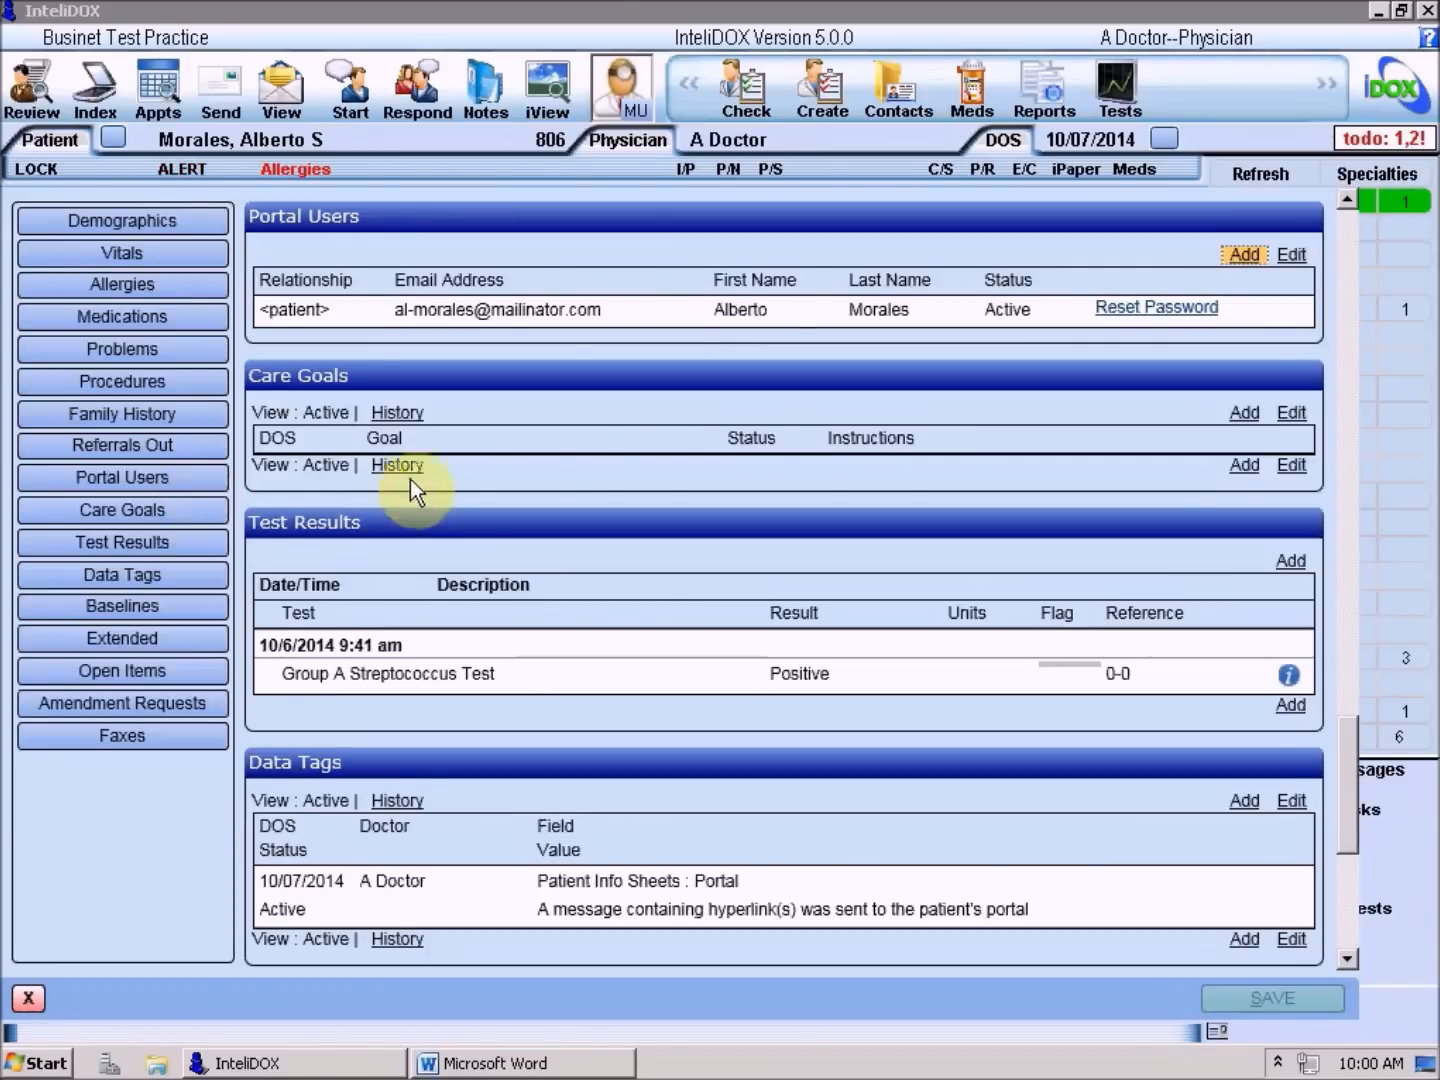
{"action": "mouse_move", "coordinate": [1210, 290]}
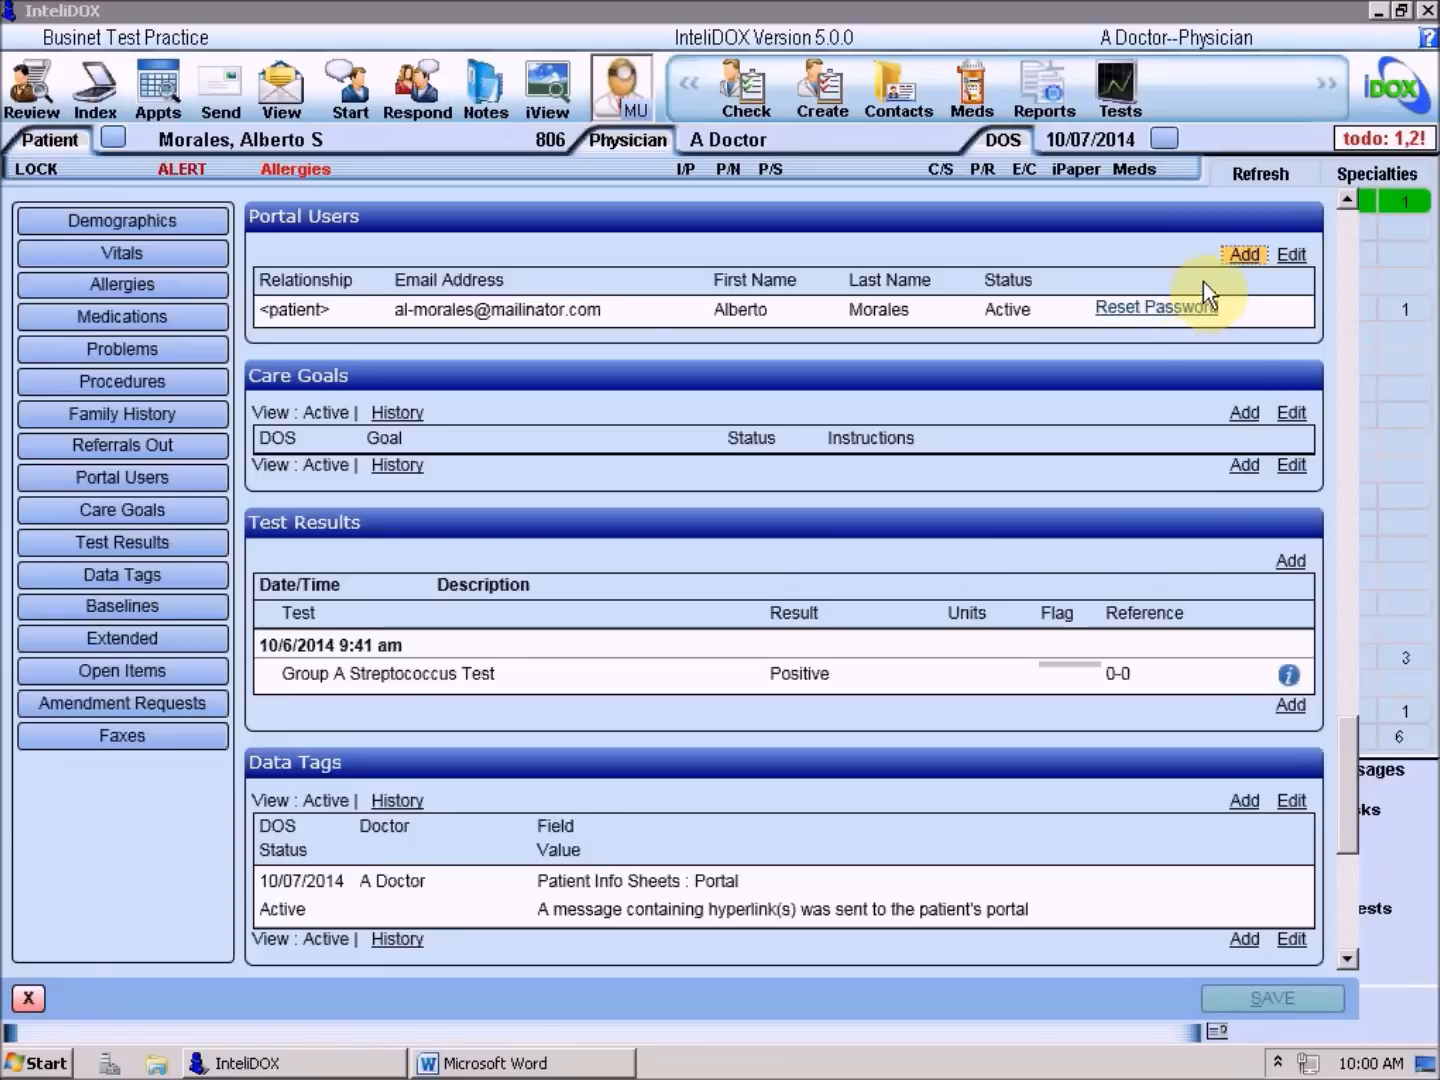
{"action": "mouse_move", "coordinate": [1242, 256]}
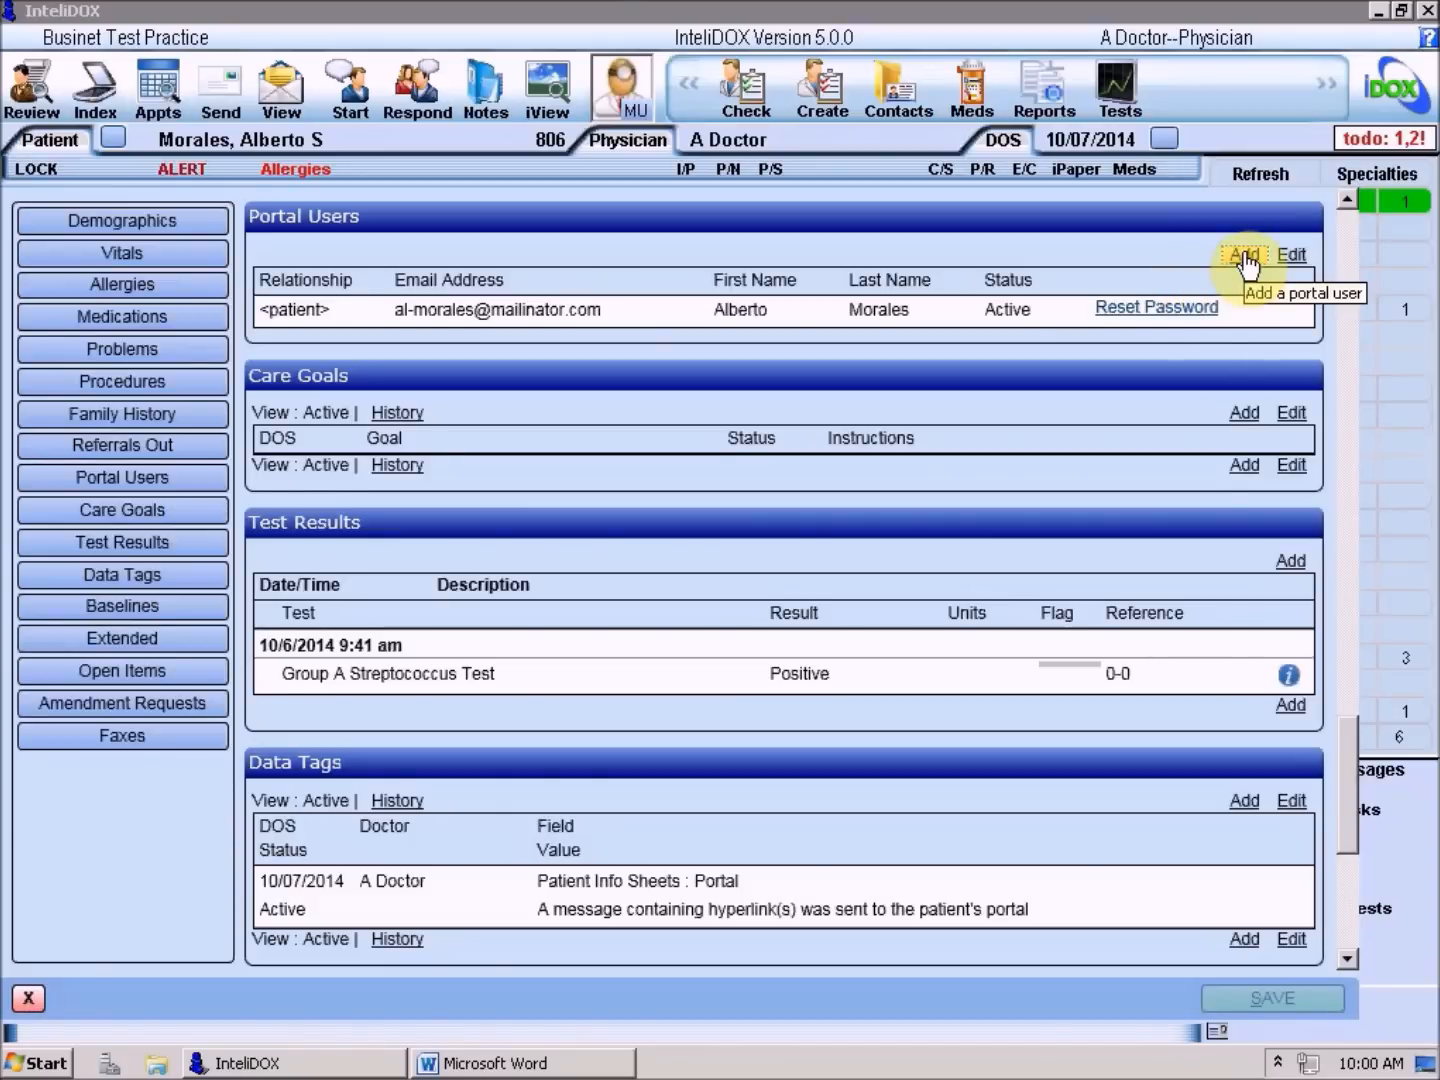
{"action": "left_click", "coordinate": [1246, 256]}
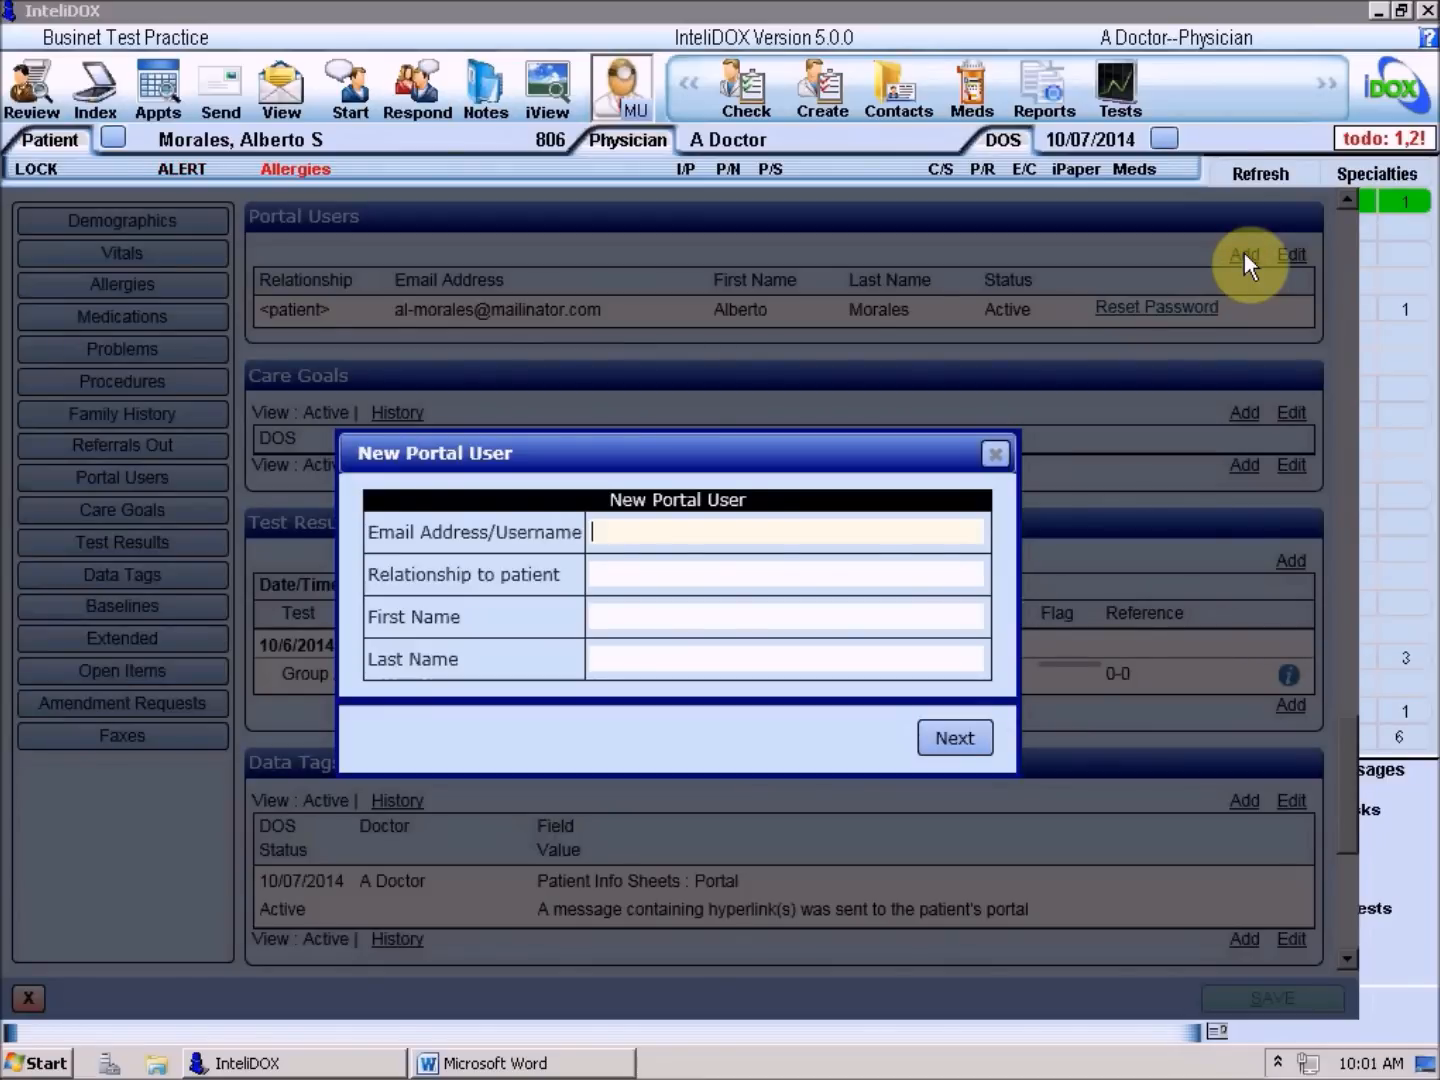
{"action": "mouse_move", "coordinate": [268, 324]}
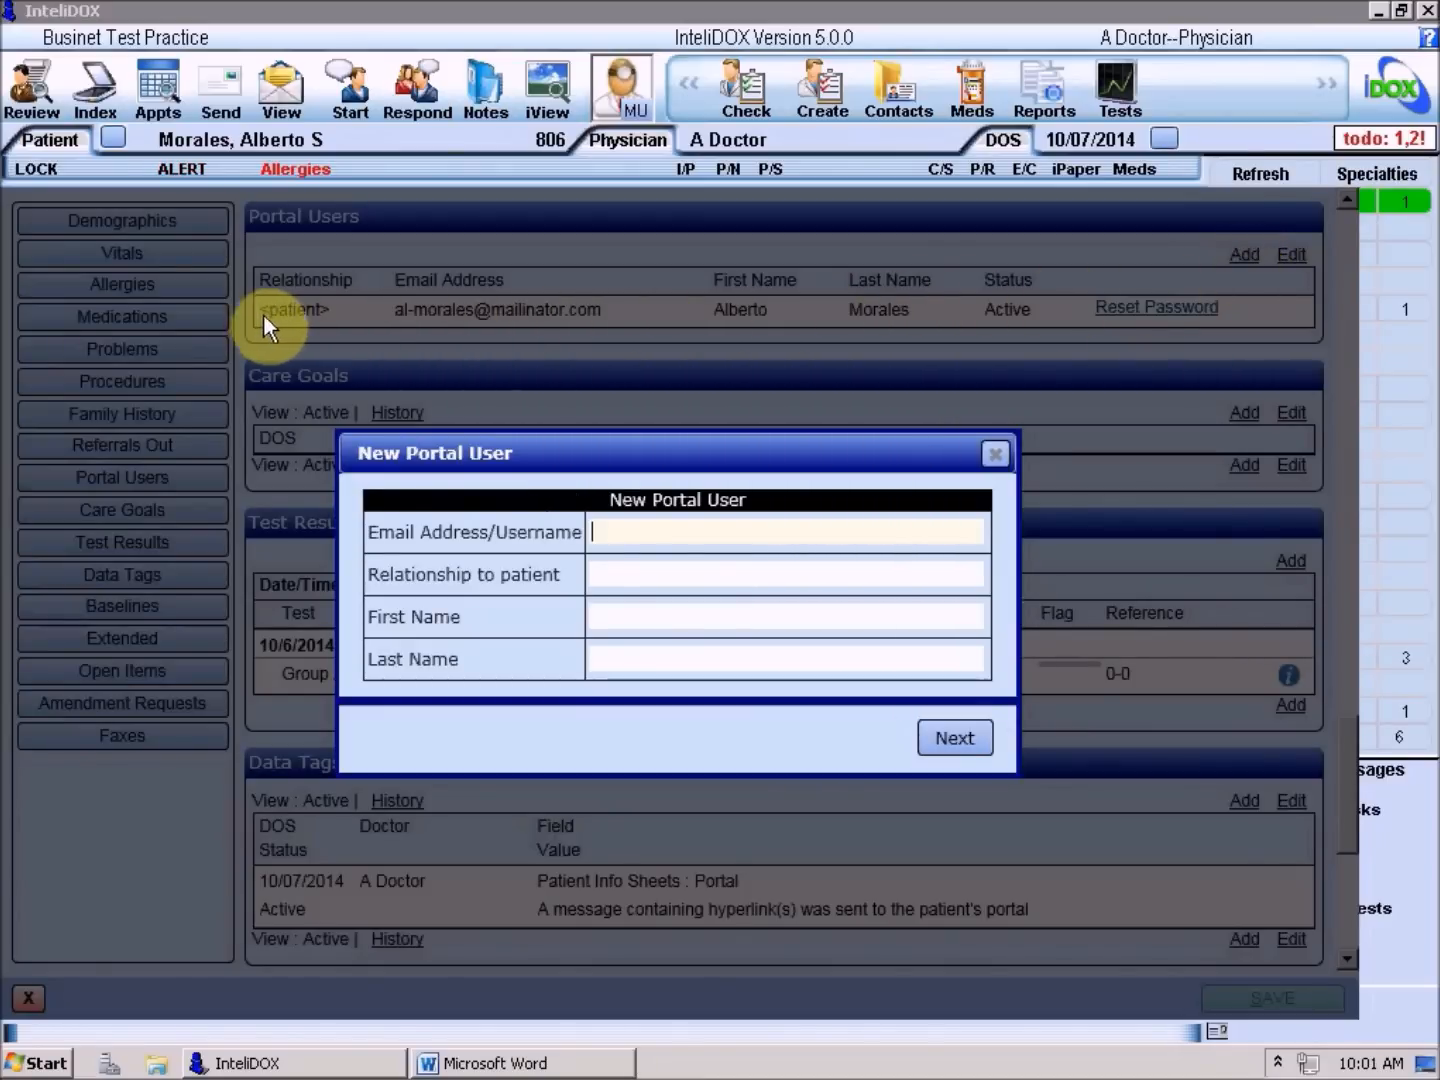
{"action": "mouse_move", "coordinate": [336, 324]}
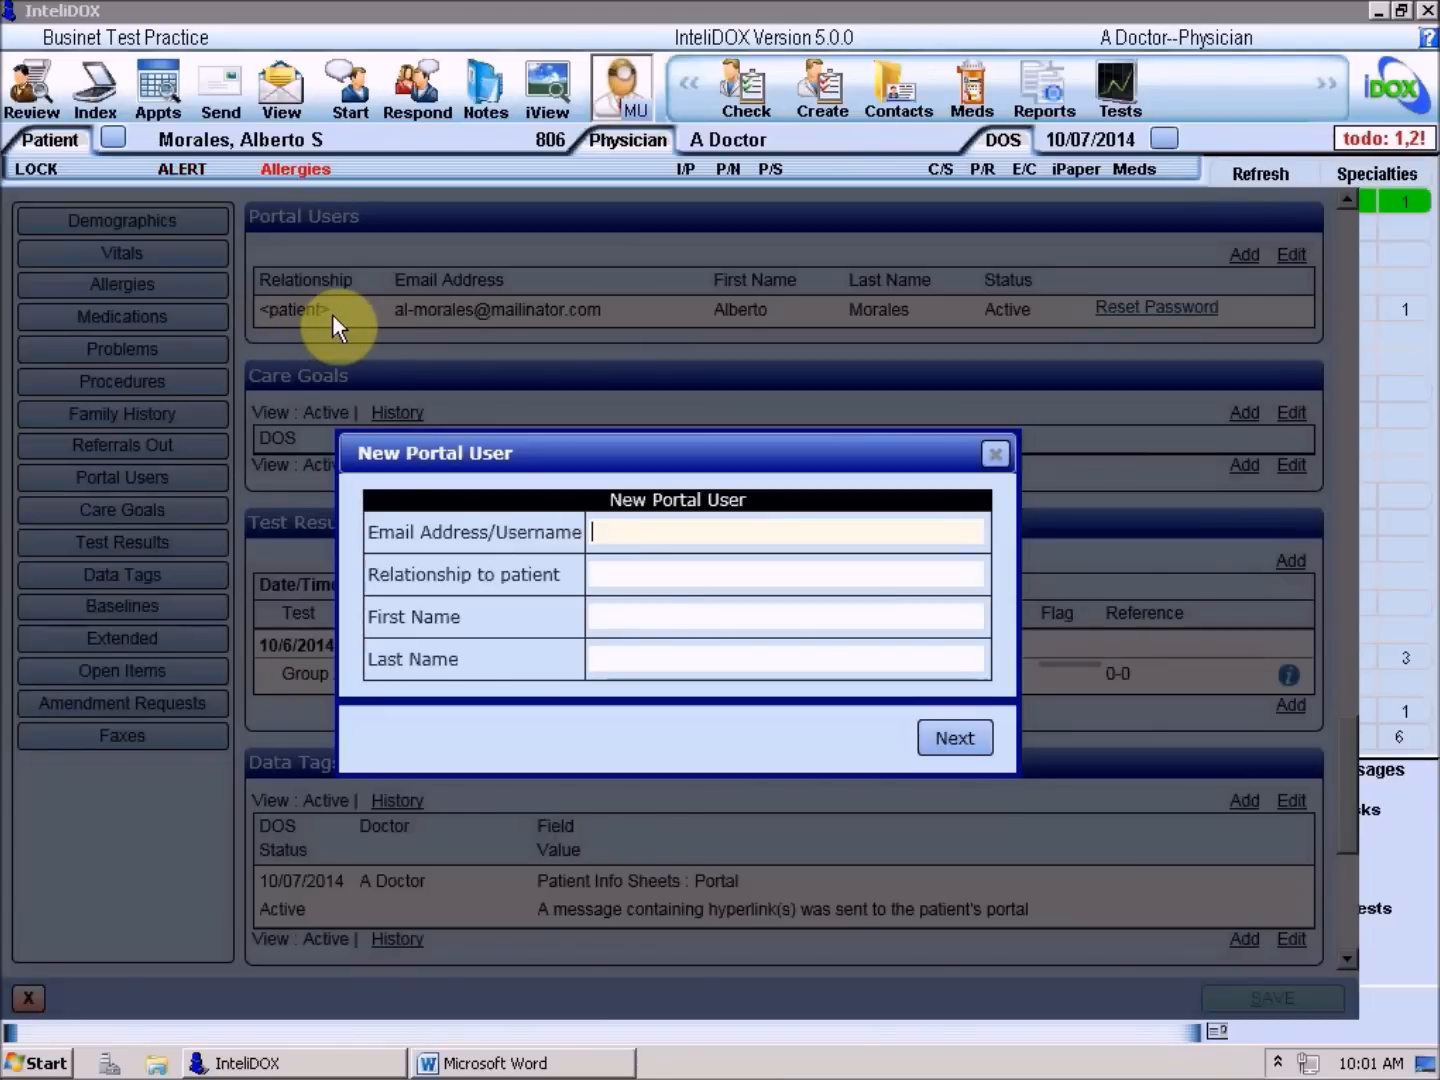
{"action": "mouse_move", "coordinate": [476, 542]}
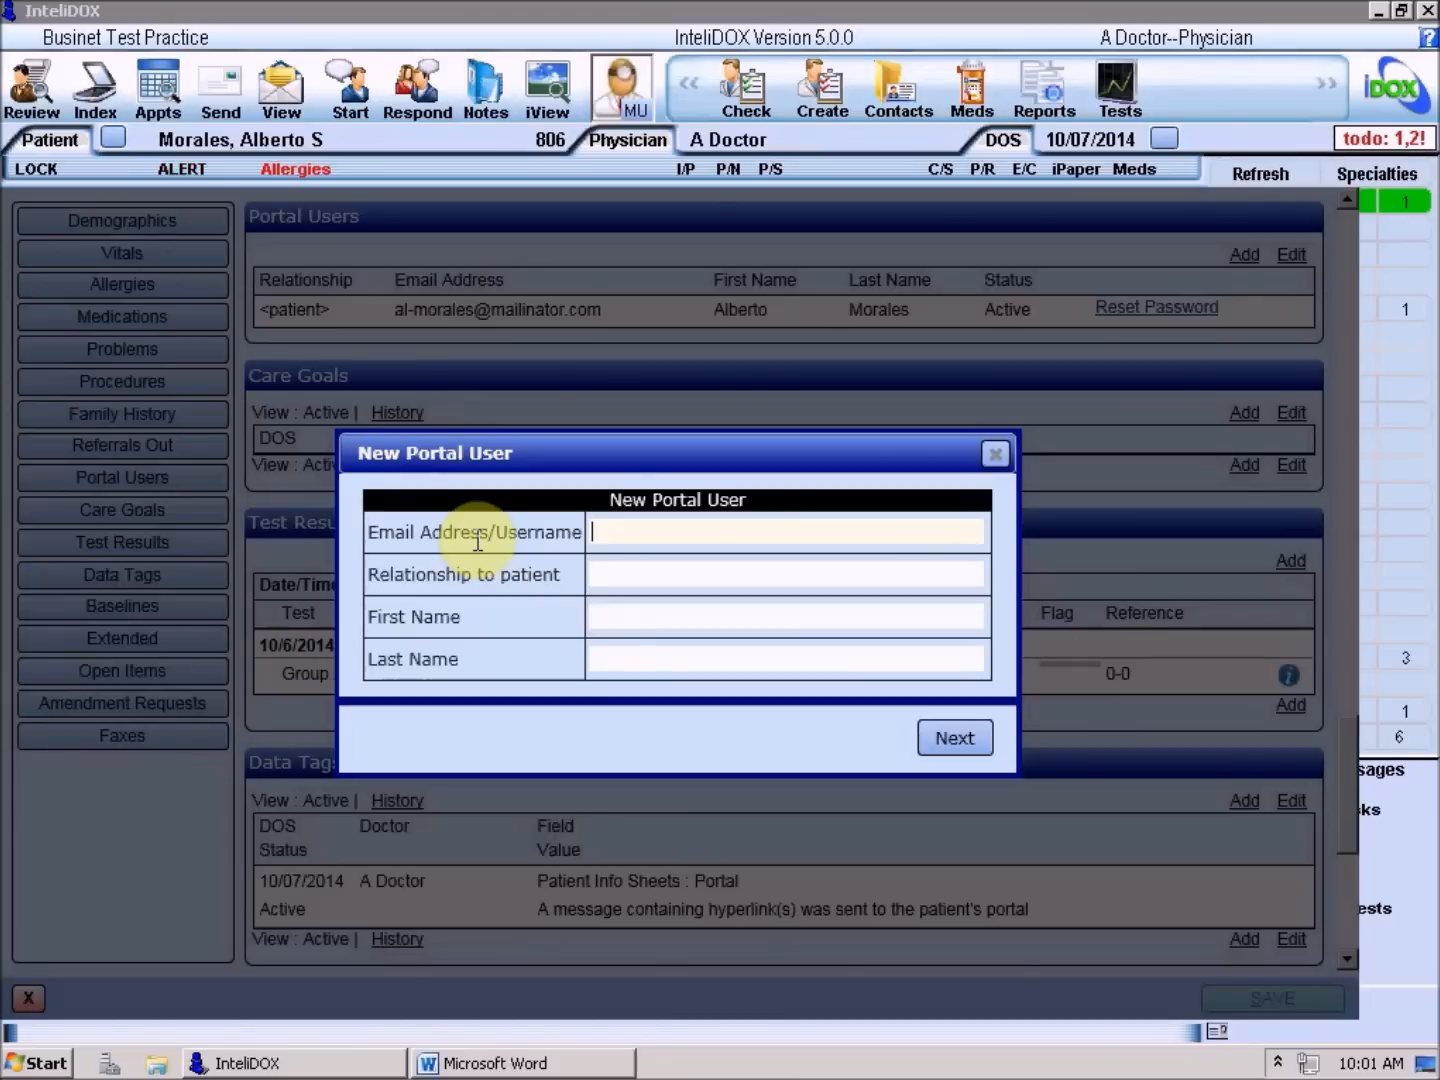
{"action": "mouse_move", "coordinate": [396, 532]}
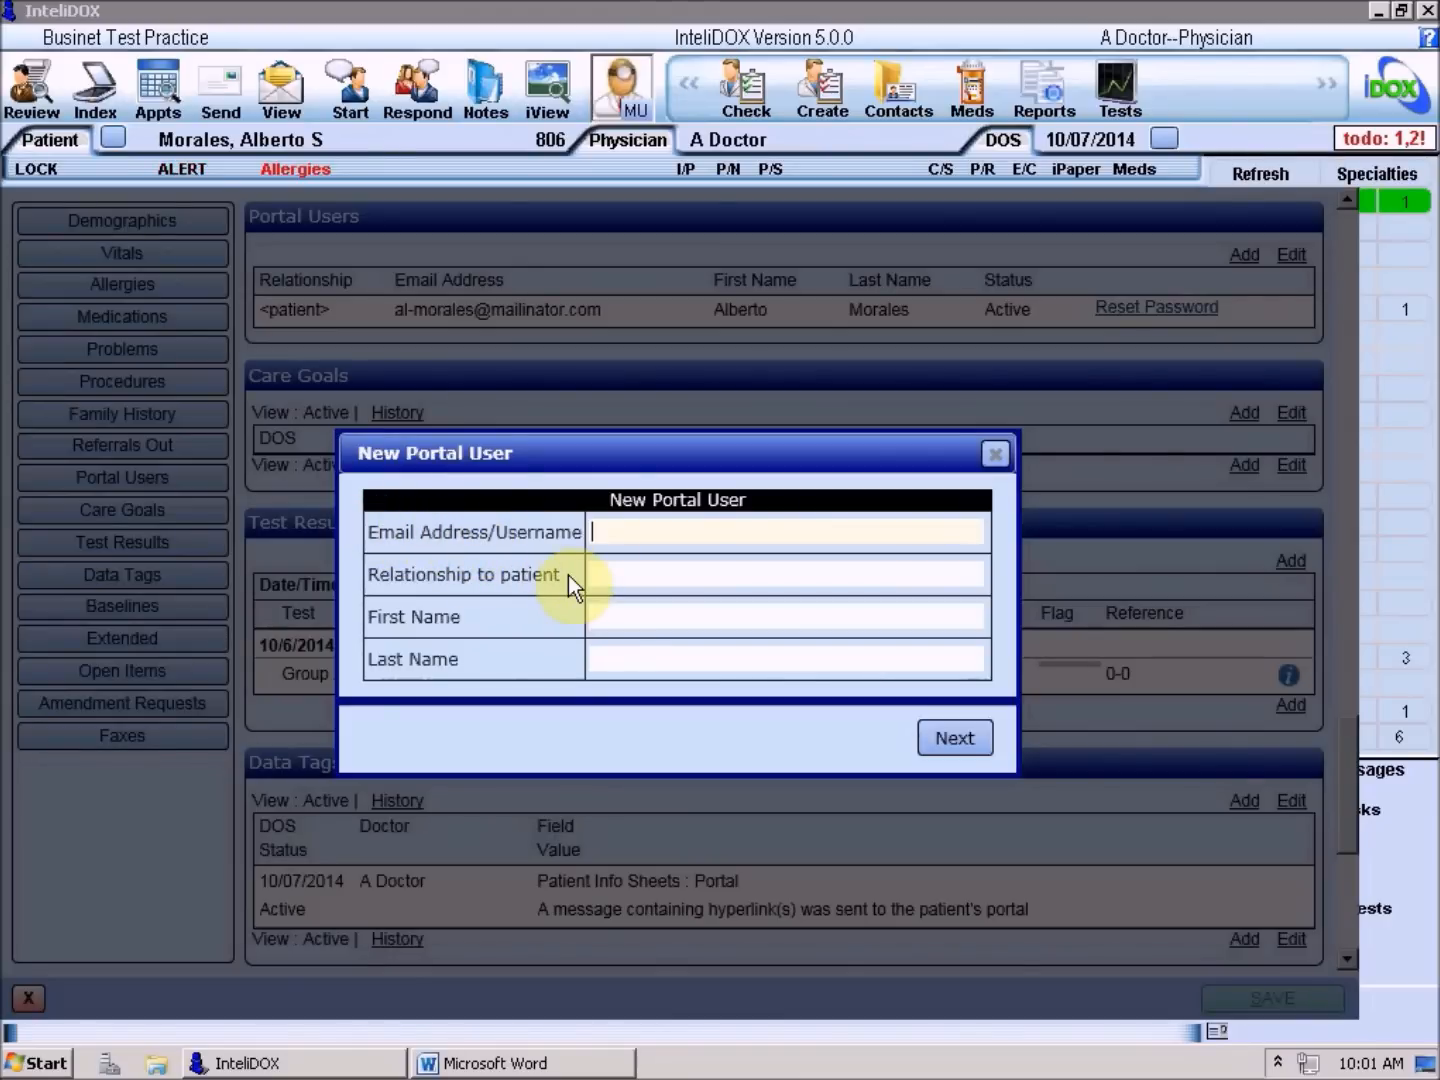
{"action": "mouse_move", "coordinate": [556, 630]}
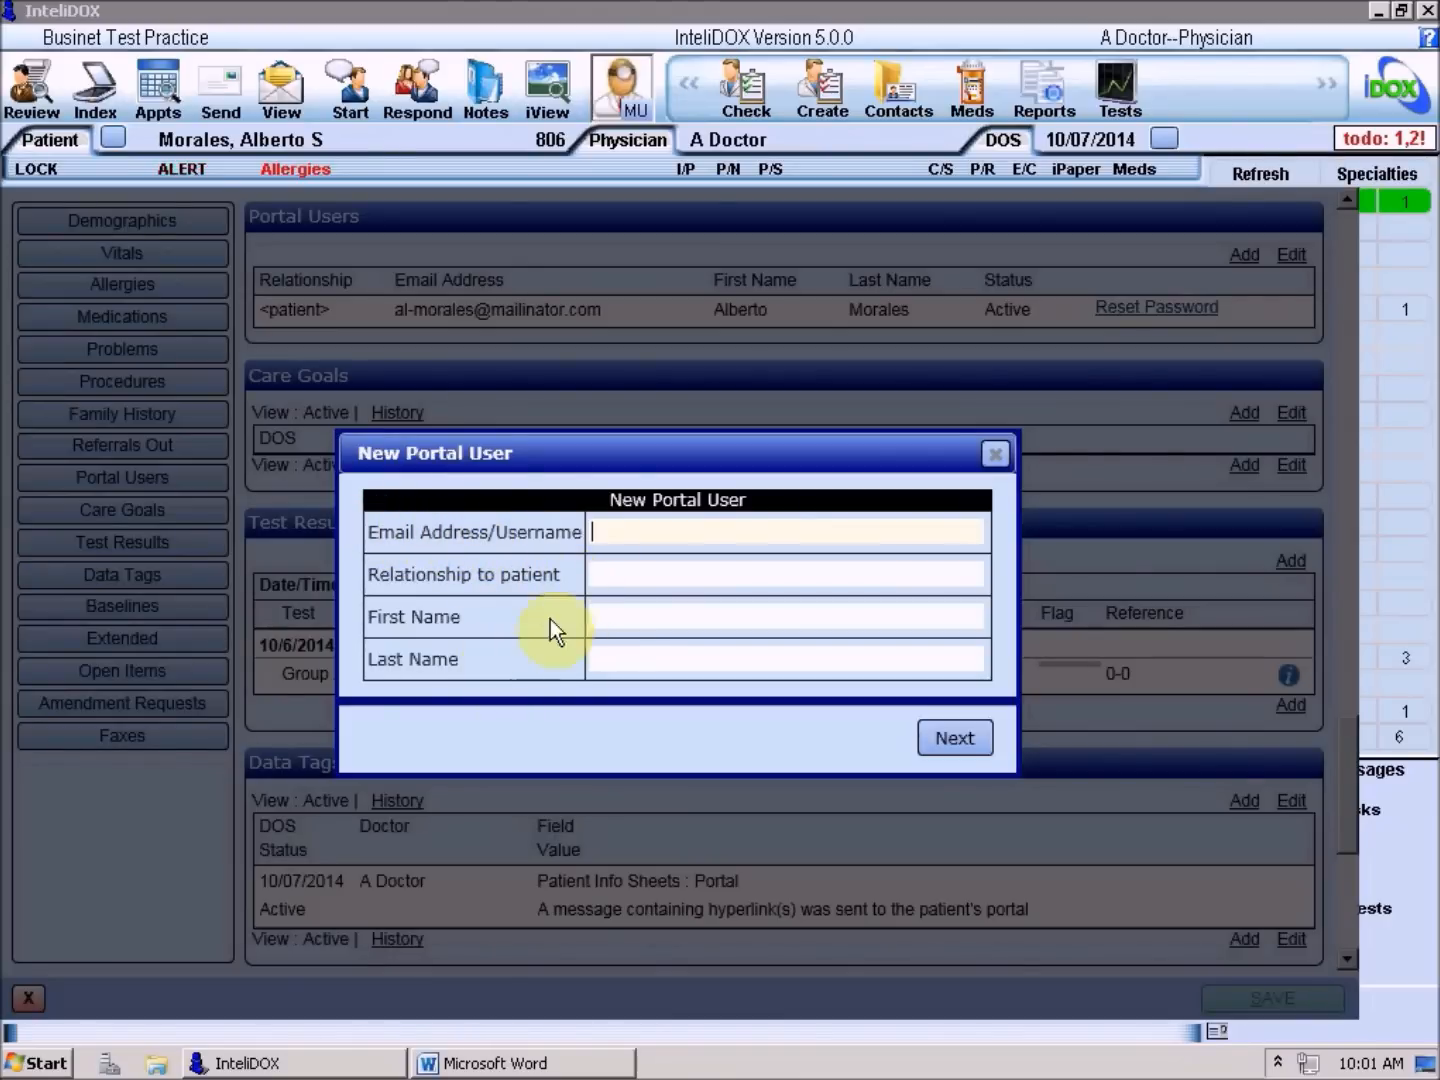
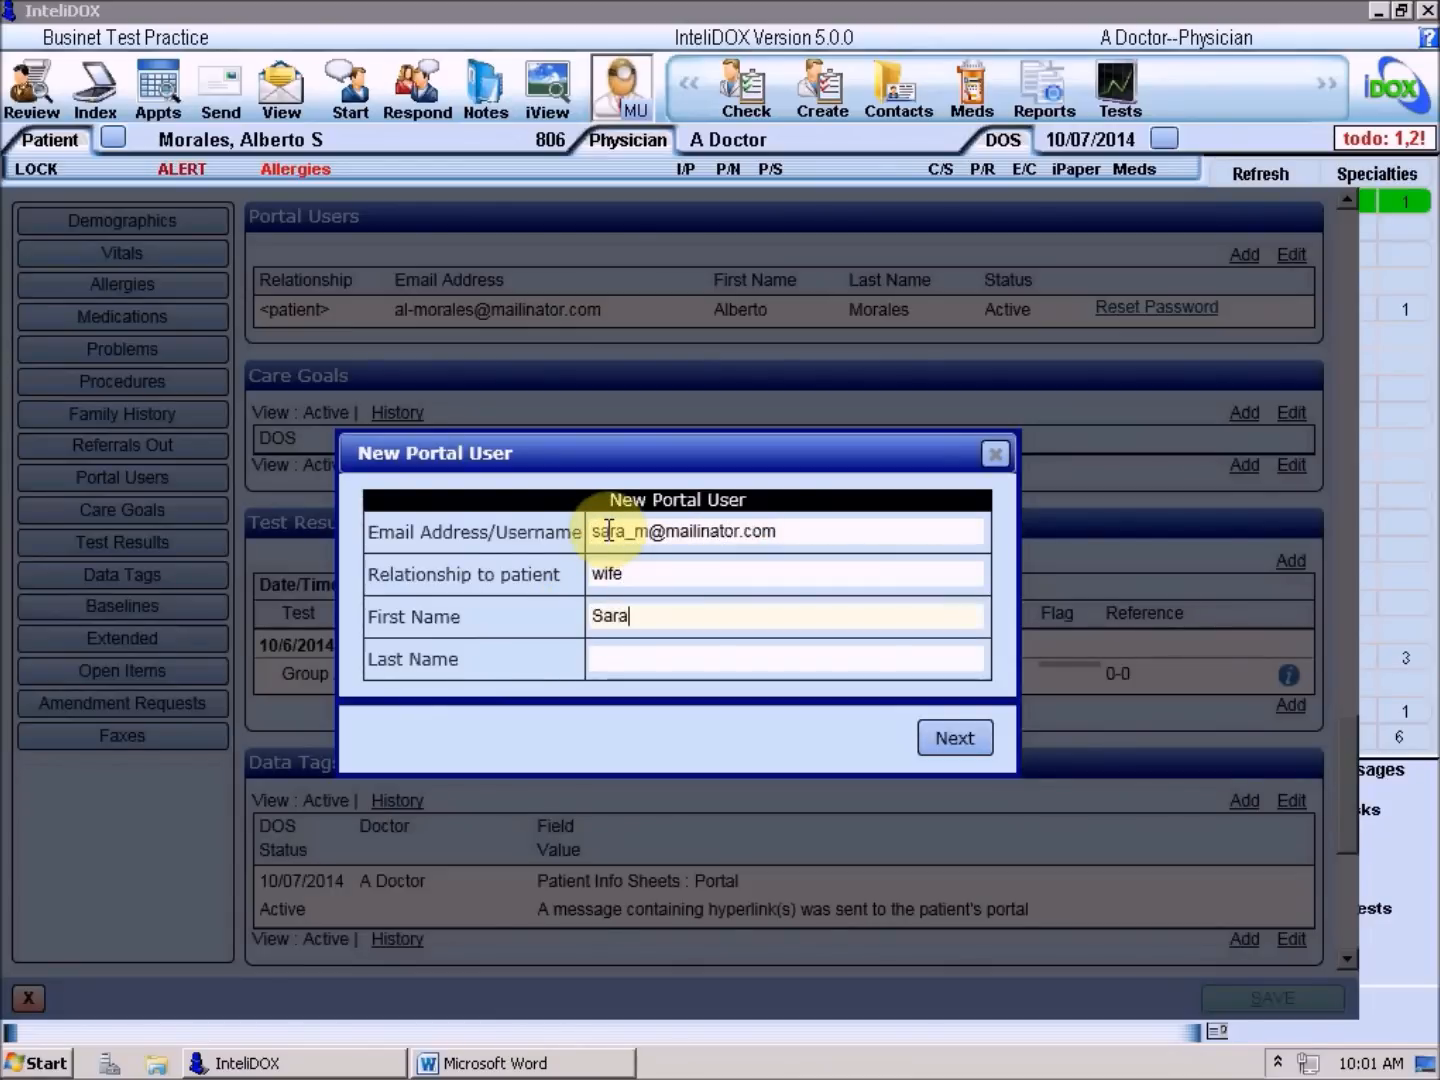
{"action": "type", "text": "Morales"}
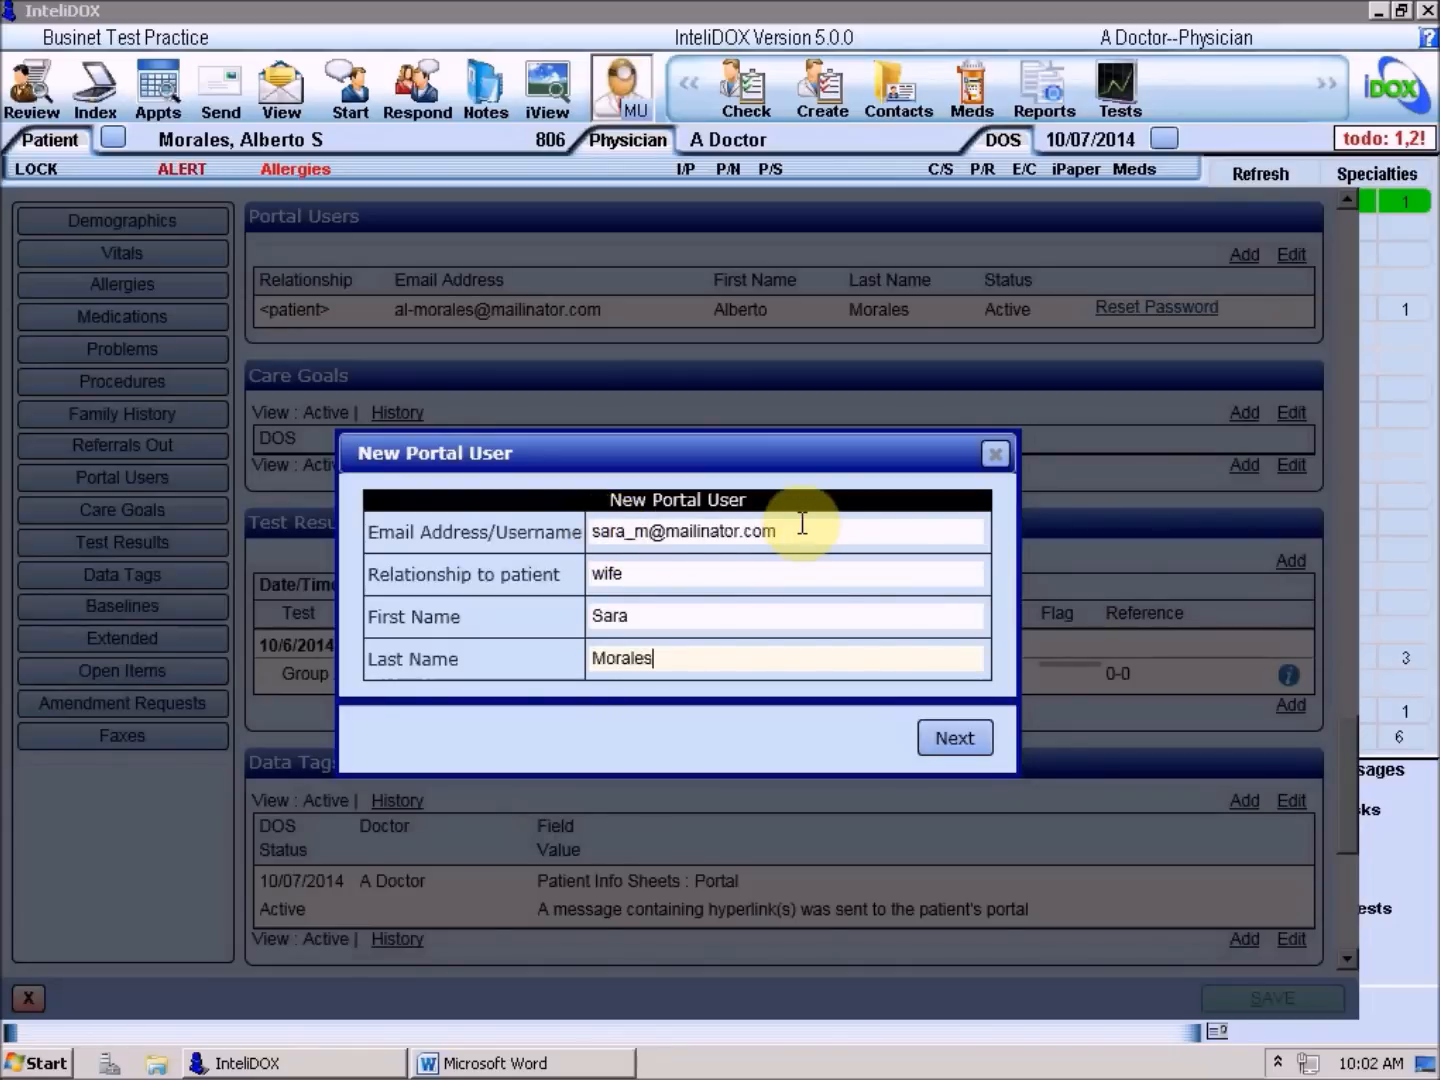
{"action": "left_click", "coordinate": [950, 738]}
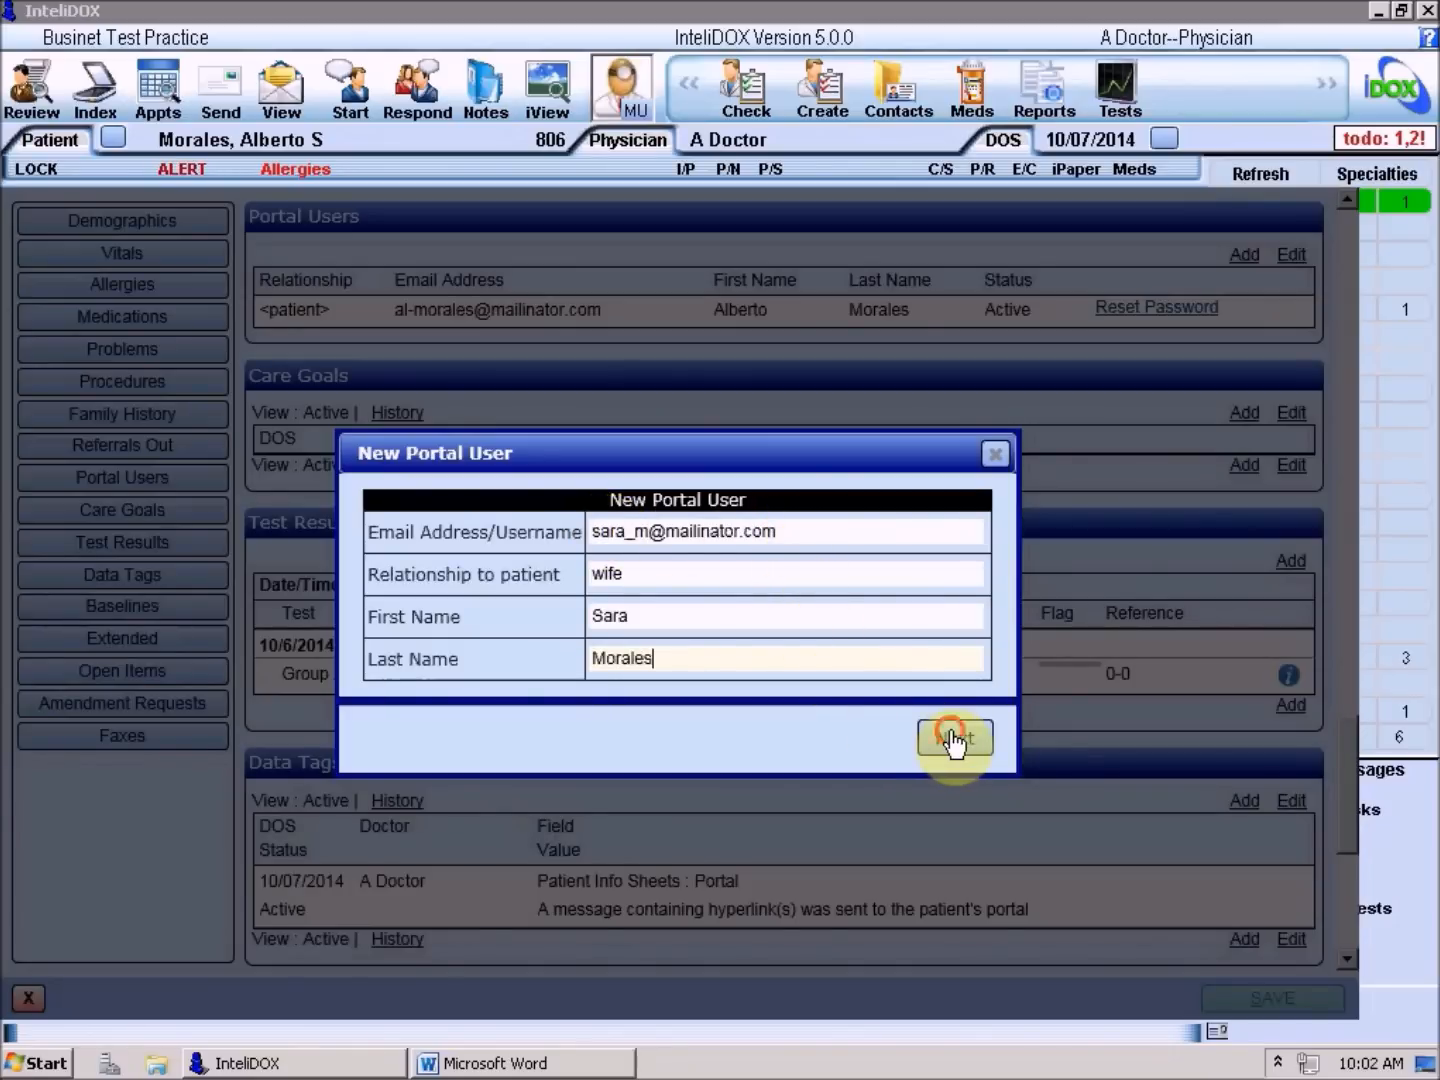
{"action": "left_click", "coordinate": [954, 738]}
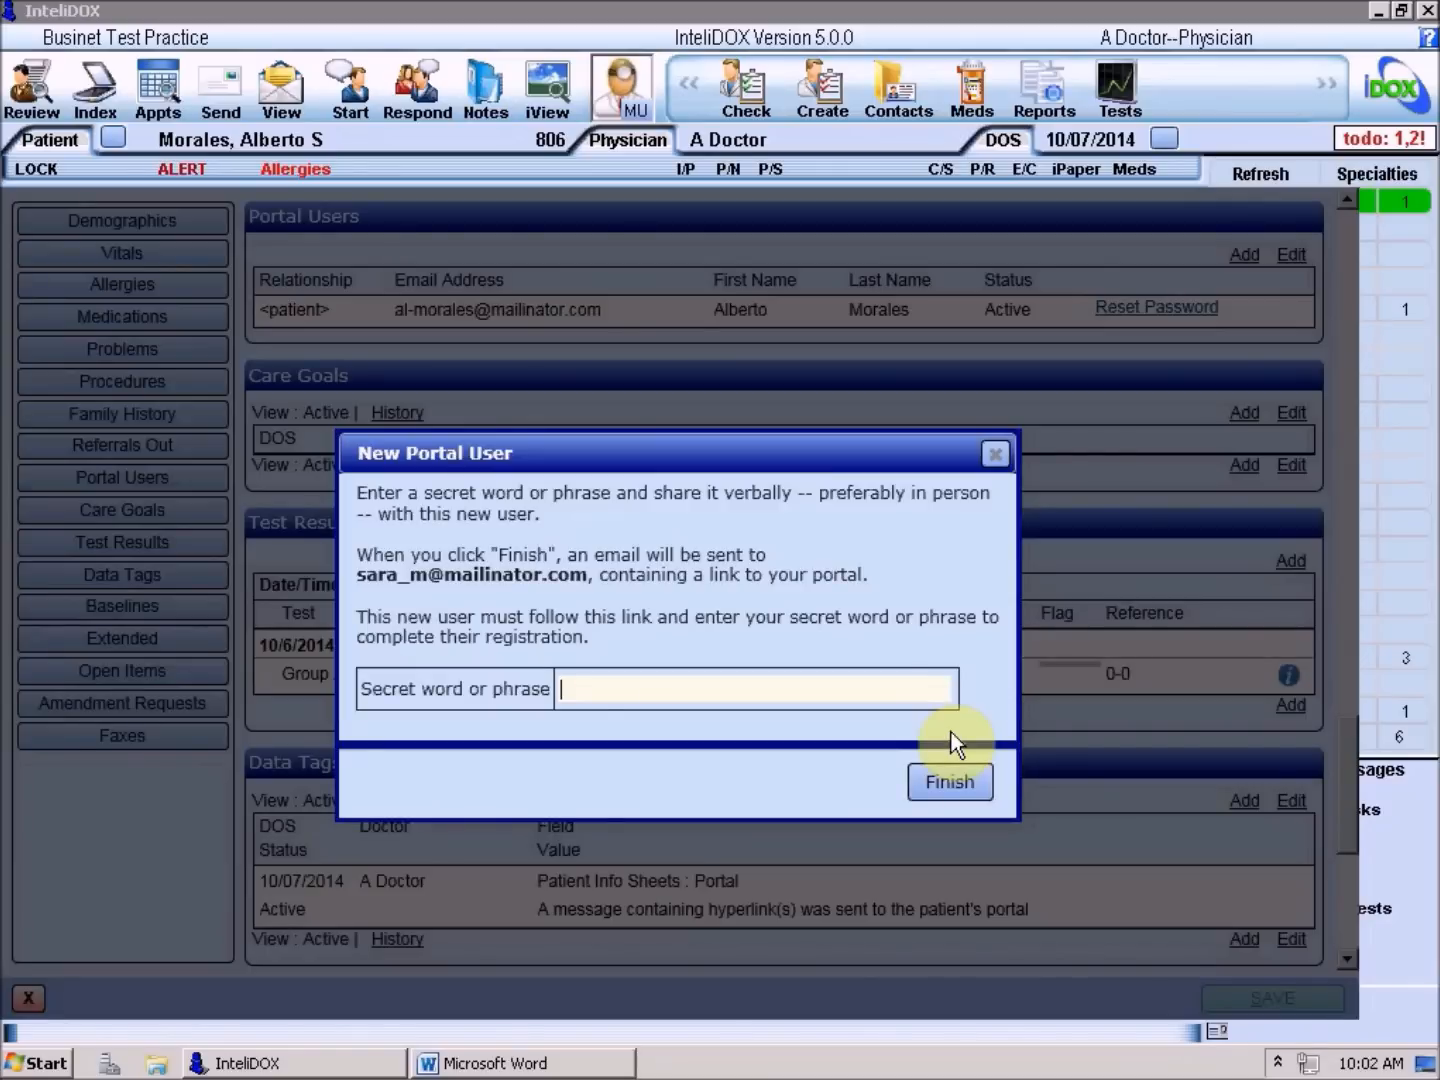
{"action": "type", "text": "Hell"}
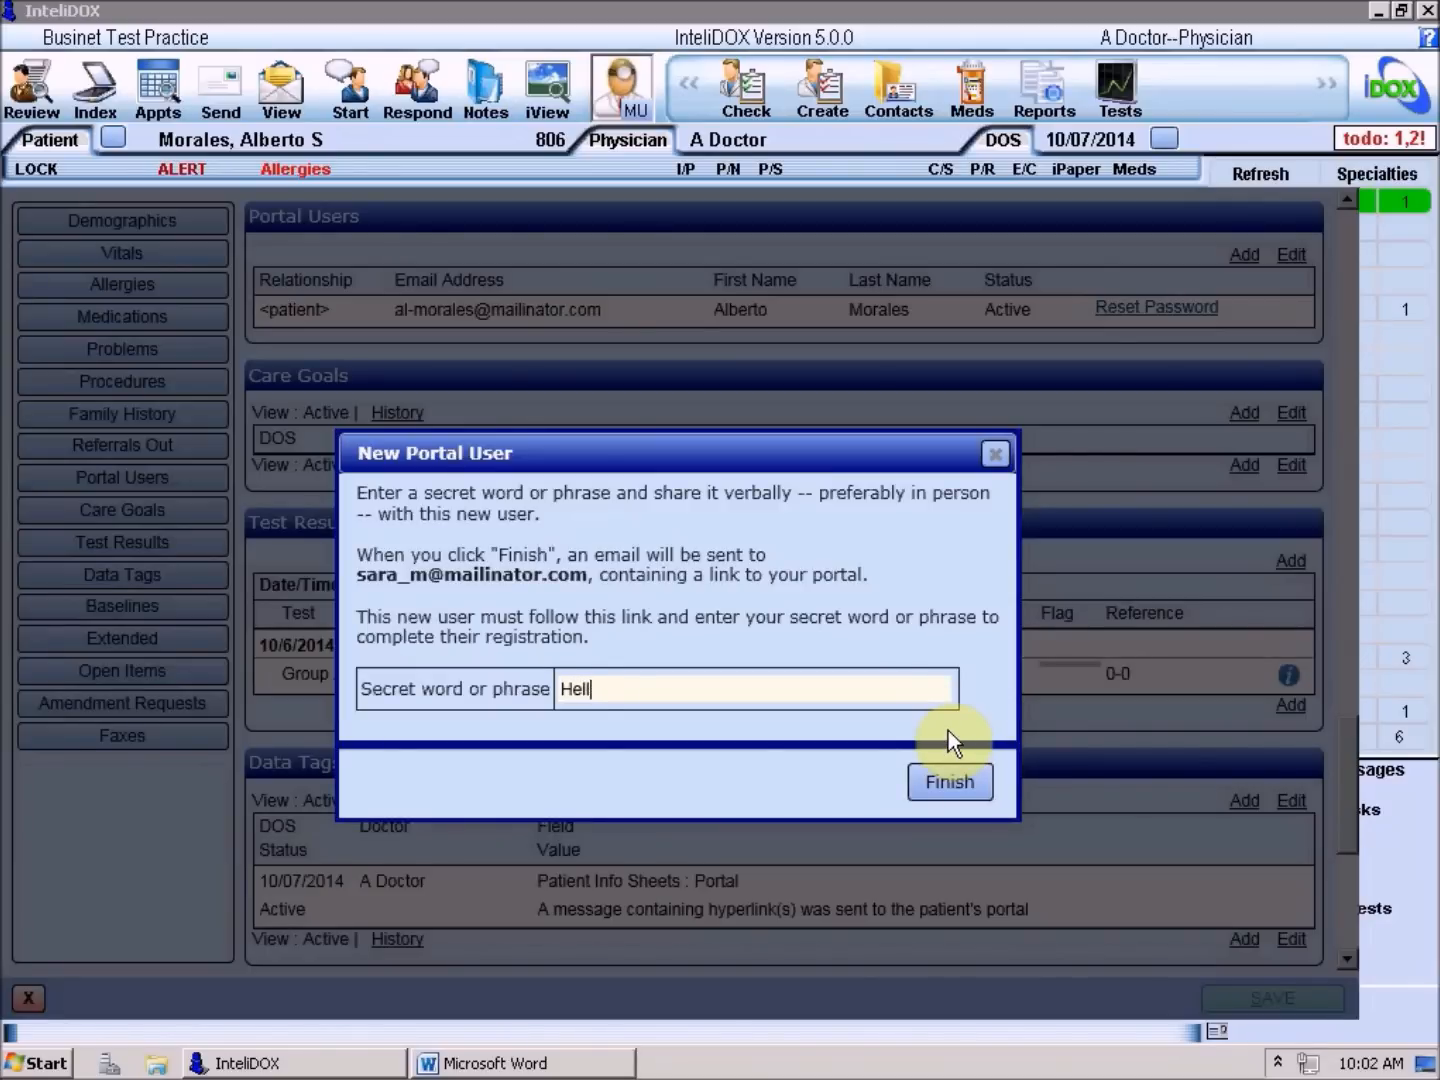
{"action": "type", "text": "o"}
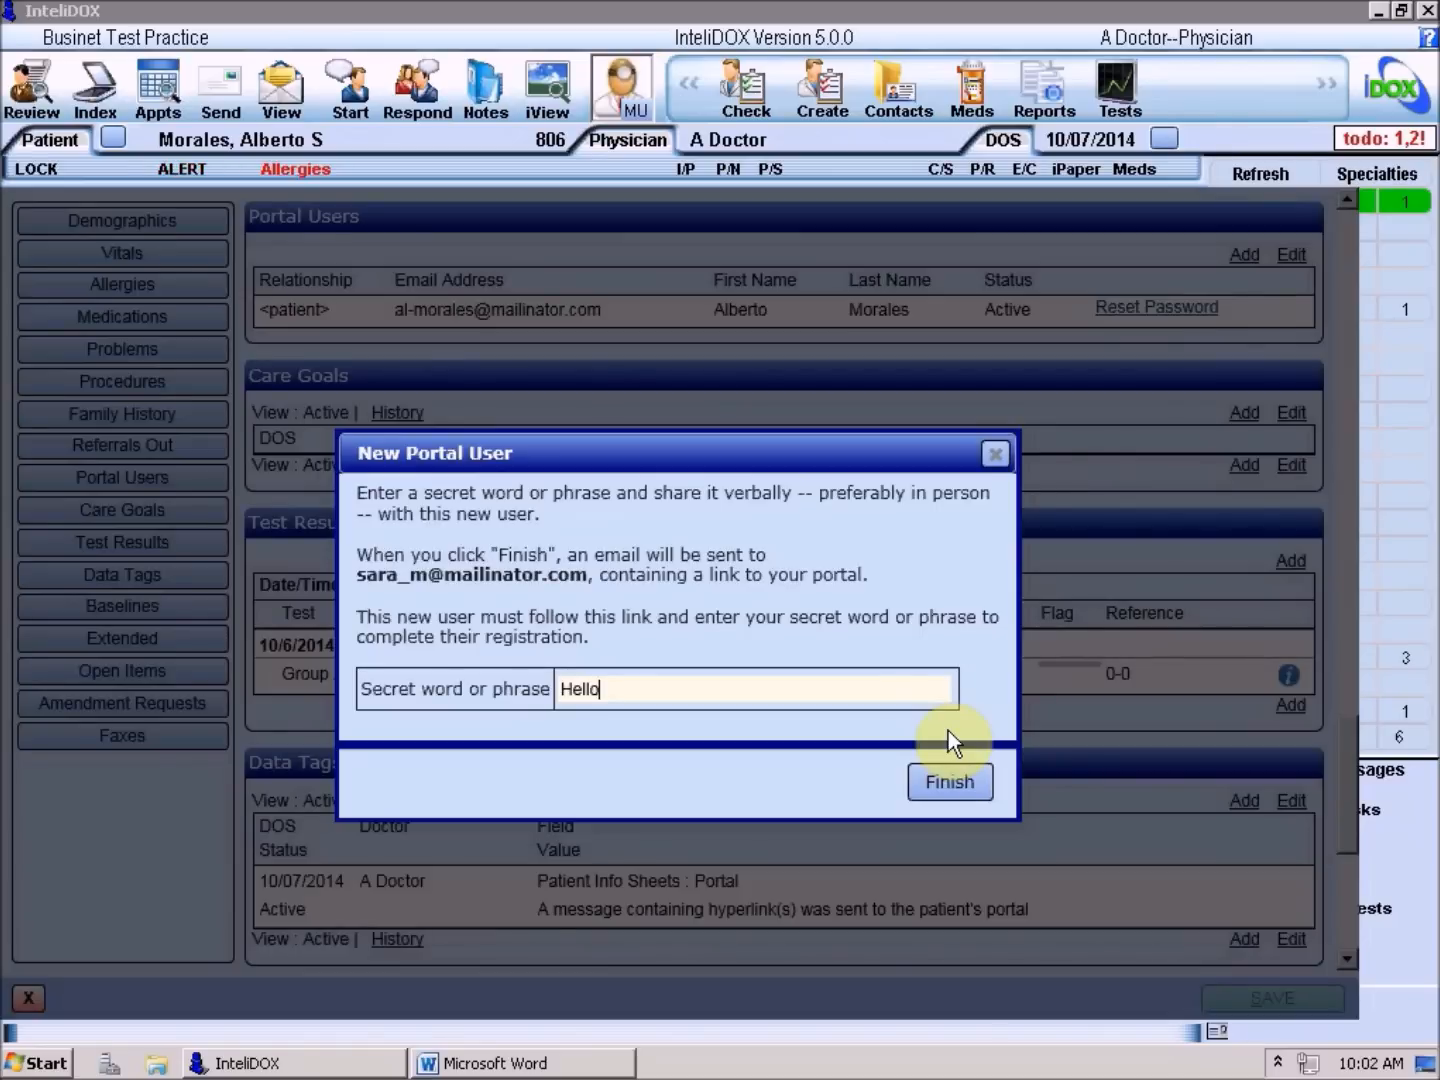
{"action": "left_click", "coordinate": [950, 782]}
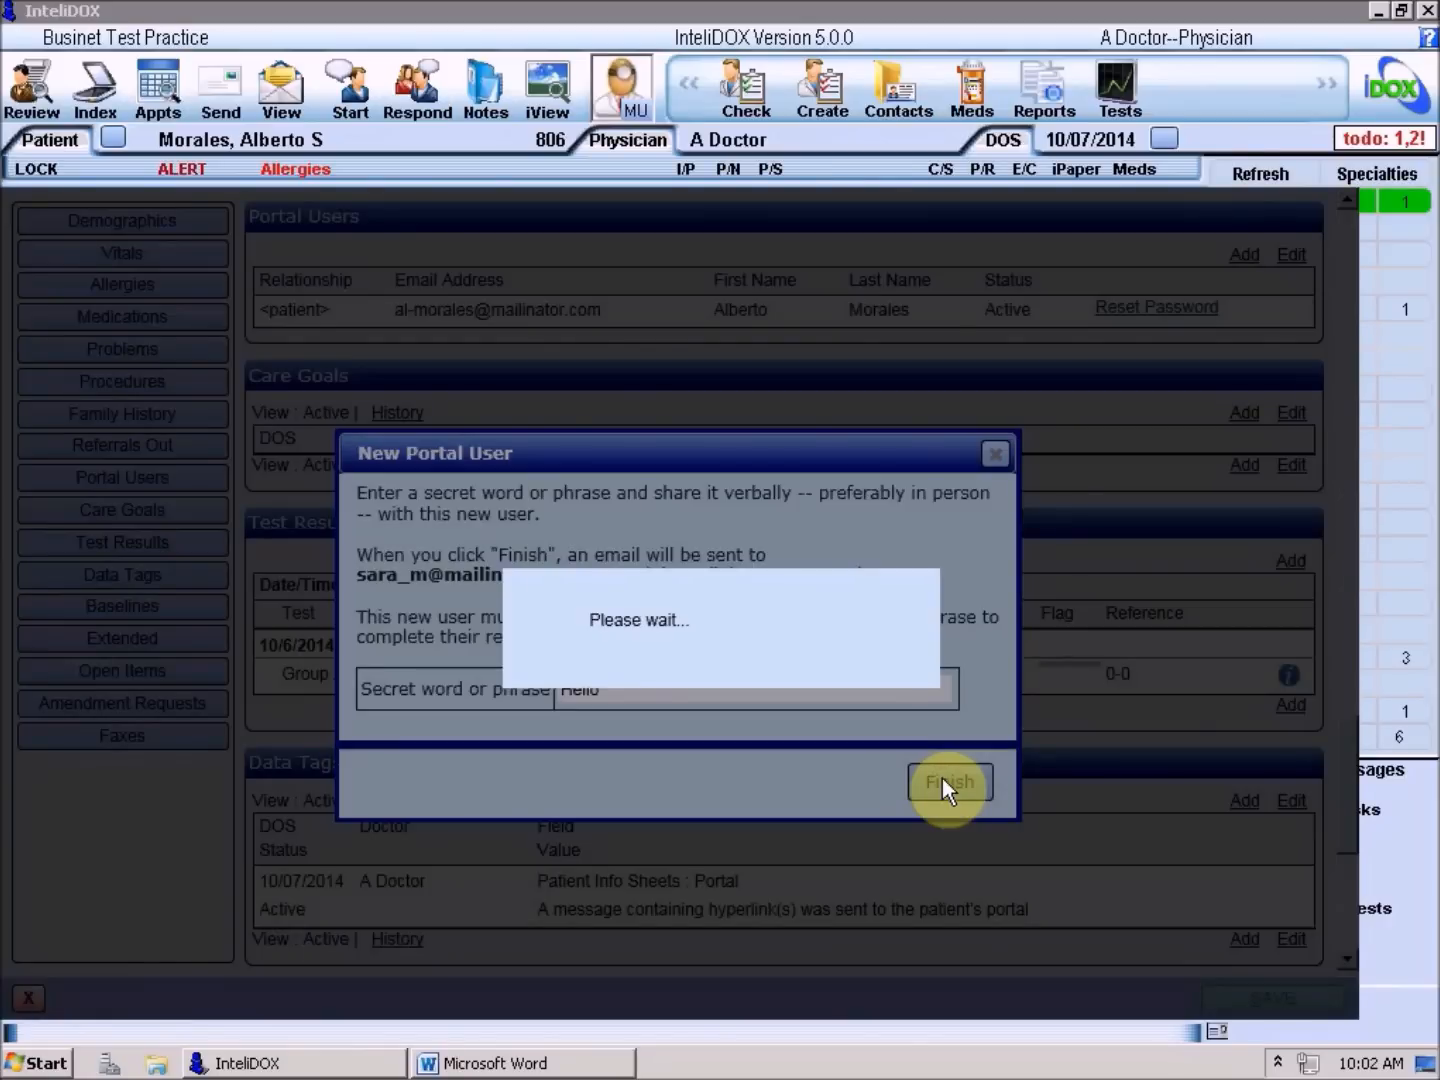
{"action": "left_click", "coordinate": [950, 782]}
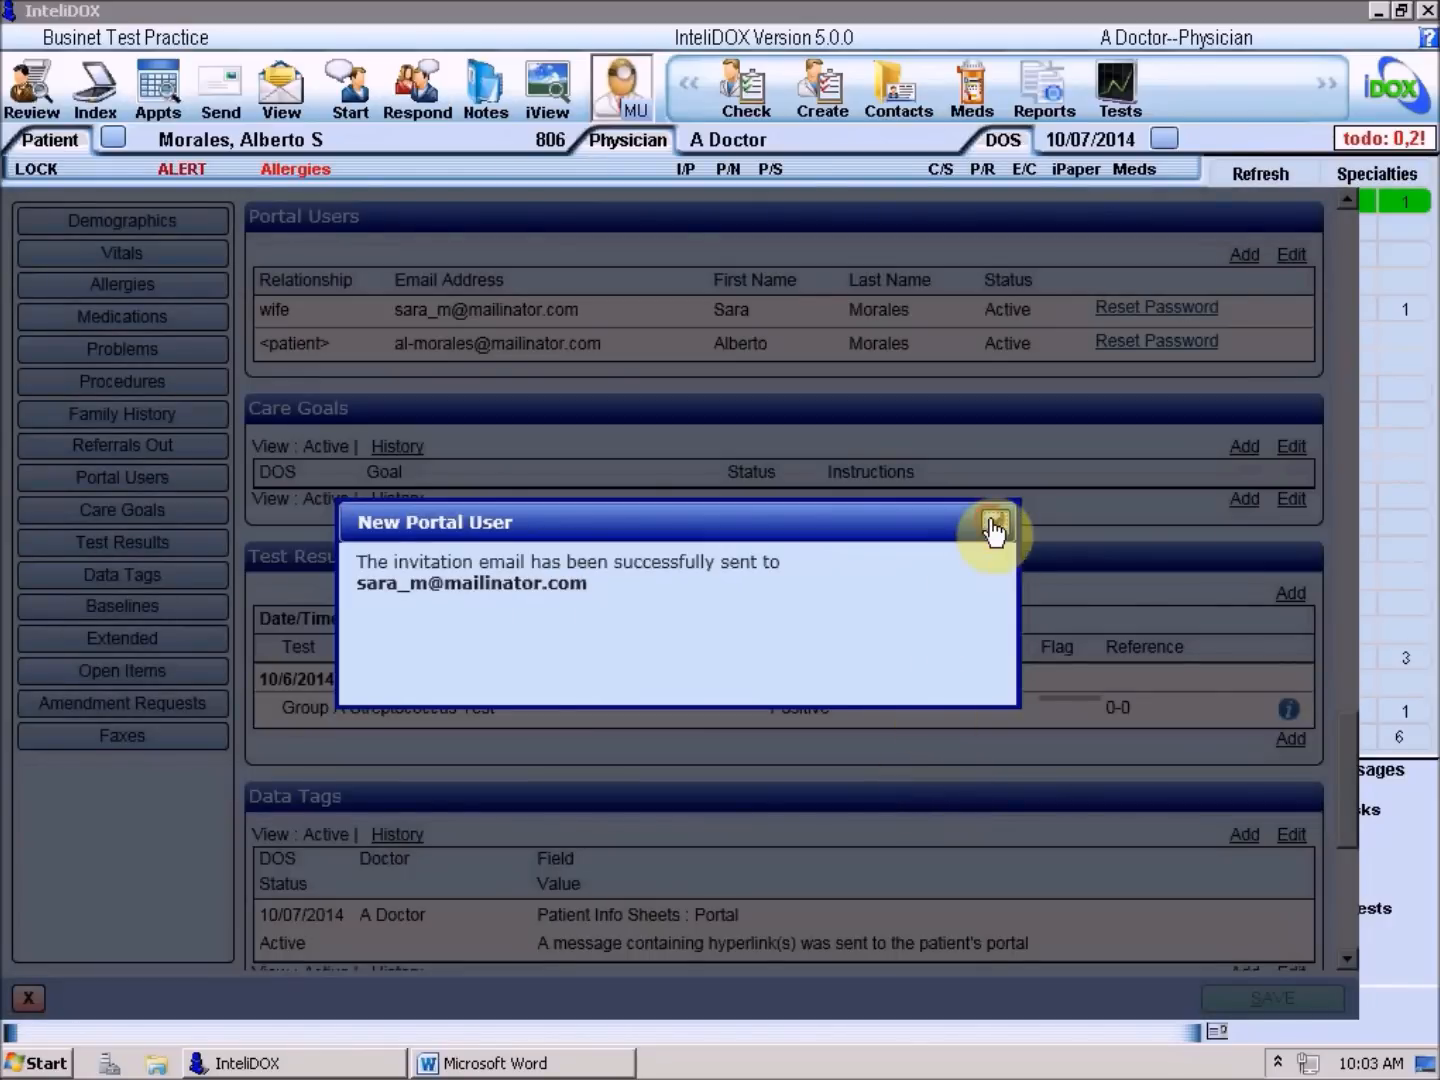
{"action": "left_click", "coordinate": [998, 524]}
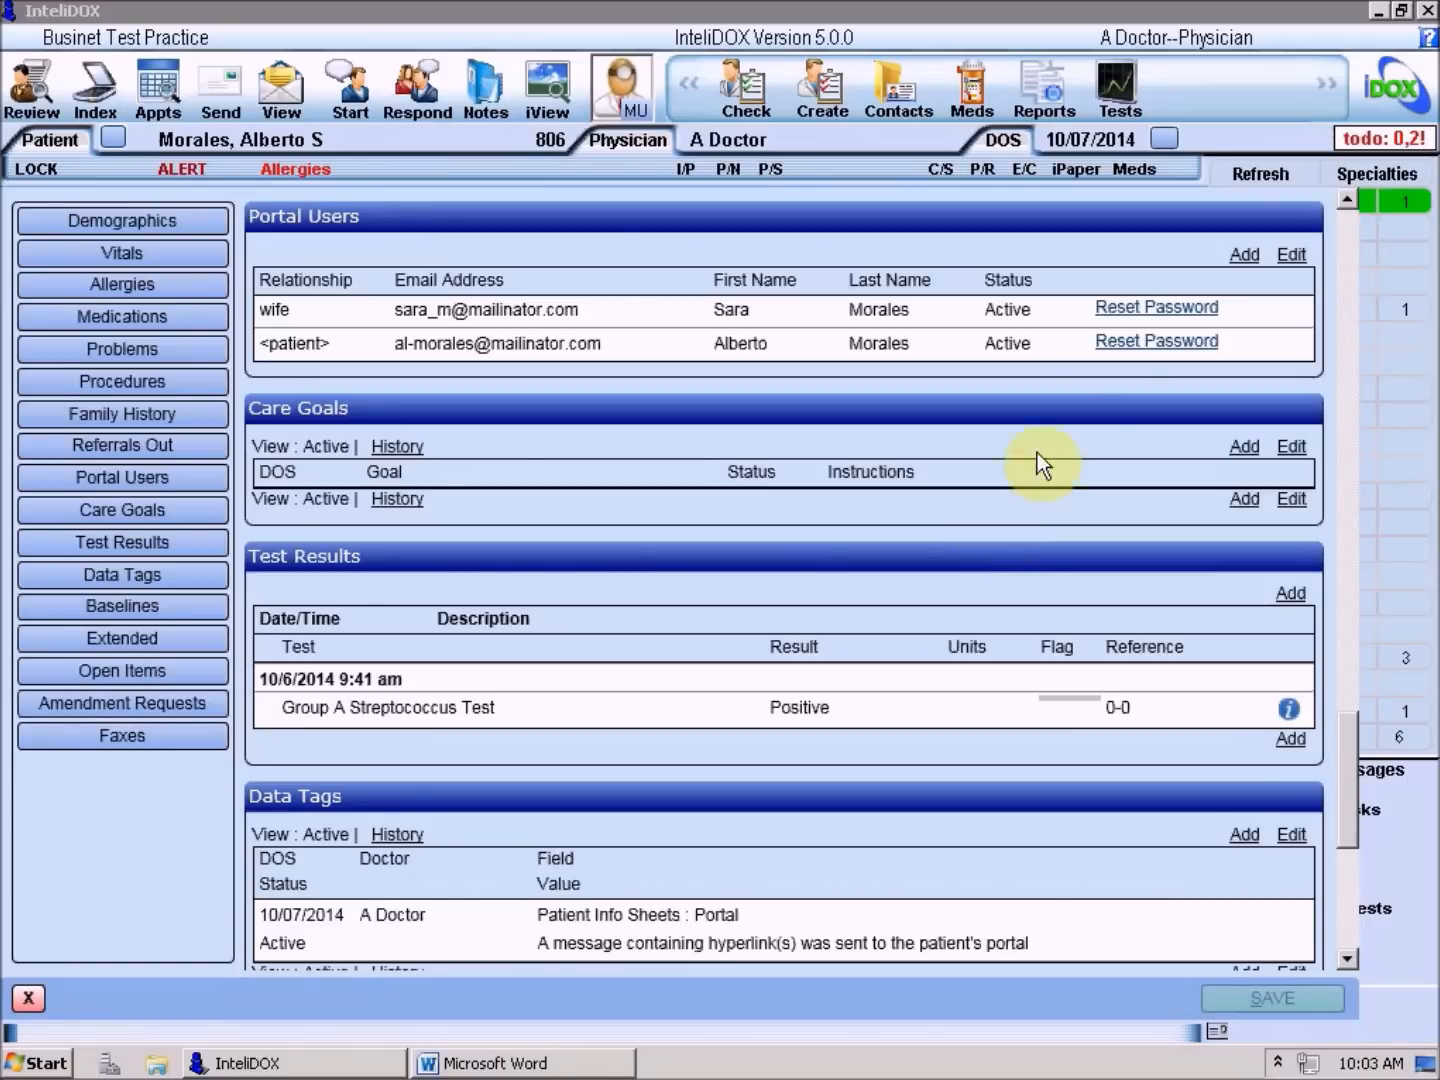
{"action": "left_click", "coordinate": [1156, 340]}
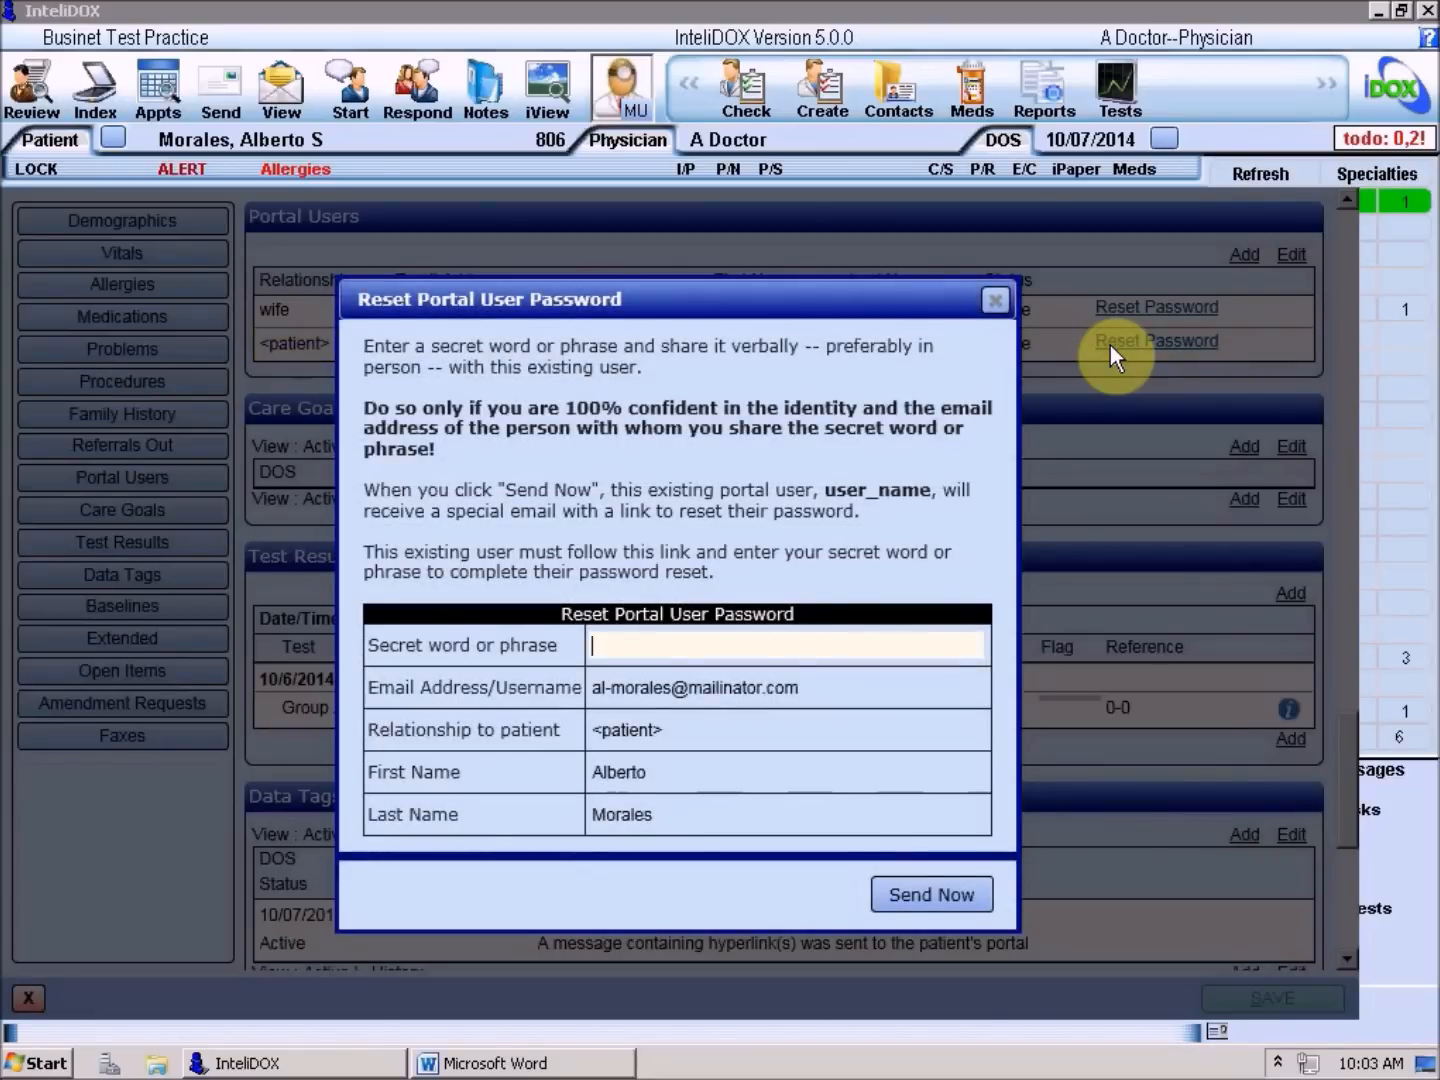
{"action": "mouse_move", "coordinate": [962, 538]}
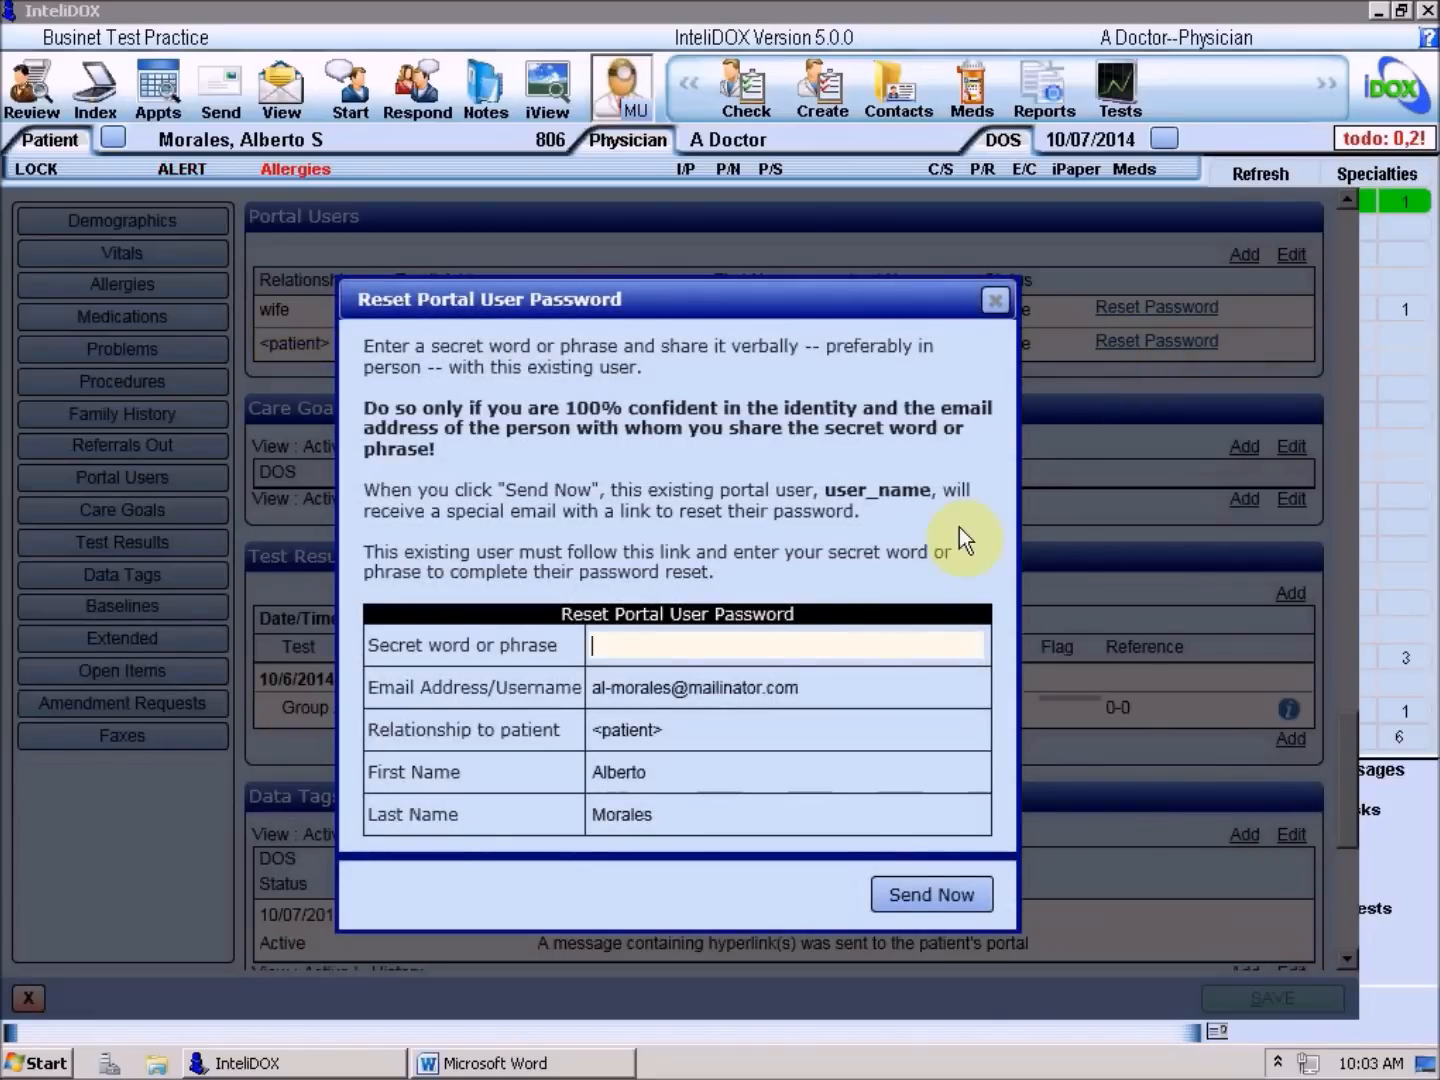
{"action": "mouse_move", "coordinate": [680, 830]}
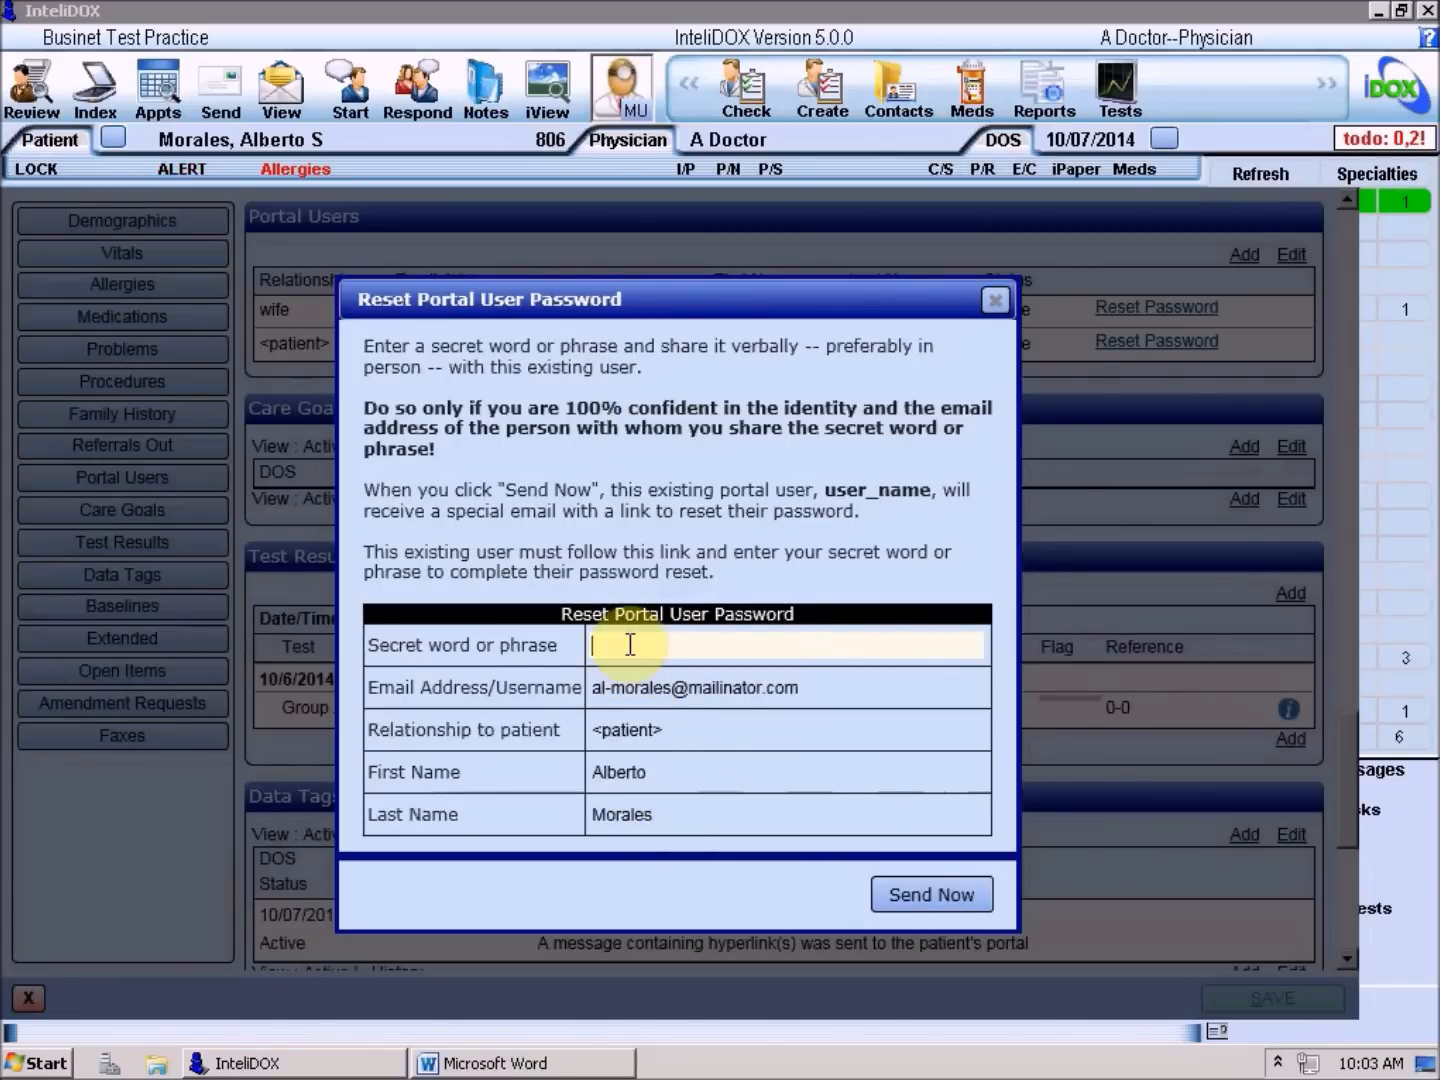
{"action": "type", "text": "Hola"}
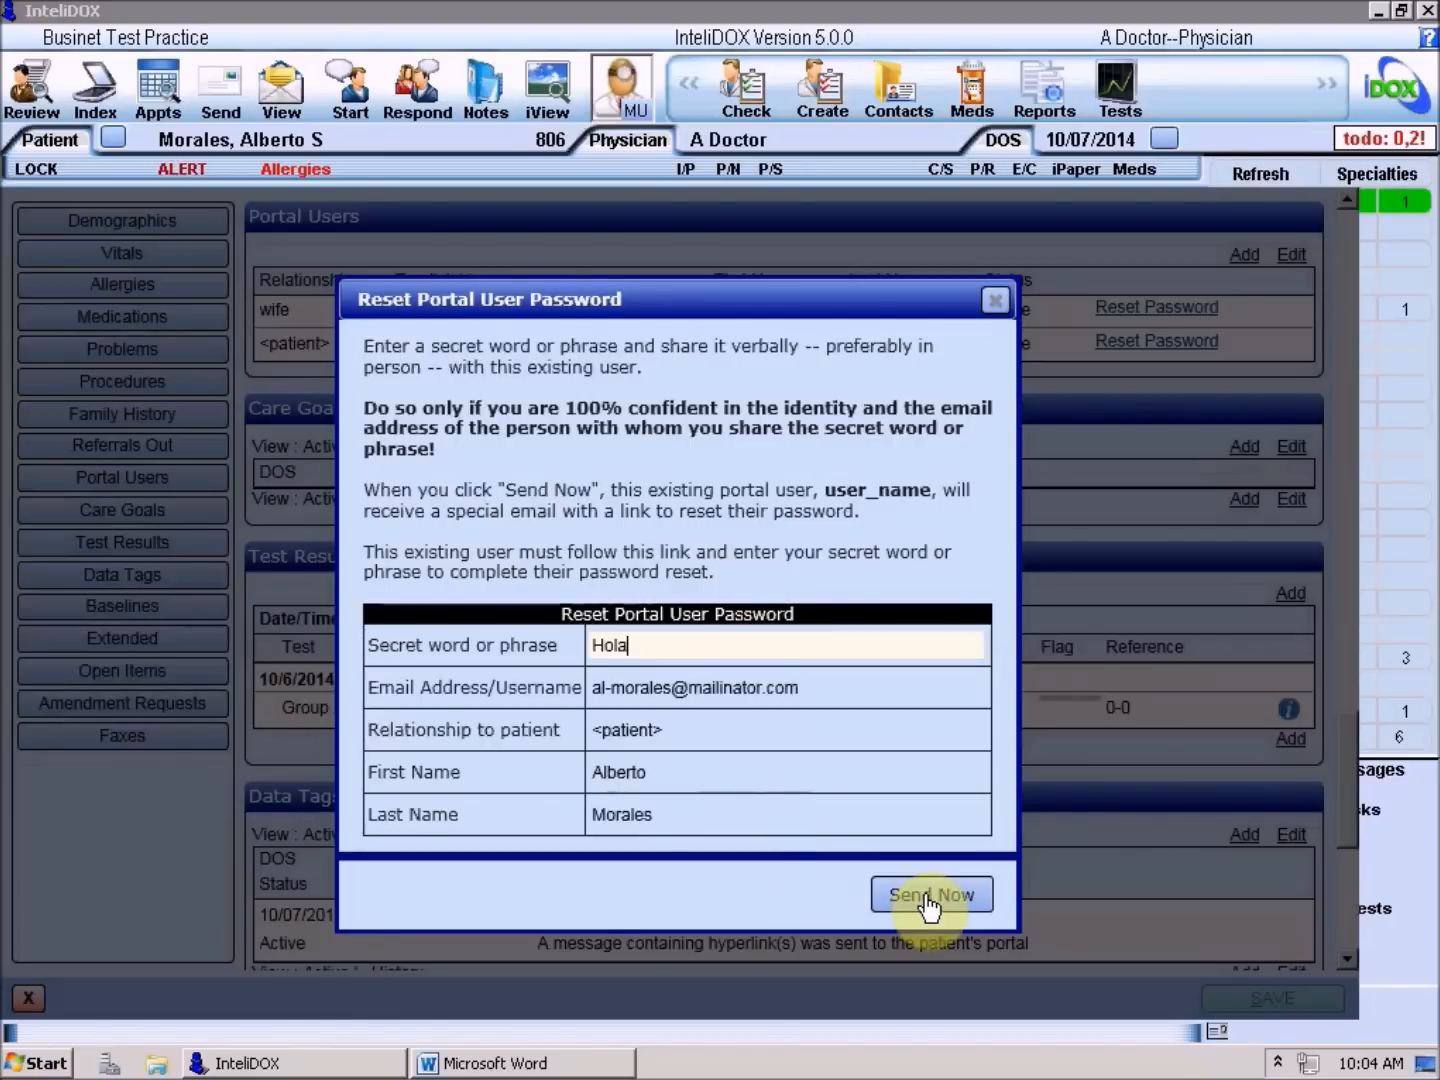
{"action": "left_click", "coordinate": [932, 894]}
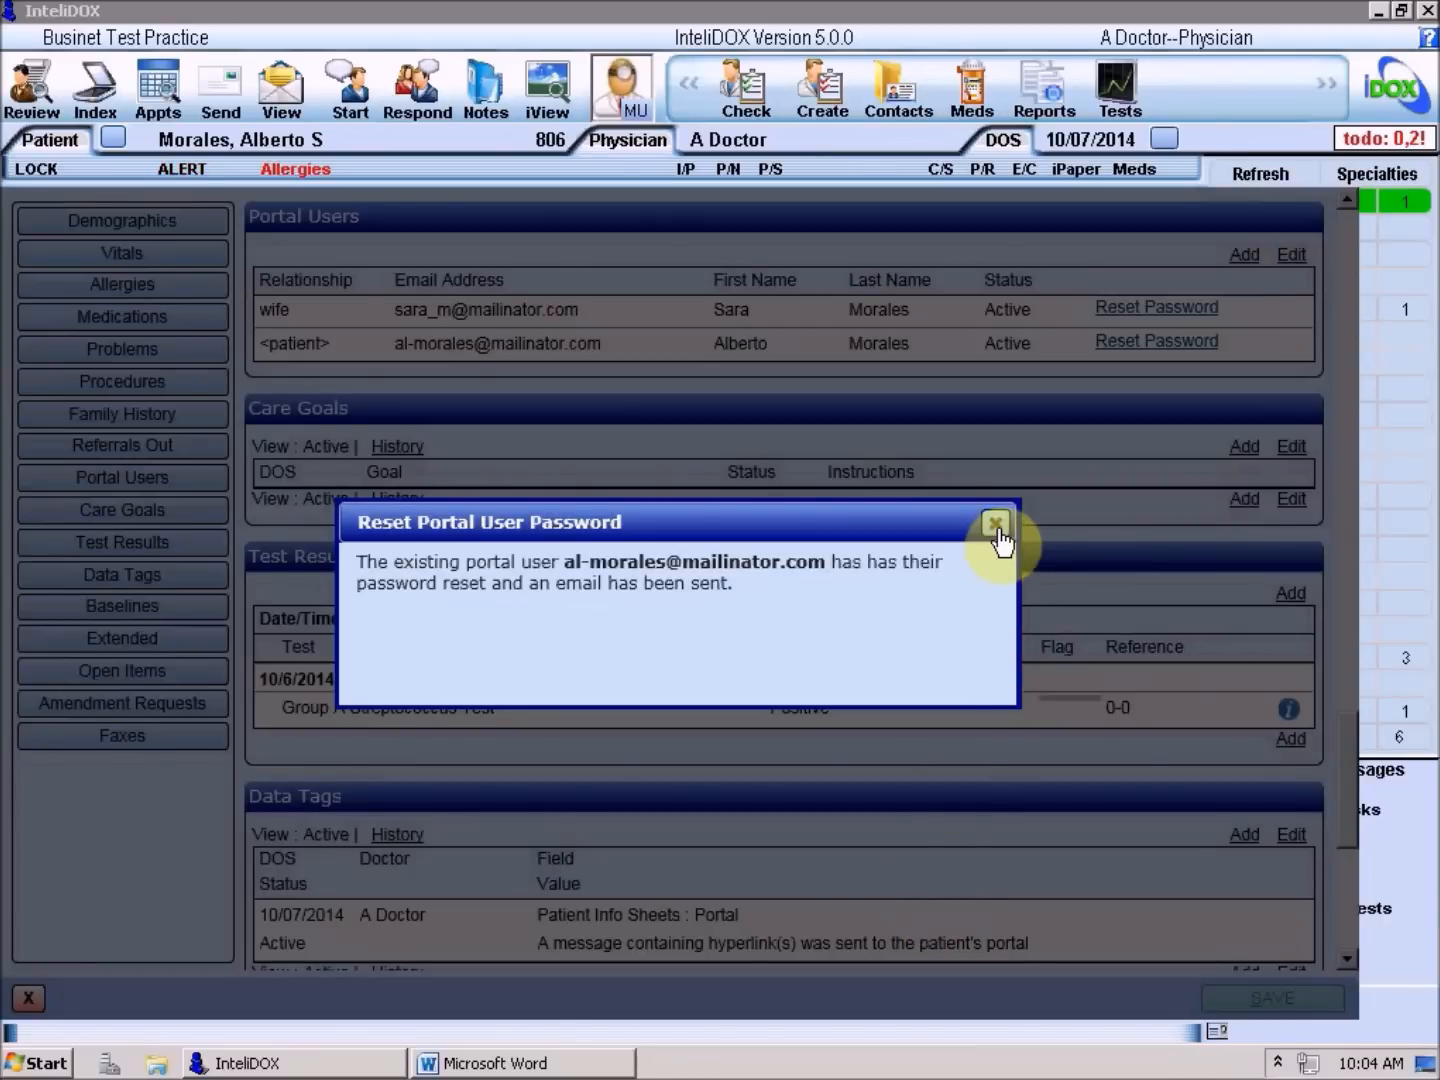
{"action": "left_click", "coordinate": [994, 524]}
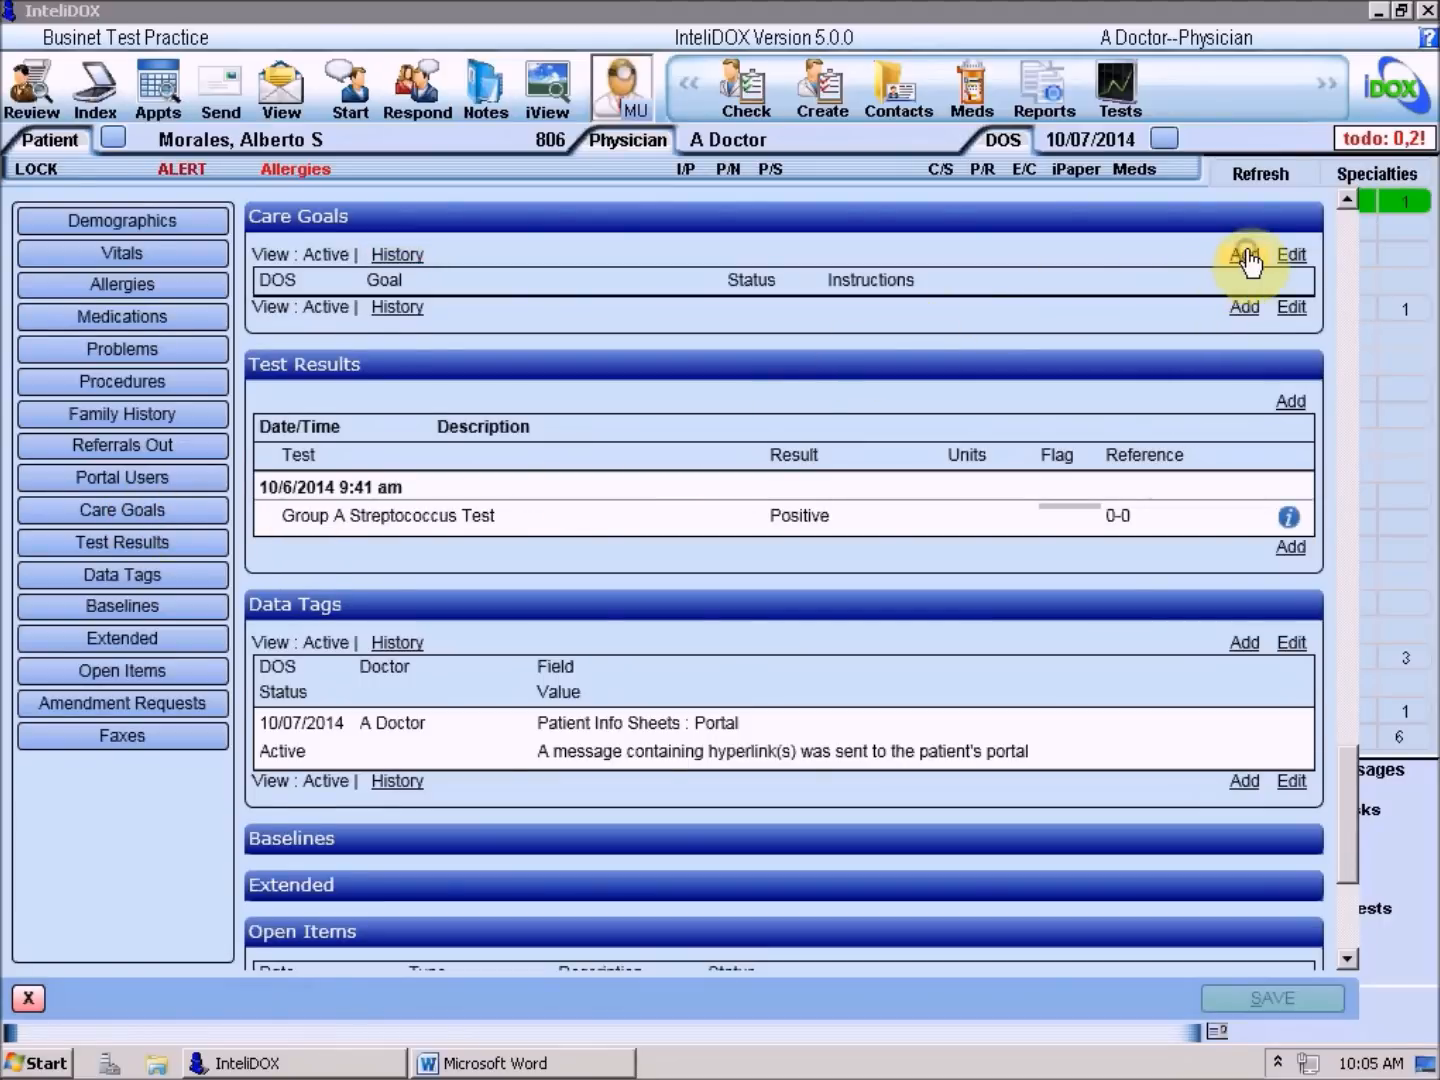
Add and save an Asthma Management care goal, then move to the Test Results section
{"action": "left_click", "coordinate": [1244, 256]}
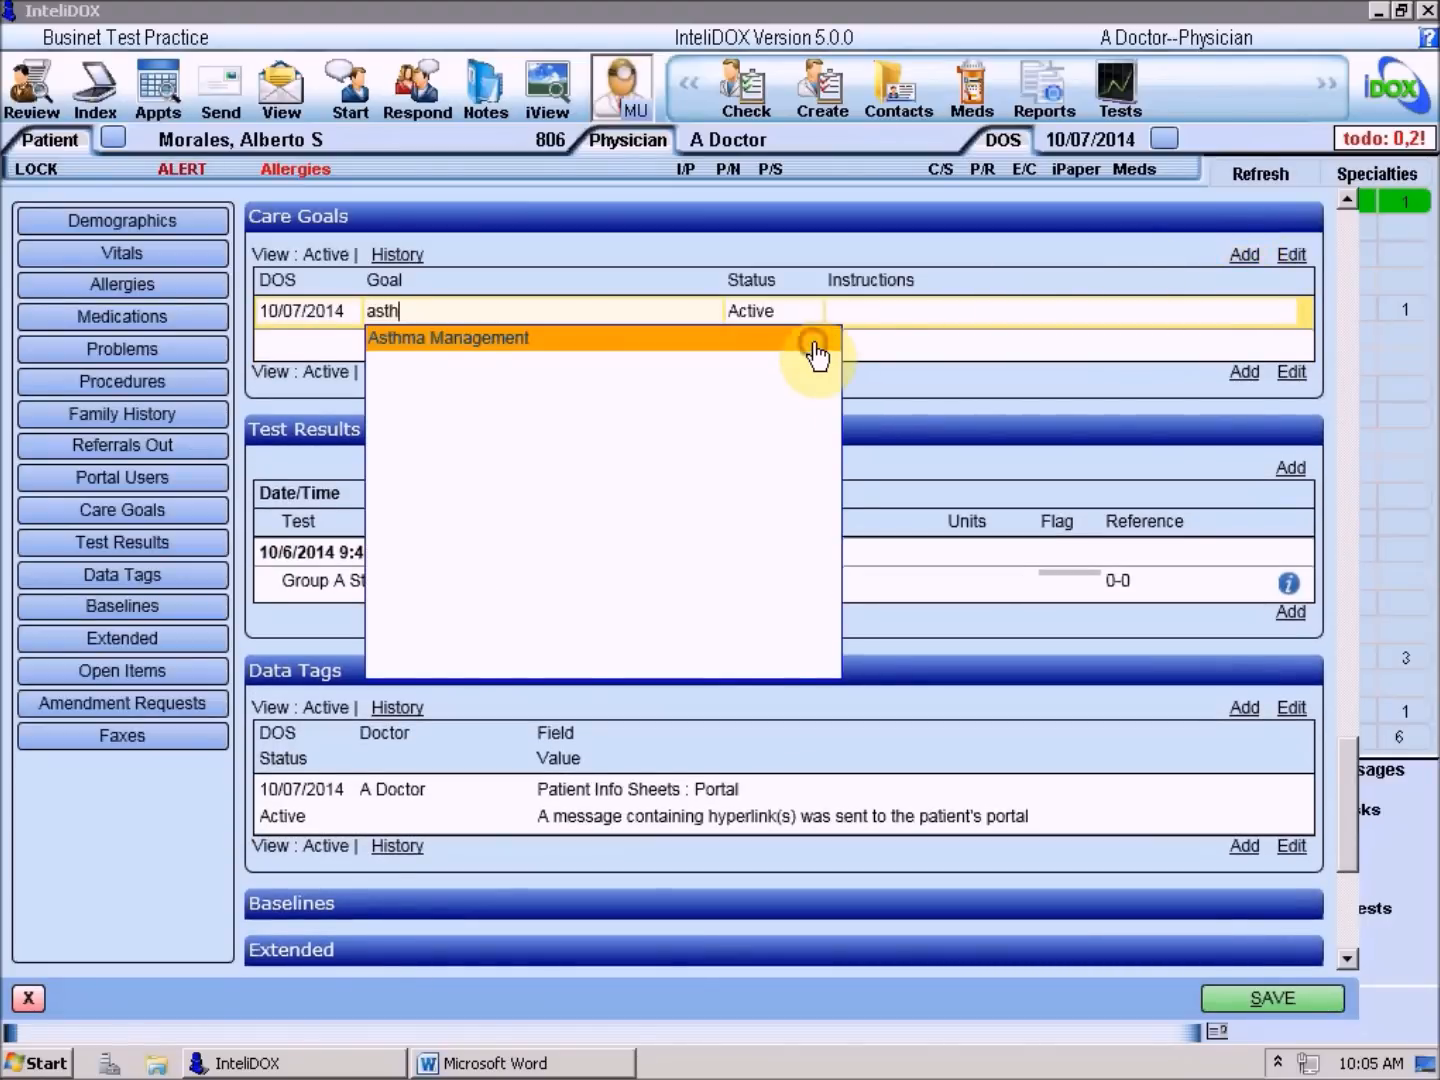
{"action": "left_click", "coordinate": [448, 338]}
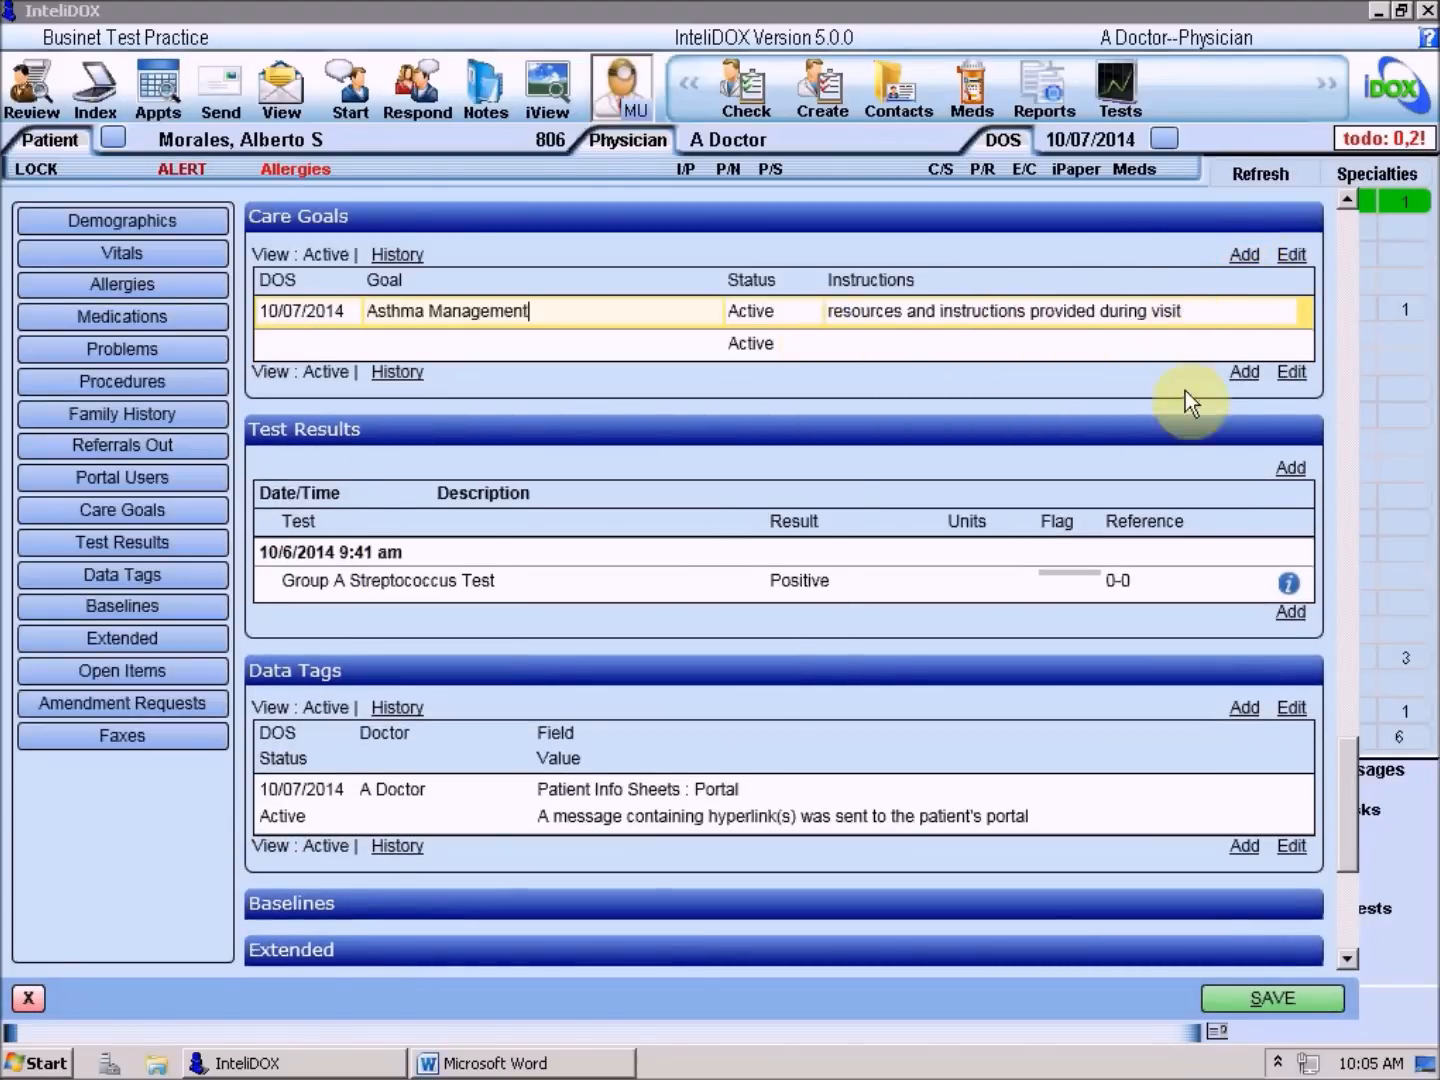
{"action": "left_click", "coordinate": [1272, 998]}
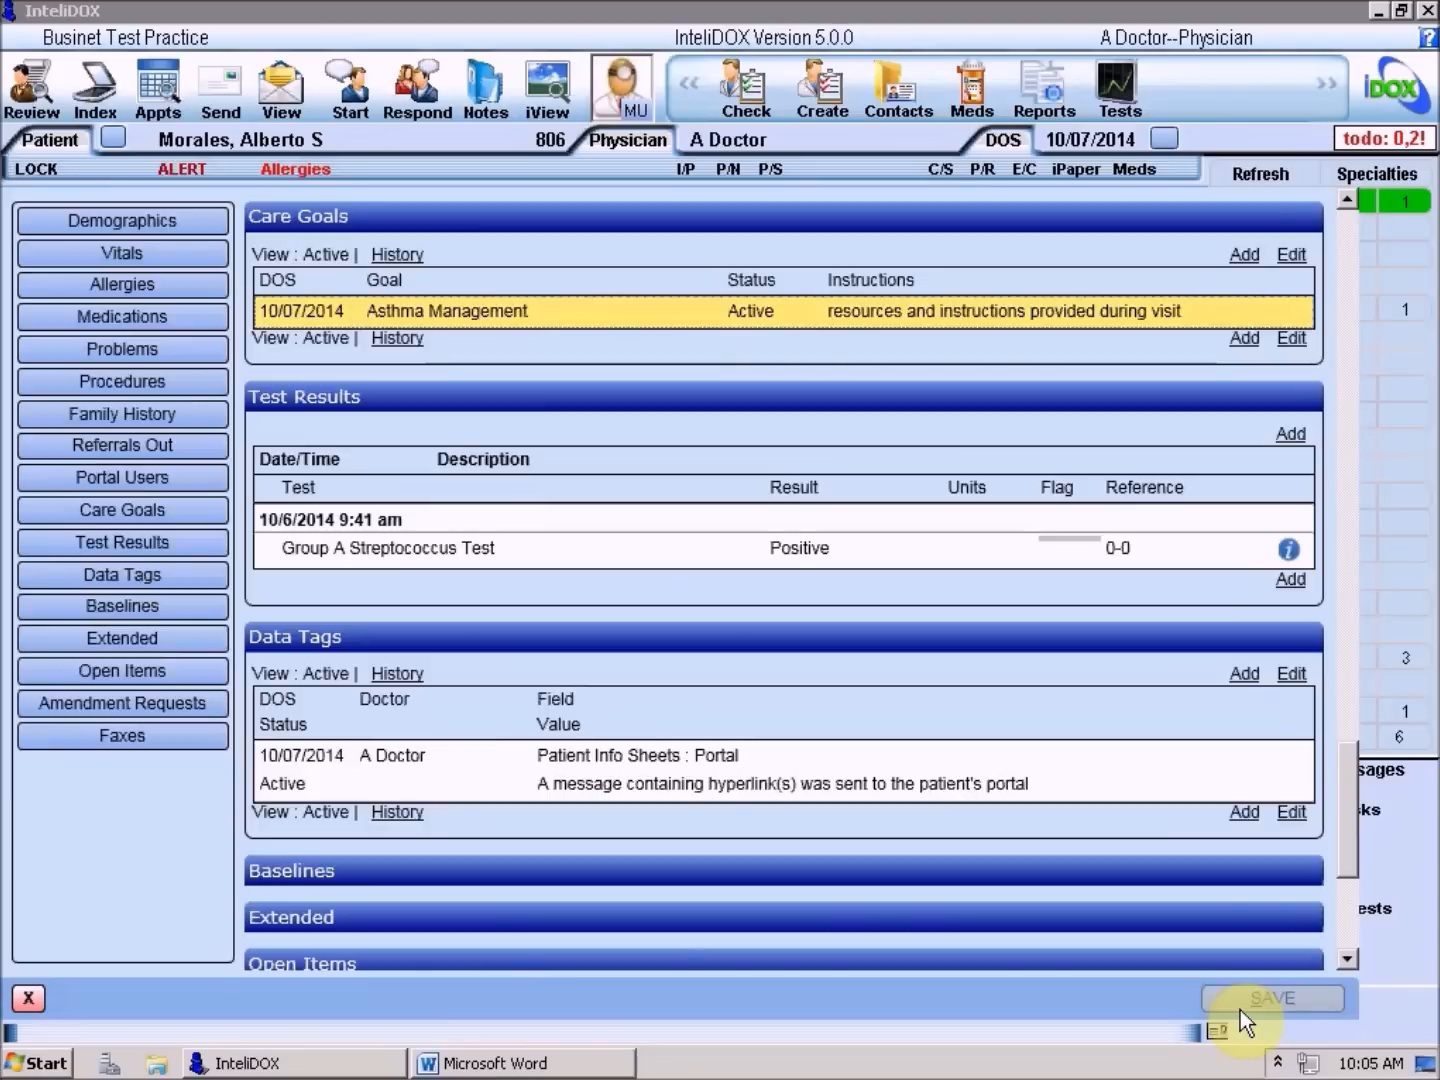
{"action": "left_click", "coordinate": [122, 542]}
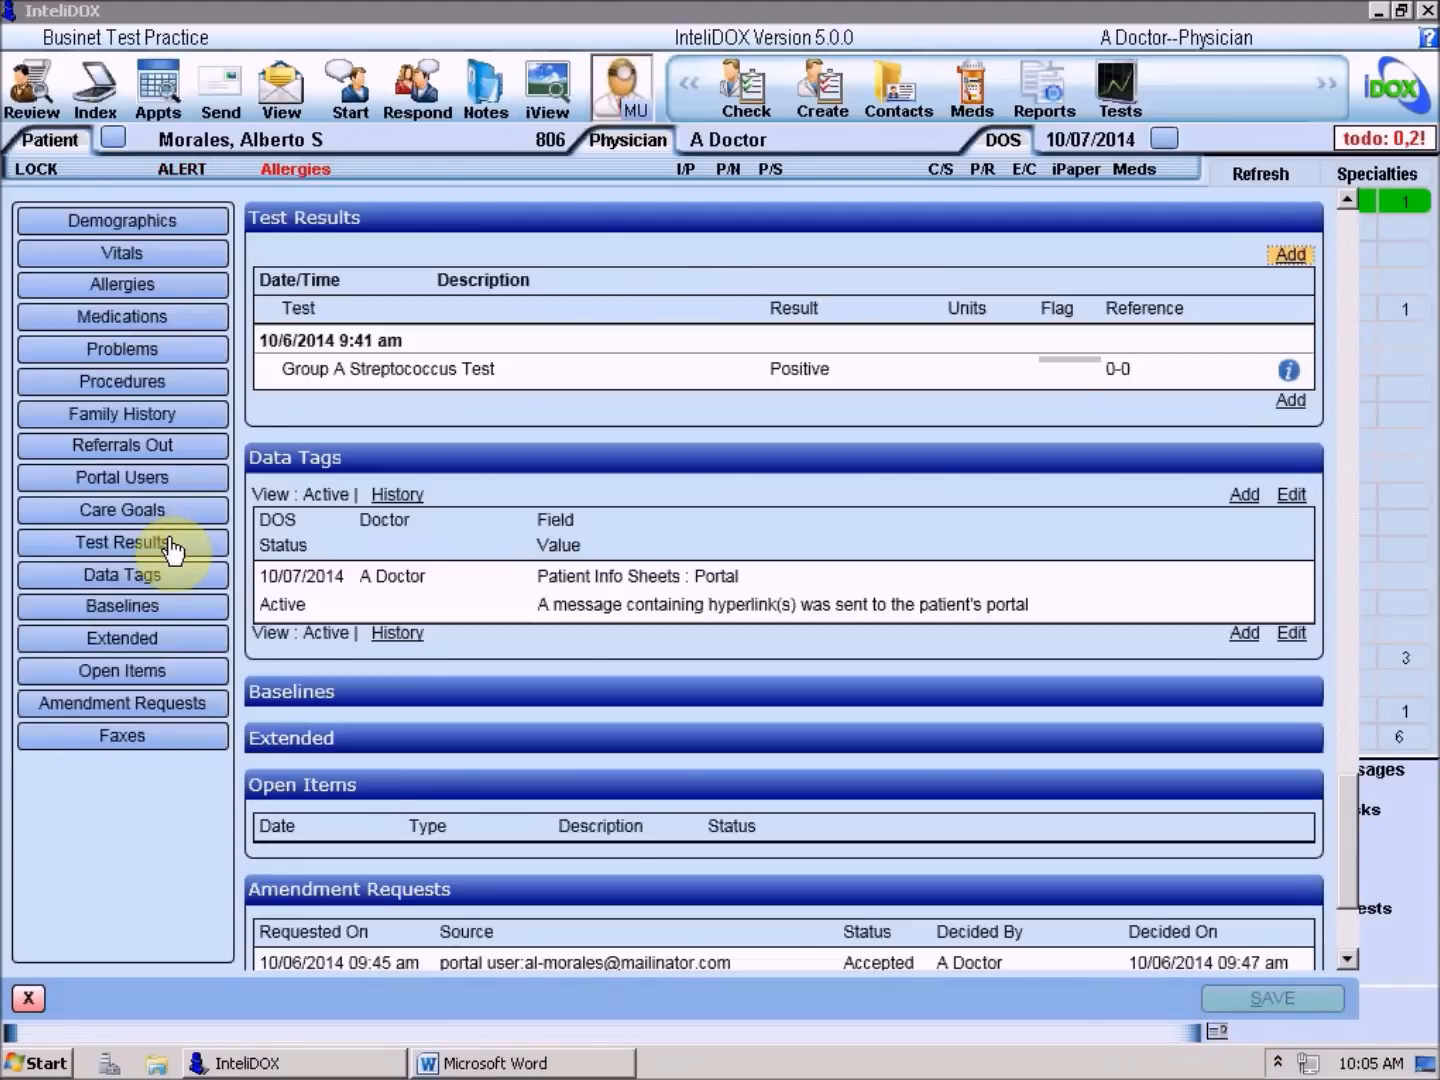
{"action": "left_click", "coordinate": [1284, 370]}
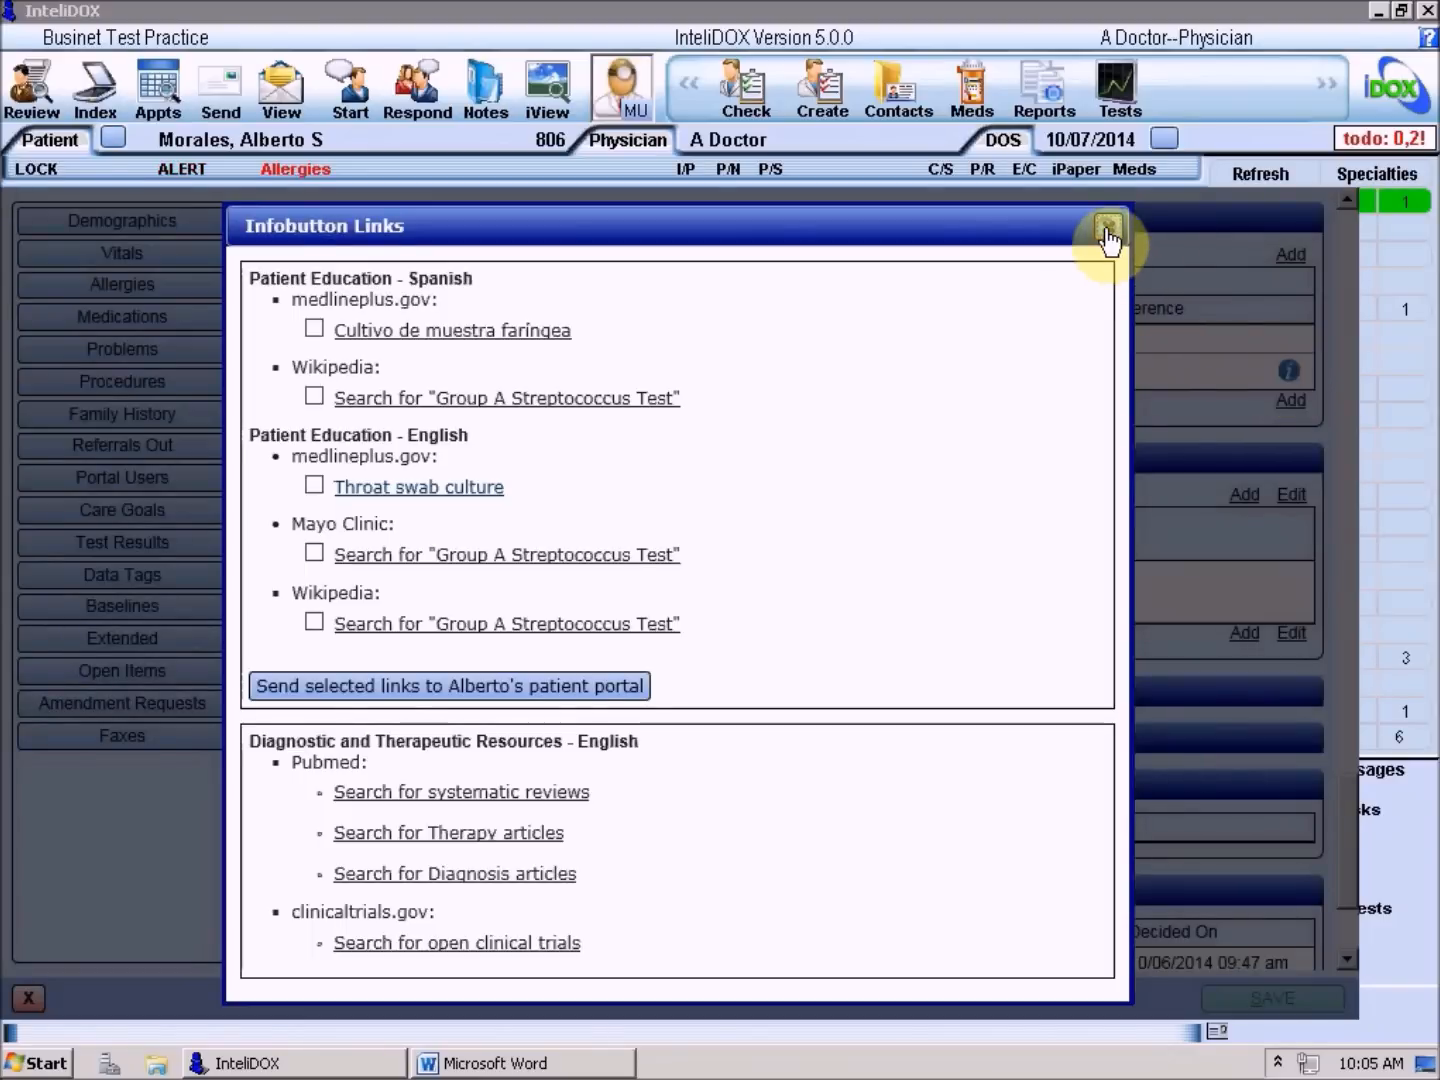
{"action": "left_click", "coordinate": [1108, 228]}
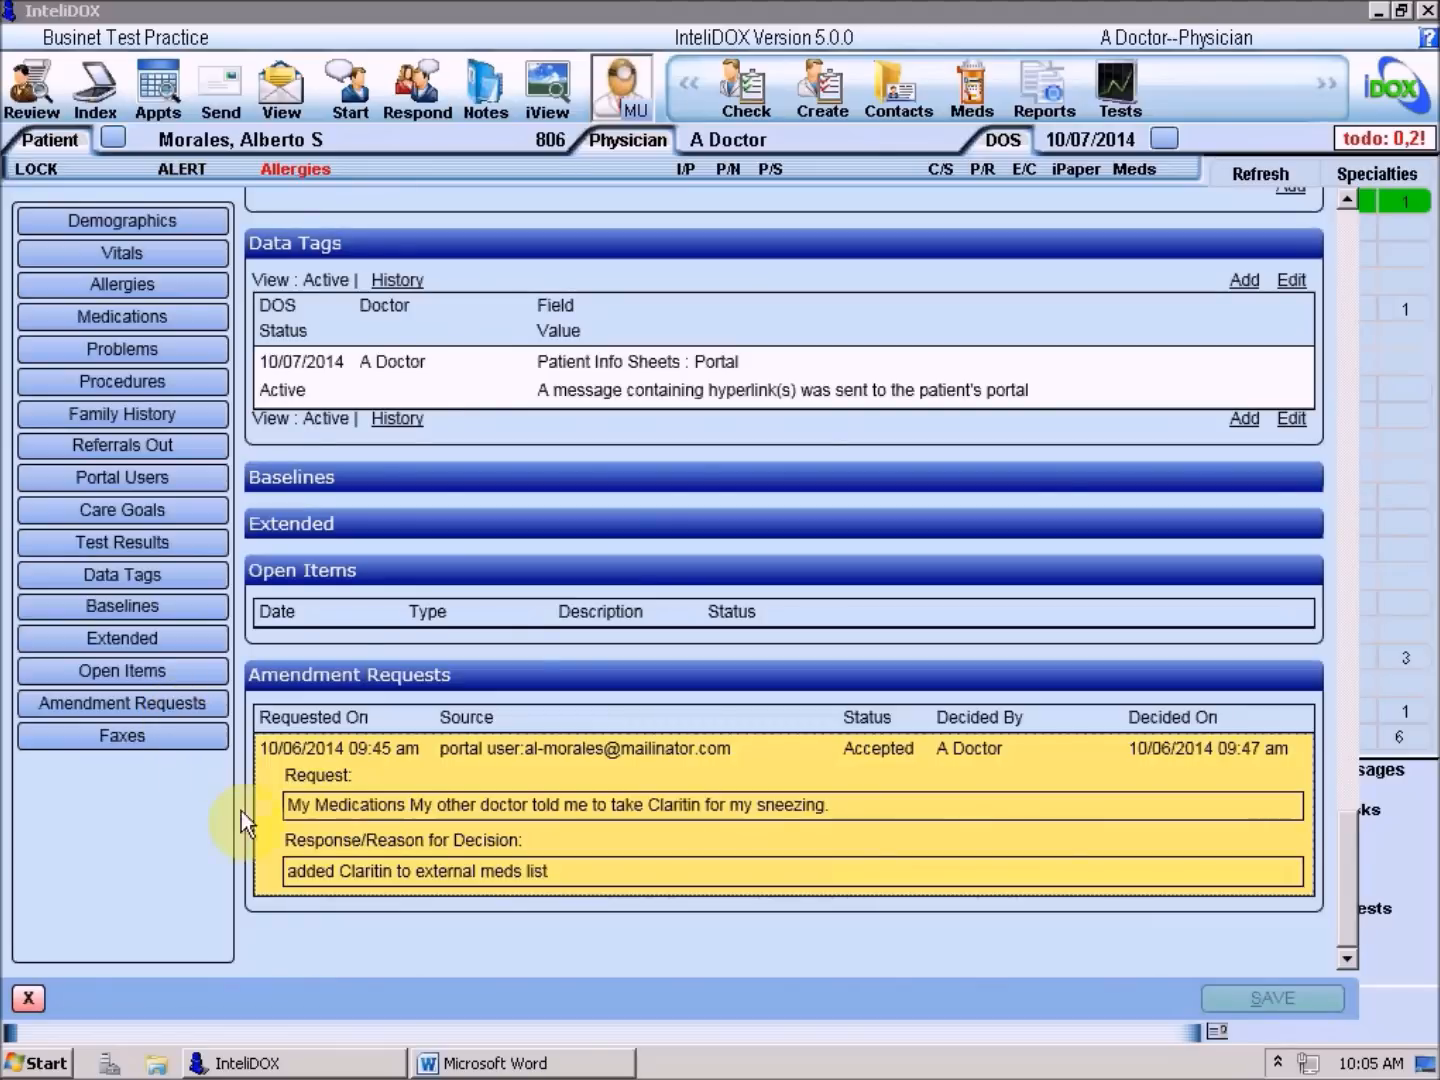
{"action": "mouse_move", "coordinate": [370, 592]}
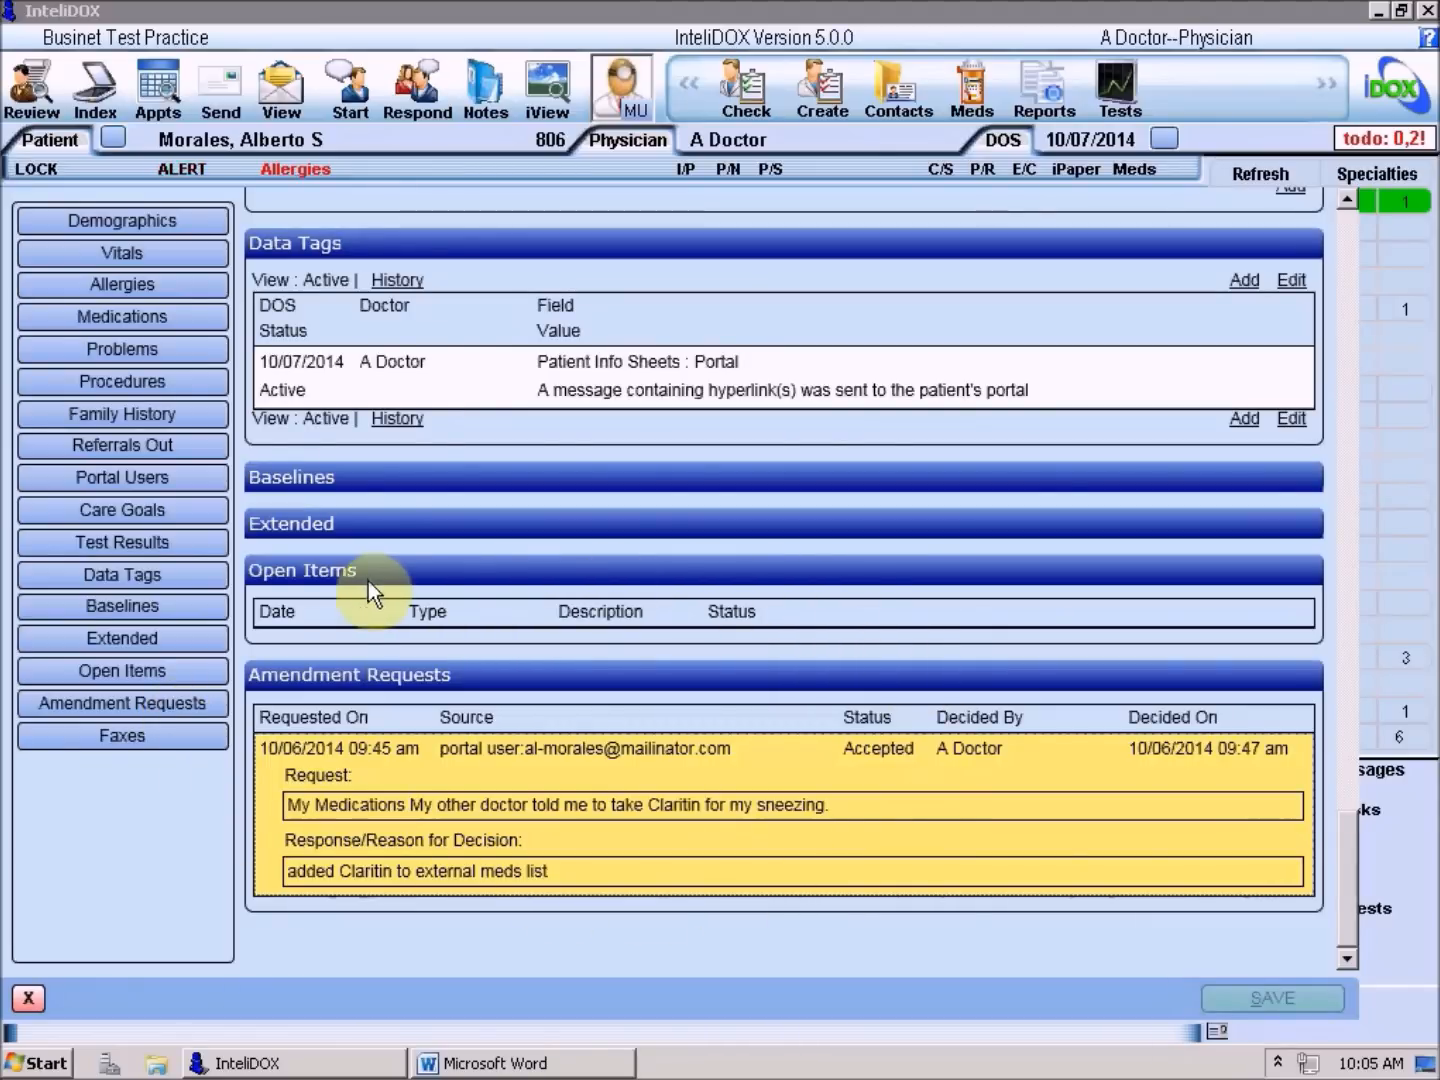
{"action": "mouse_move", "coordinate": [394, 920]}
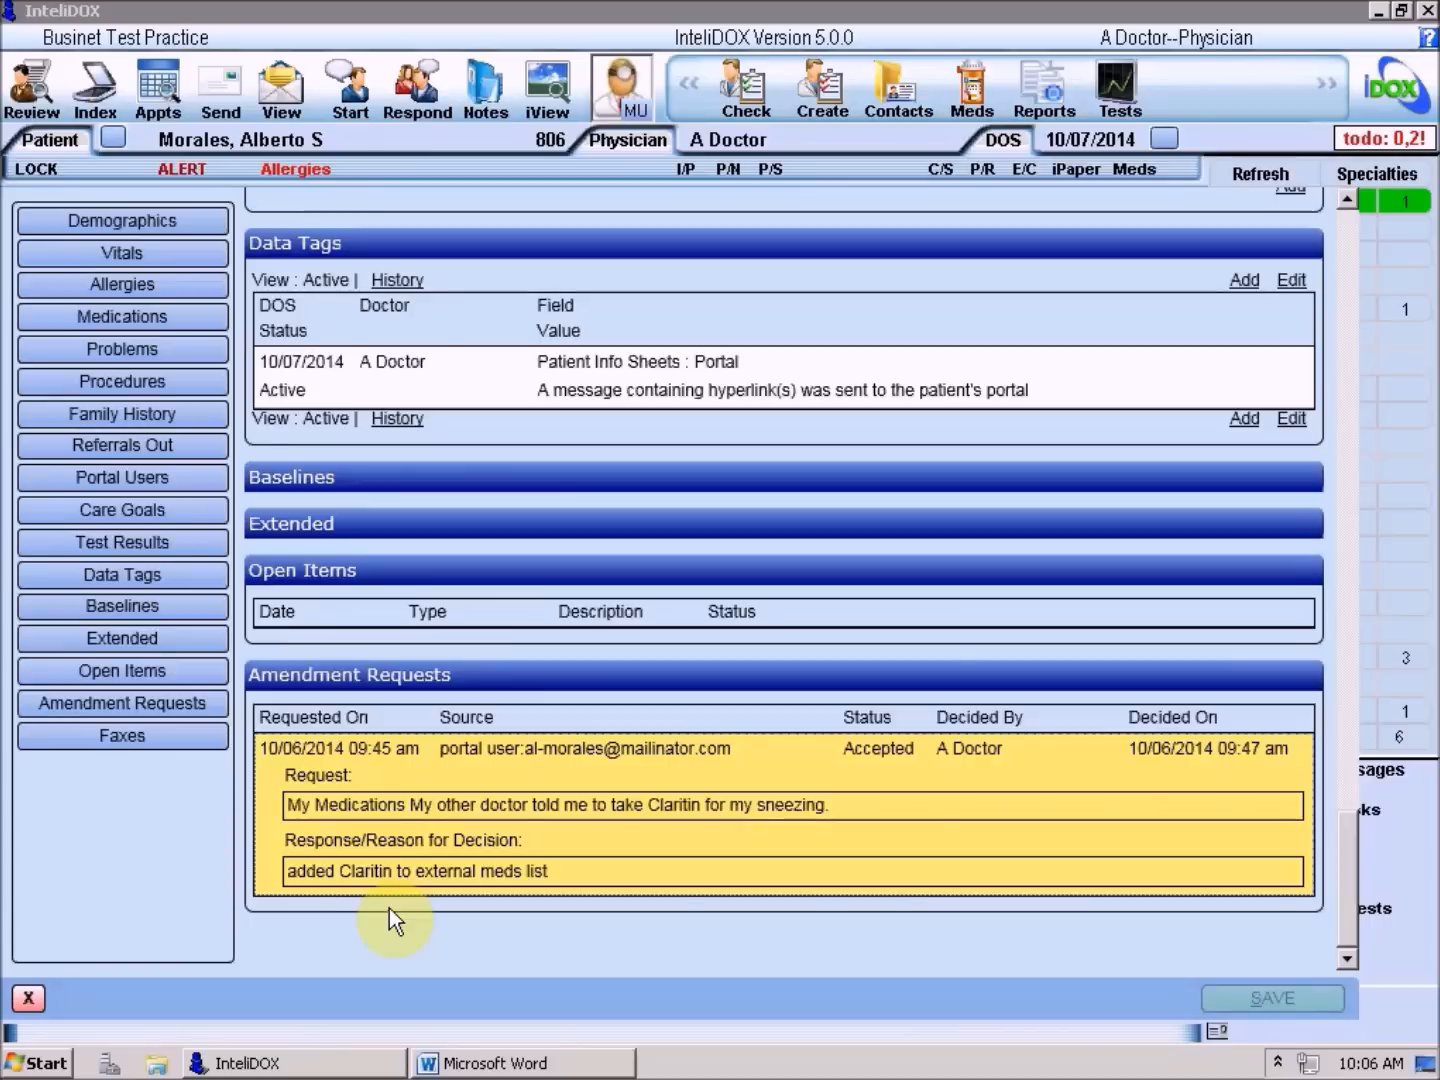
{"action": "mouse_move", "coordinate": [488, 672]}
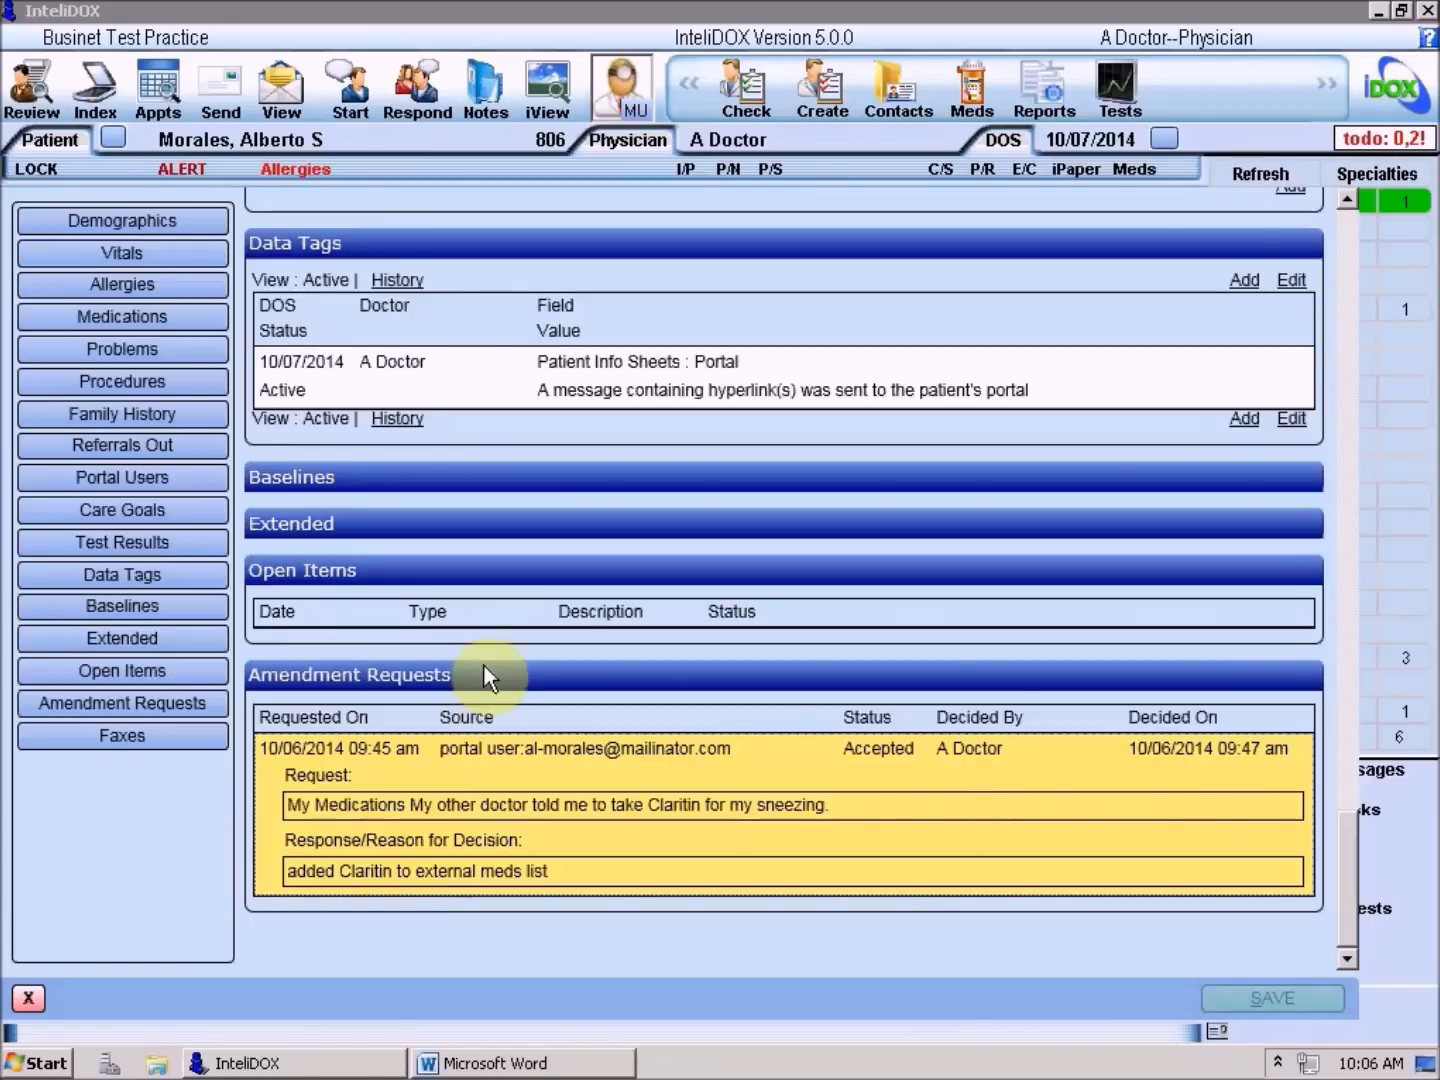
{"action": "mouse_move", "coordinate": [244, 688]}
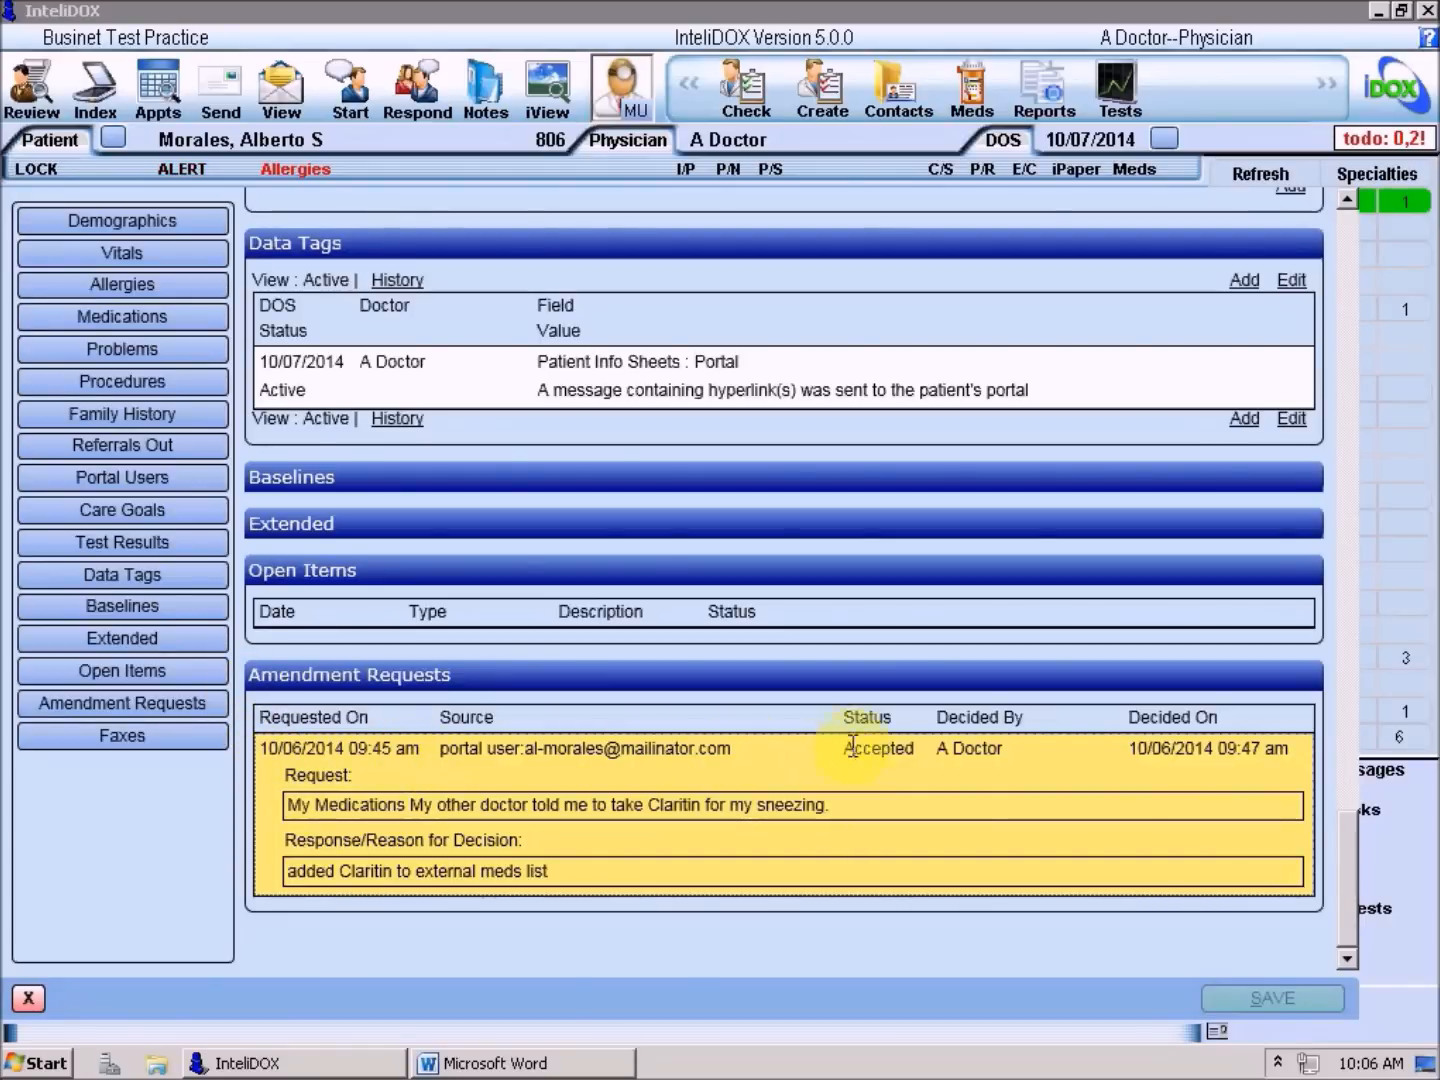
{"action": "mouse_move", "coordinate": [1040, 758]}
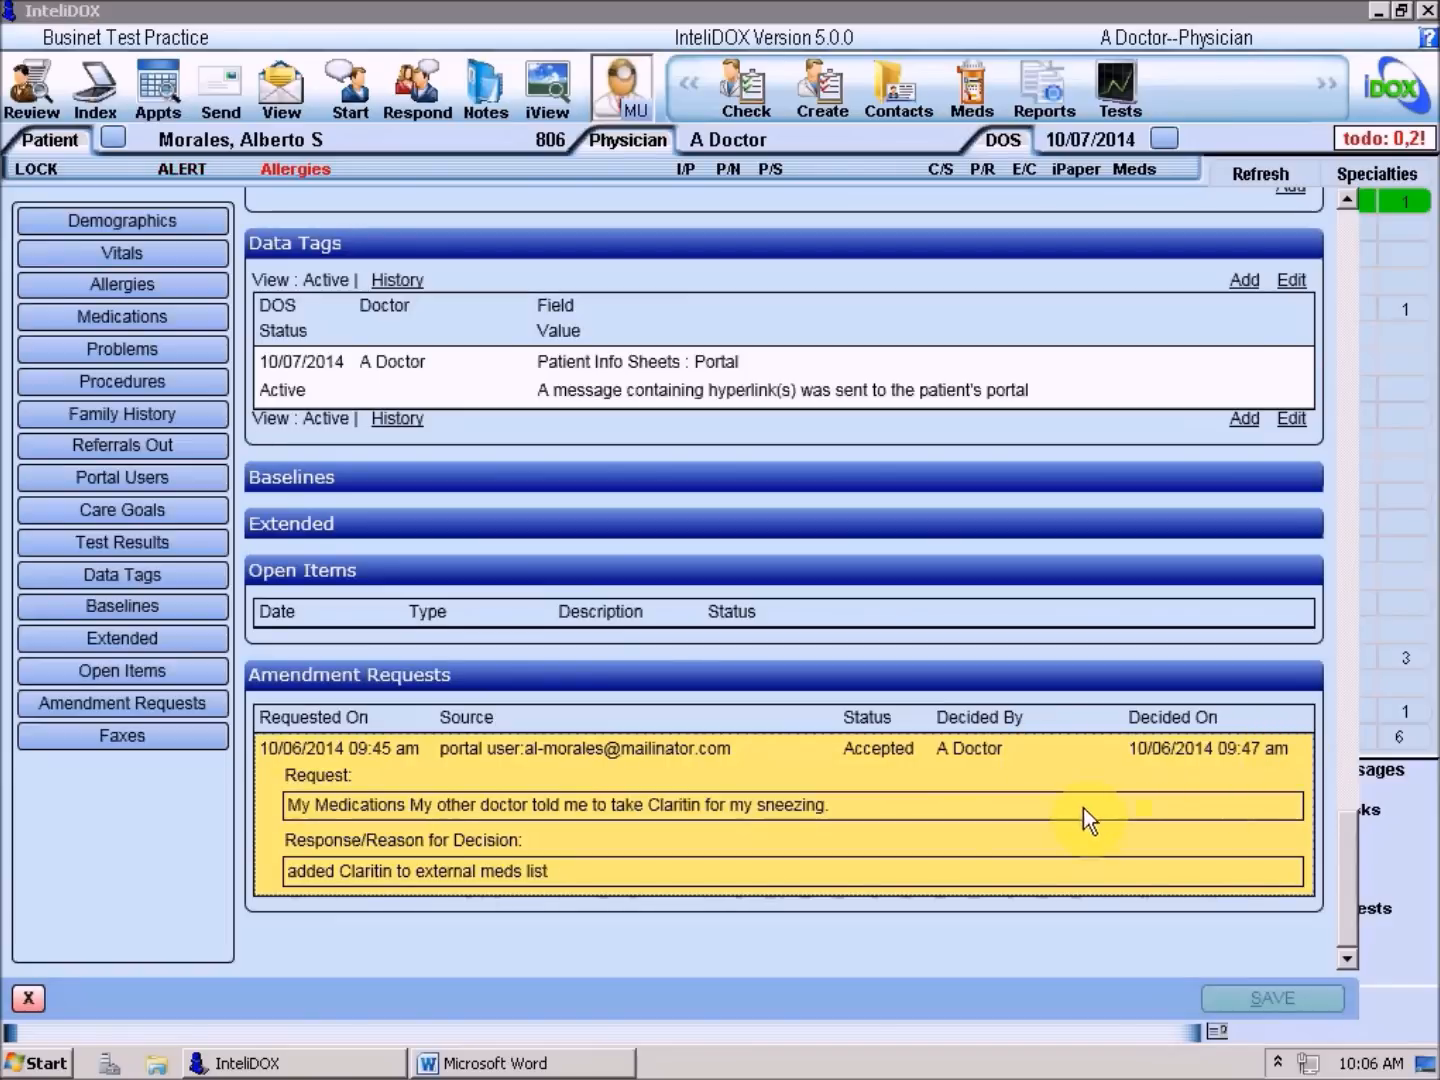
{"action": "mouse_move", "coordinate": [278, 832]}
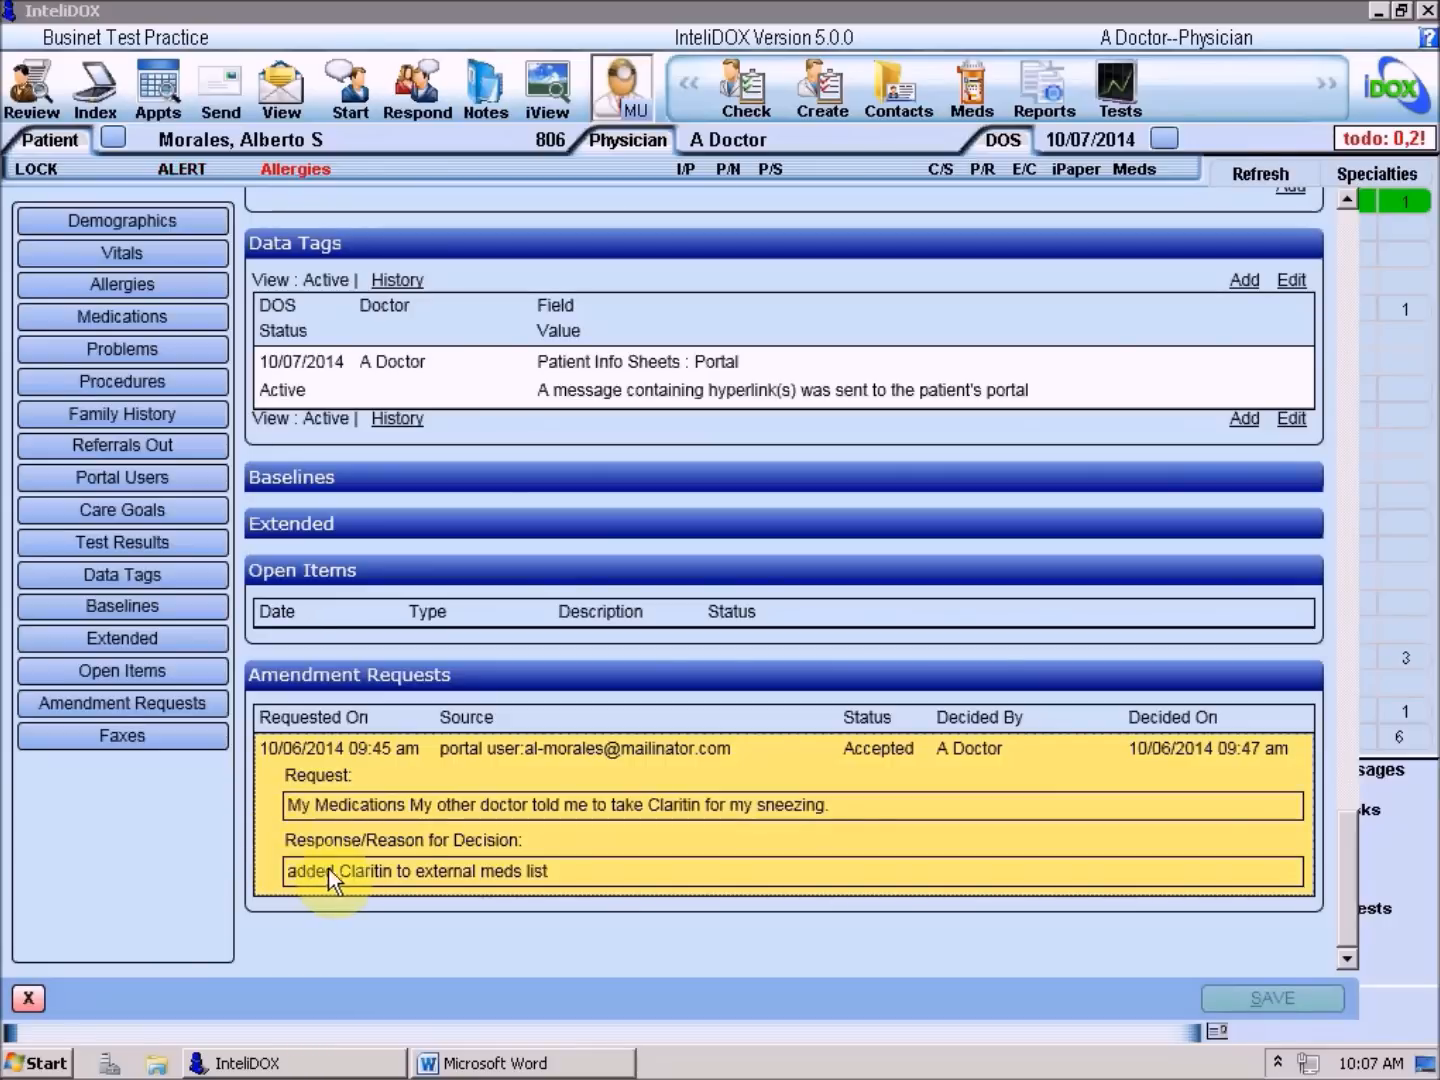
{"action": "mouse_move", "coordinate": [590, 896]}
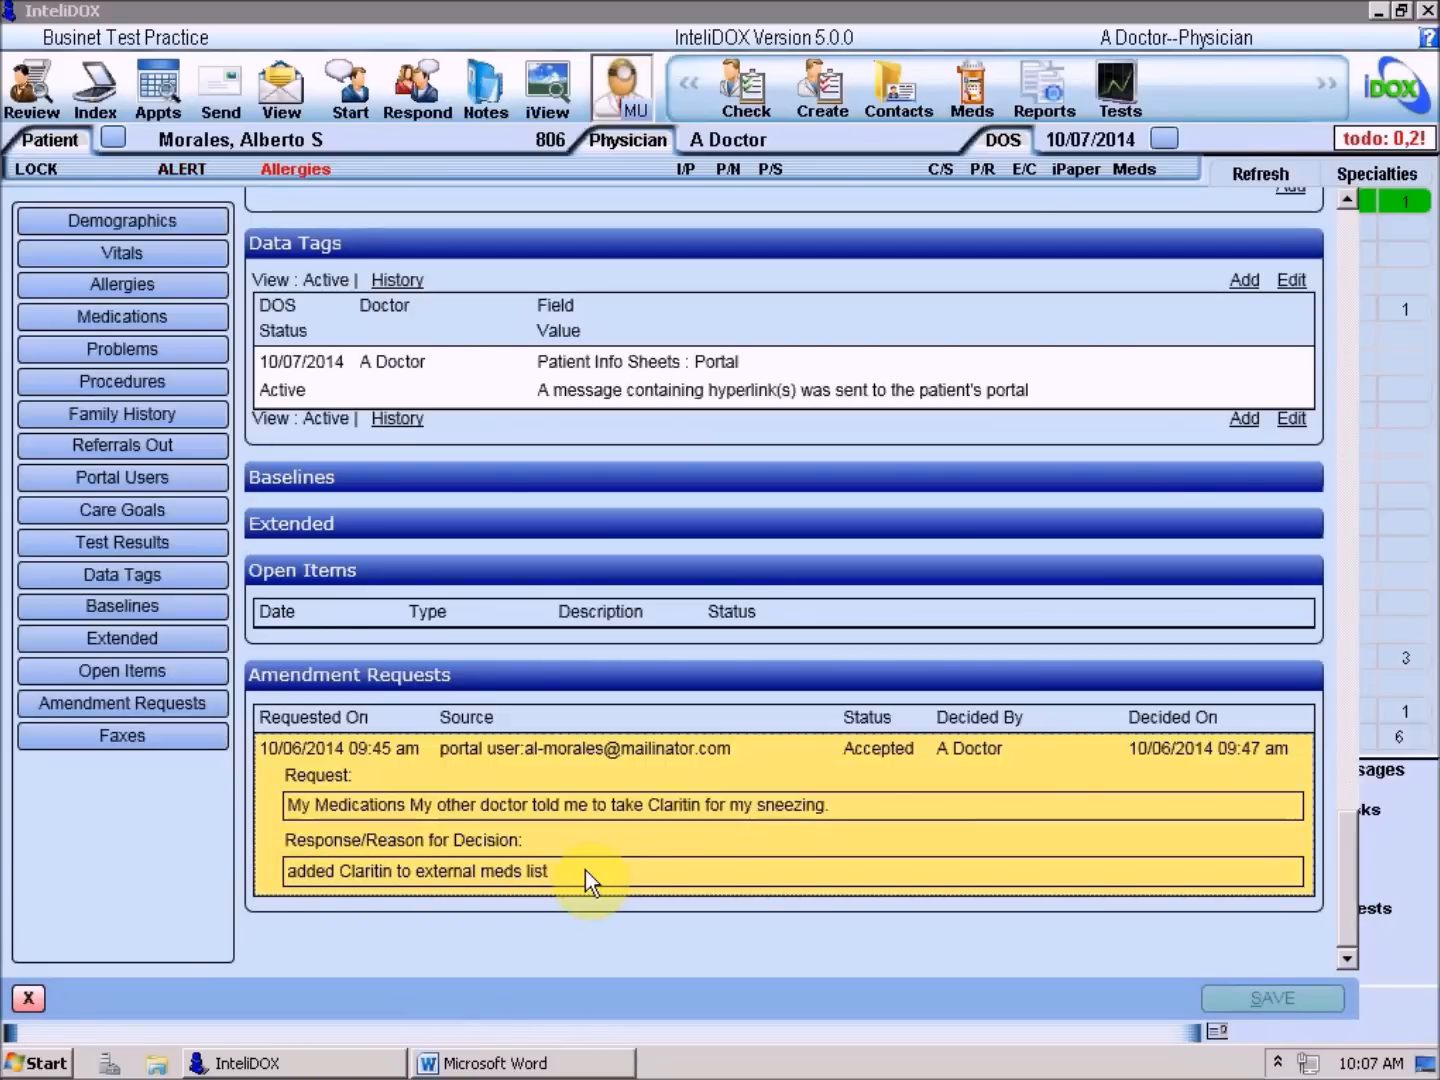